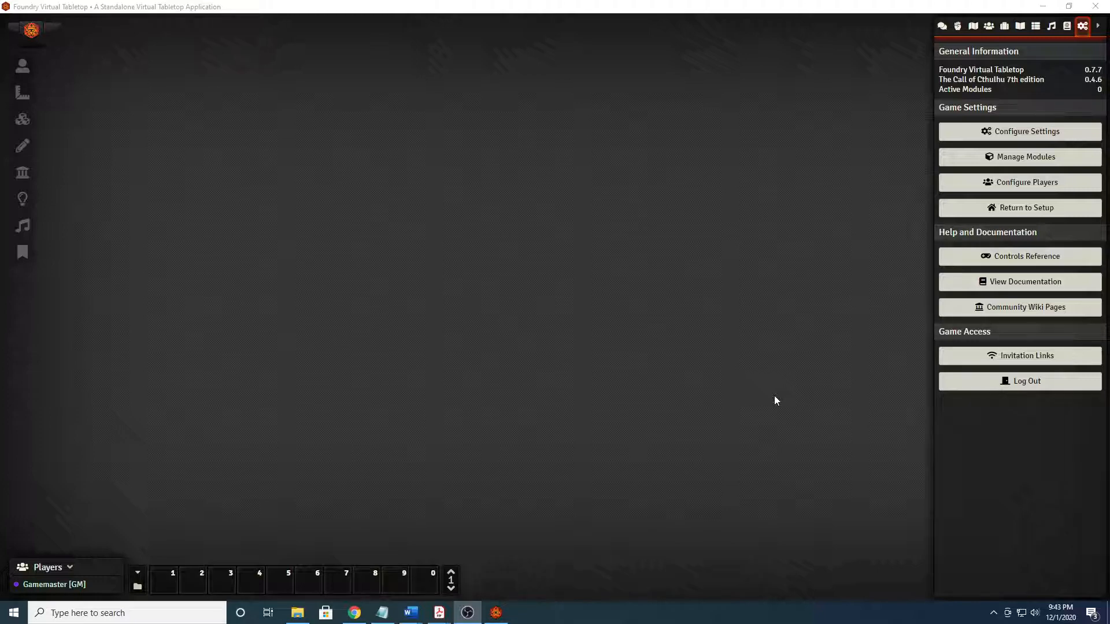
mouse_move(791, 389)
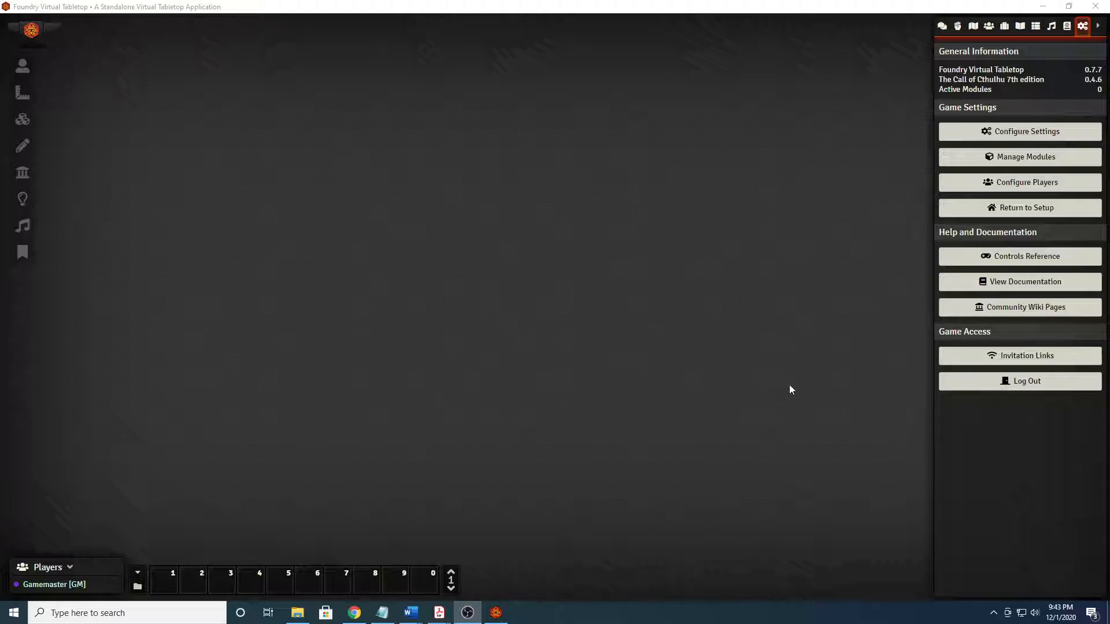
mouse_move(1050, 80)
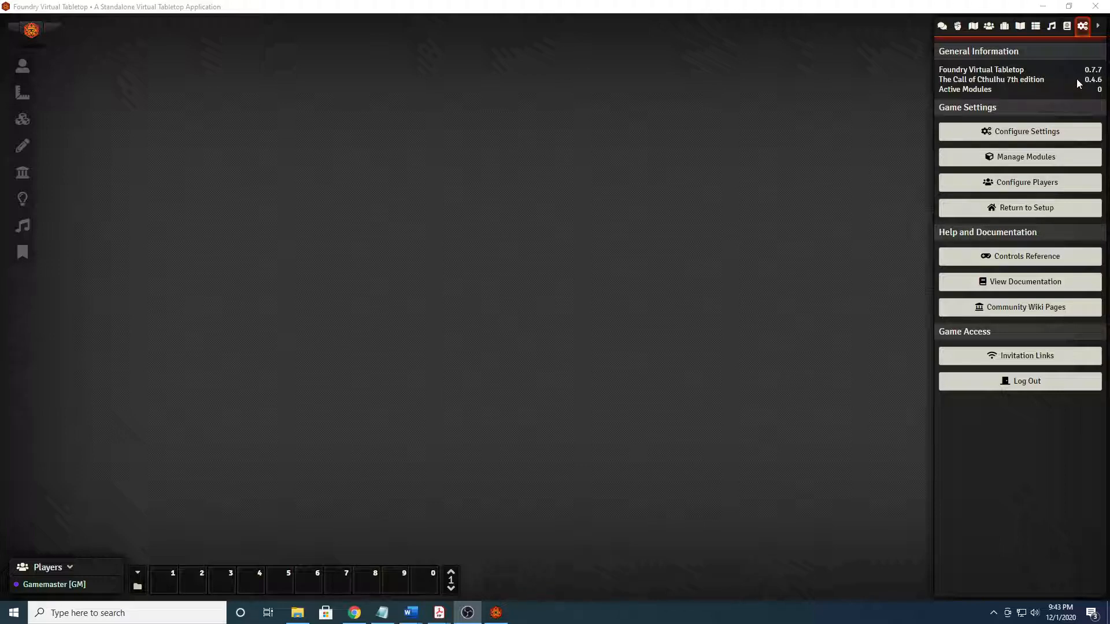
mouse_move(1074, 90)
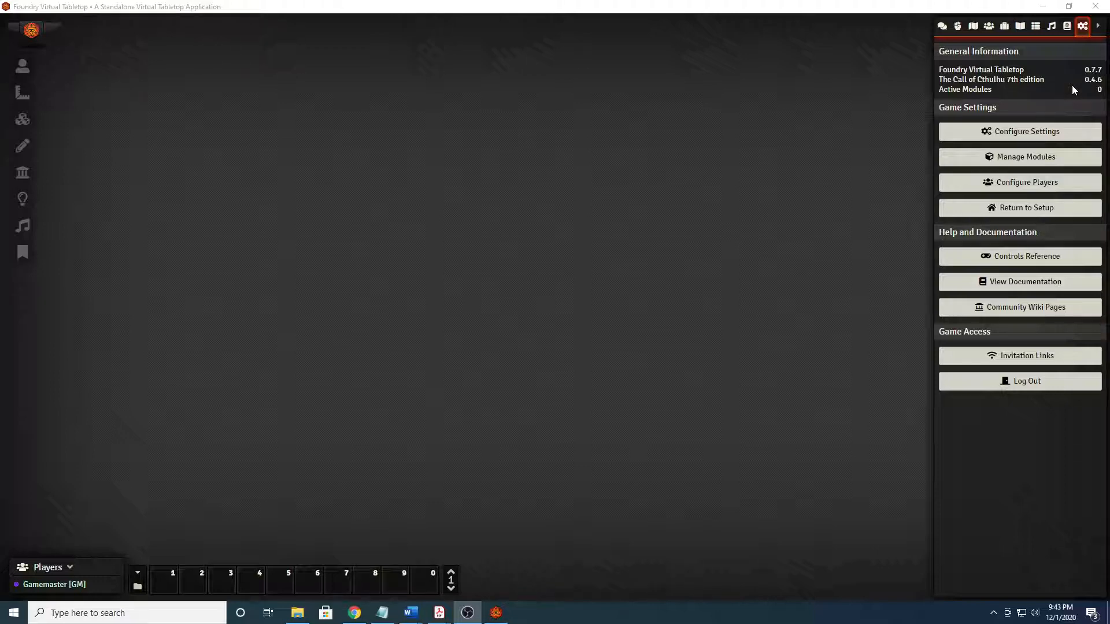
mouse_move(1043, 84)
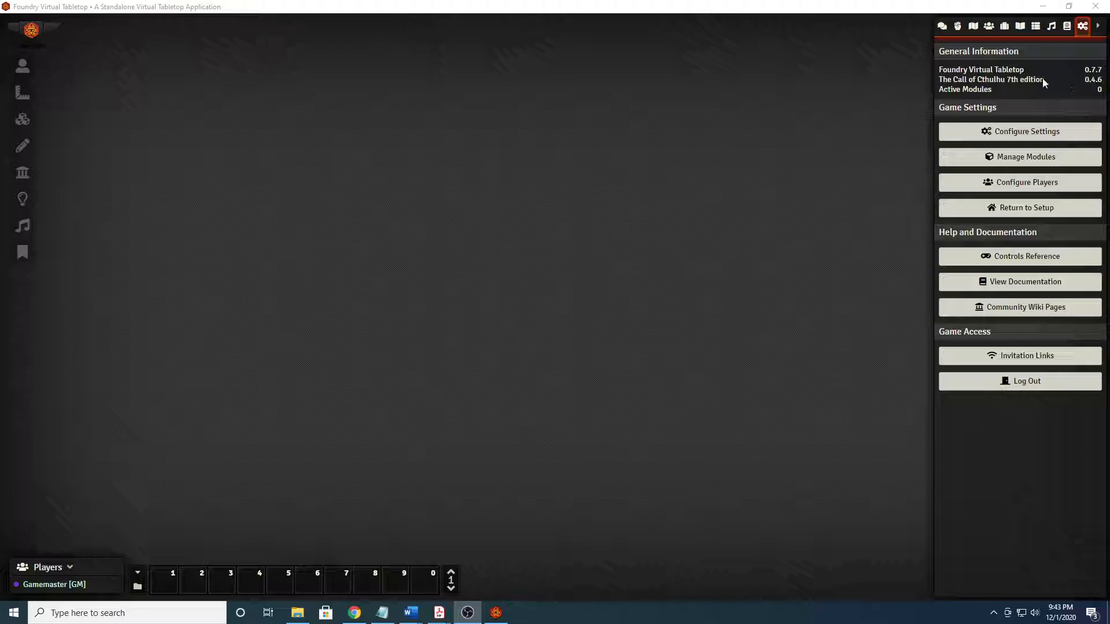
mouse_move(792, 70)
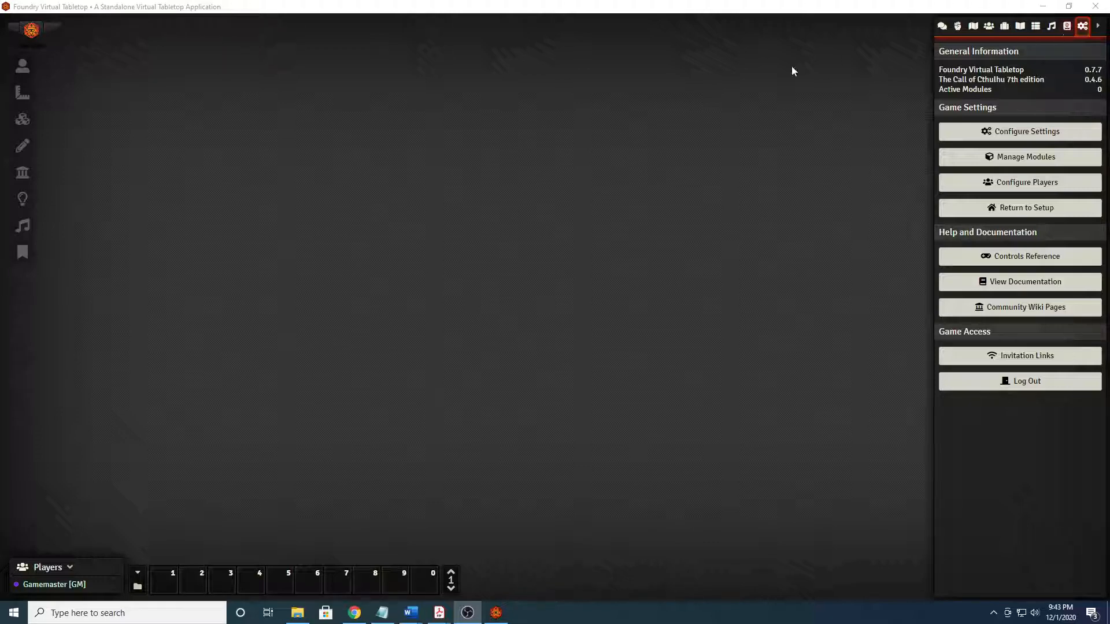
mouse_move(1000, 87)
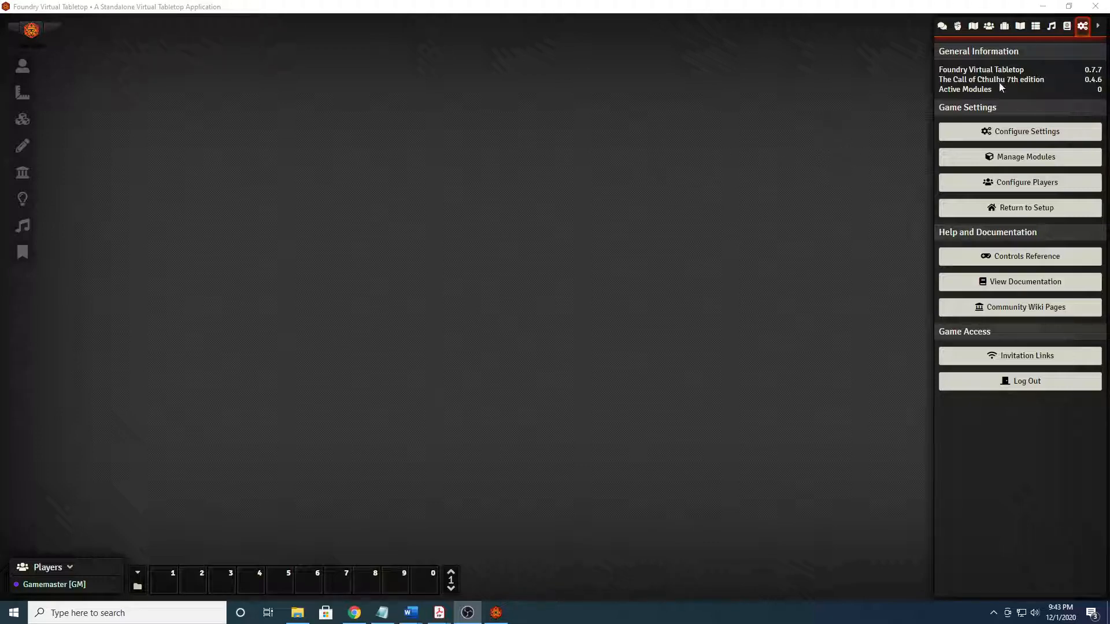
mouse_move(1066, 26)
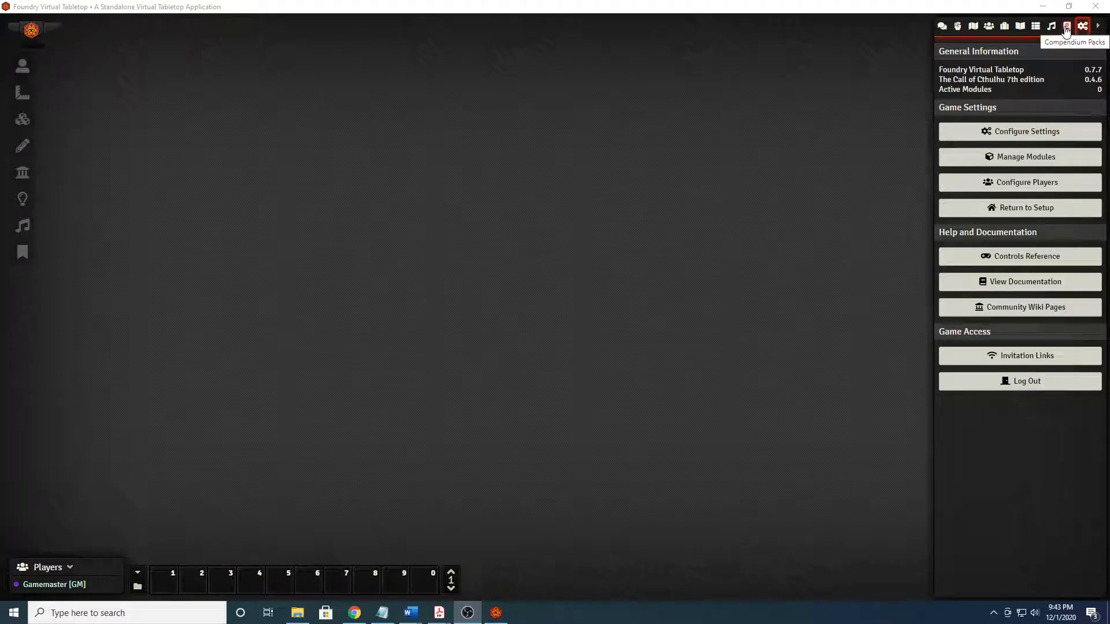
Preview the 1920 Character sheet from the Examples actor compendium pack.
click(1067, 27)
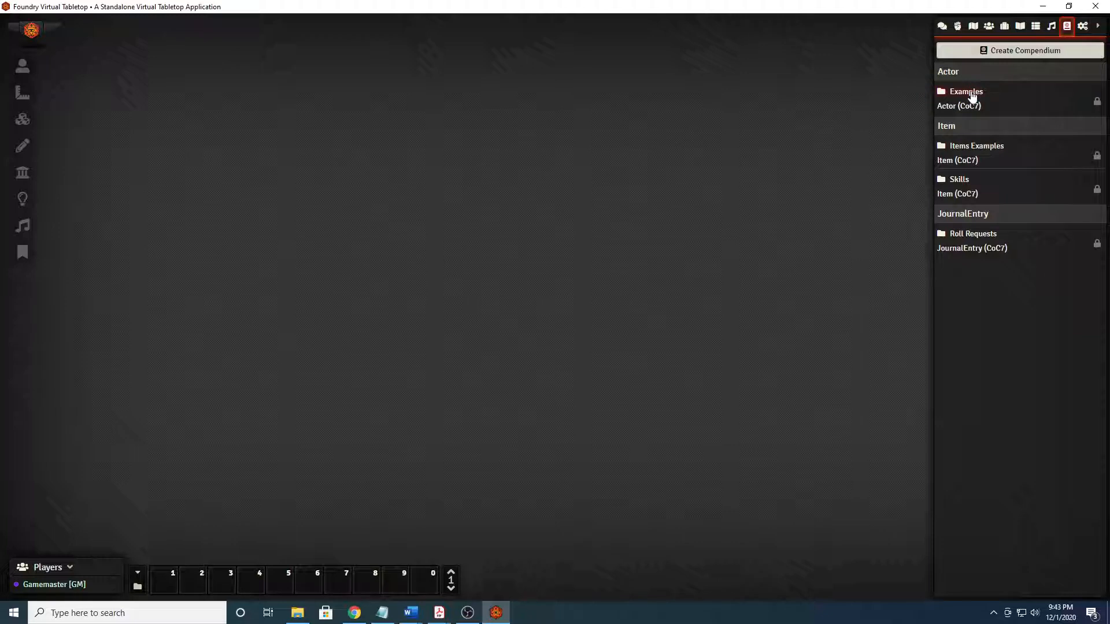
mouse_move(973, 152)
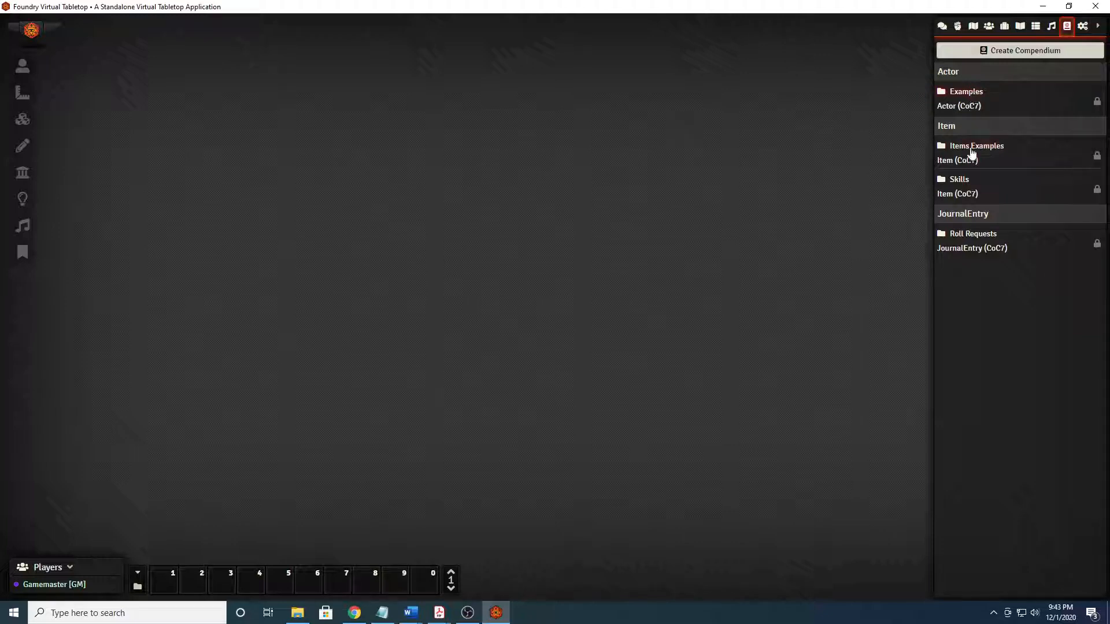
mouse_move(965, 93)
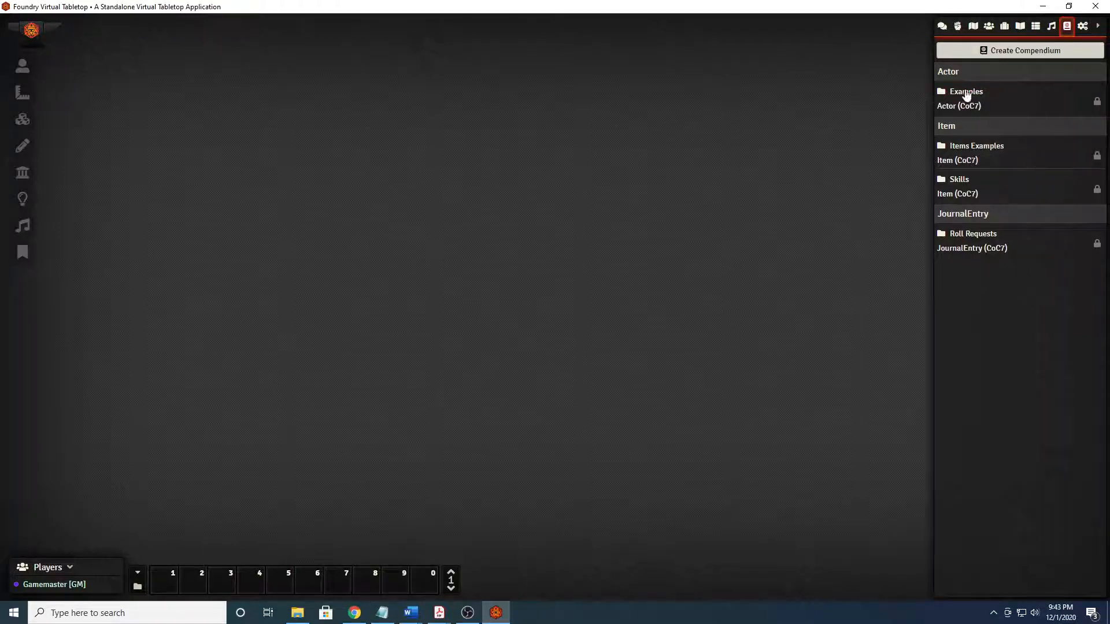
click(963, 92)
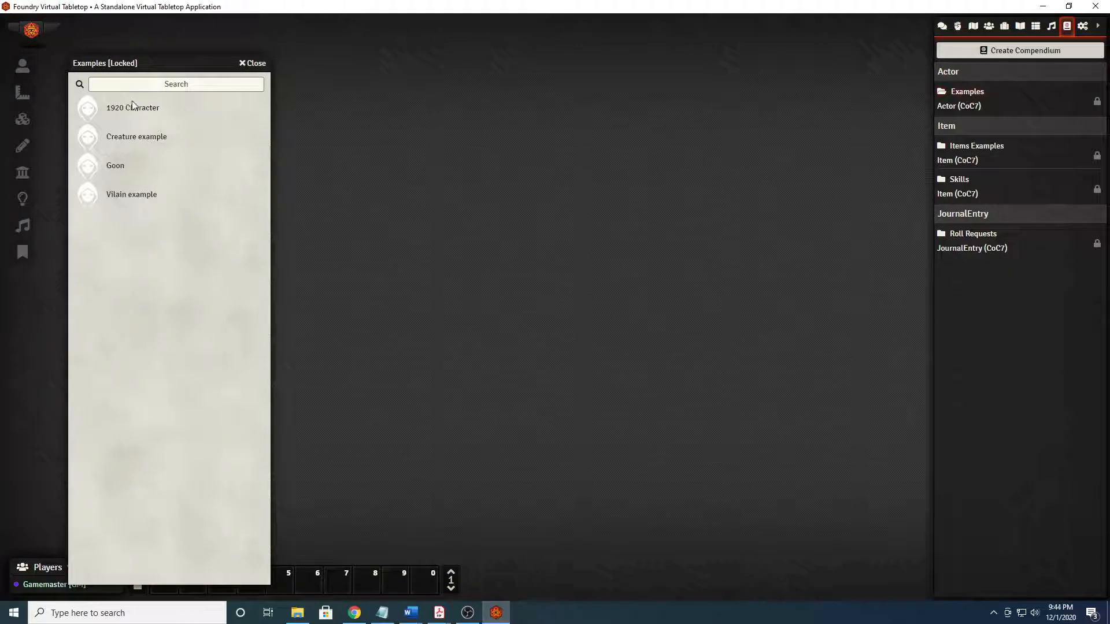
mouse_move(141, 140)
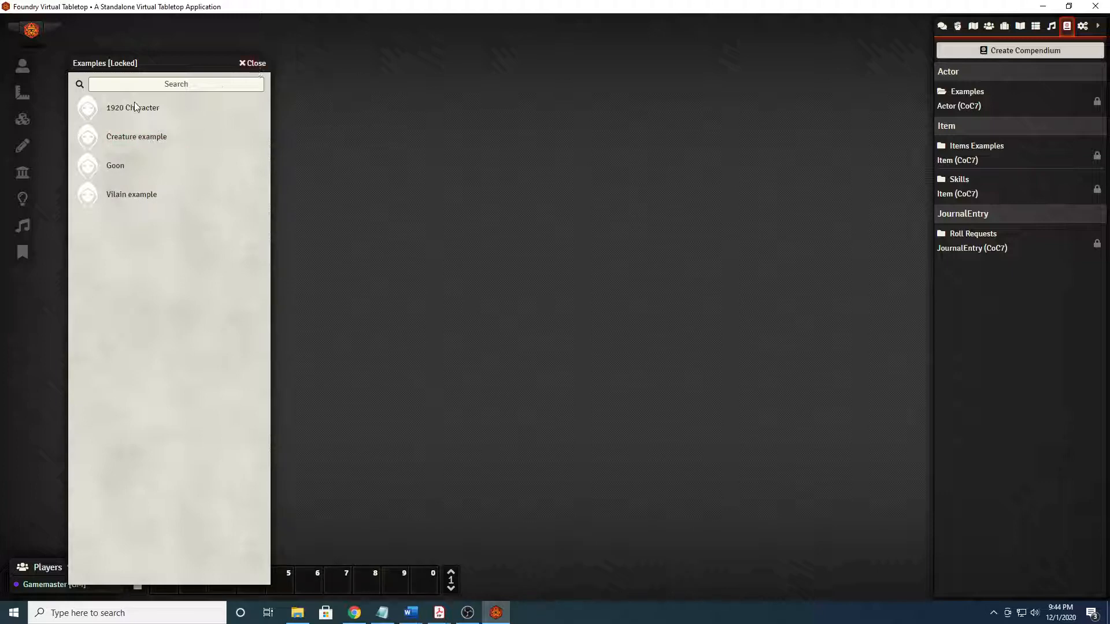
double_click(133, 108)
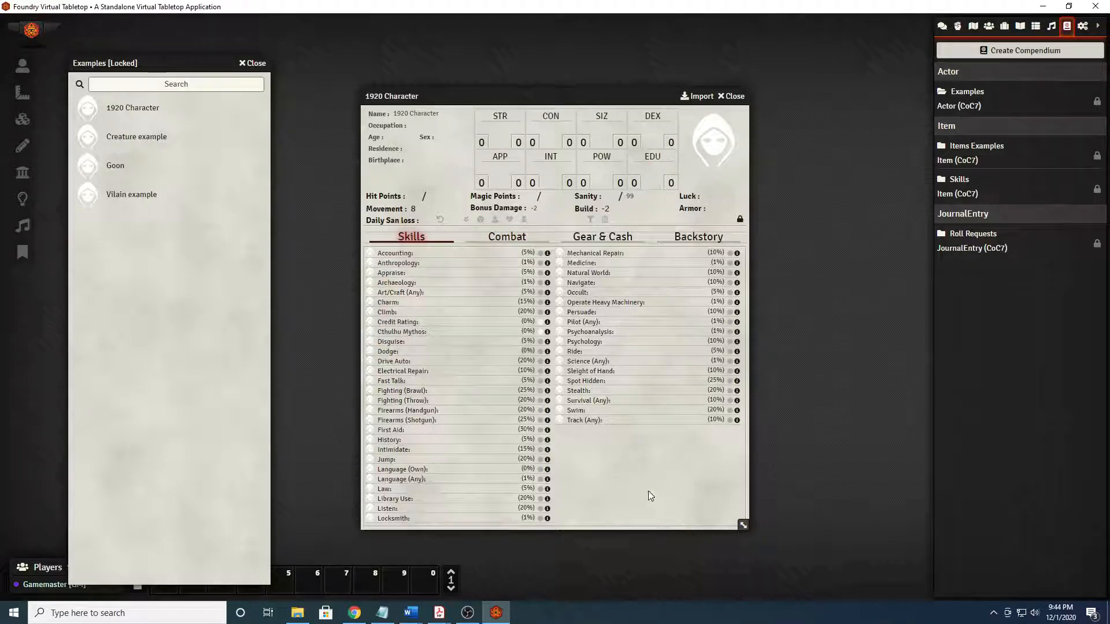
mouse_move(650, 485)
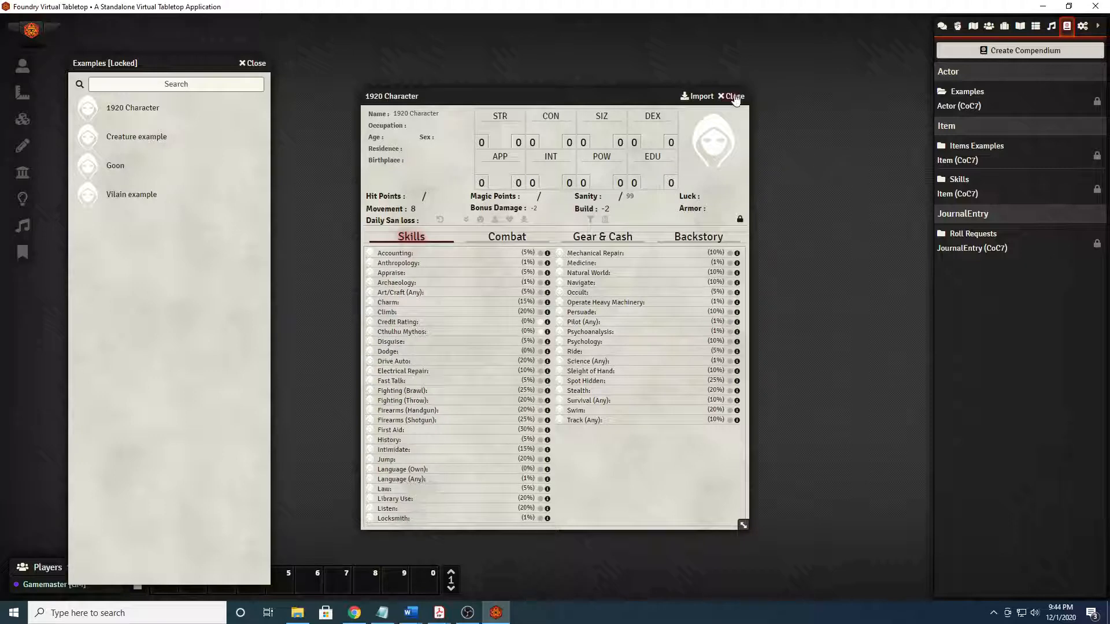
Close the 1920 Character sheet and Examples compendium, dismissing the locked-pack warning.
click(734, 96)
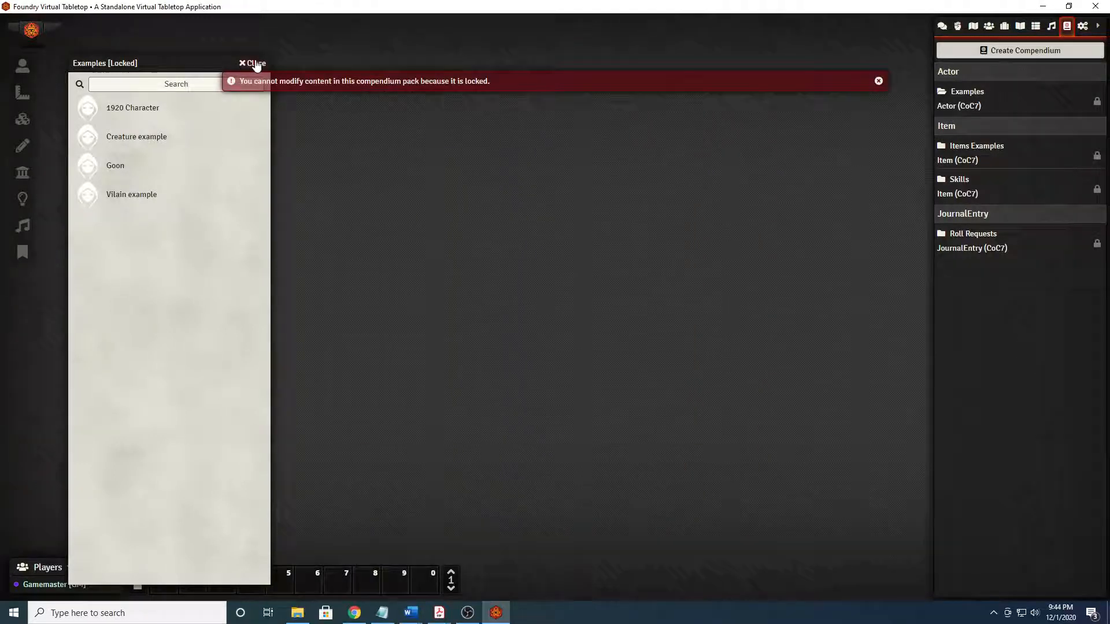
click(253, 63)
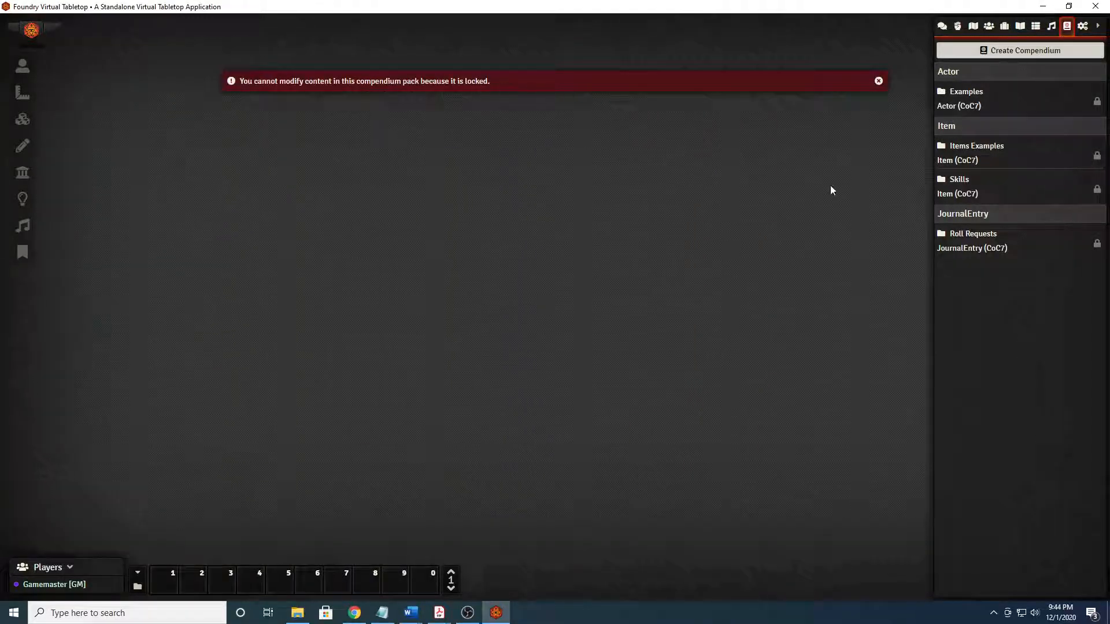
click(878, 81)
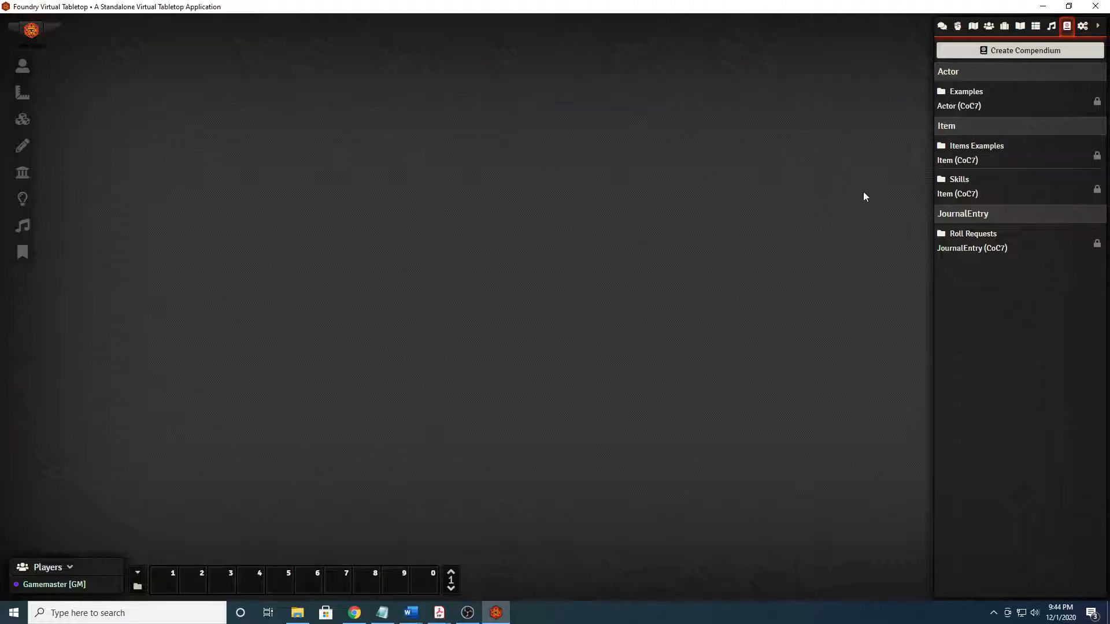
click(976, 146)
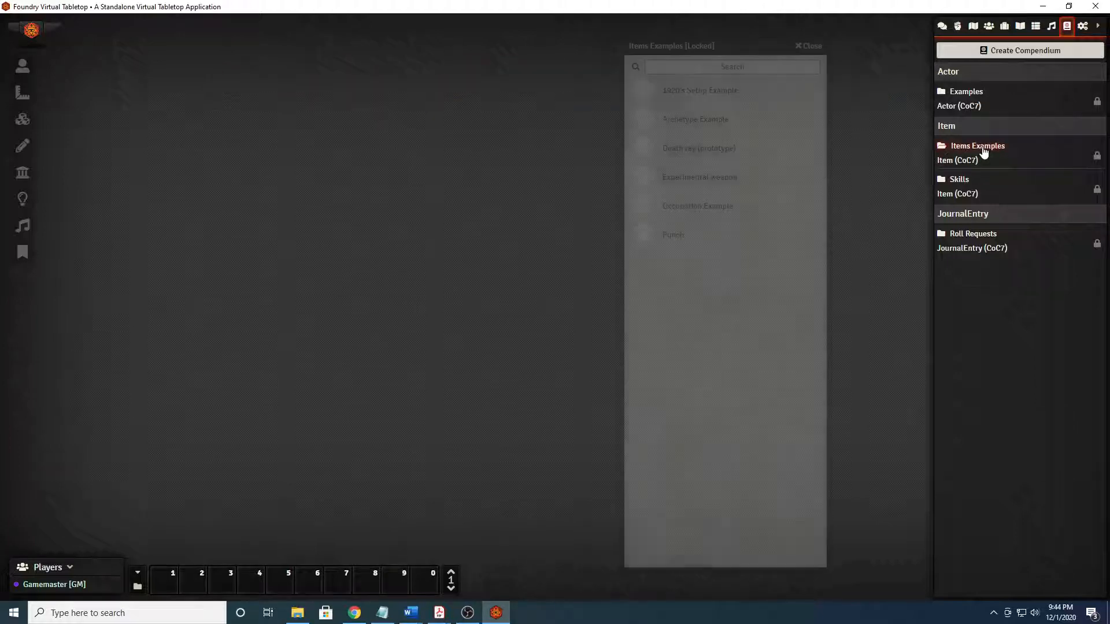
click(977, 146)
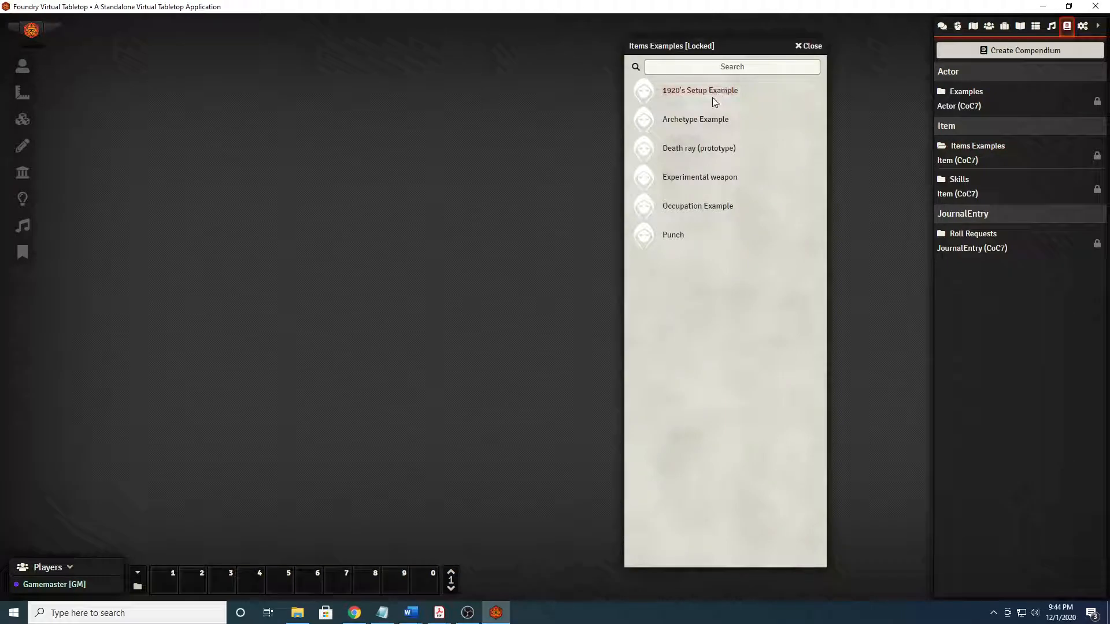
mouse_move(696, 96)
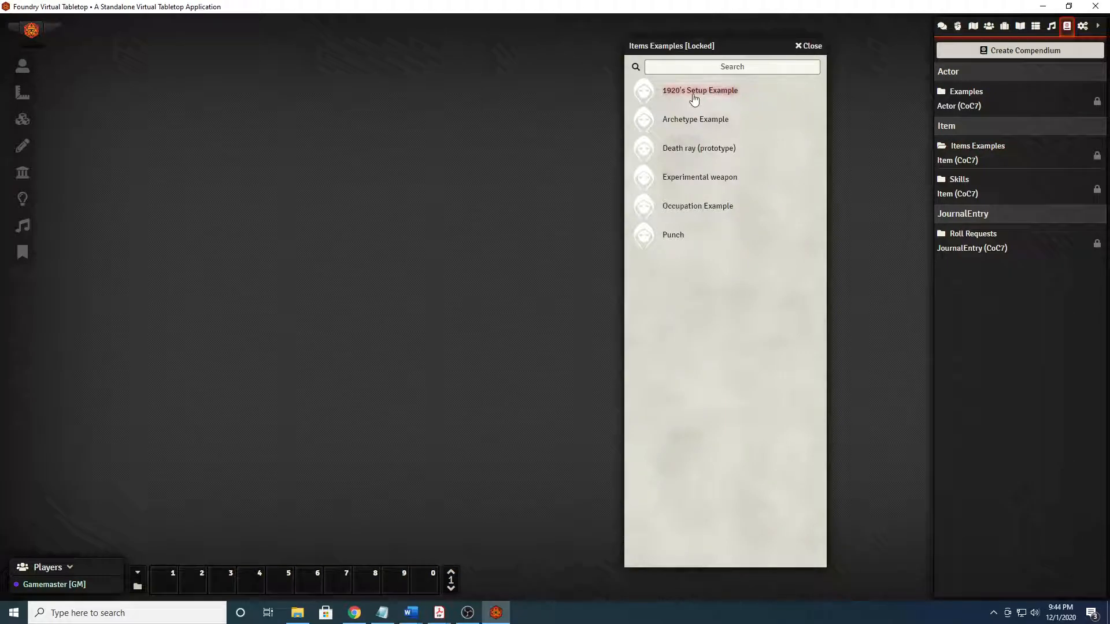
mouse_move(683, 119)
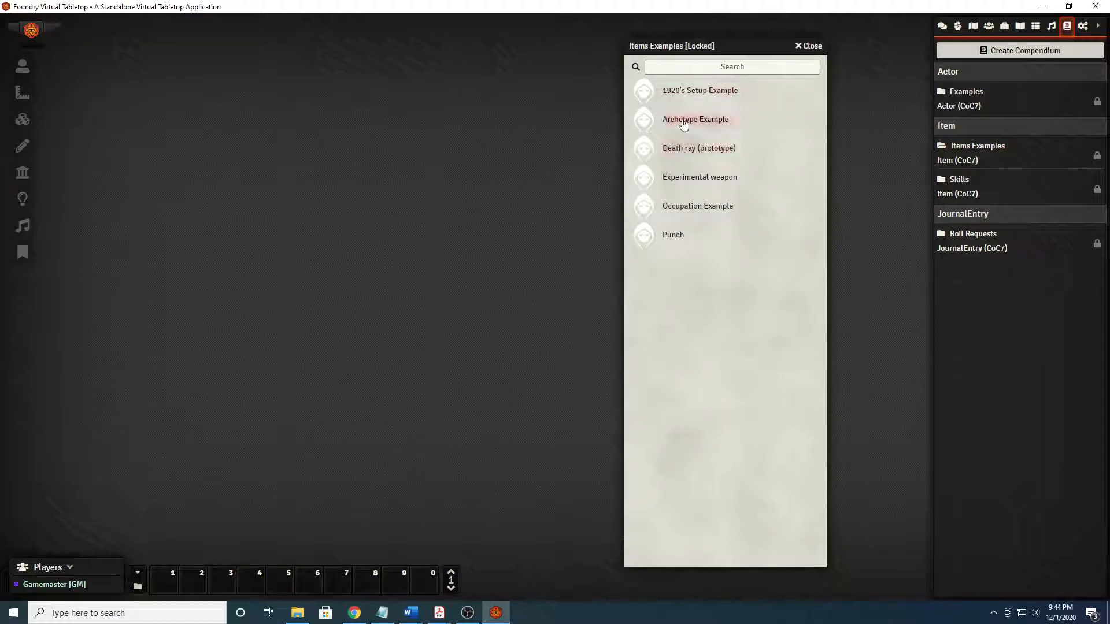
mouse_move(781, 172)
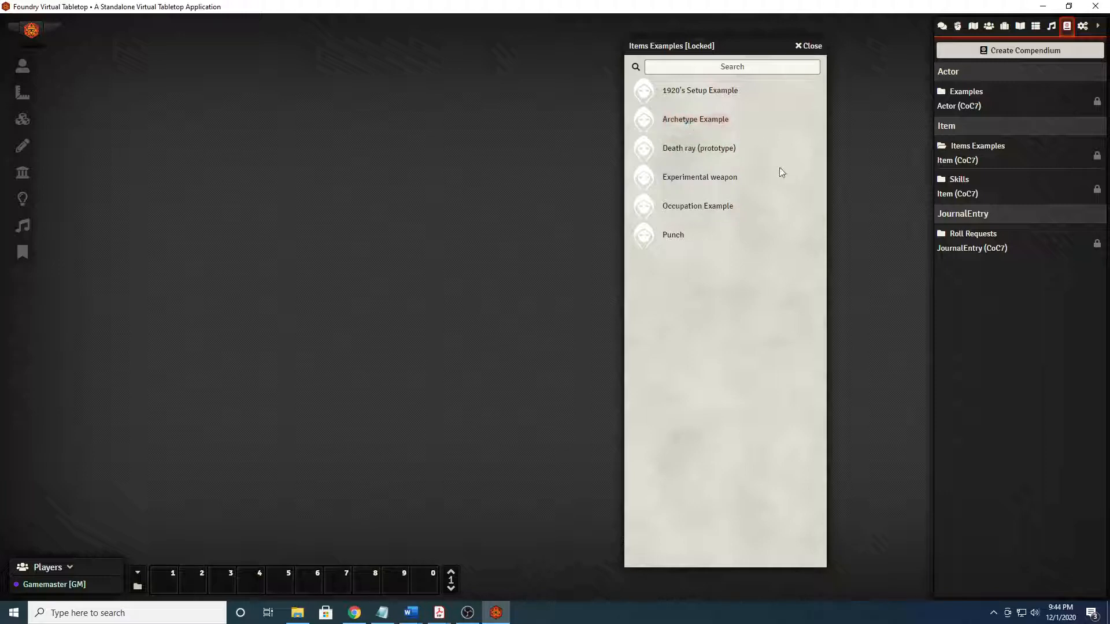
mouse_move(694, 160)
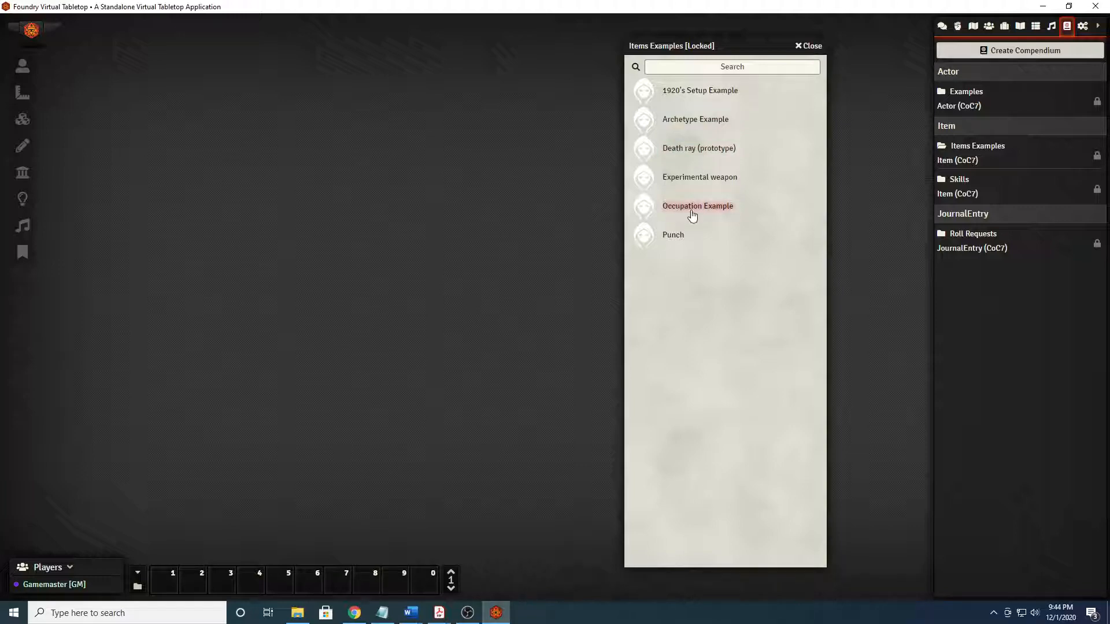
mouse_move(714, 216)
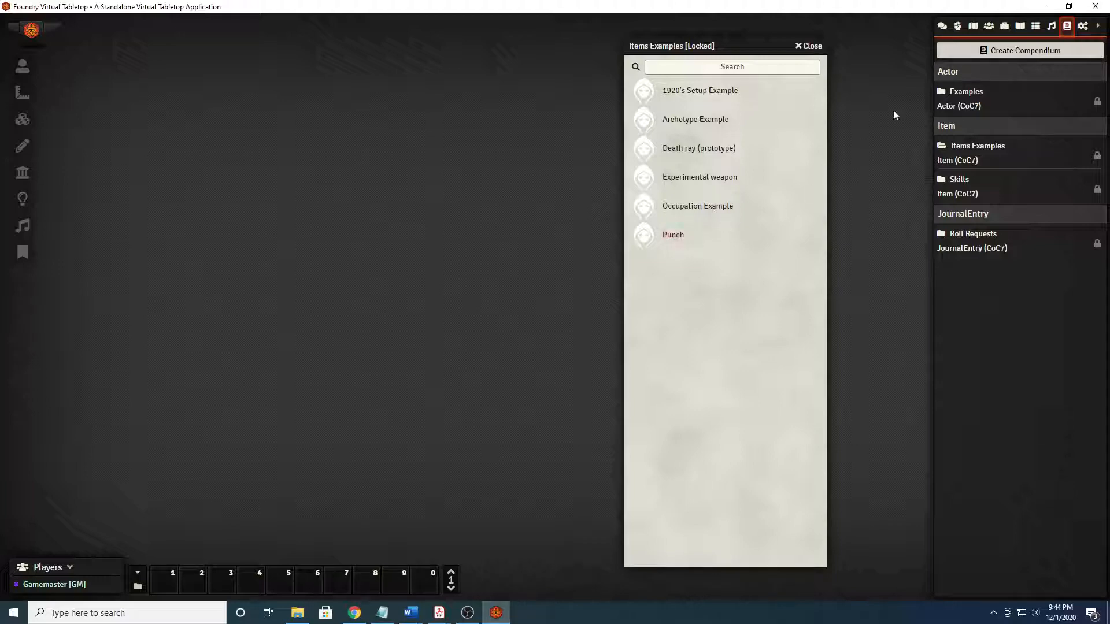
click(806, 45)
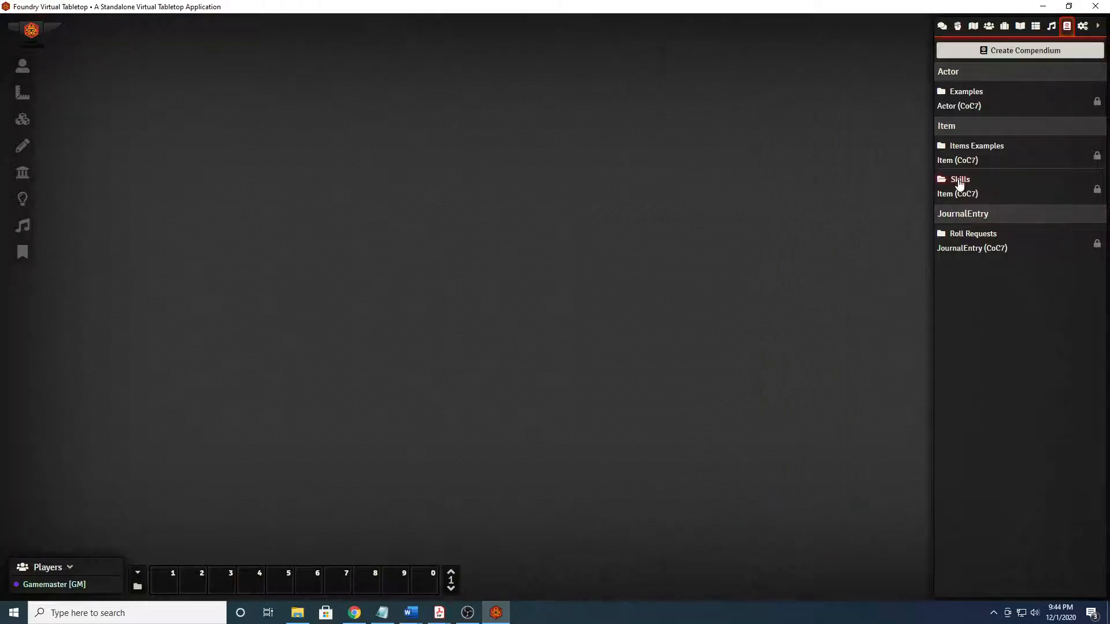
Browse the Skills compendium and review the Fast Talk skill entry.
click(959, 178)
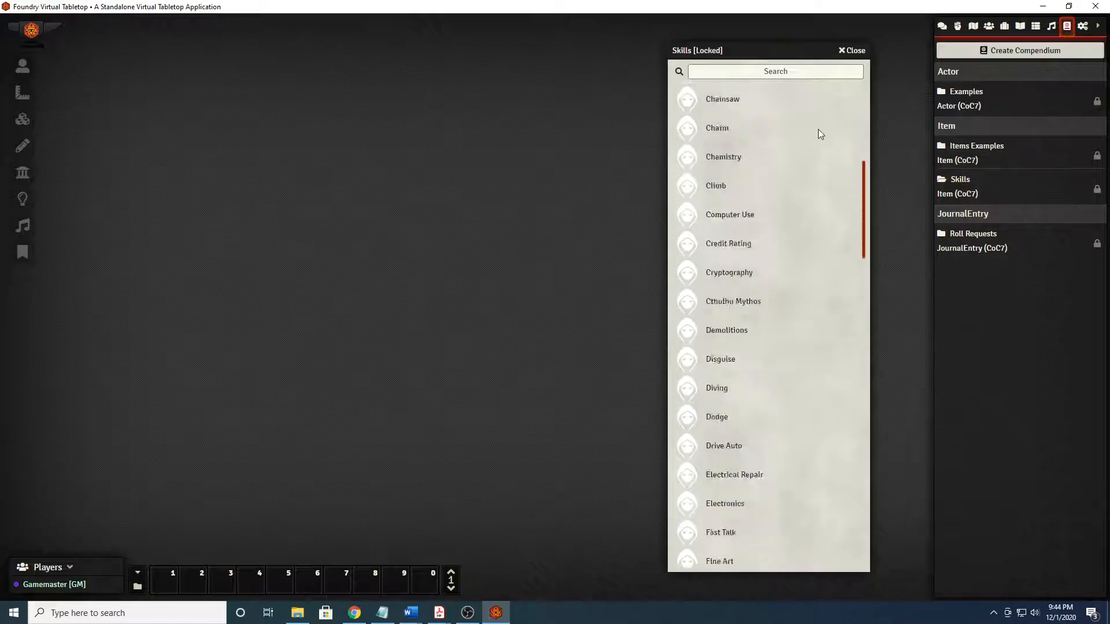
scroll(down, 3)
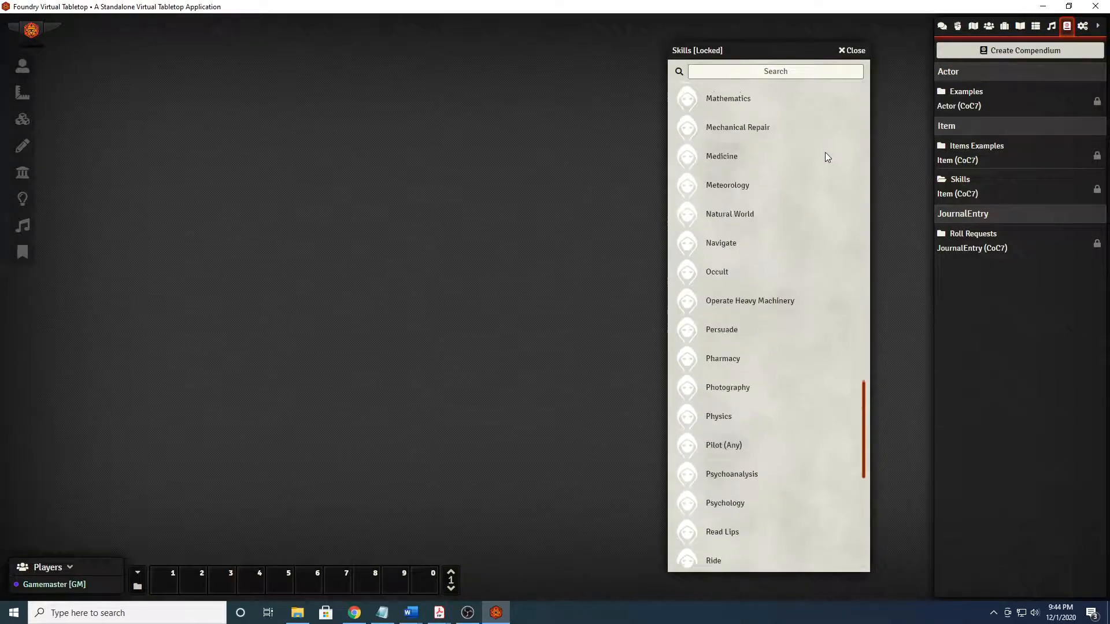
scroll(up, 3)
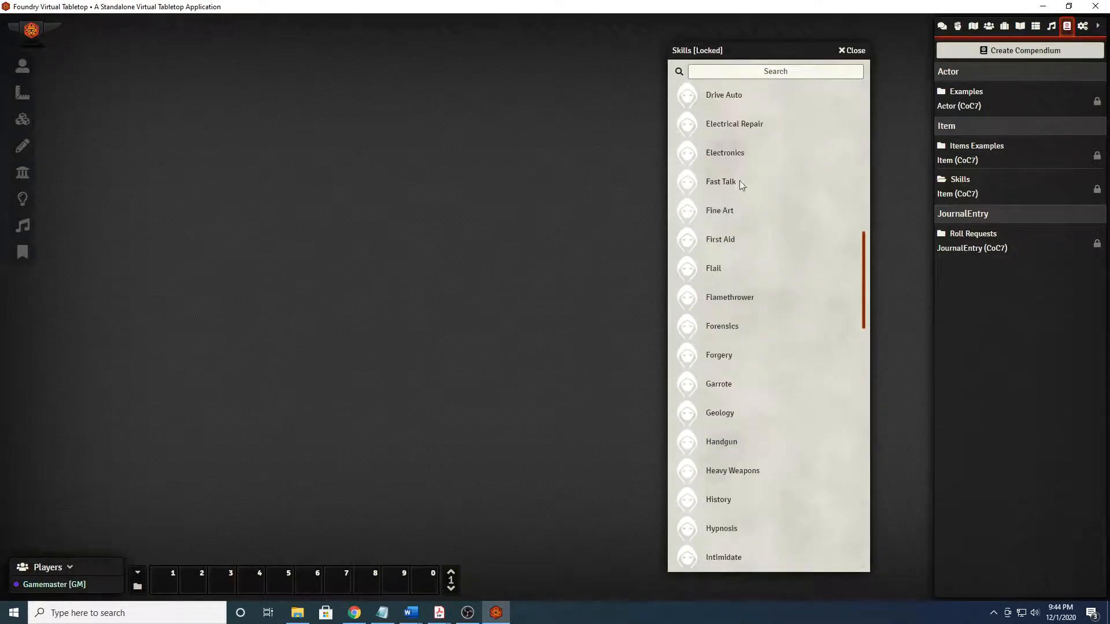
click(720, 181)
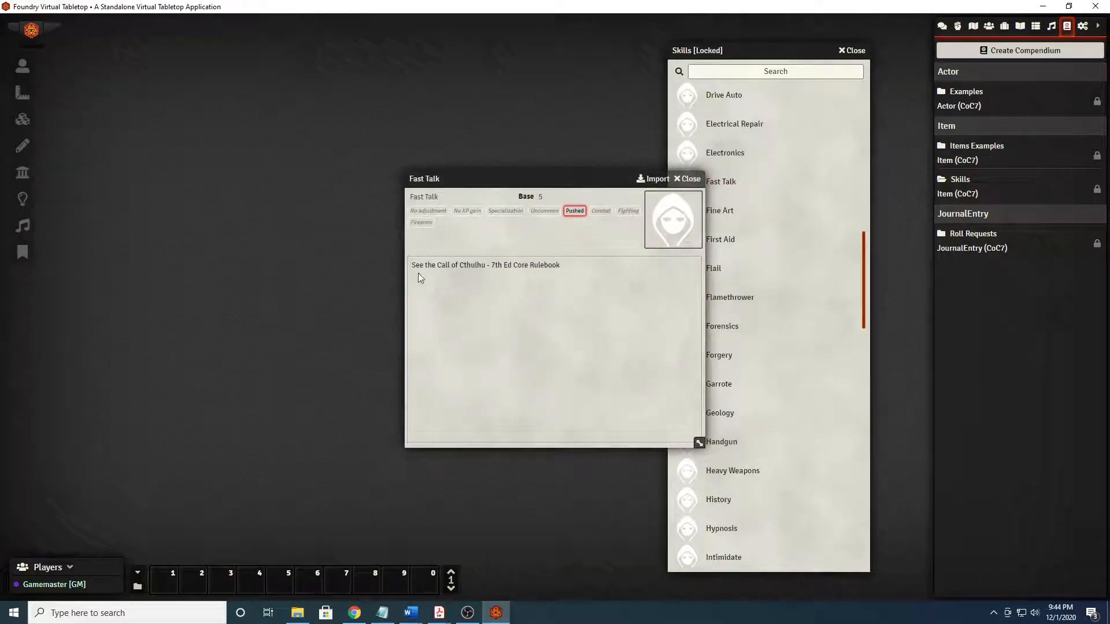
mouse_move(446, 279)
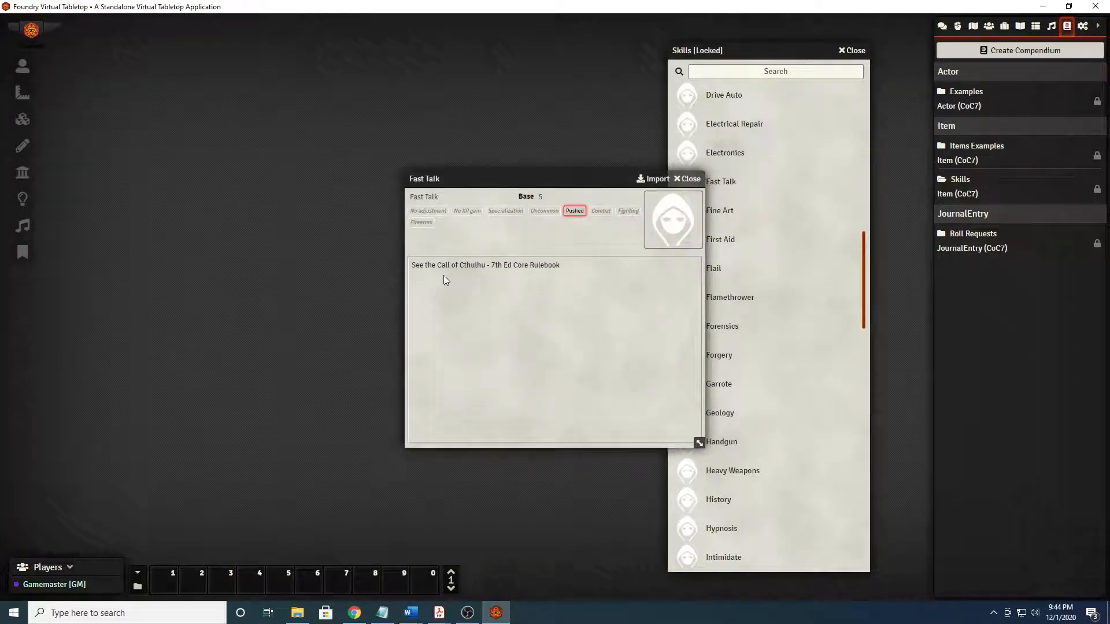
mouse_move(607, 307)
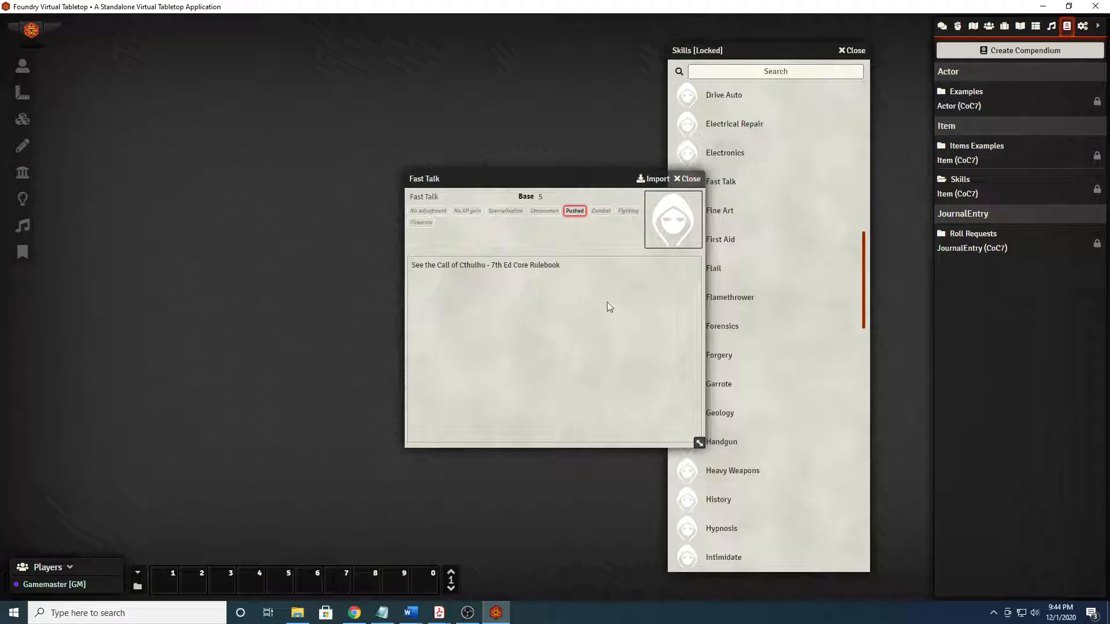
mouse_move(598, 322)
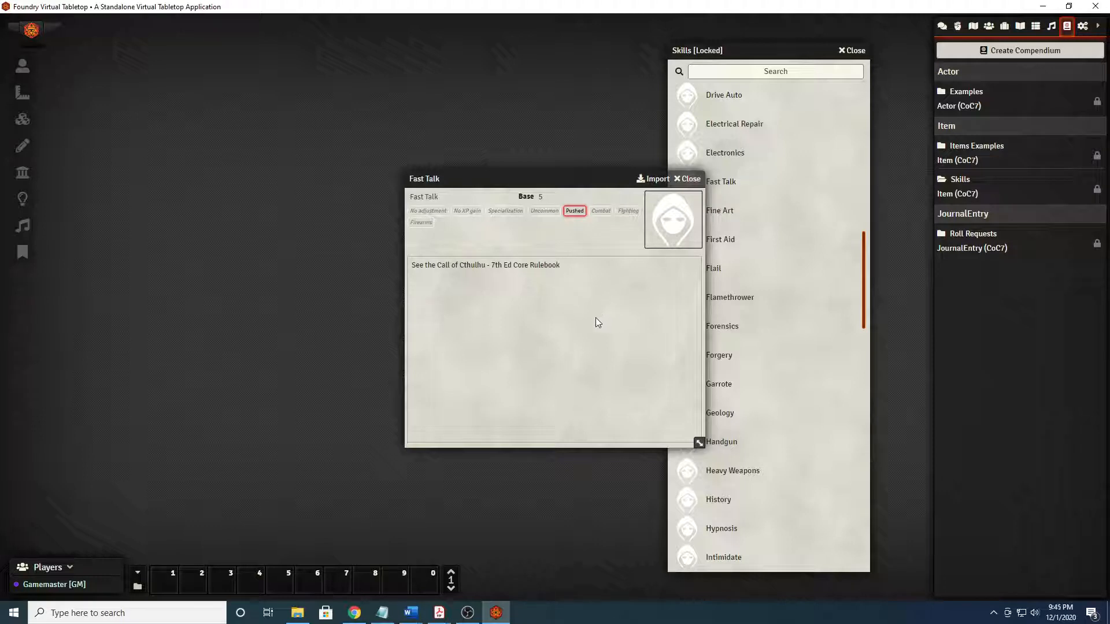
mouse_move(613, 298)
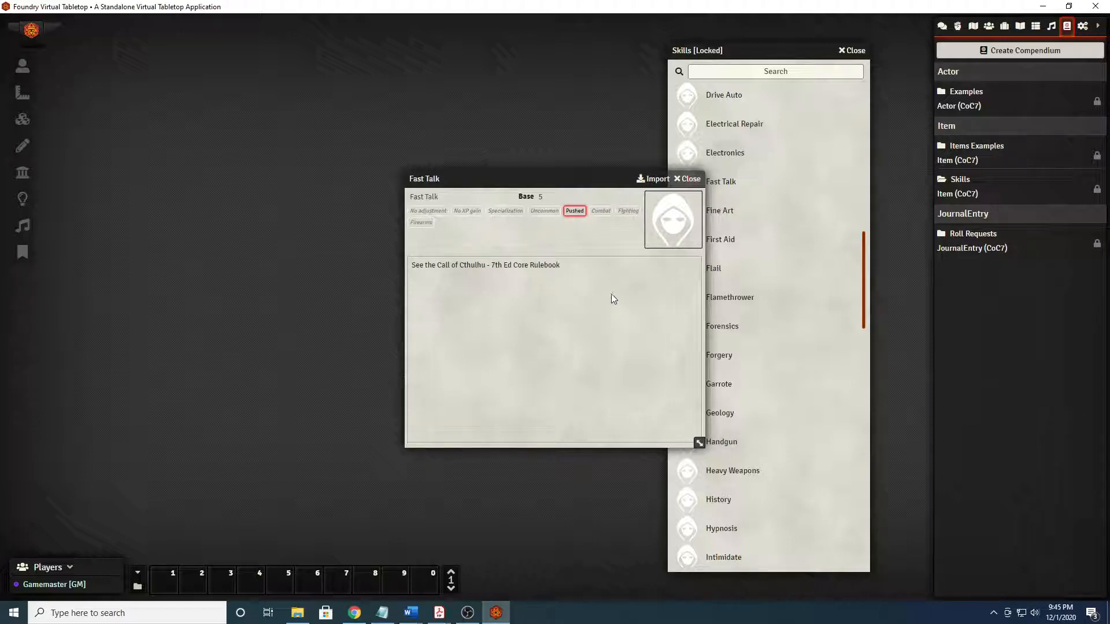
mouse_move(621, 253)
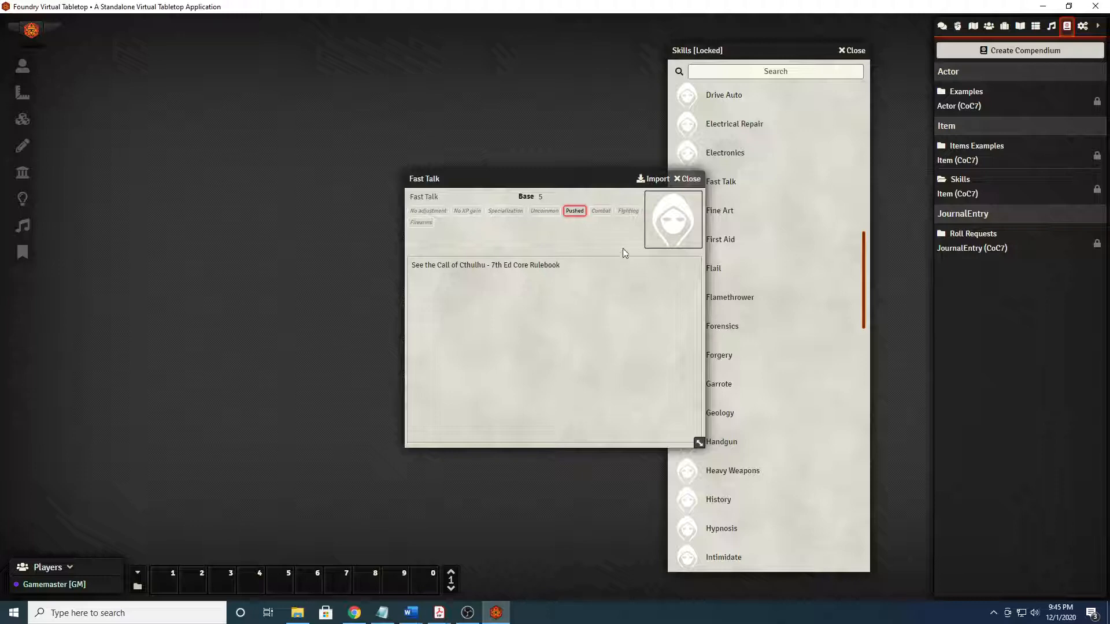
click(686, 178)
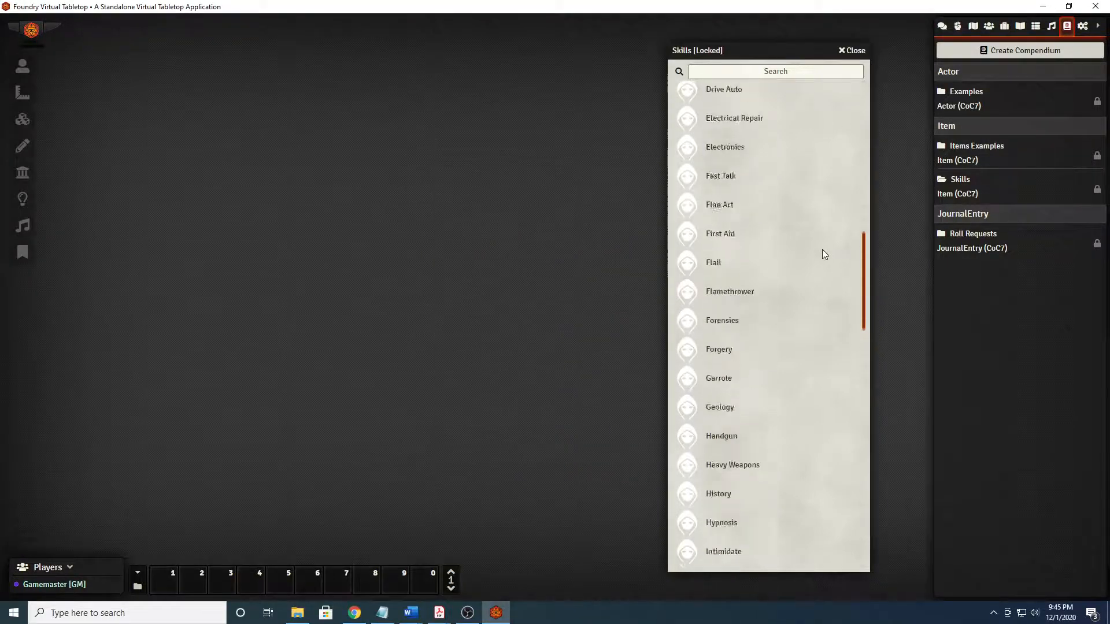
Review the Science (Astronomy) skill entry, then close the Skills compendium.
scroll(up, 3)
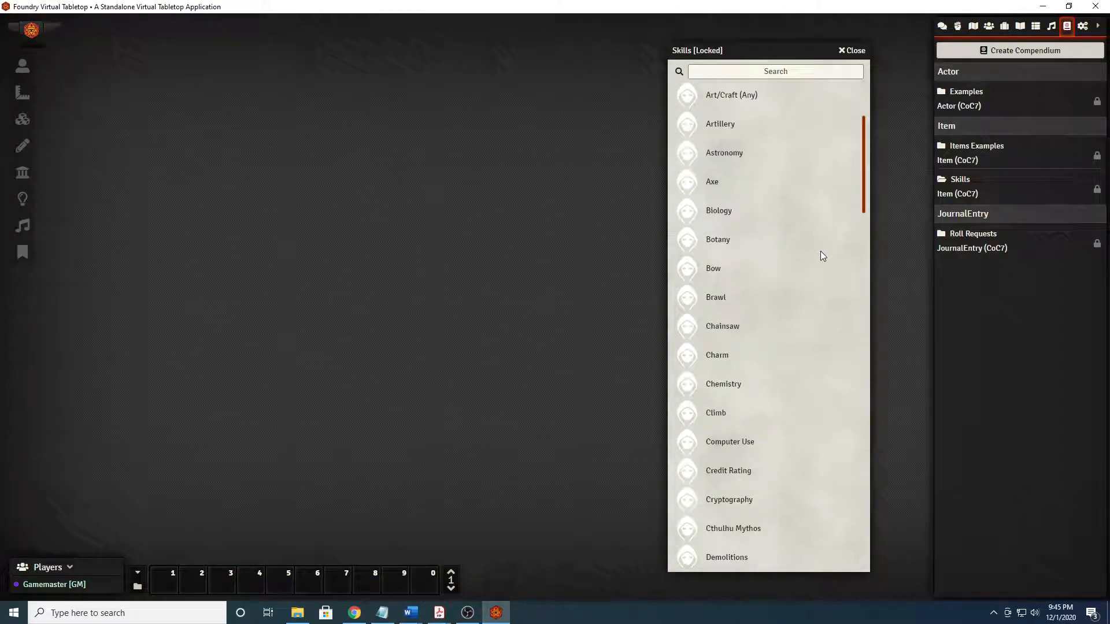
scroll(up, 3)
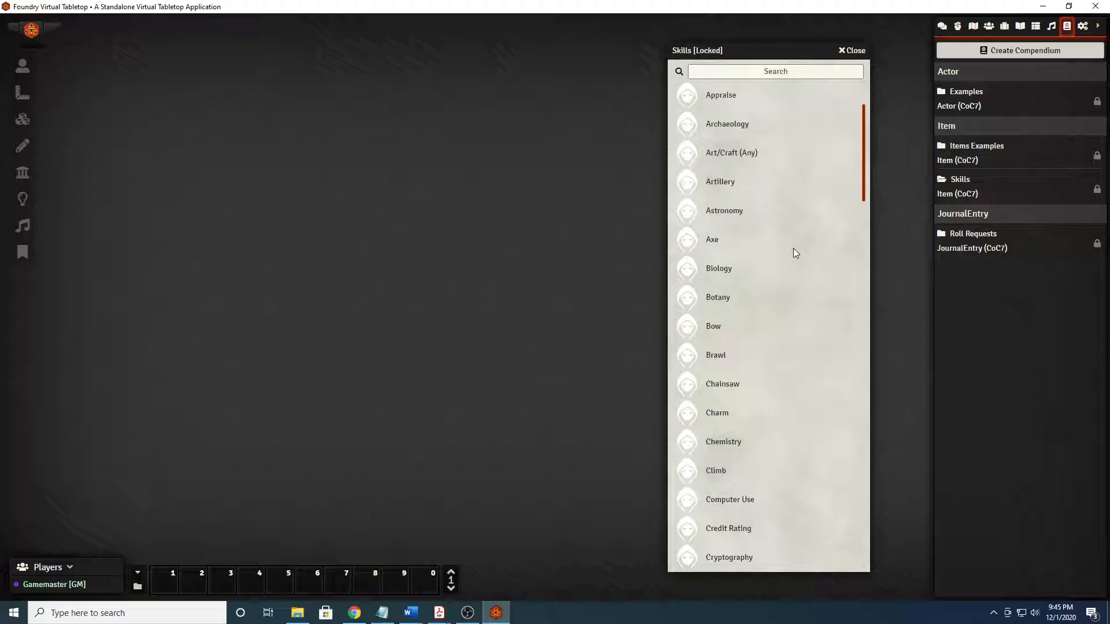
mouse_move(727, 220)
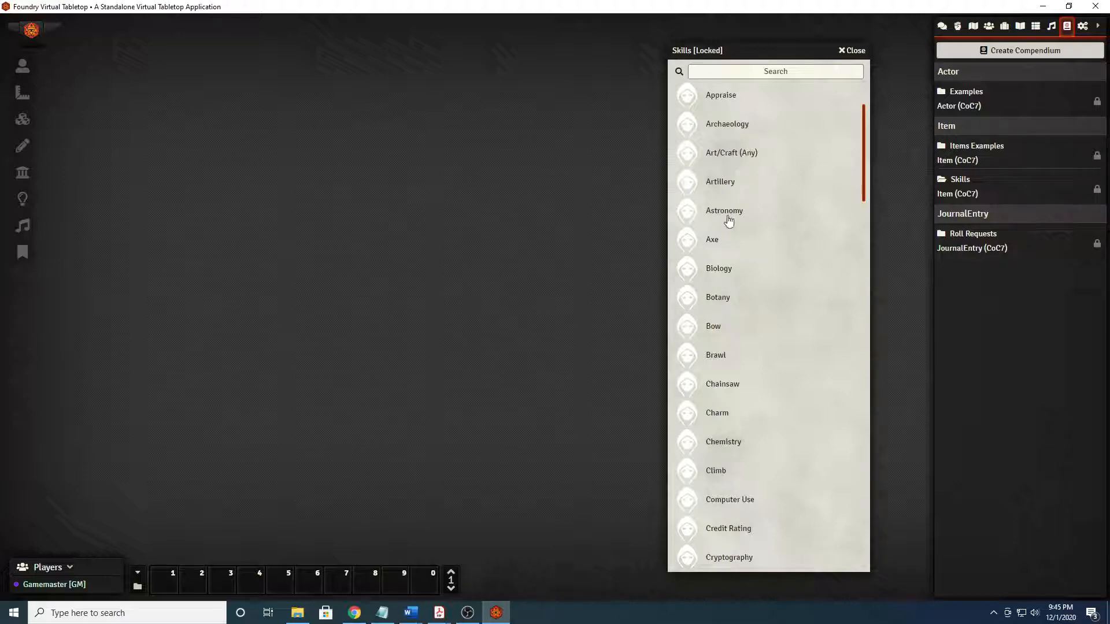
click(723, 210)
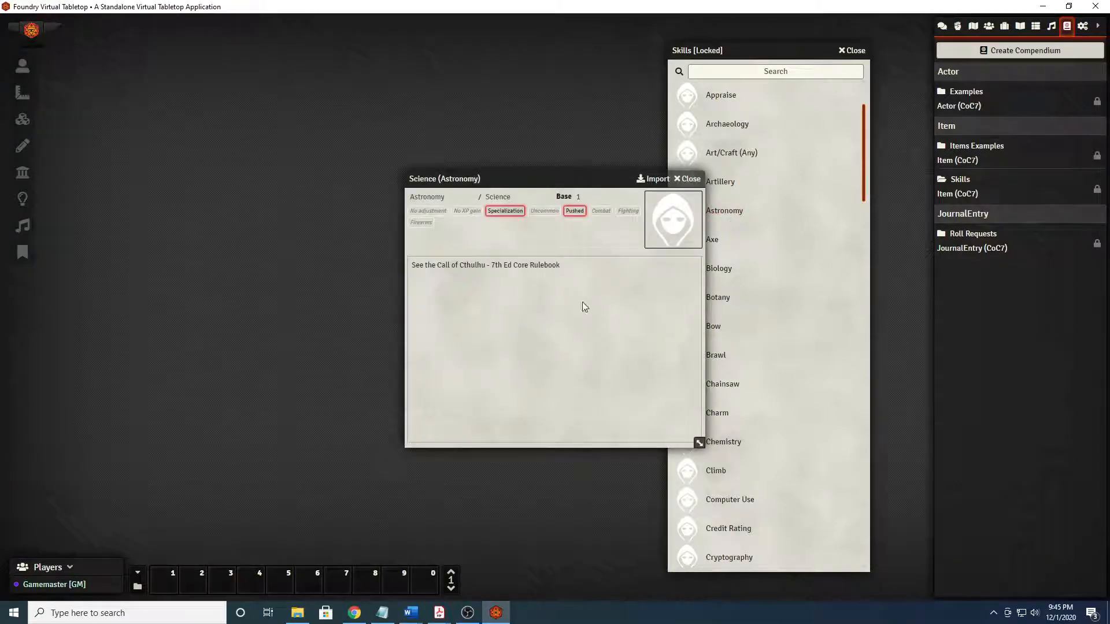
mouse_move(493, 319)
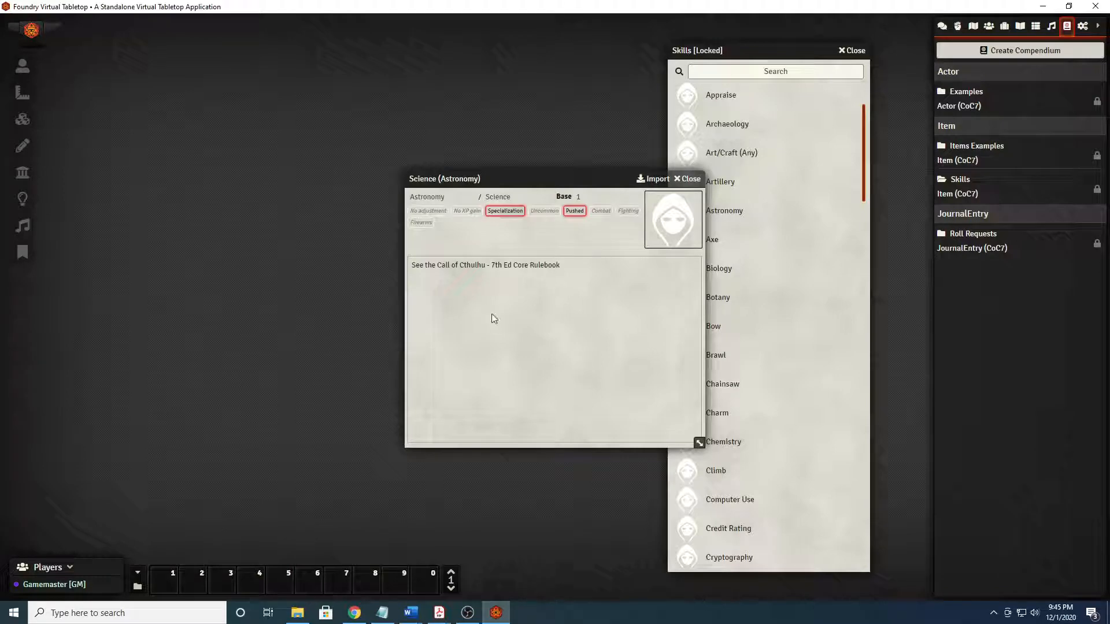
mouse_move(497, 323)
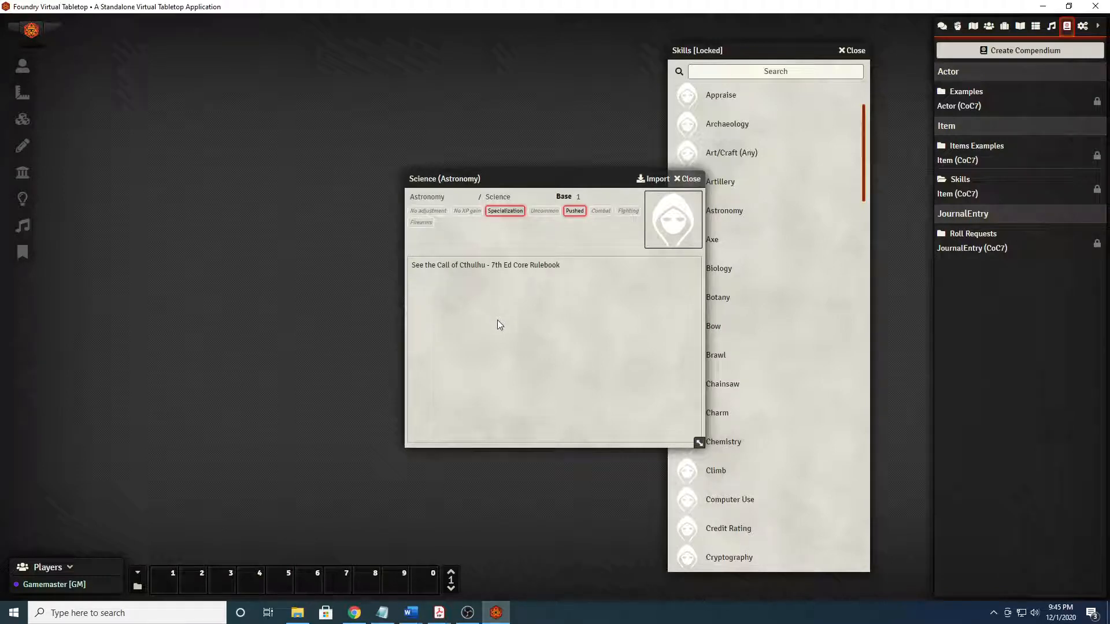
mouse_move(397, 305)
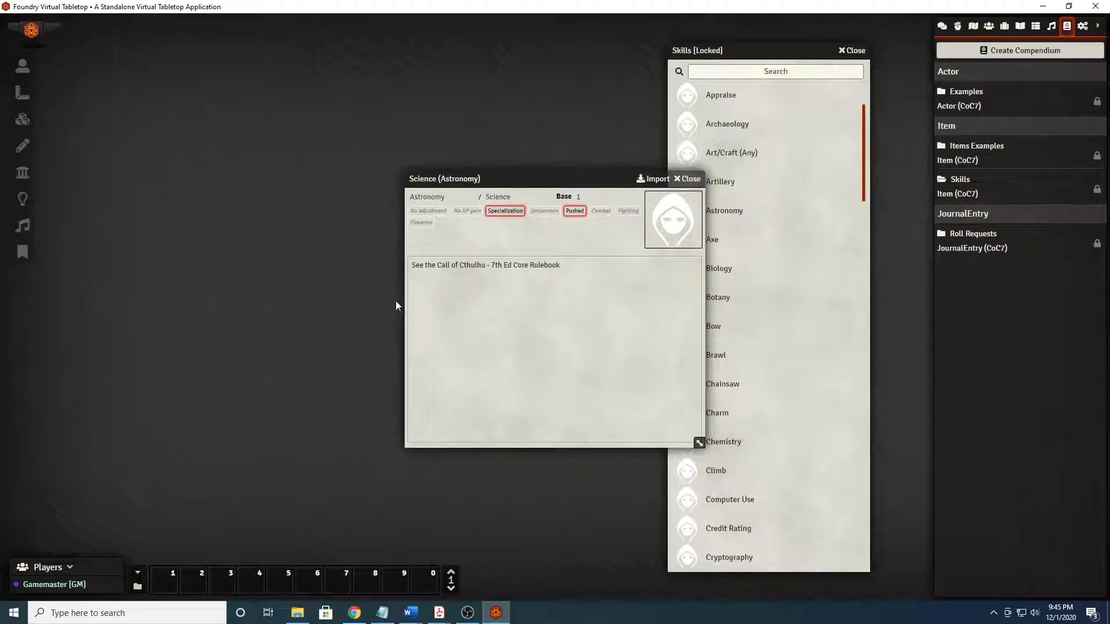
mouse_move(639, 470)
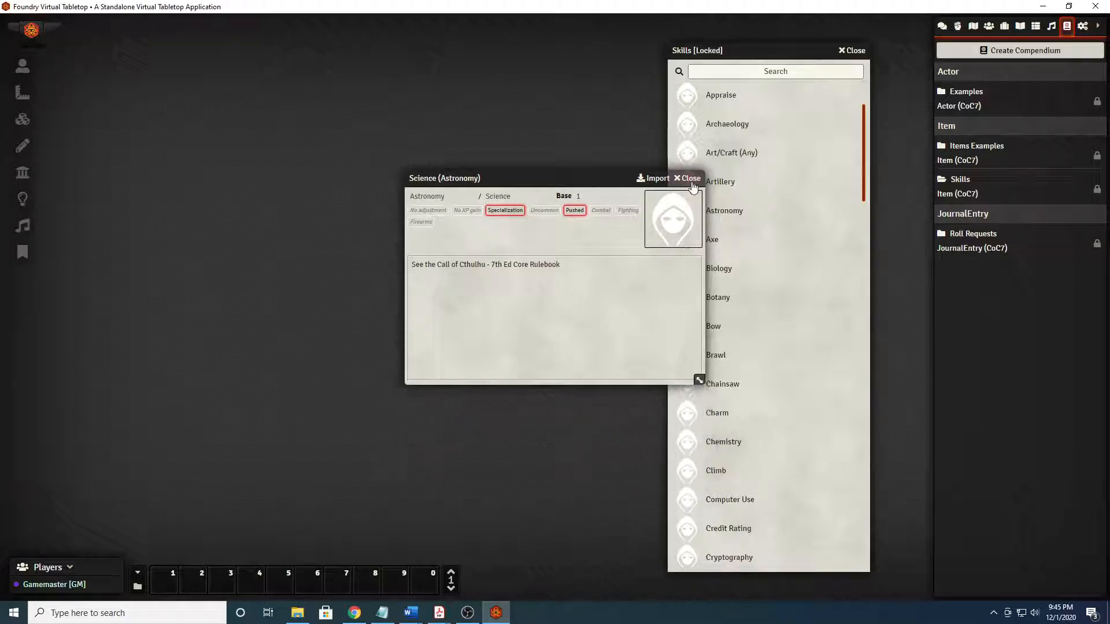
click(686, 178)
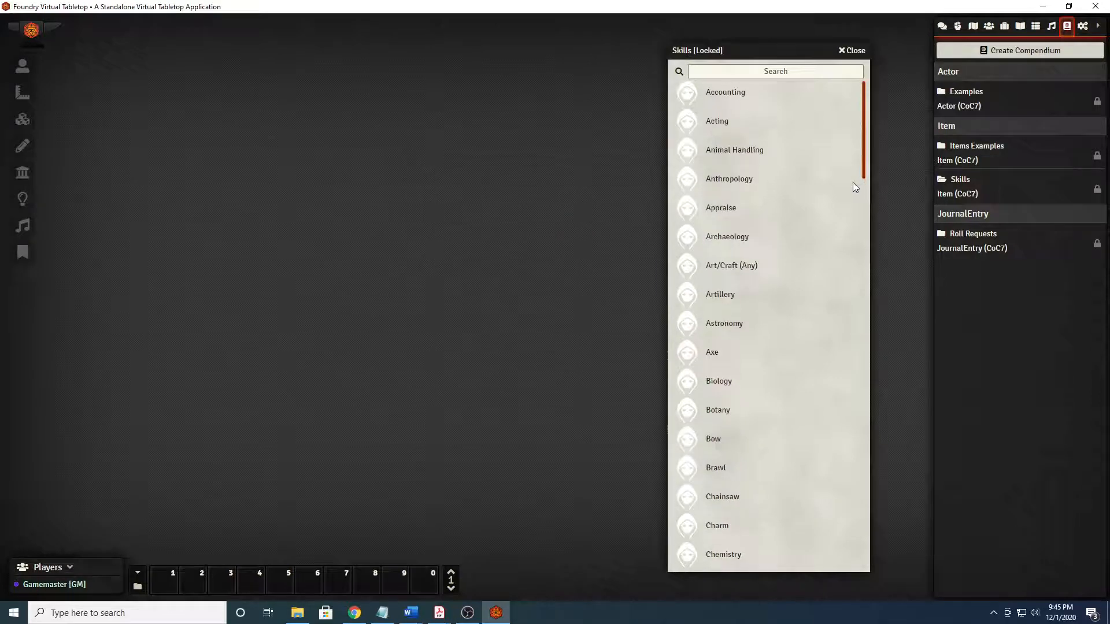
scroll(down, 3)
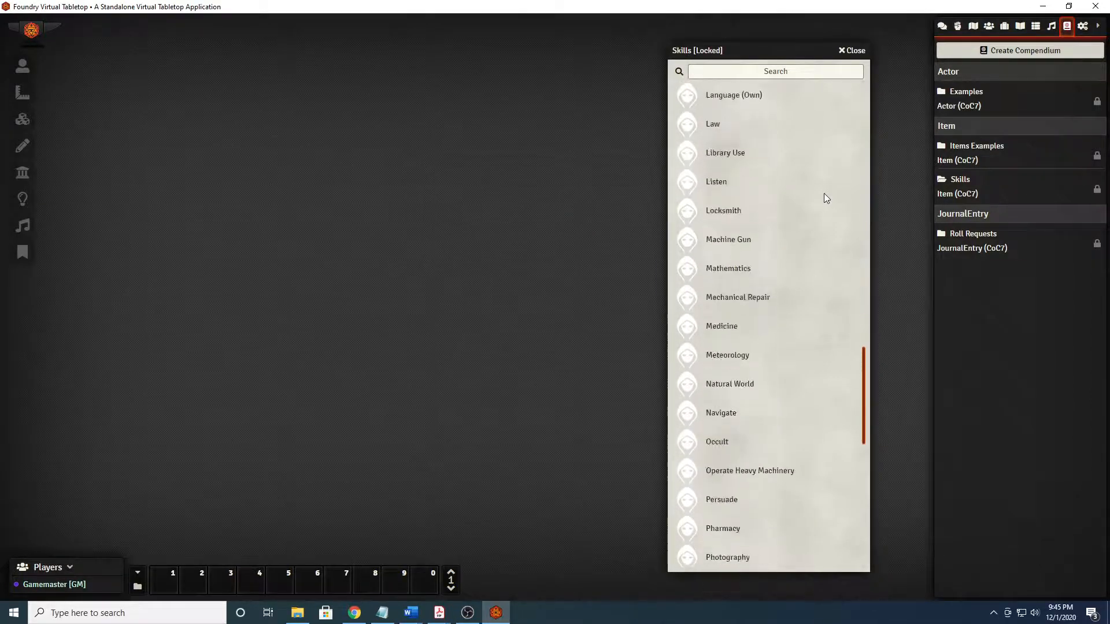
scroll(up, 3)
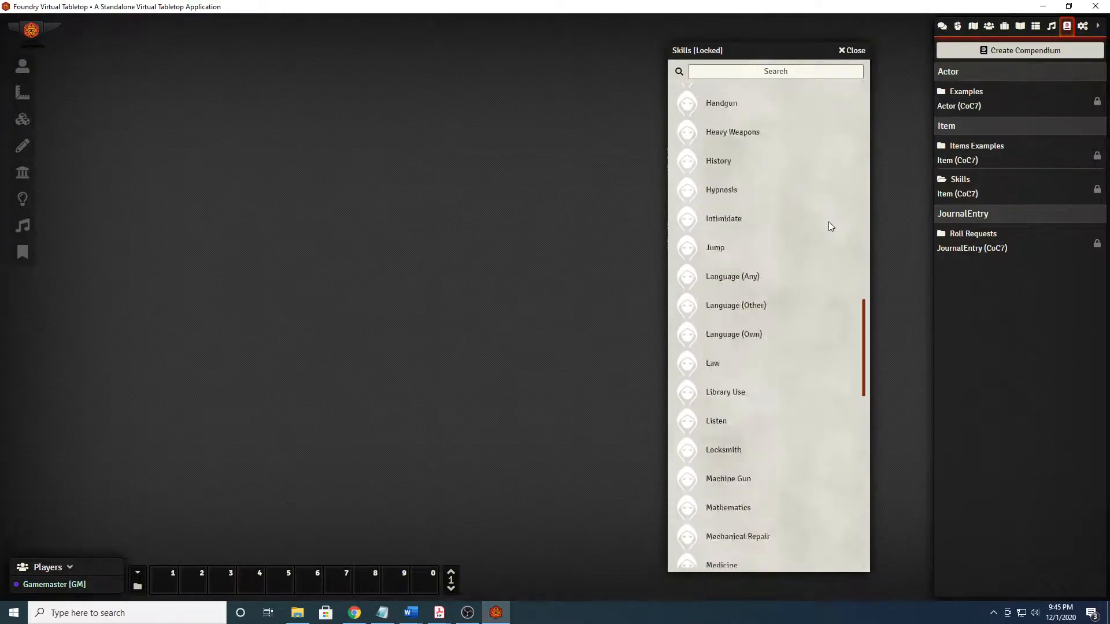
scroll(up, 3)
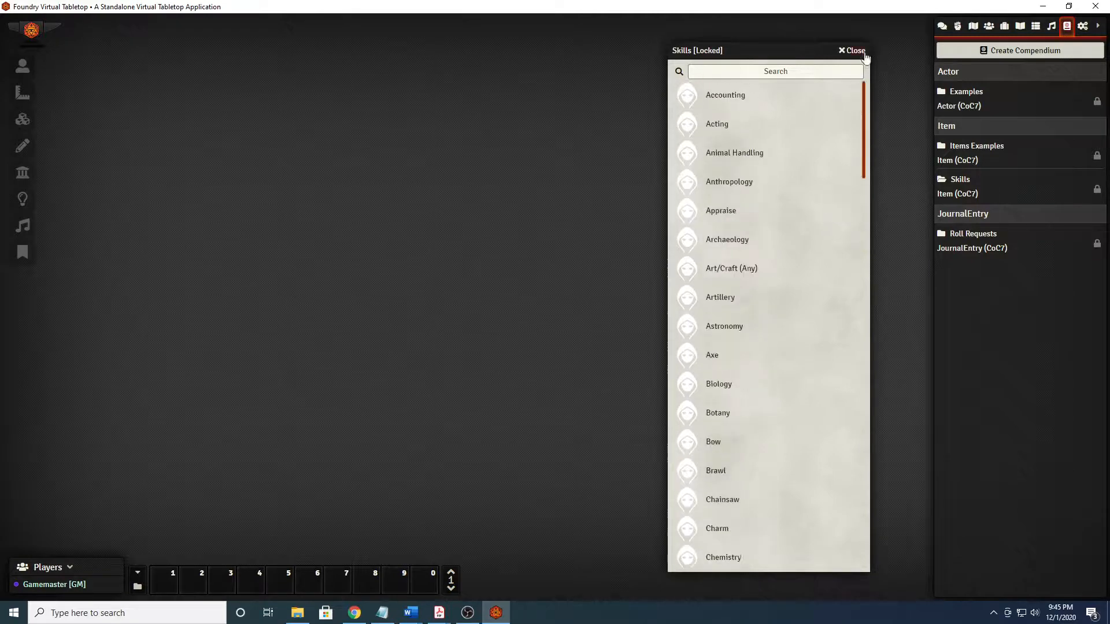
click(851, 50)
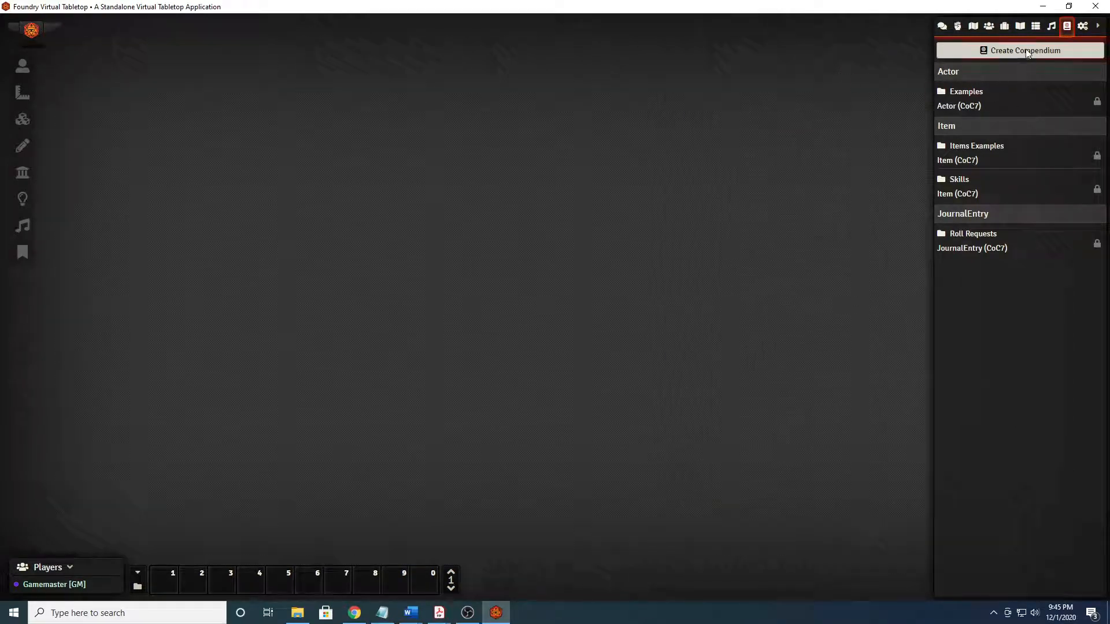
mouse_move(988, 27)
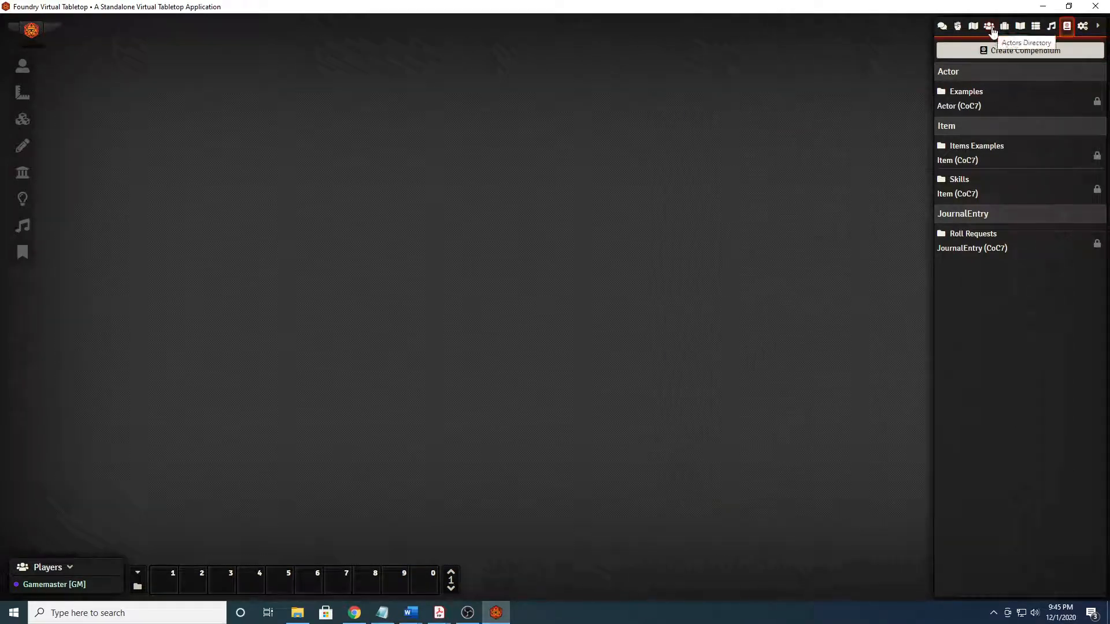
mouse_move(1003, 27)
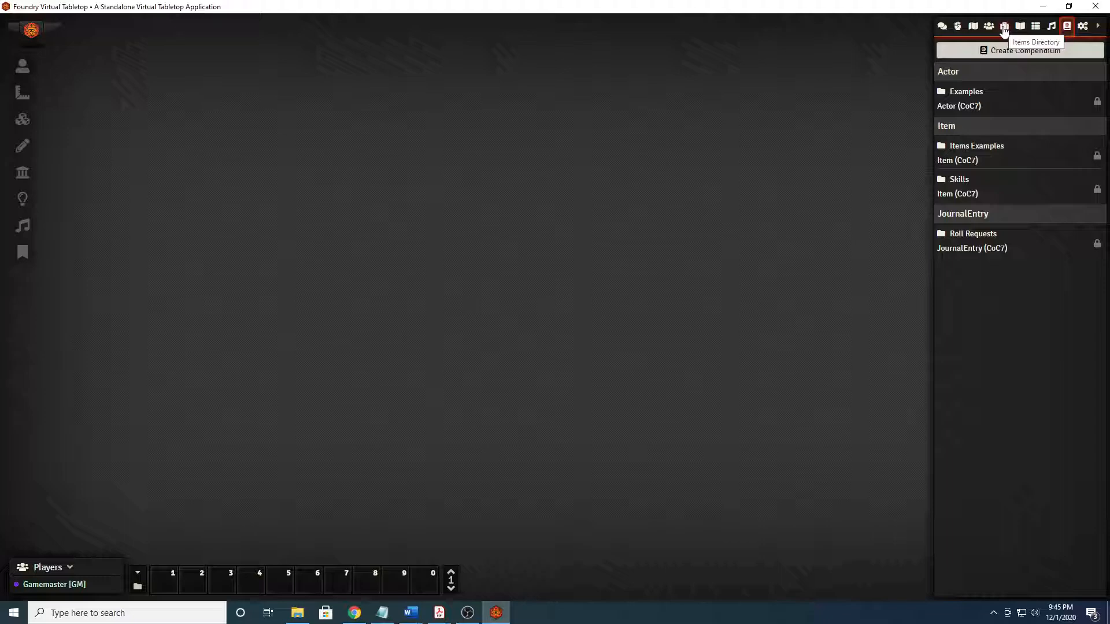
Start a new item in the Items directory with its type set to occupation.
click(1003, 27)
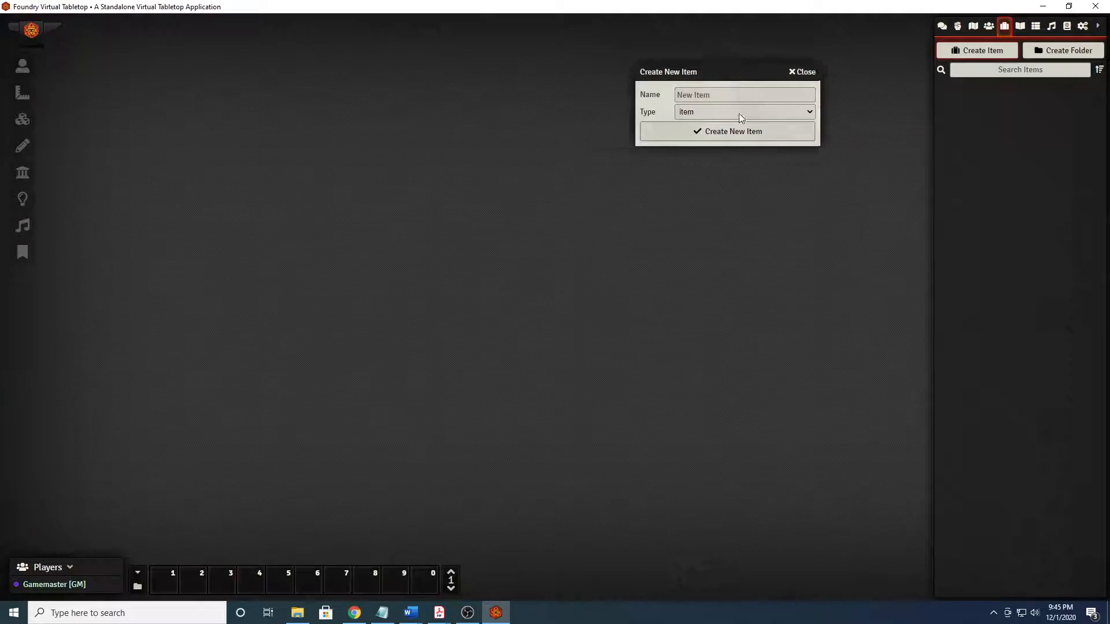
click(744, 111)
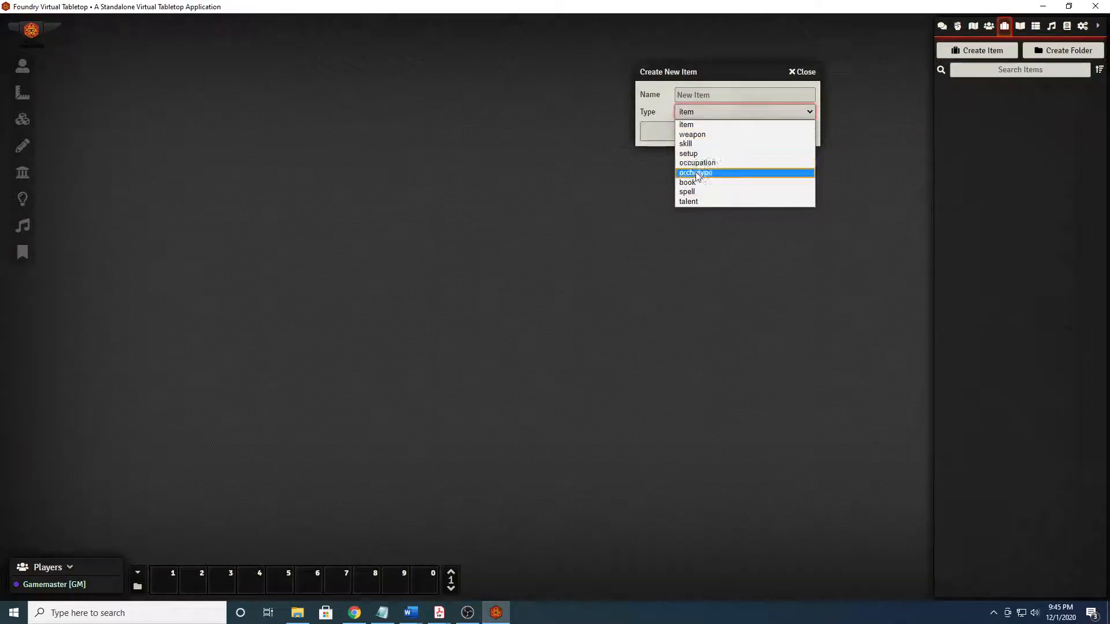
mouse_move(711, 181)
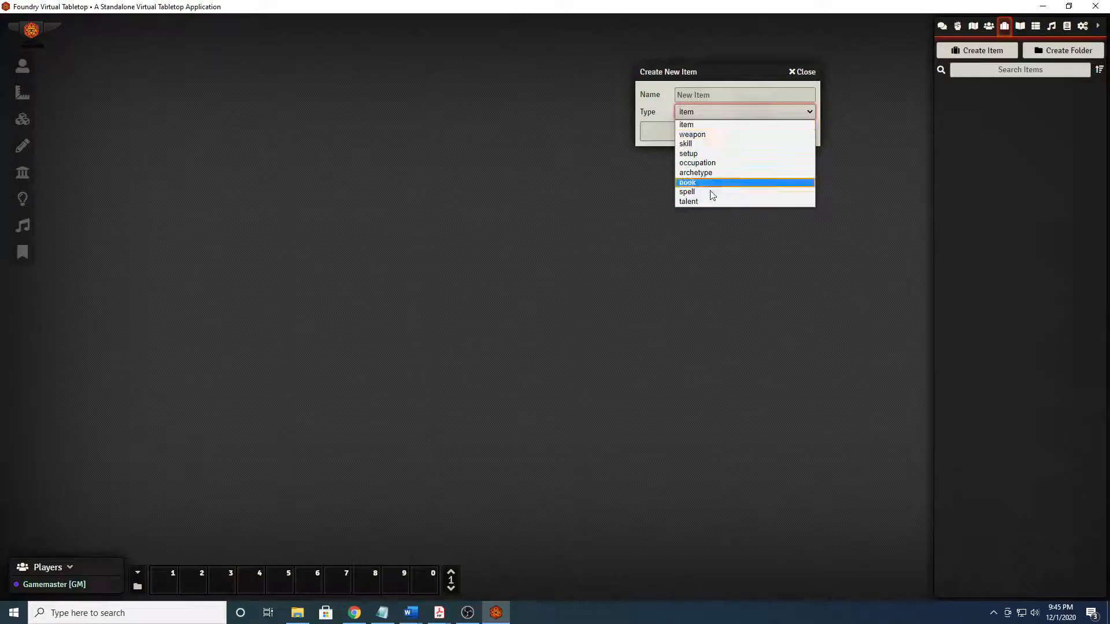
mouse_move(729, 201)
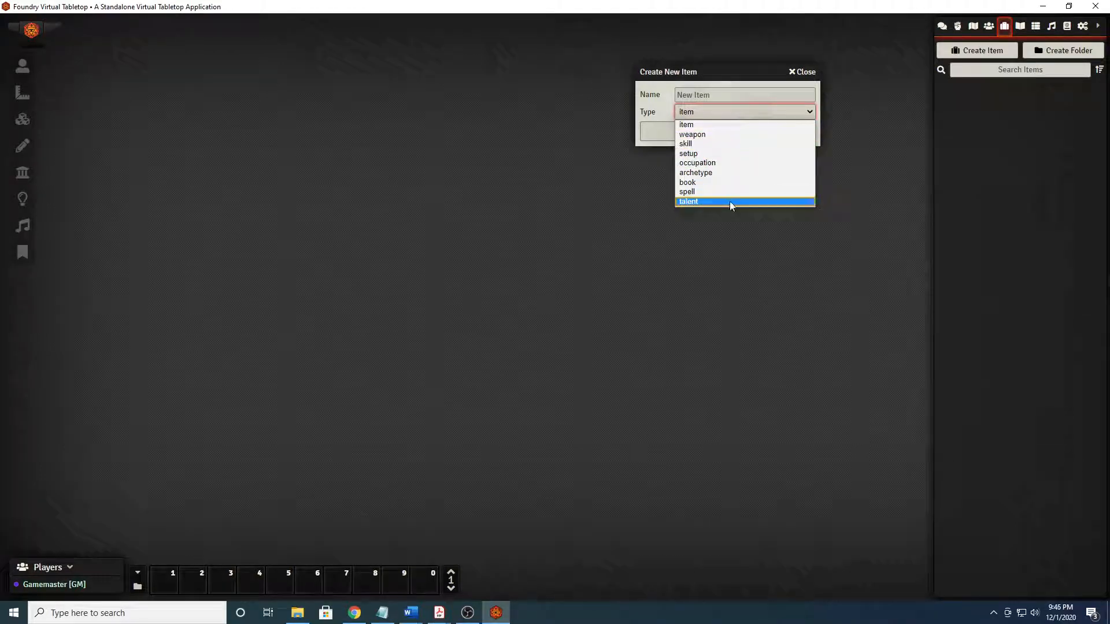
mouse_move(718, 172)
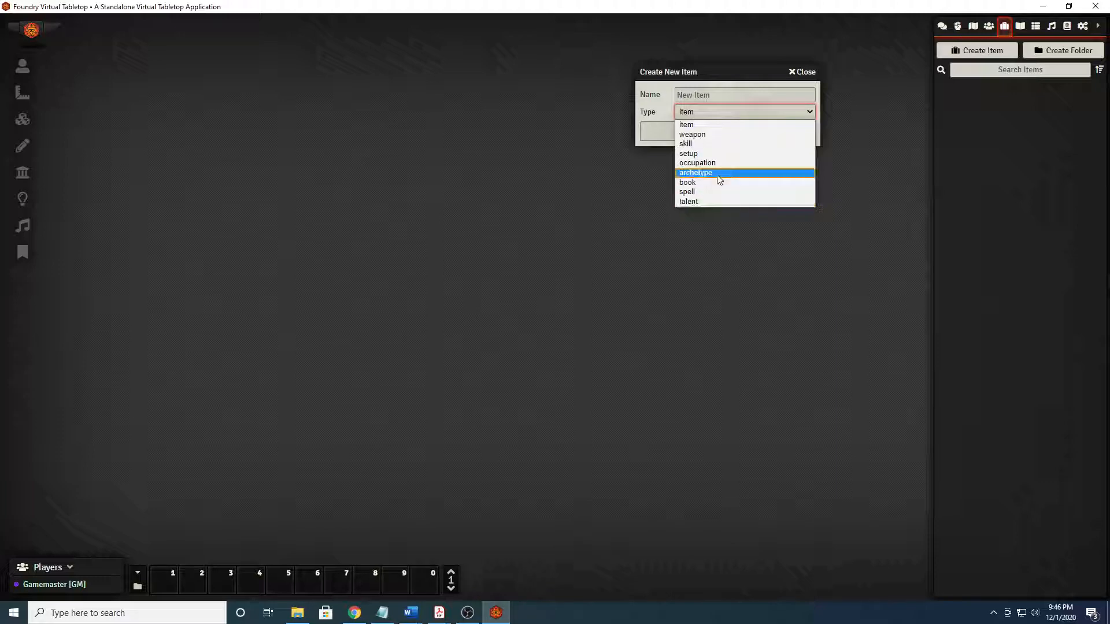
mouse_move(722, 191)
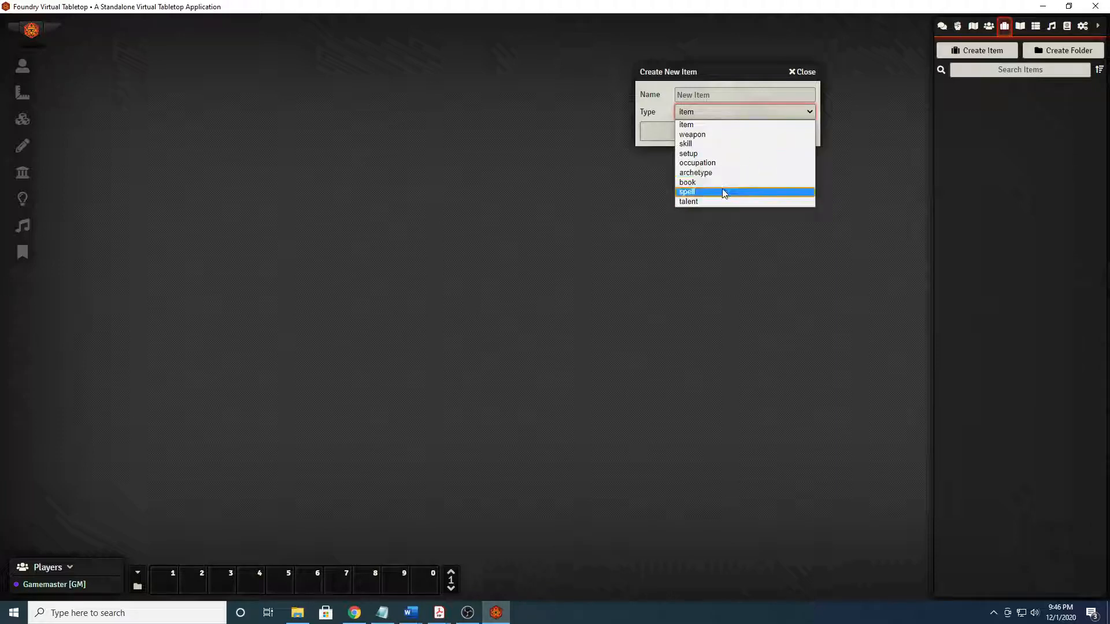
mouse_move(718, 173)
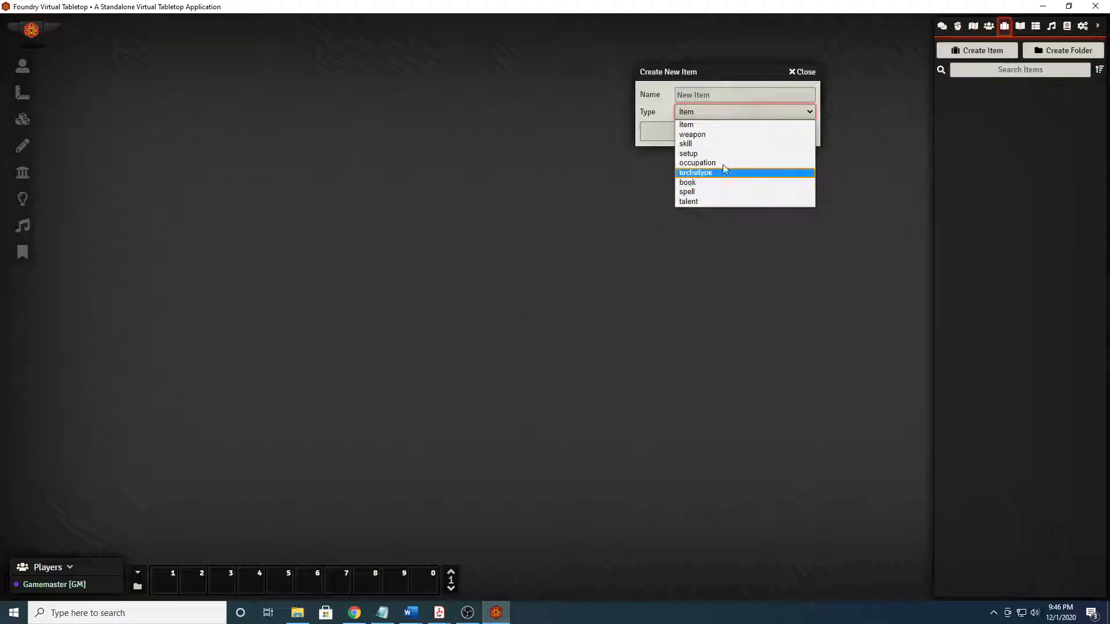
mouse_move(709, 183)
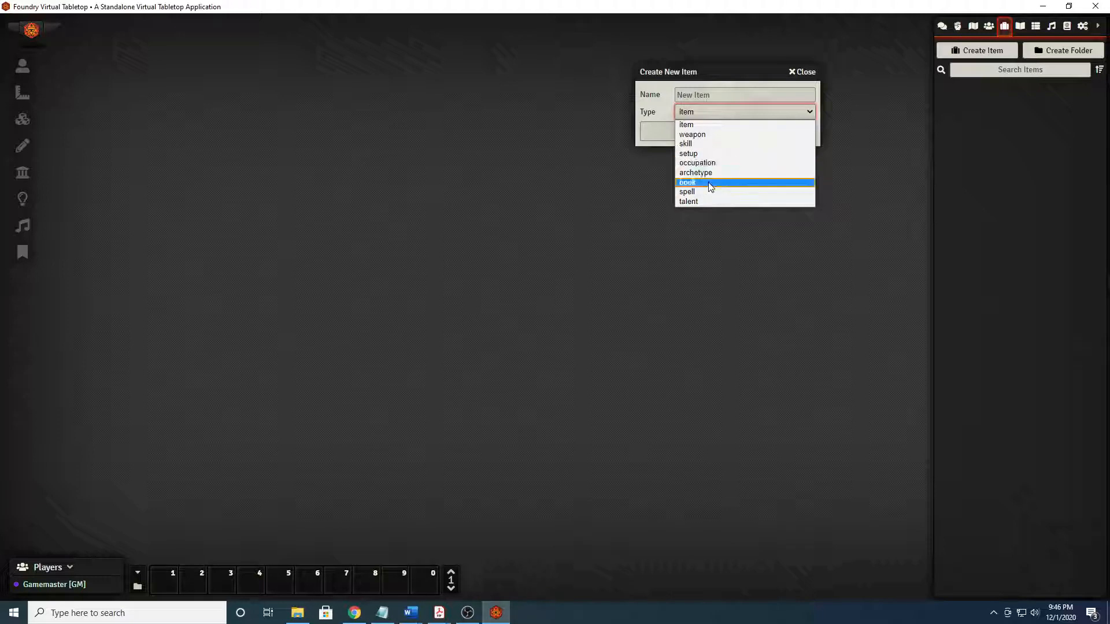
mouse_move(714, 163)
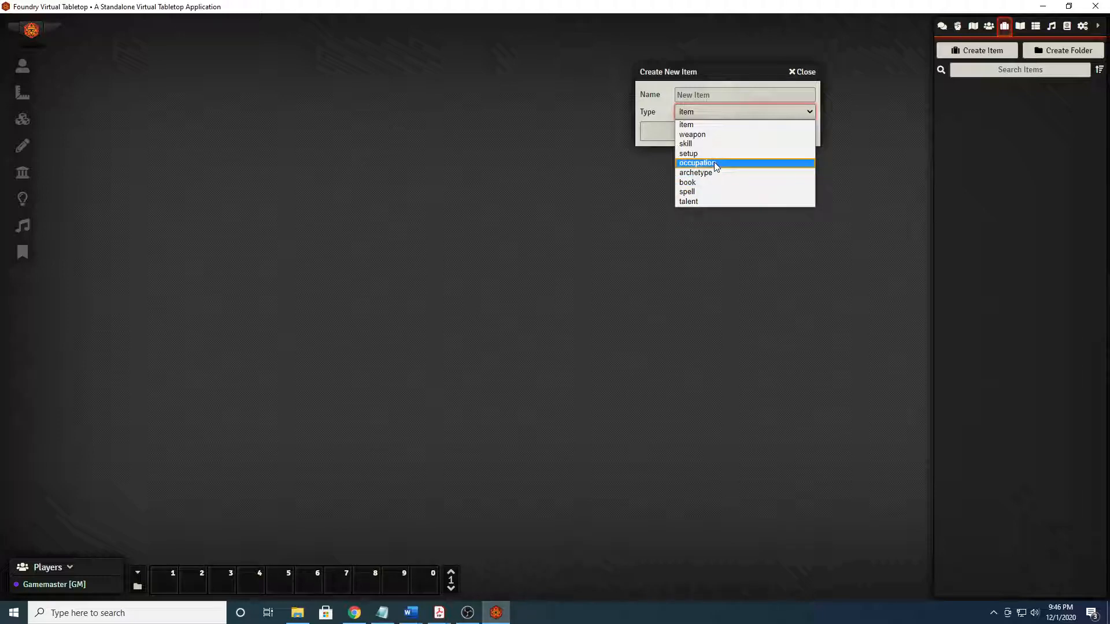
mouse_move(724, 145)
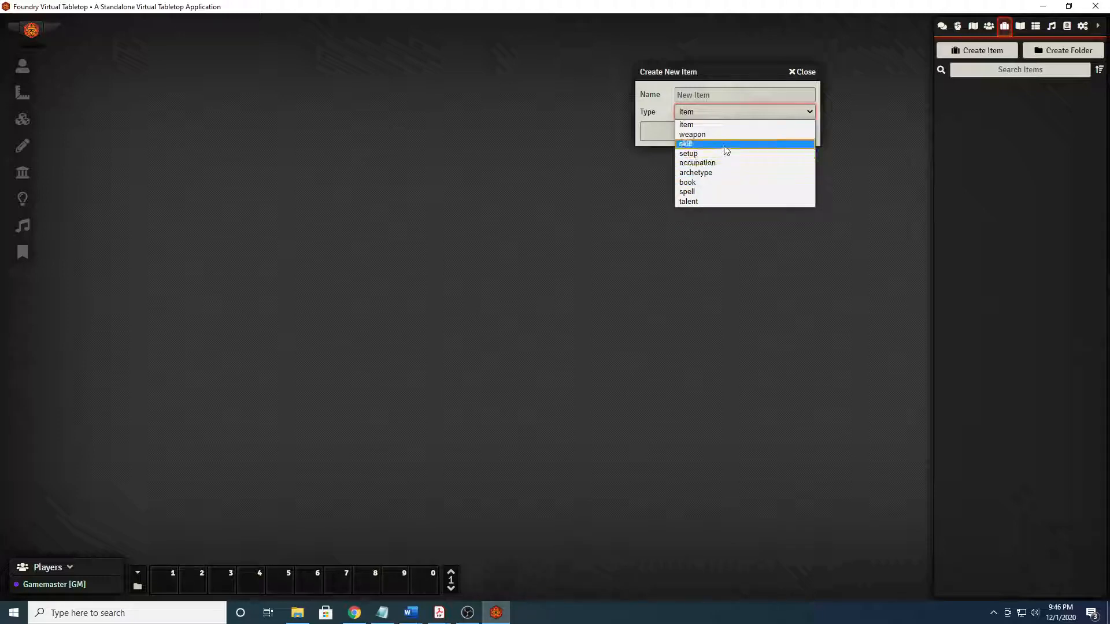
mouse_move(742, 163)
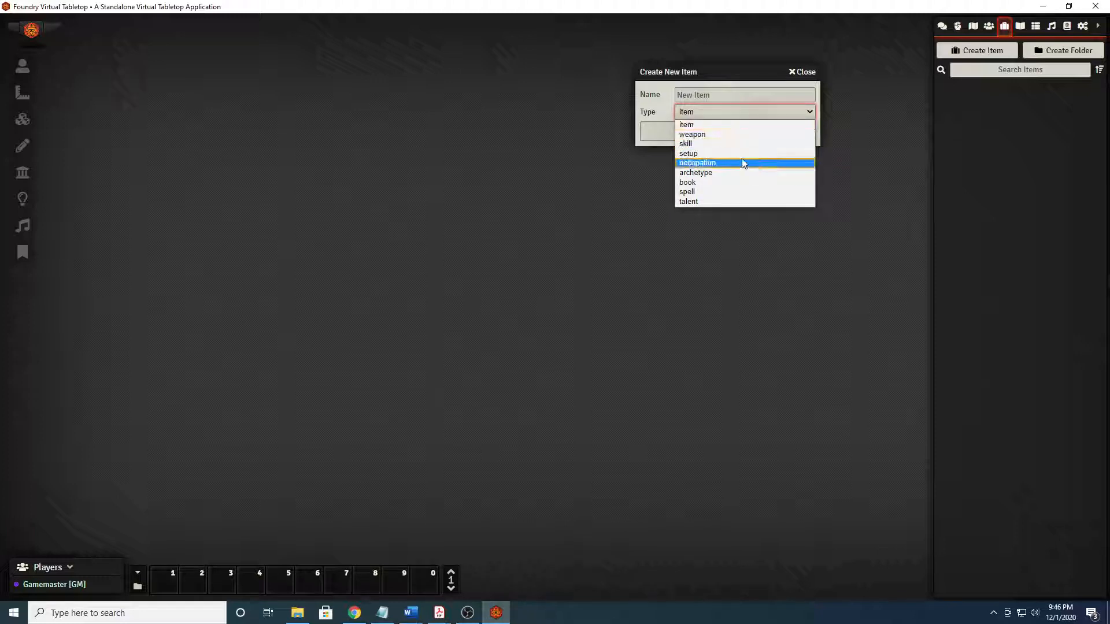
mouse_move(734, 164)
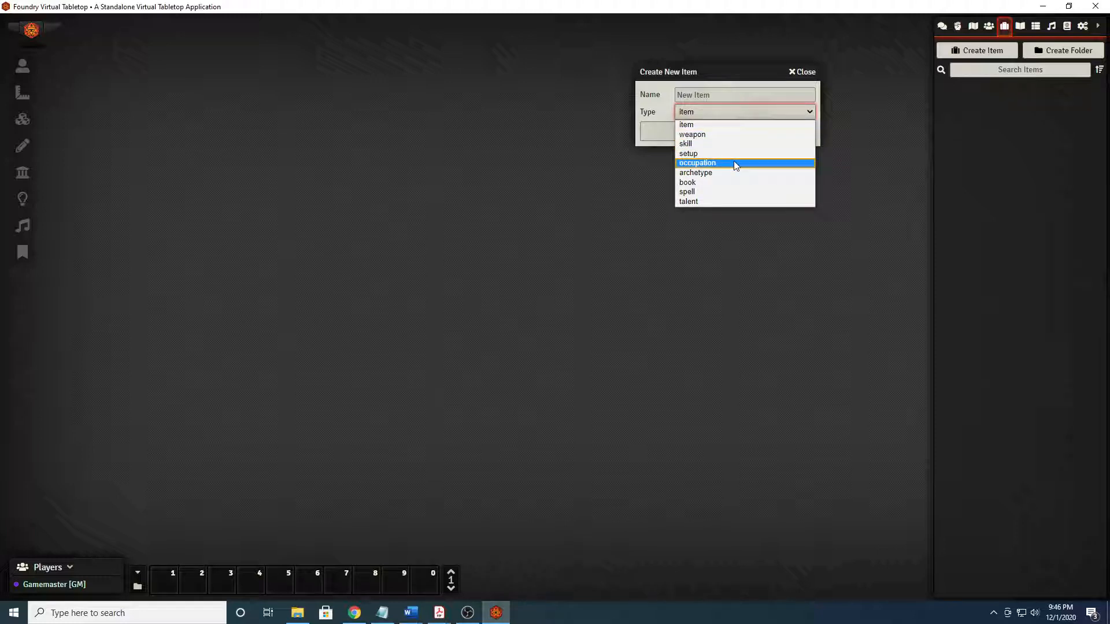
click(697, 163)
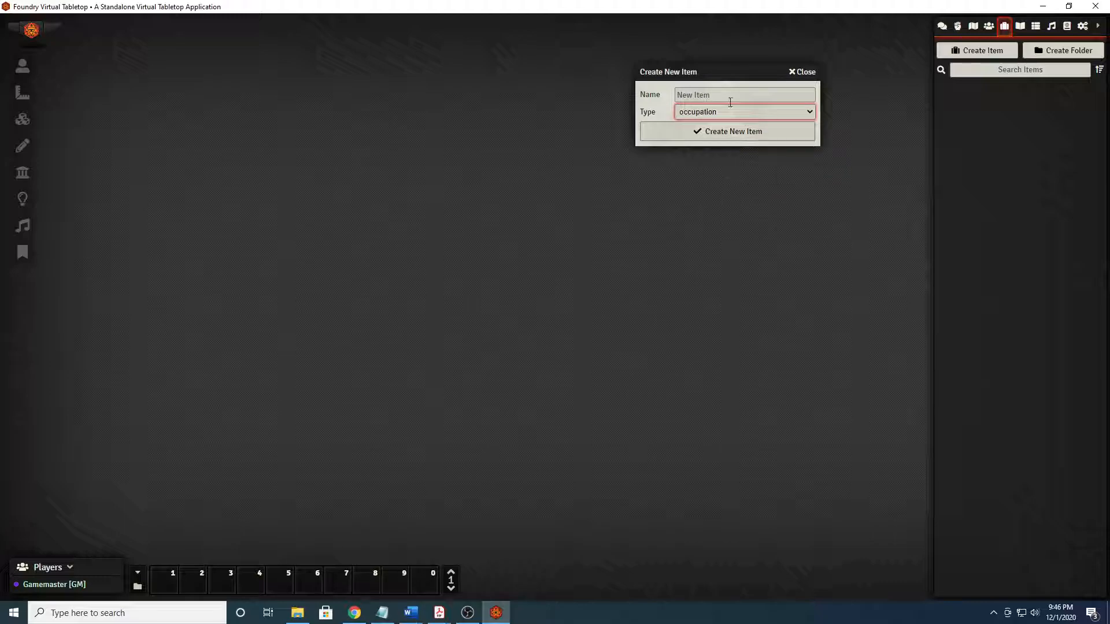
Begin naming the new occupation item 'Park' in the creation dialog.
click(743, 93)
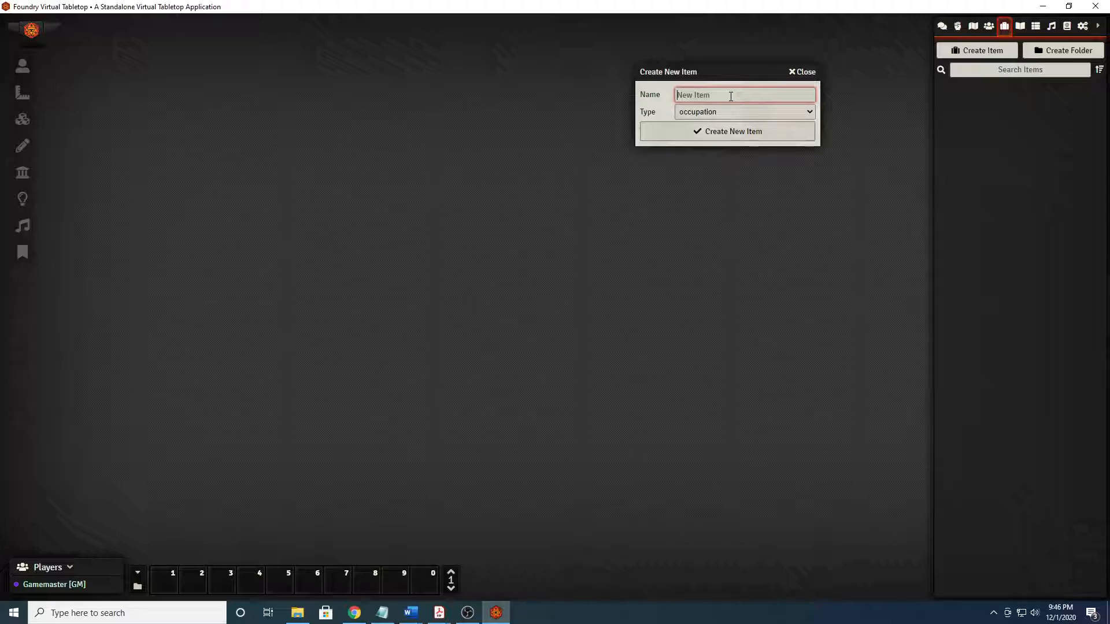
text(P)
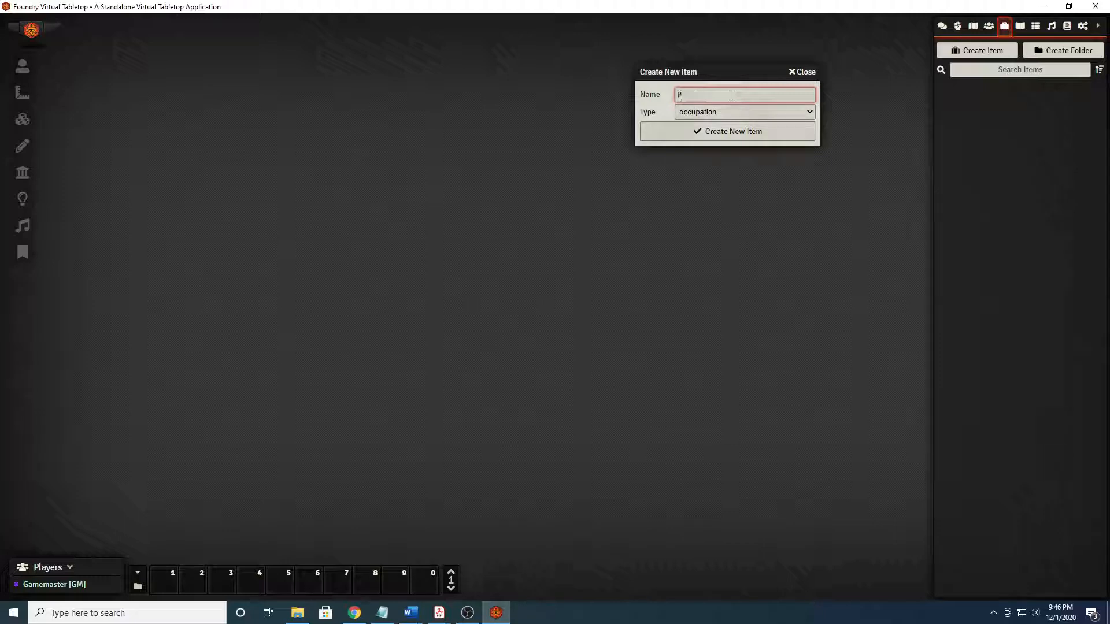
text(ark)
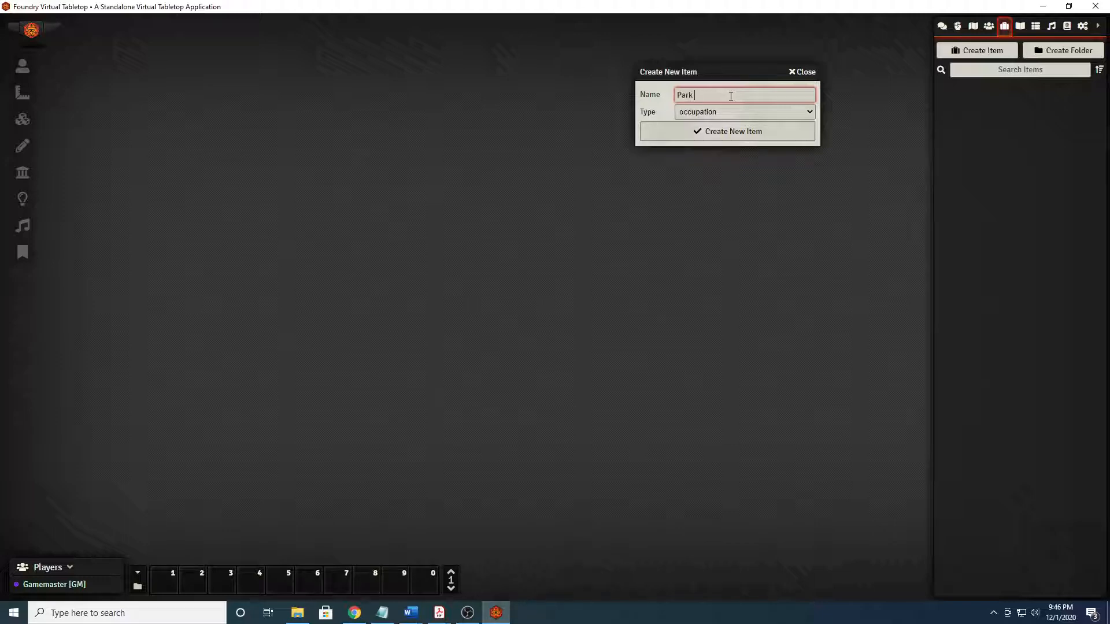
Create the Park Ranger occupation, set its Source to Homebrew and start editing its description.
text(Ranger)
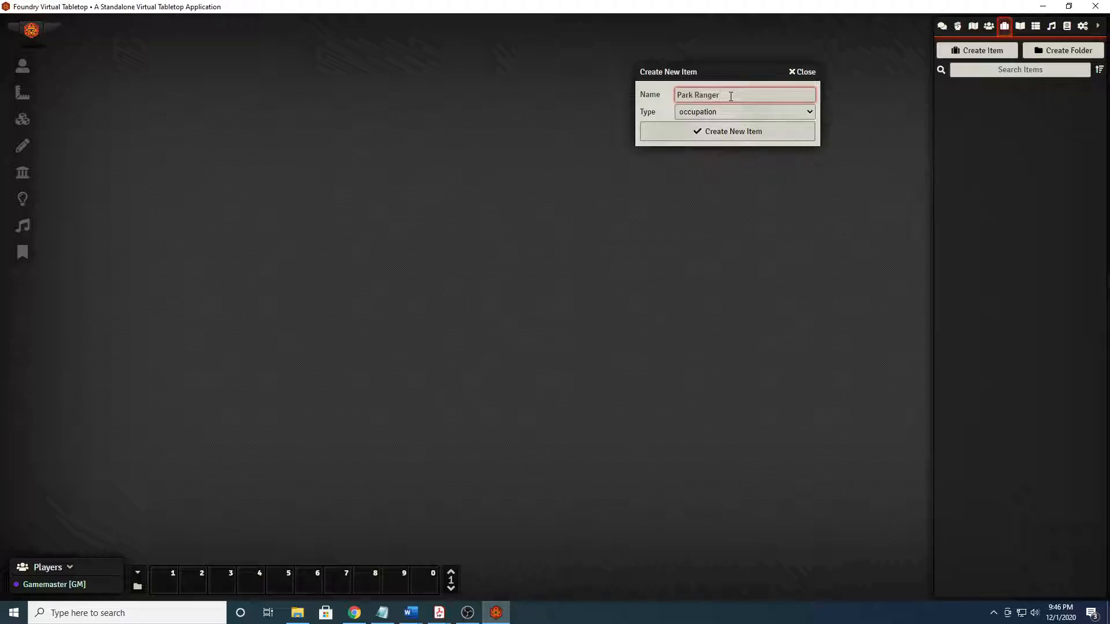
click(732, 130)
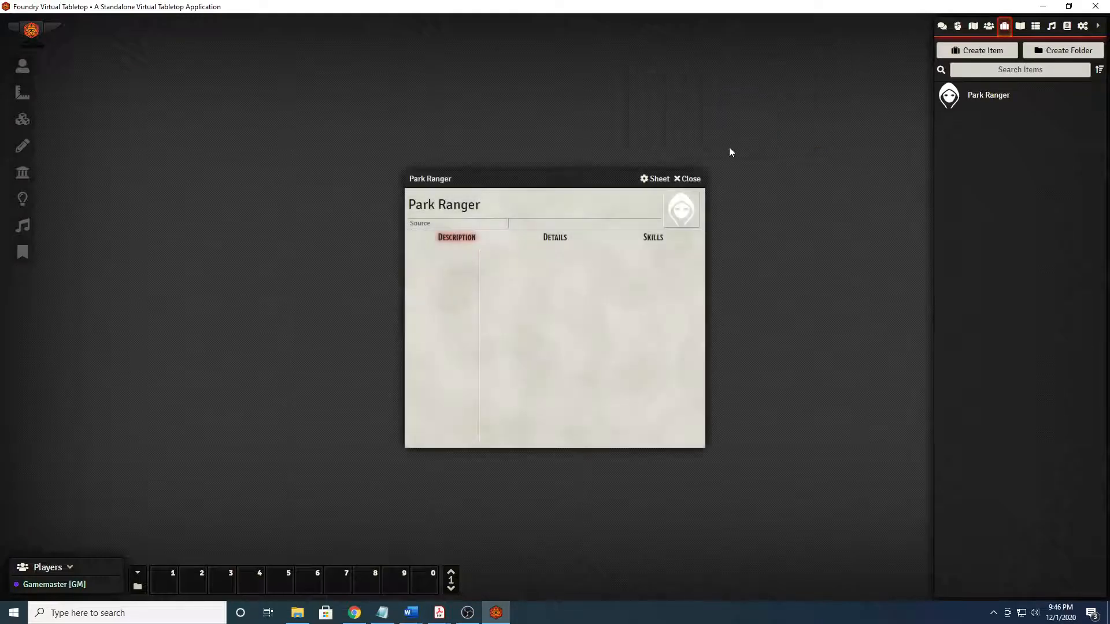
click(456, 223)
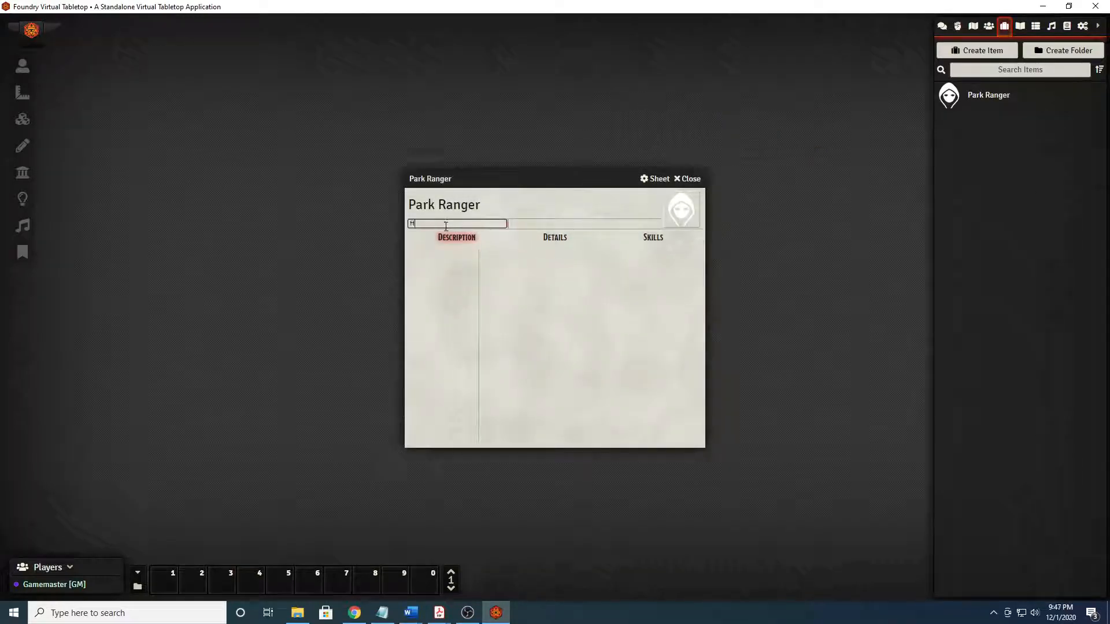
text(Homebrew)
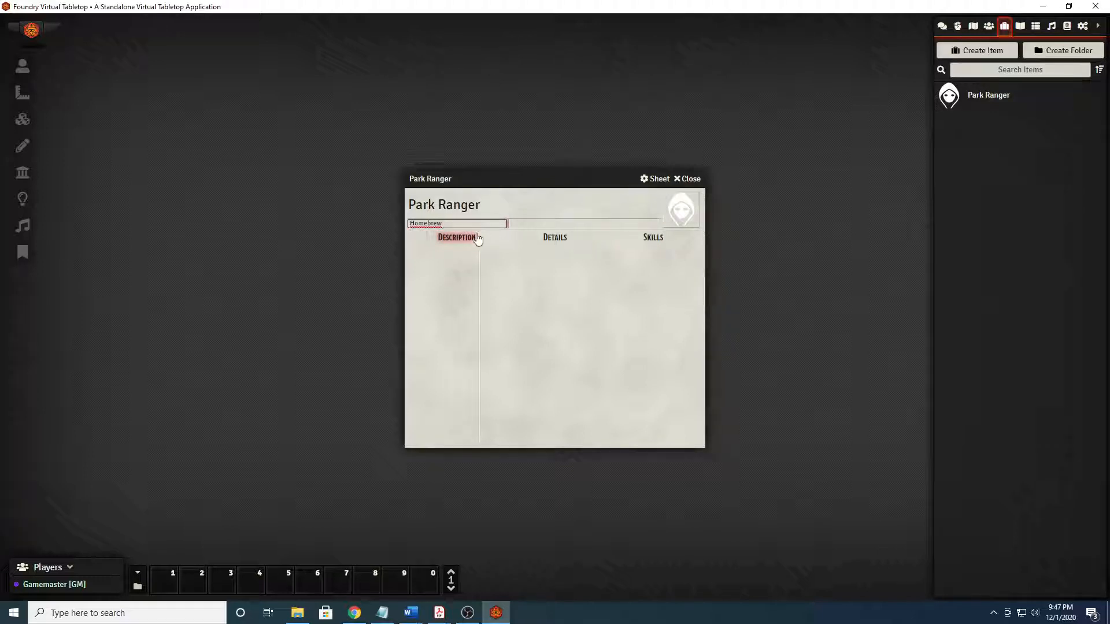
mouse_move(474, 286)
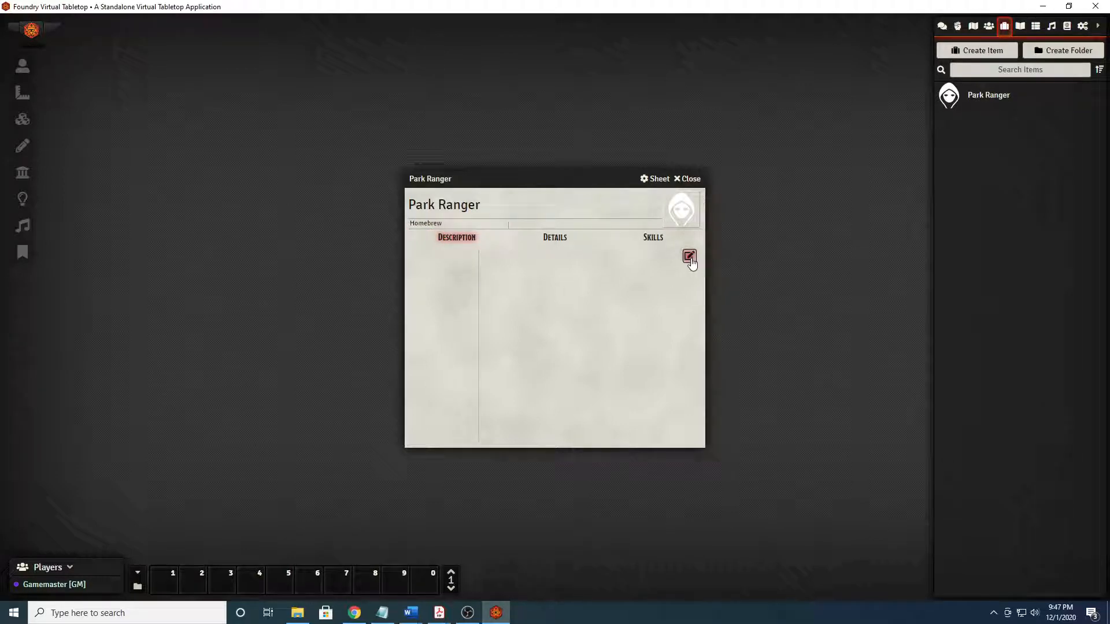
click(689, 256)
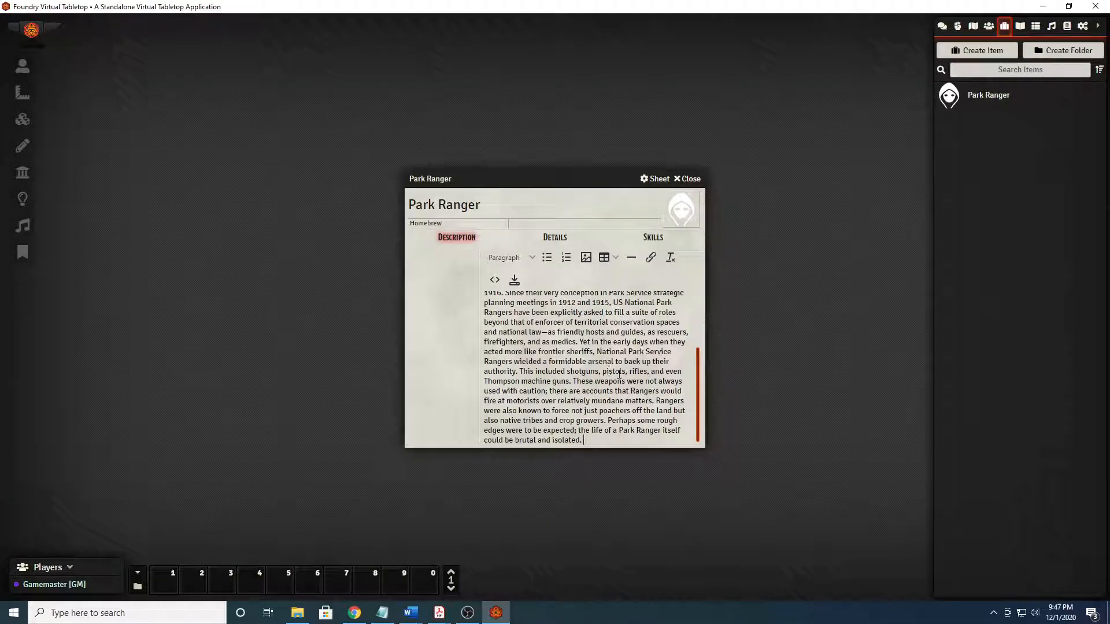
scroll(up, 3)
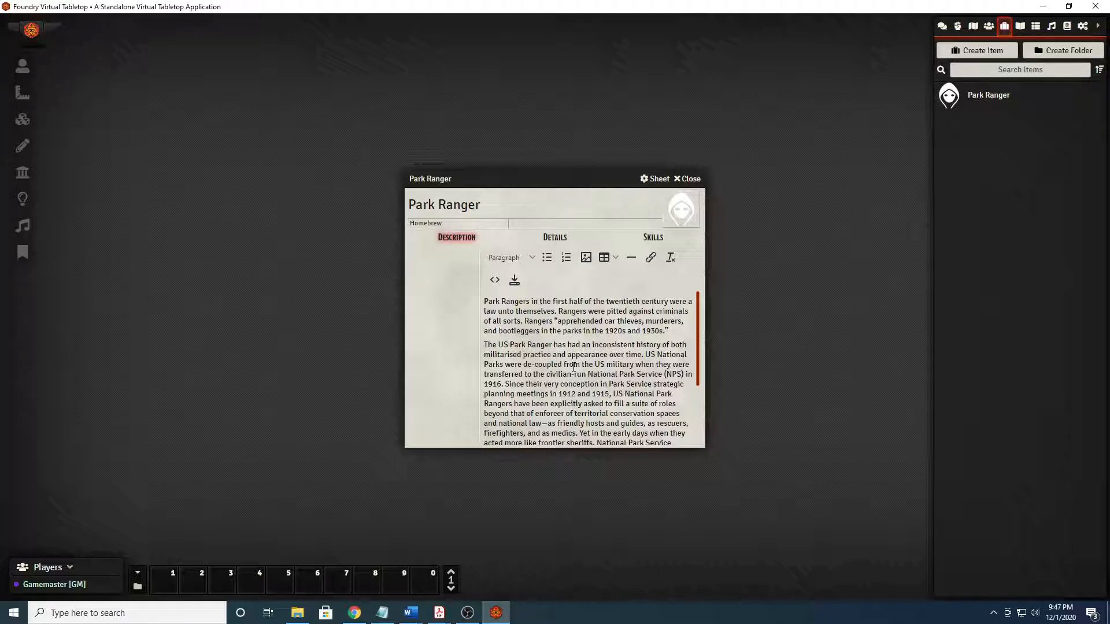
mouse_move(514, 280)
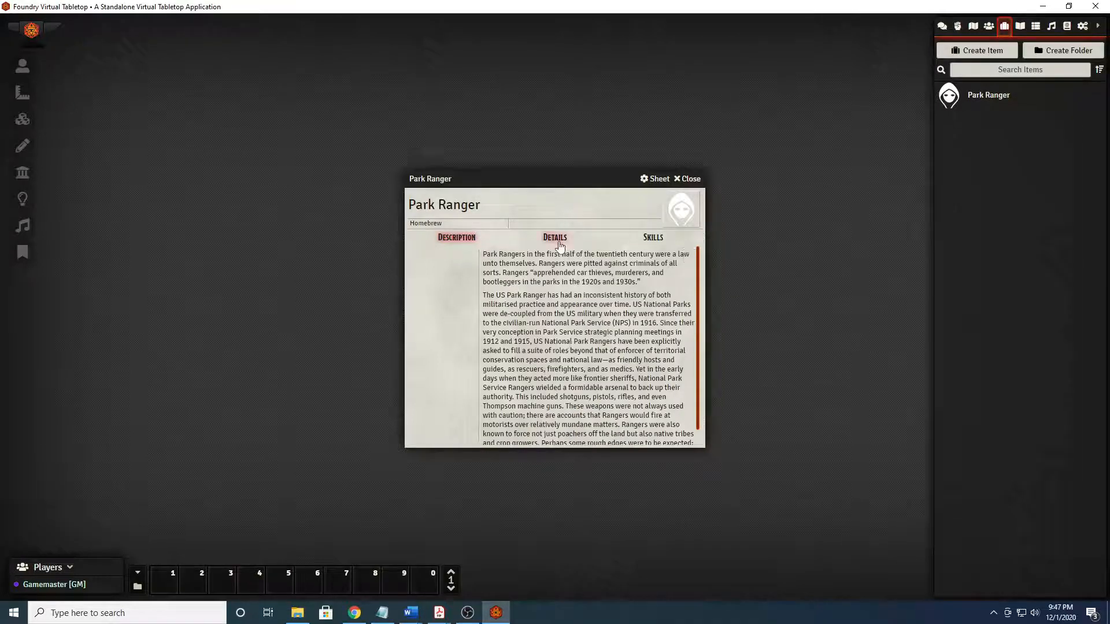
Mark Park Ranger as Classic with Education counted at multiplier 2.
click(555, 237)
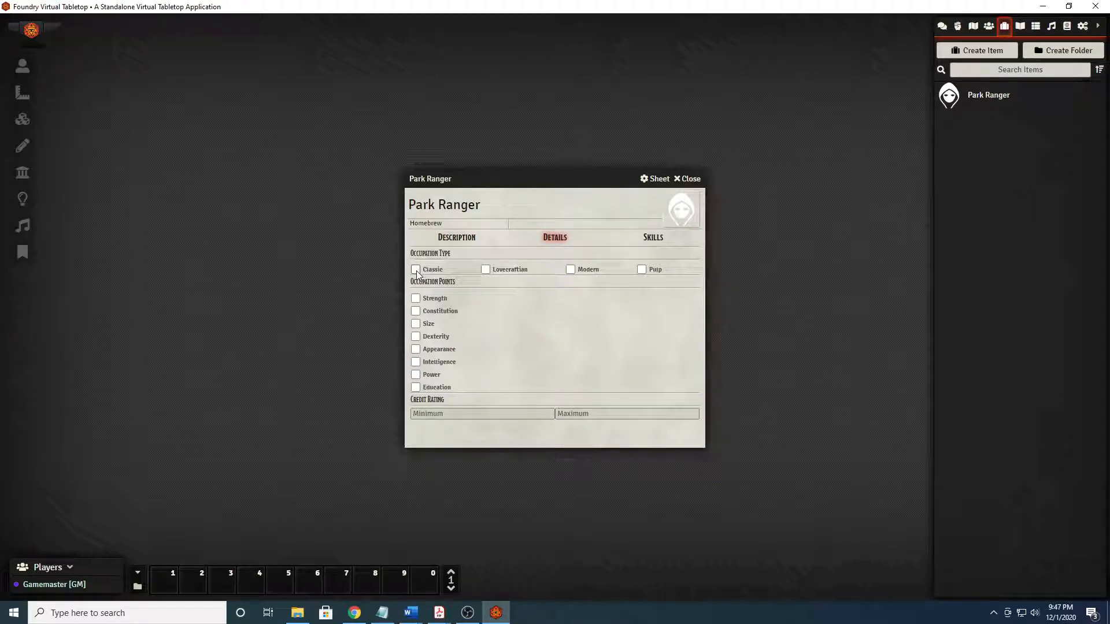
click(415, 270)
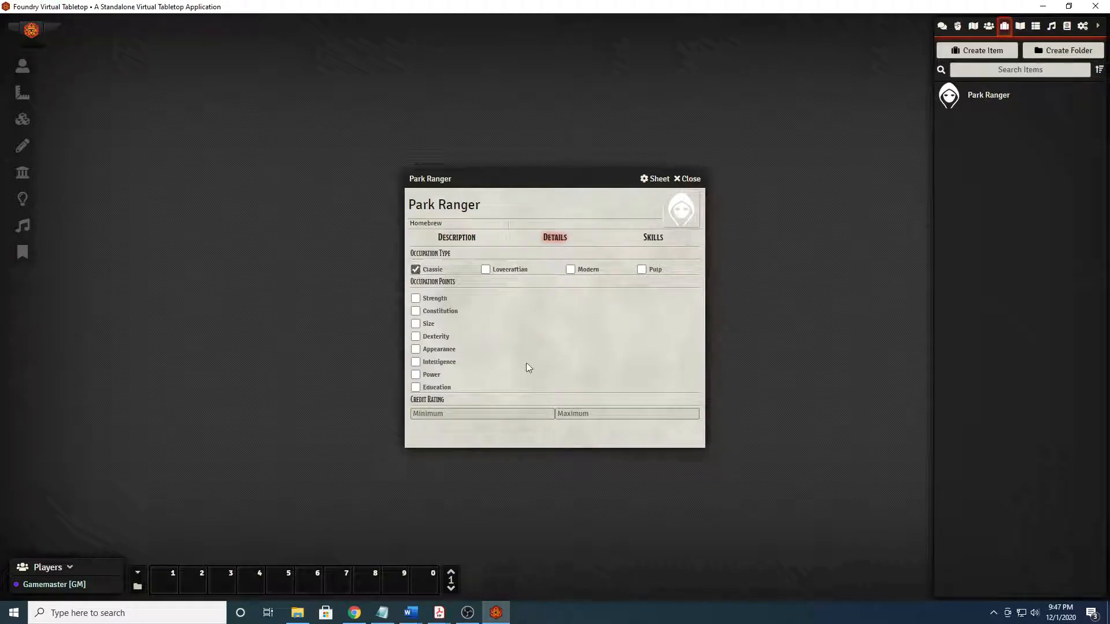
click(415, 387)
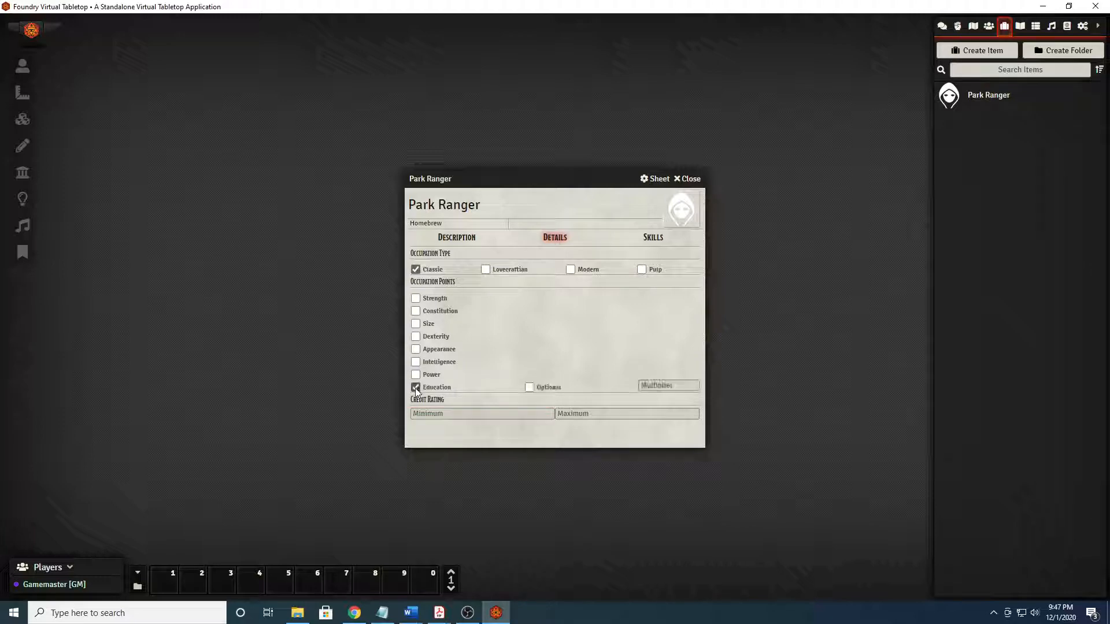
click(667, 385)
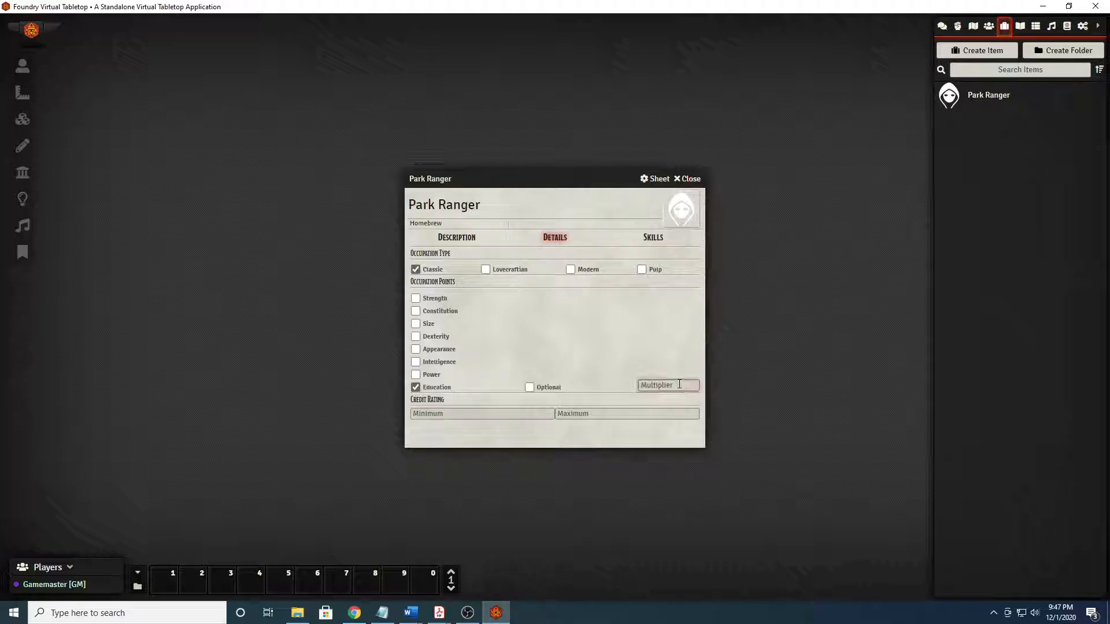
text(2)
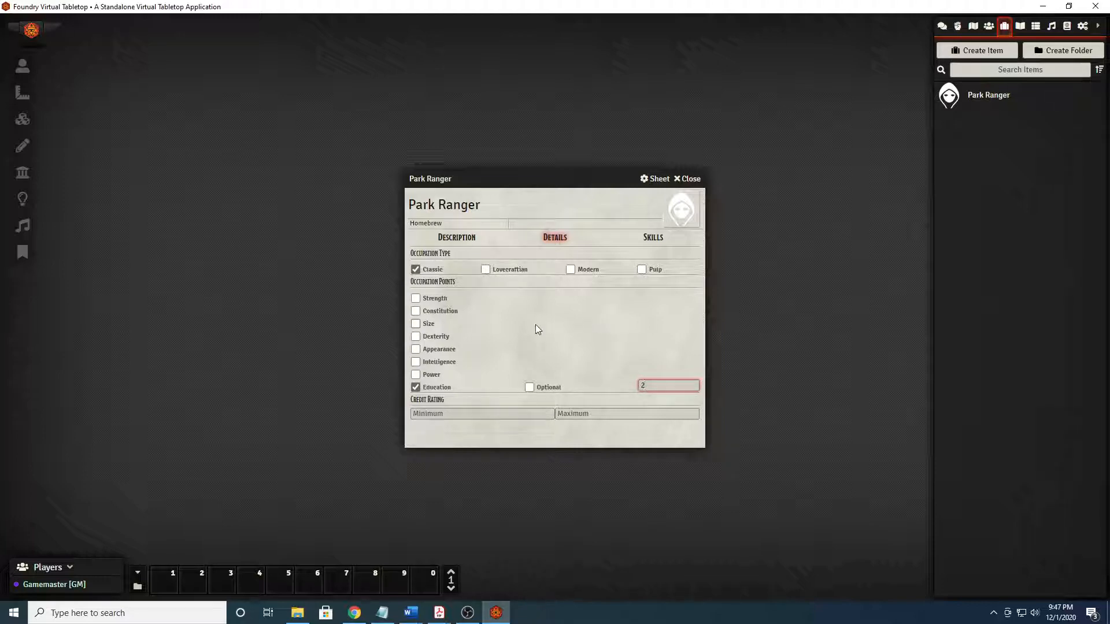
mouse_move(566, 360)
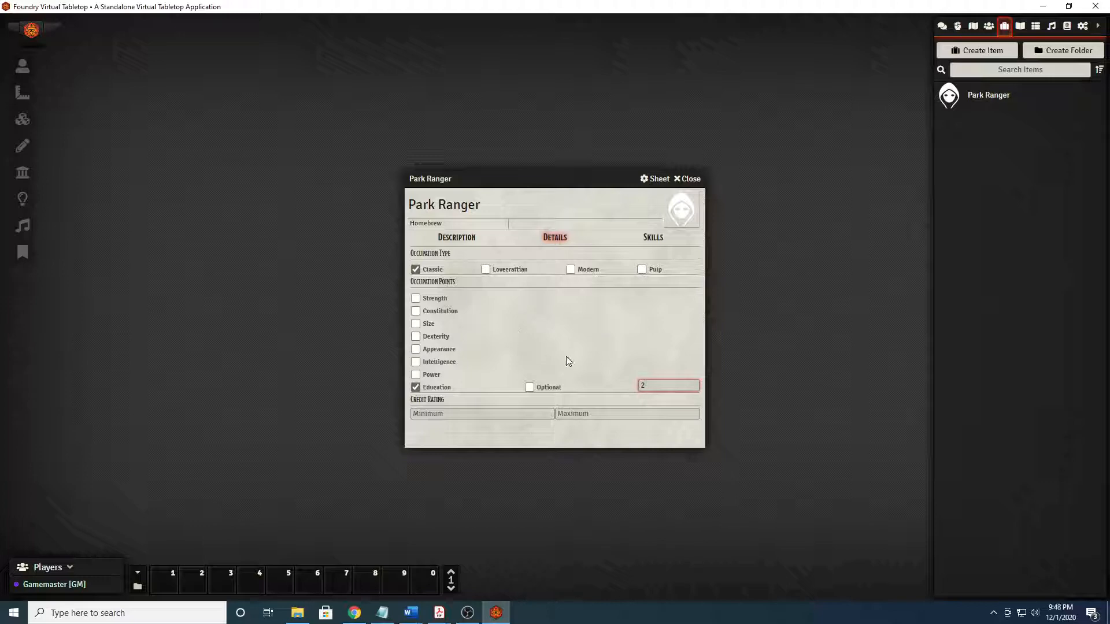
mouse_move(520, 352)
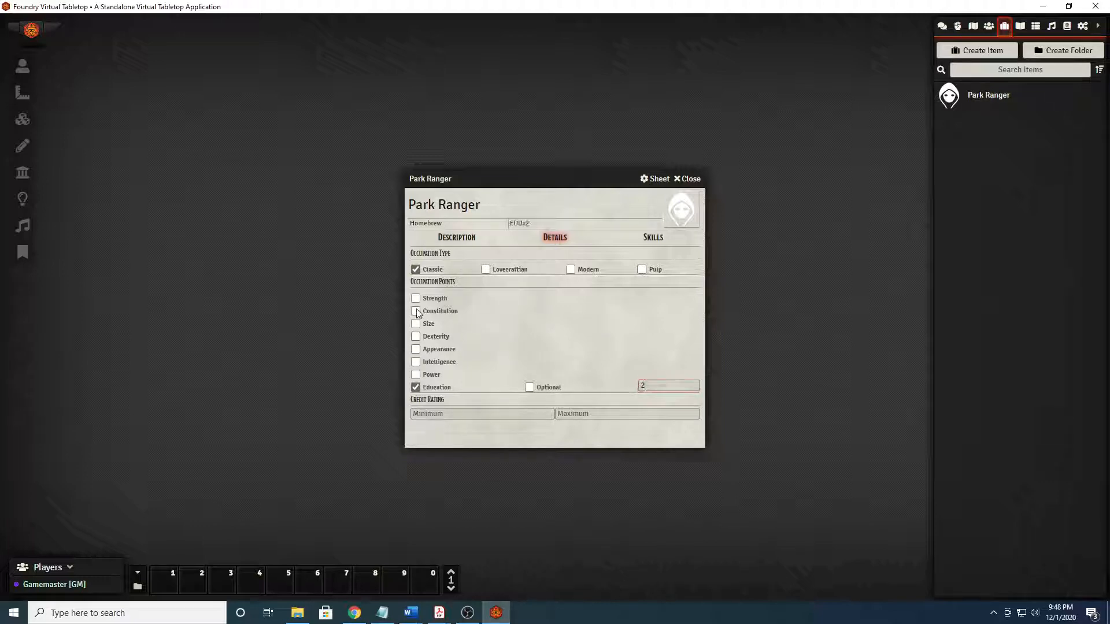
Add Constitution and Strength as optional alternatives and enter Credit Rating maximum 25.
click(415, 311)
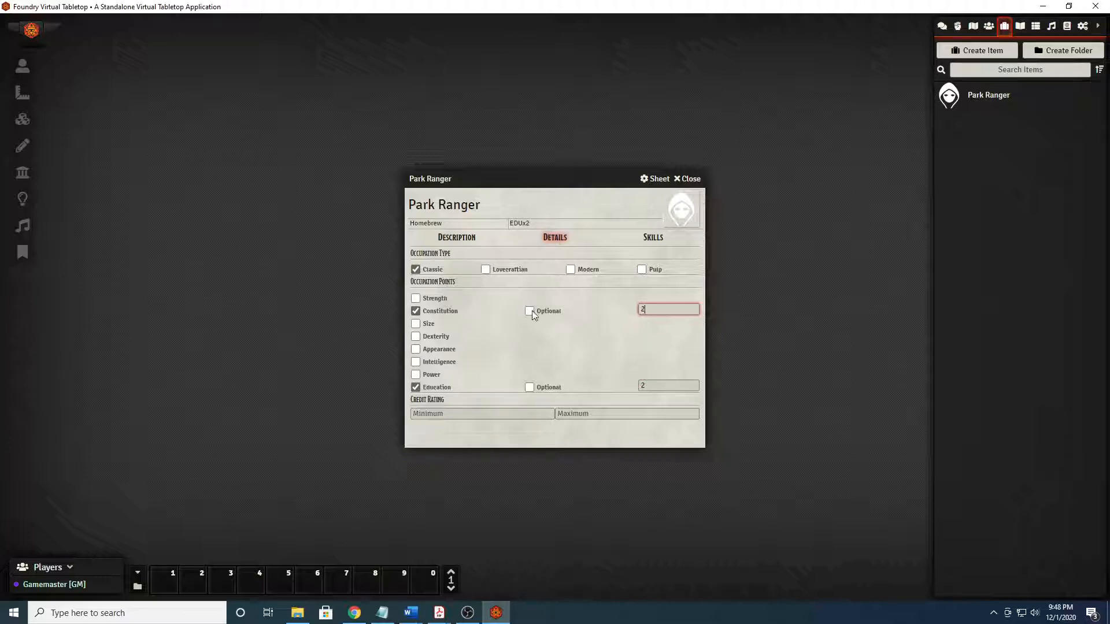
click(528, 311)
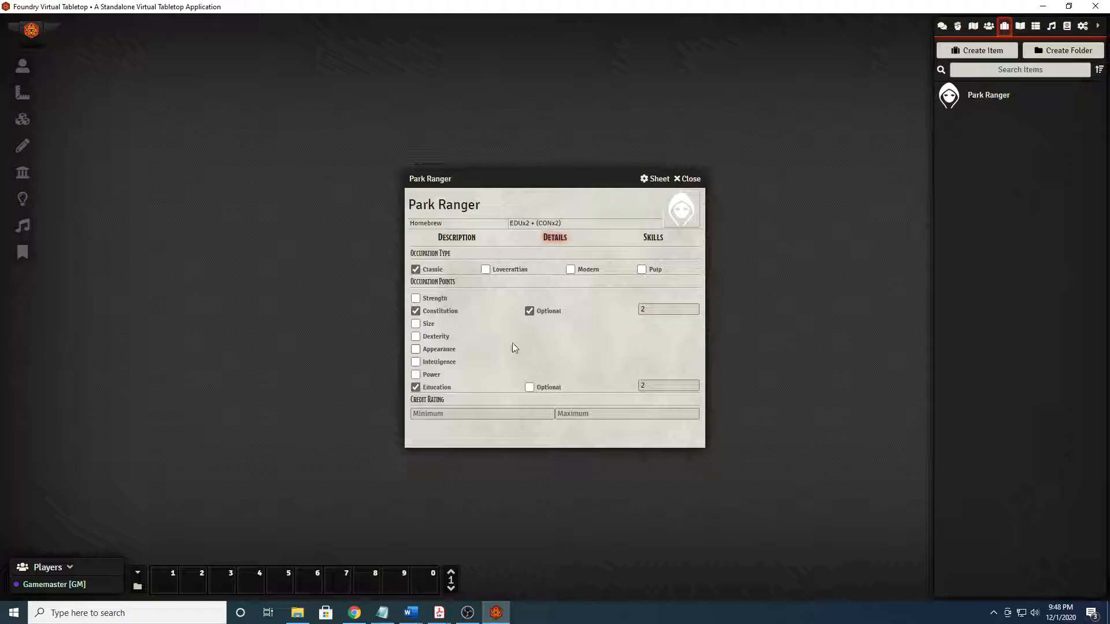
mouse_move(518, 349)
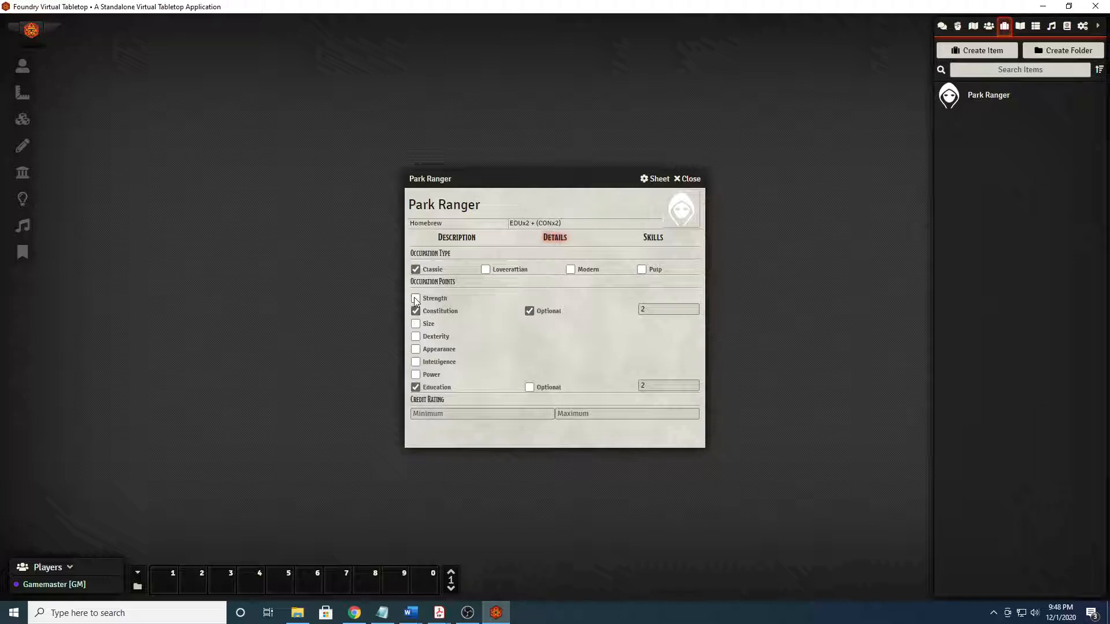
click(414, 298)
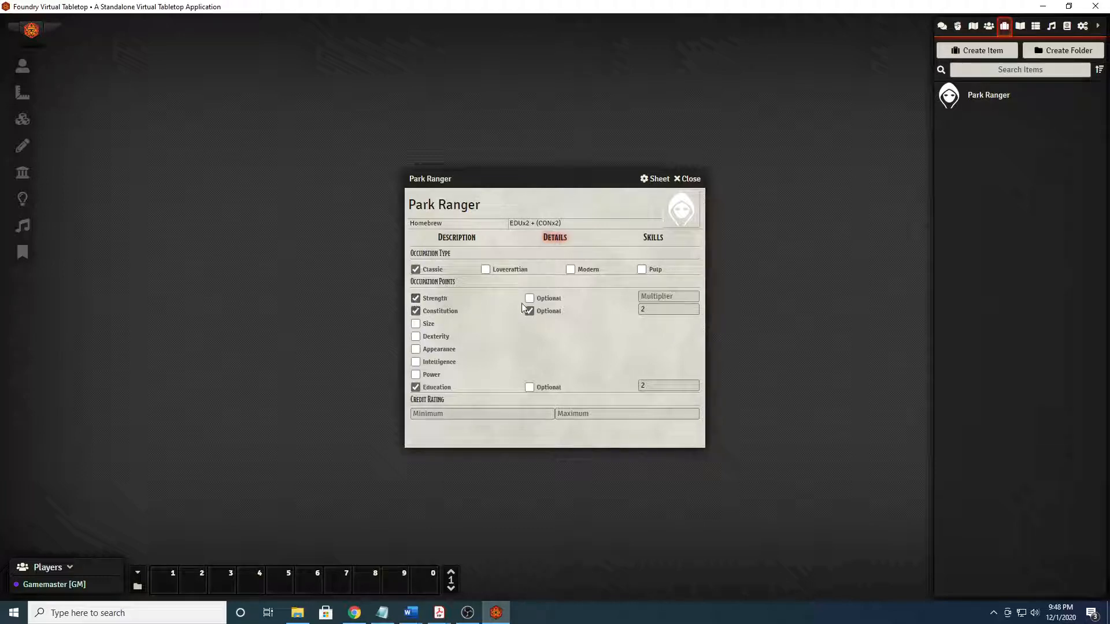
click(530, 299)
text(9)
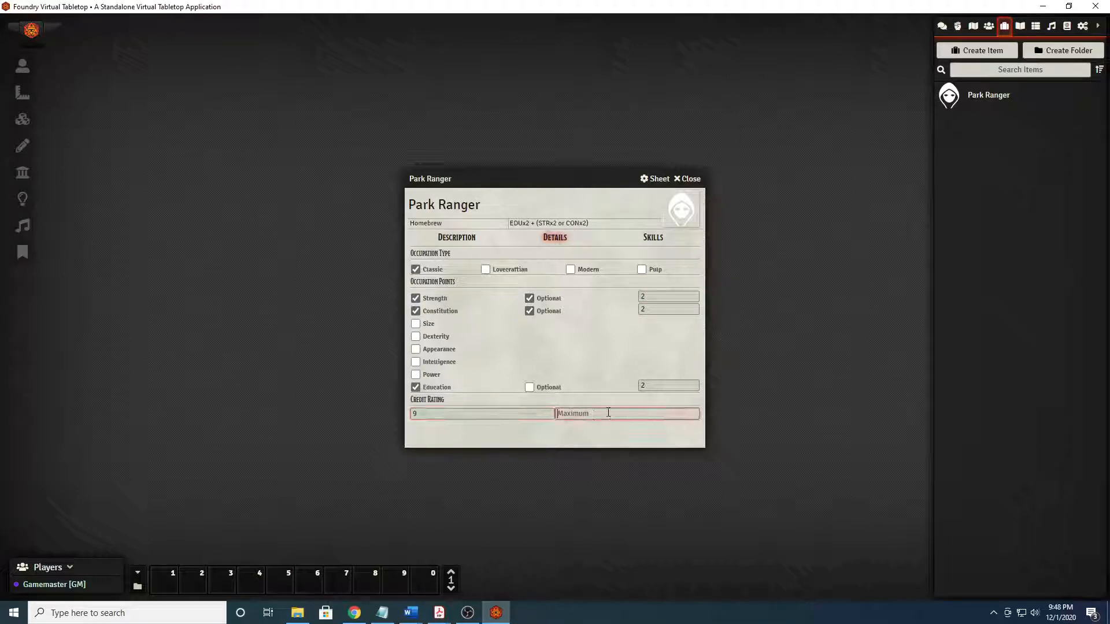
text(2)
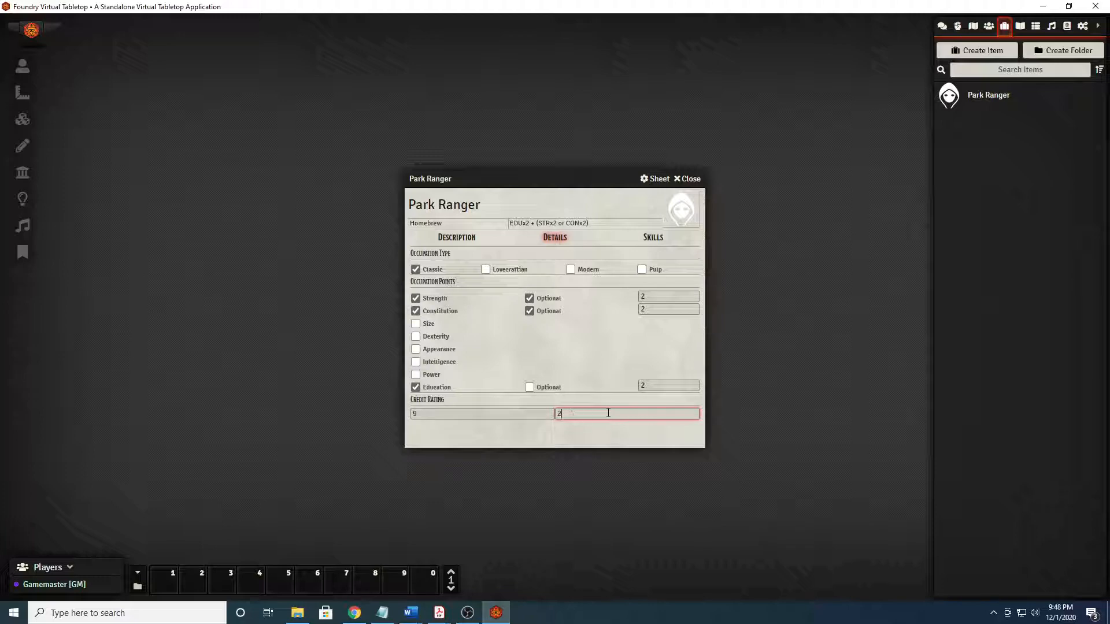
text(5)
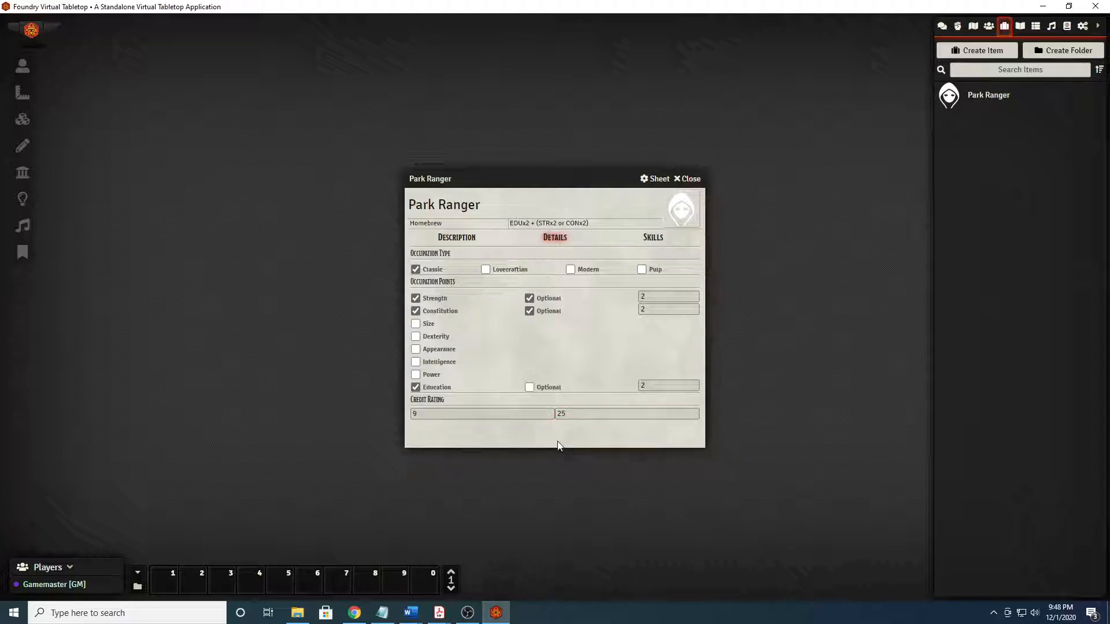
mouse_move(600, 237)
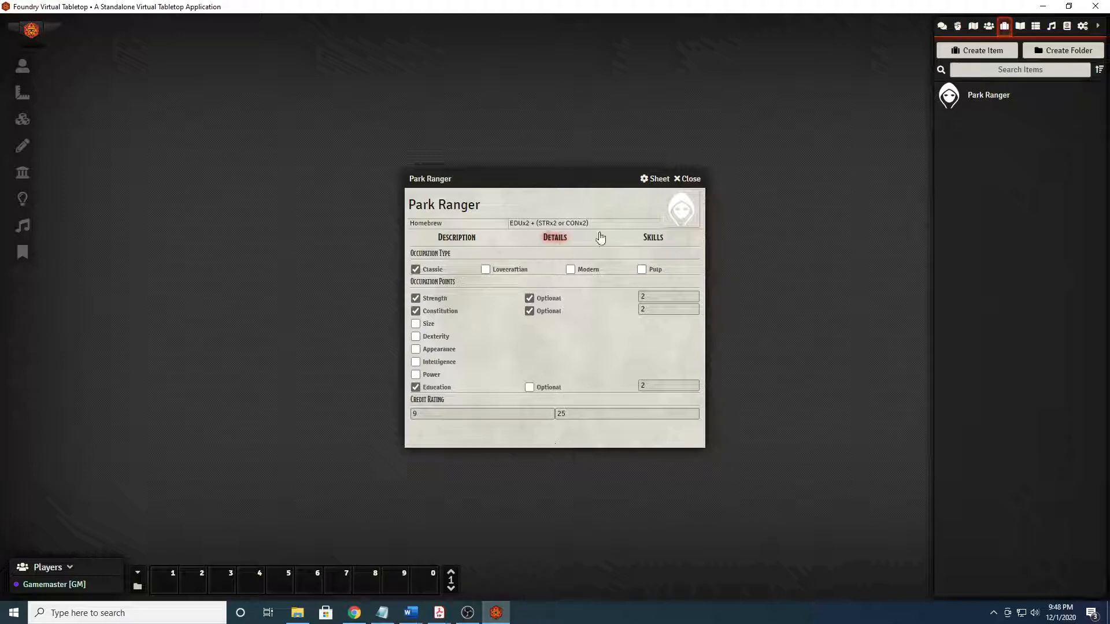
click(652, 237)
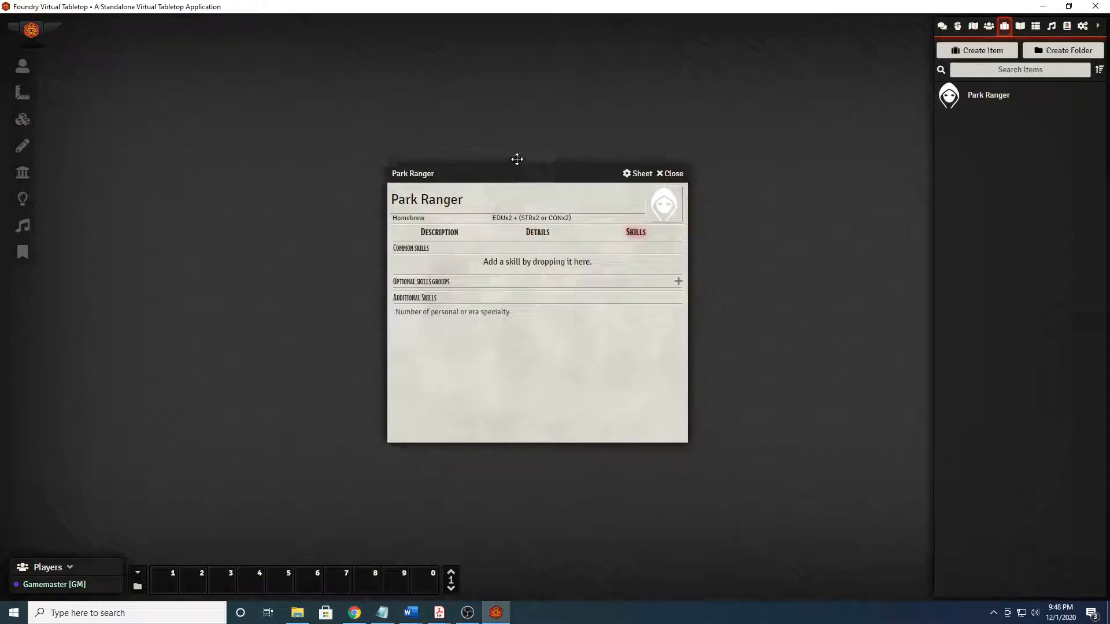
click(1067, 27)
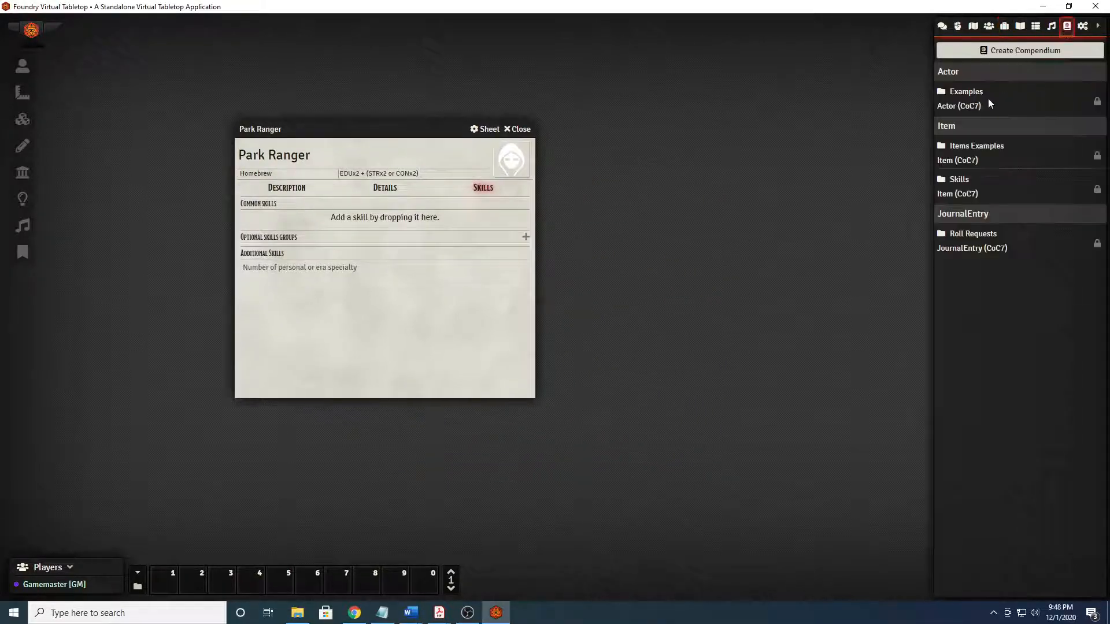
click(958, 178)
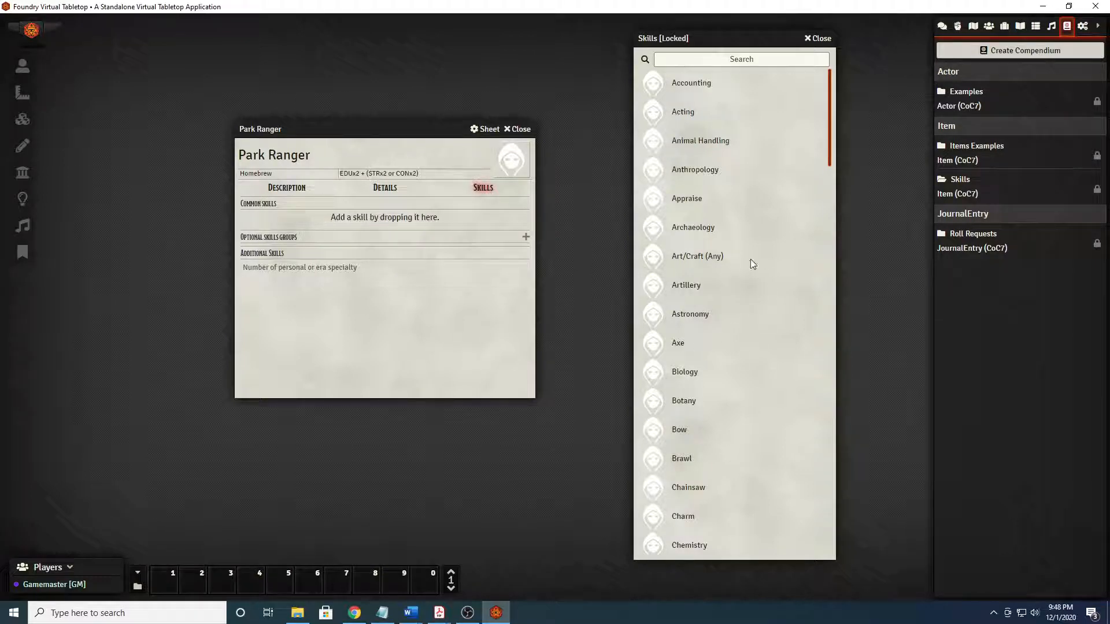
scroll(down, 3)
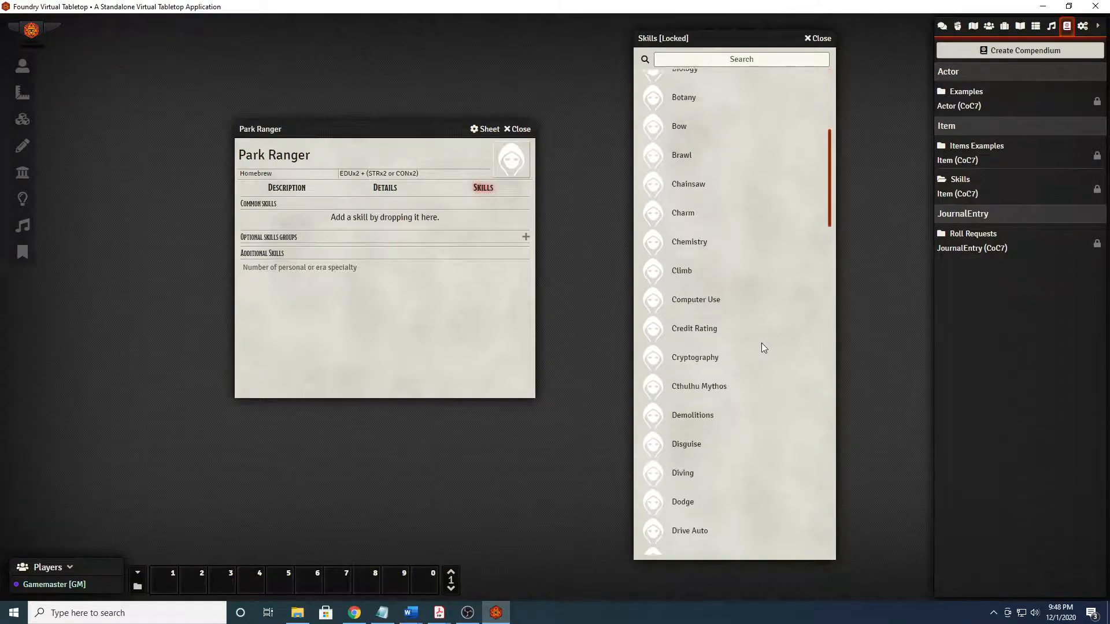
scroll(up, 3)
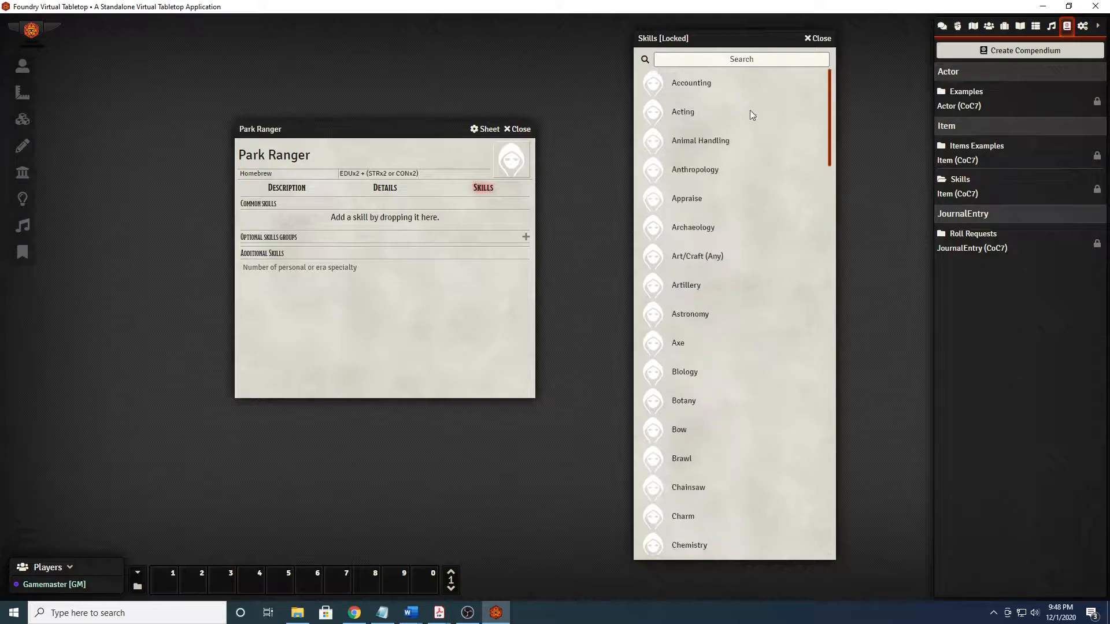
scroll(down, 3)
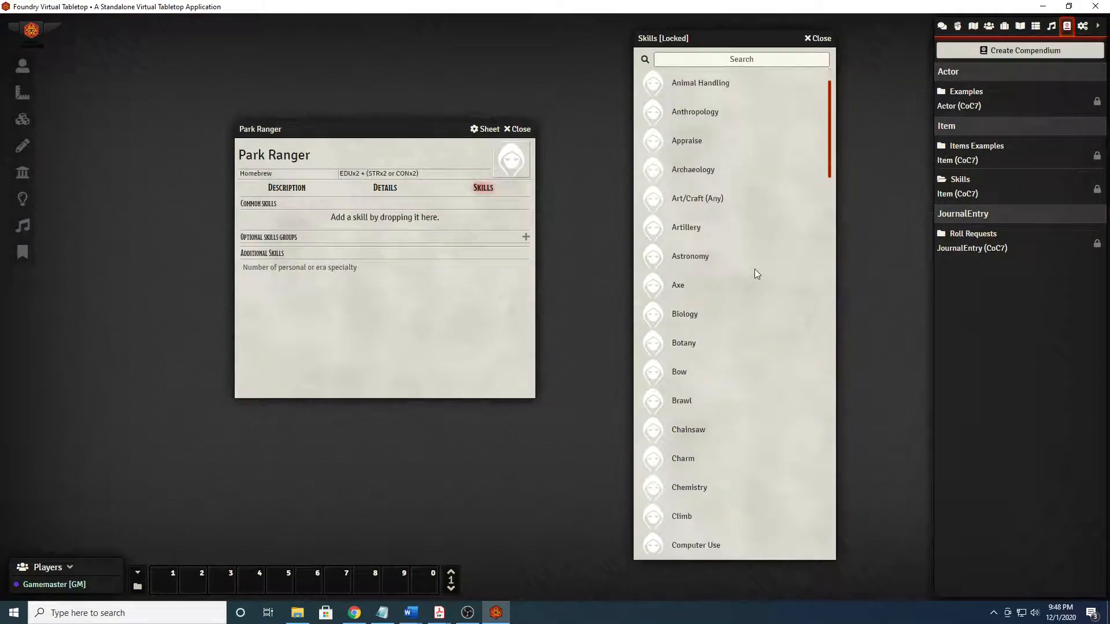
scroll(down, 3)
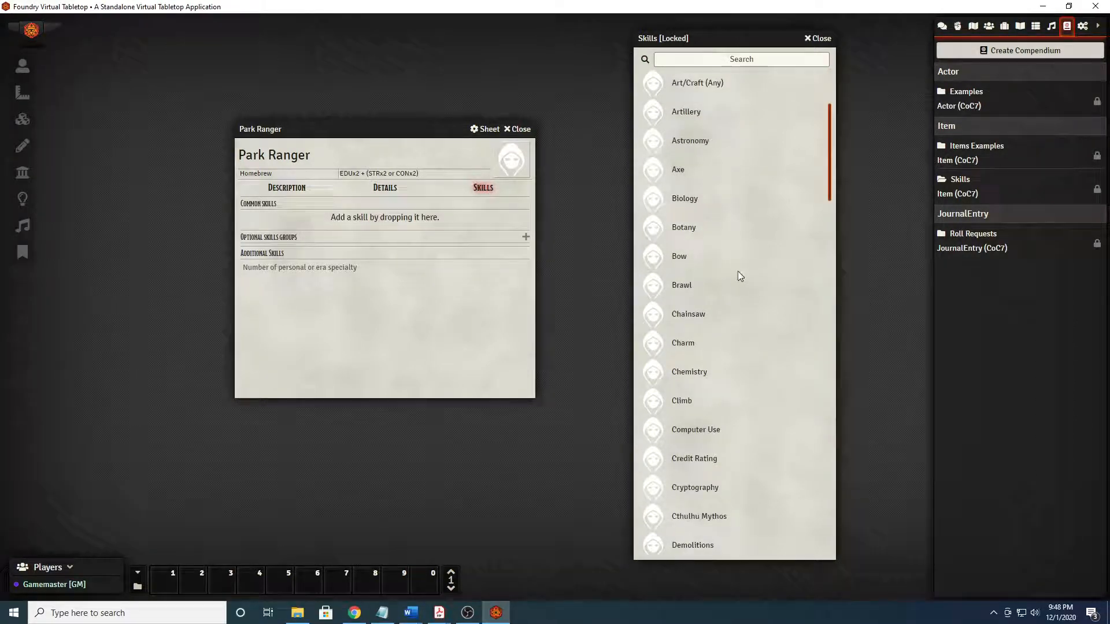
mouse_move(749, 264)
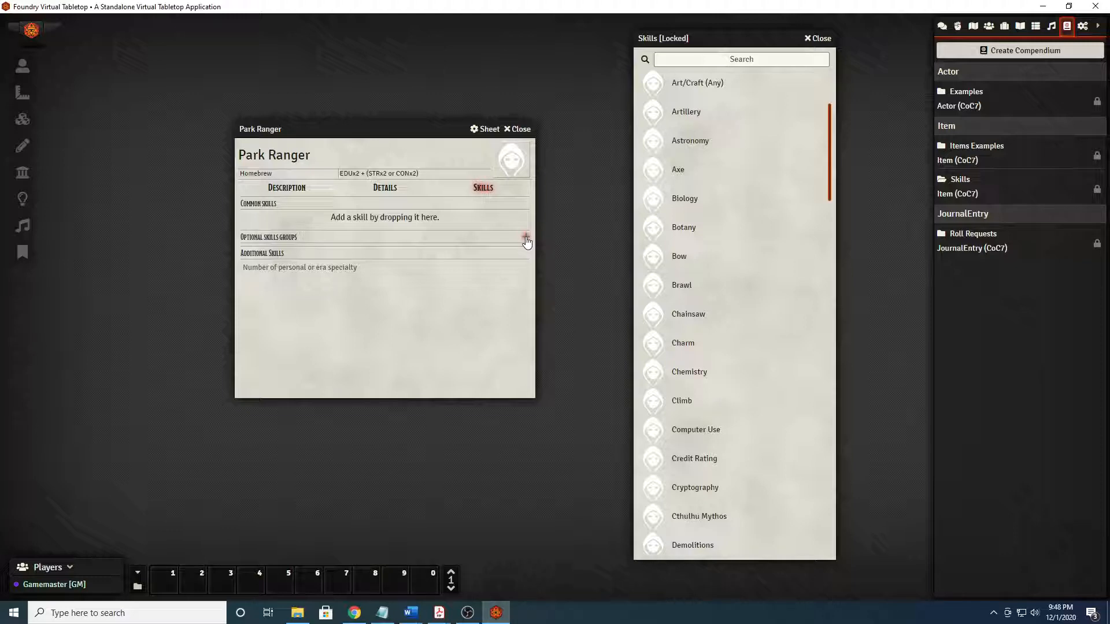
Add an optional skills group with Charm, Fast Talk, Intimidate and Persuade.
click(526, 235)
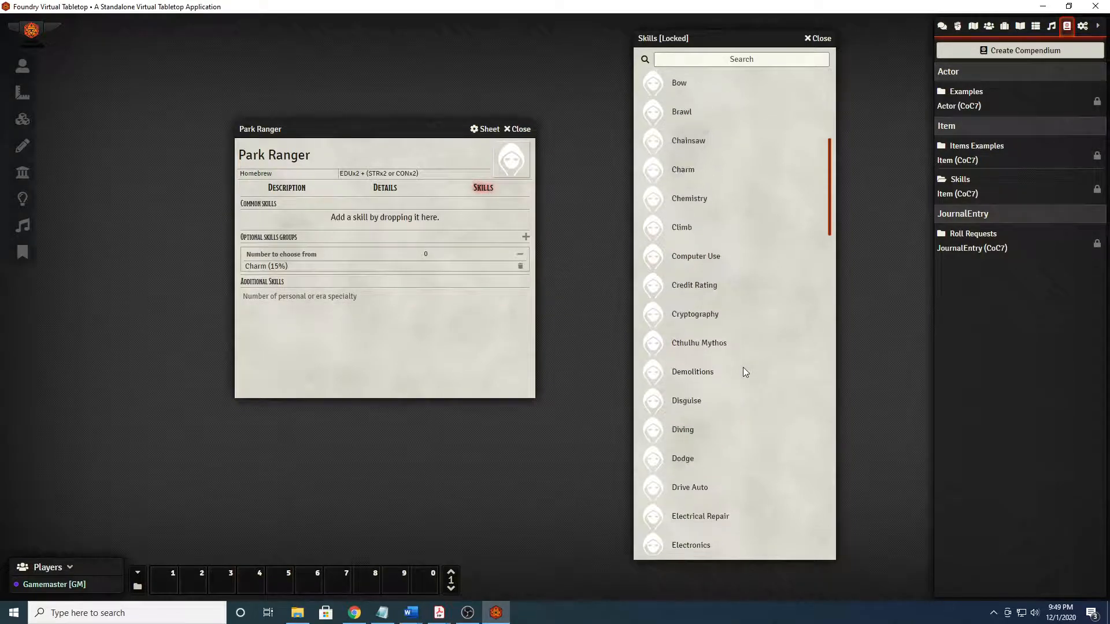
scroll(down, 3)
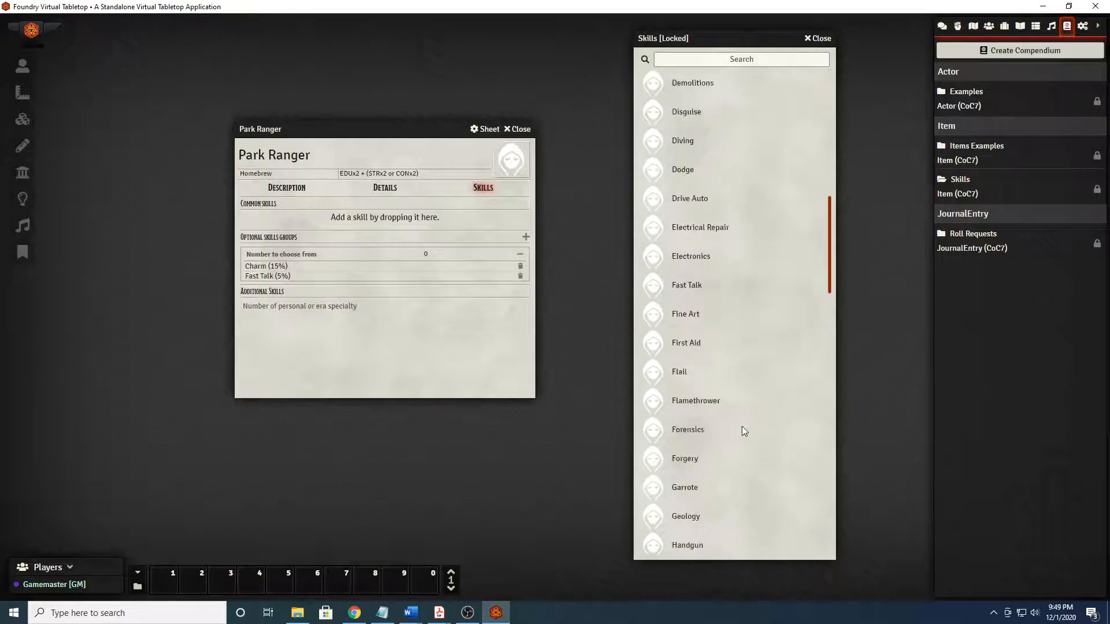
scroll(down, 3)
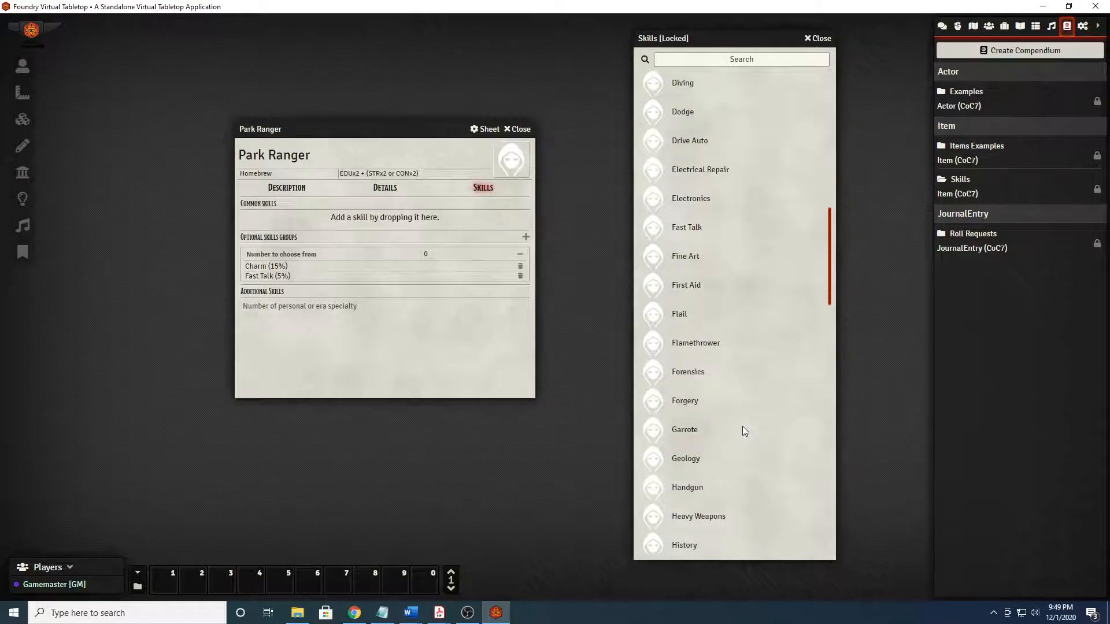
scroll(down, 3)
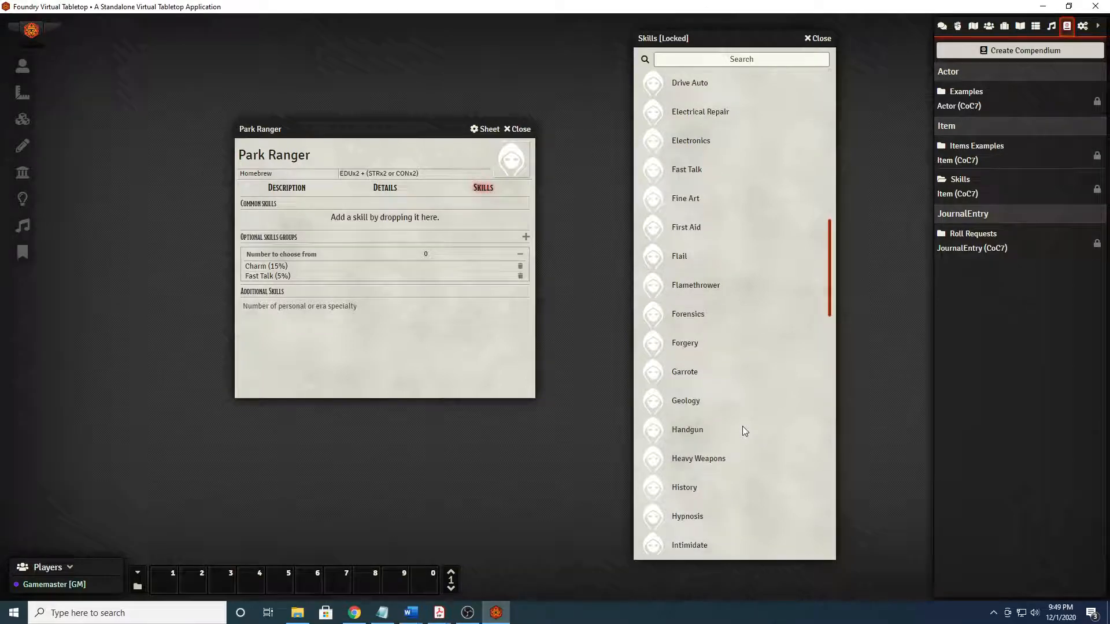
scroll(down, 3)
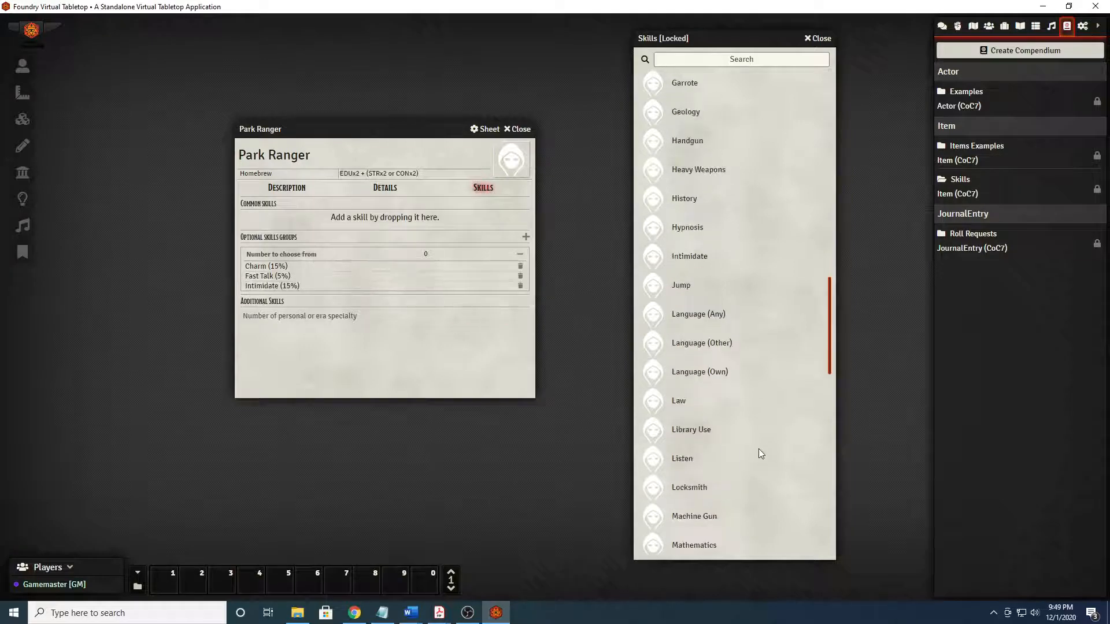
scroll(down, 3)
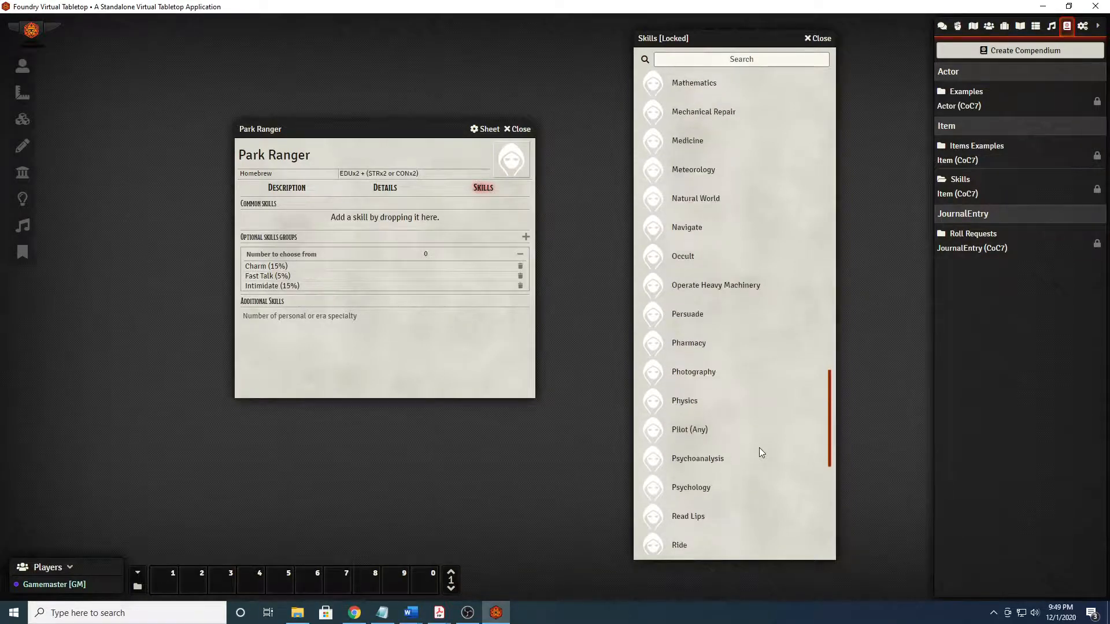
scroll(down, 3)
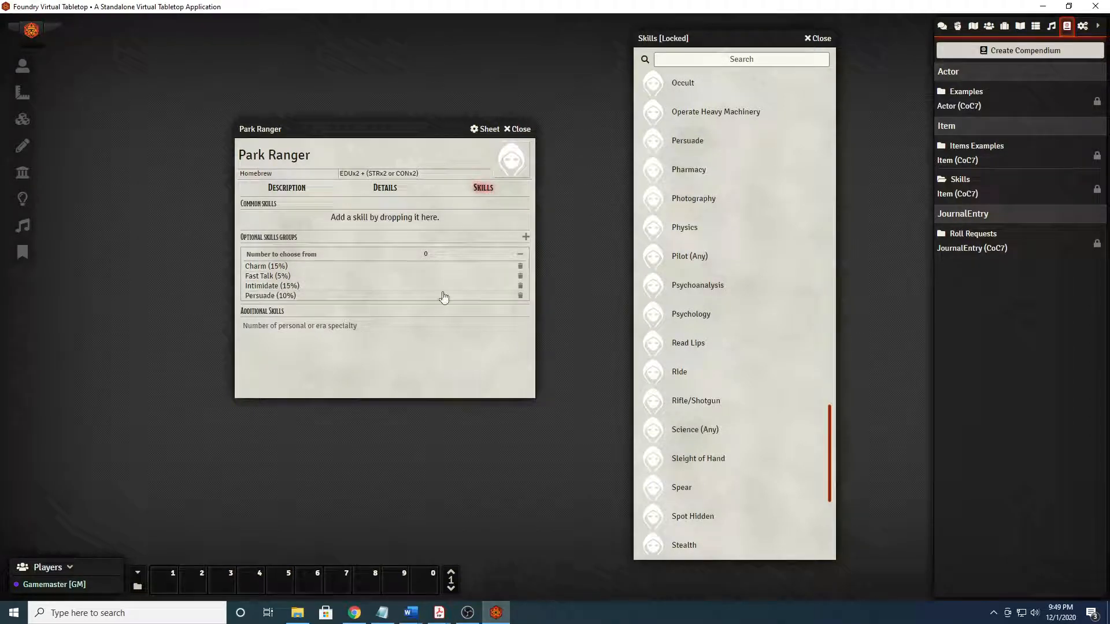
Set that group to choose 1 skill and add a second group for the Firearms skills.
click(466, 253)
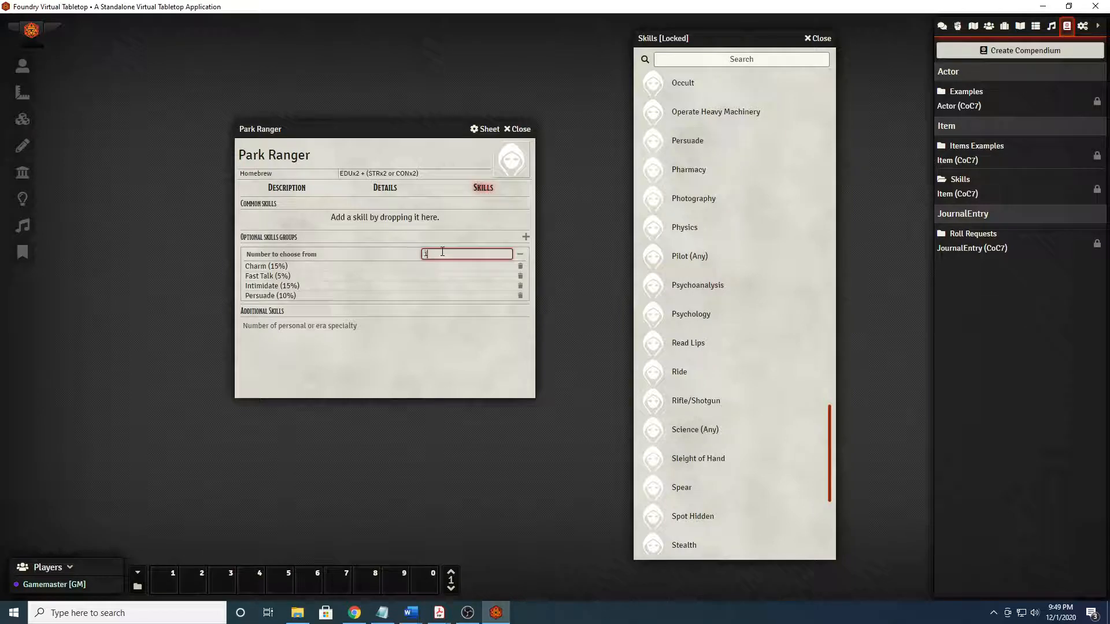
click(440, 378)
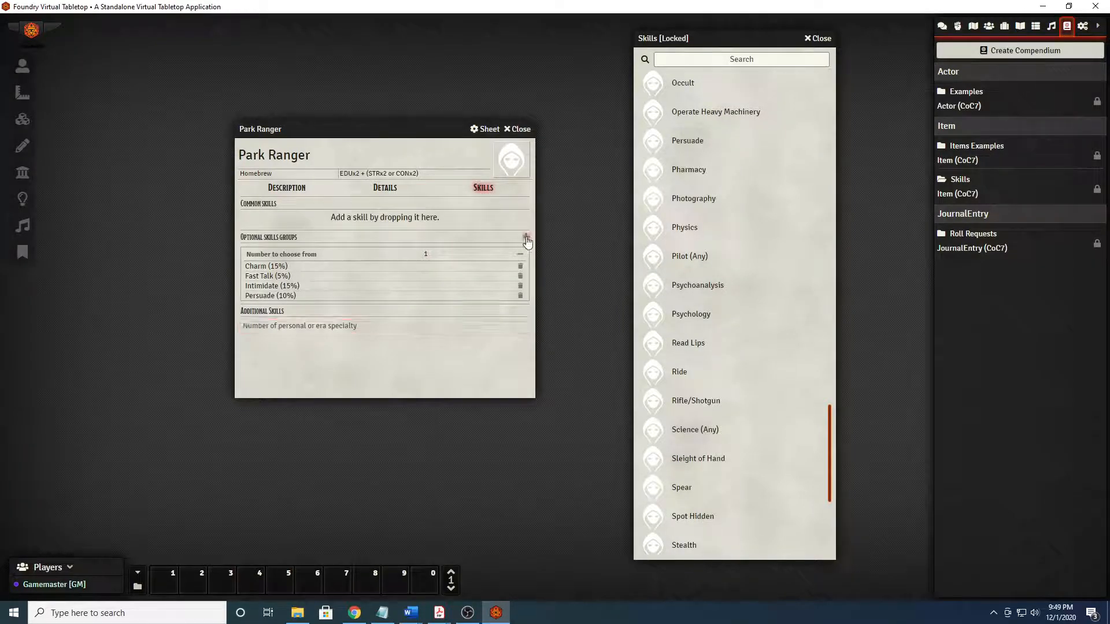
click(526, 236)
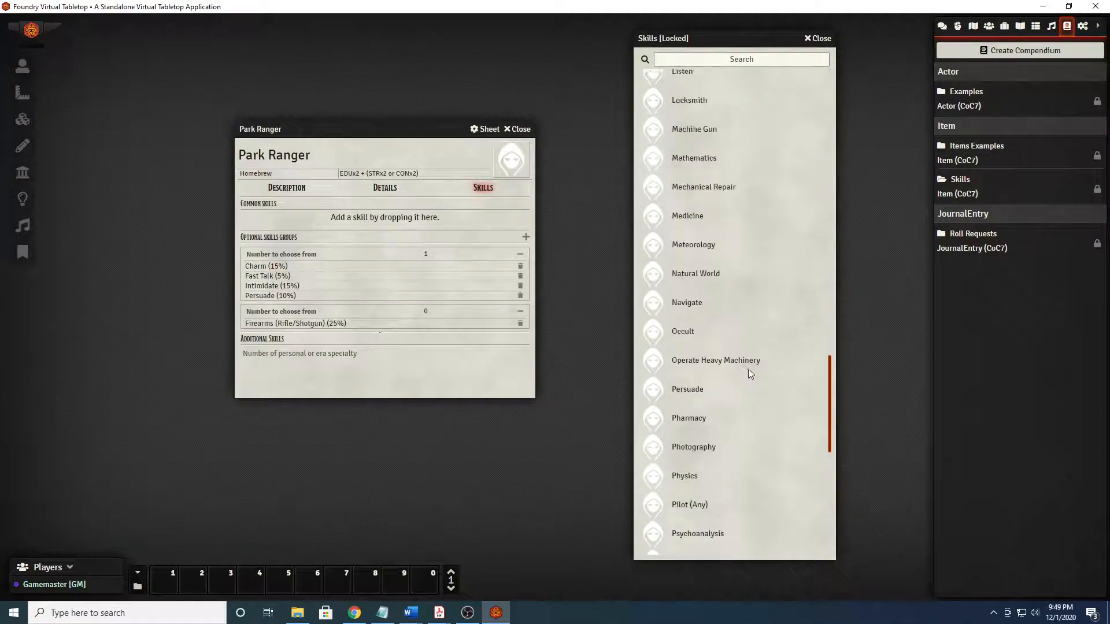
scroll(up, 3)
text(1)
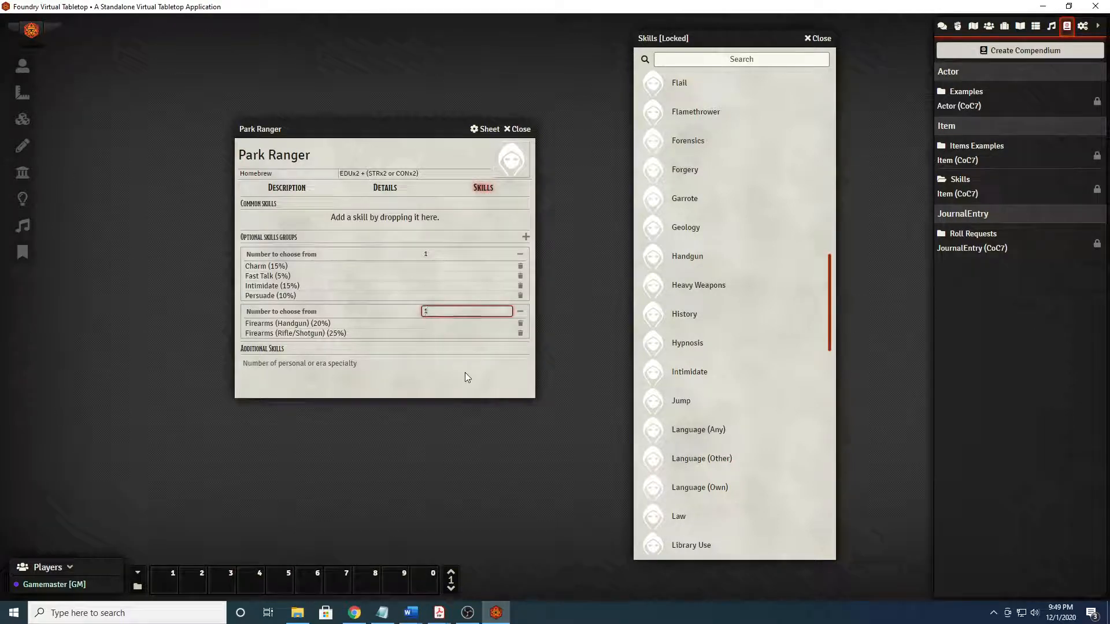
Set the Park Ranger's personal or era specialty skills count to 1.
click(383, 363)
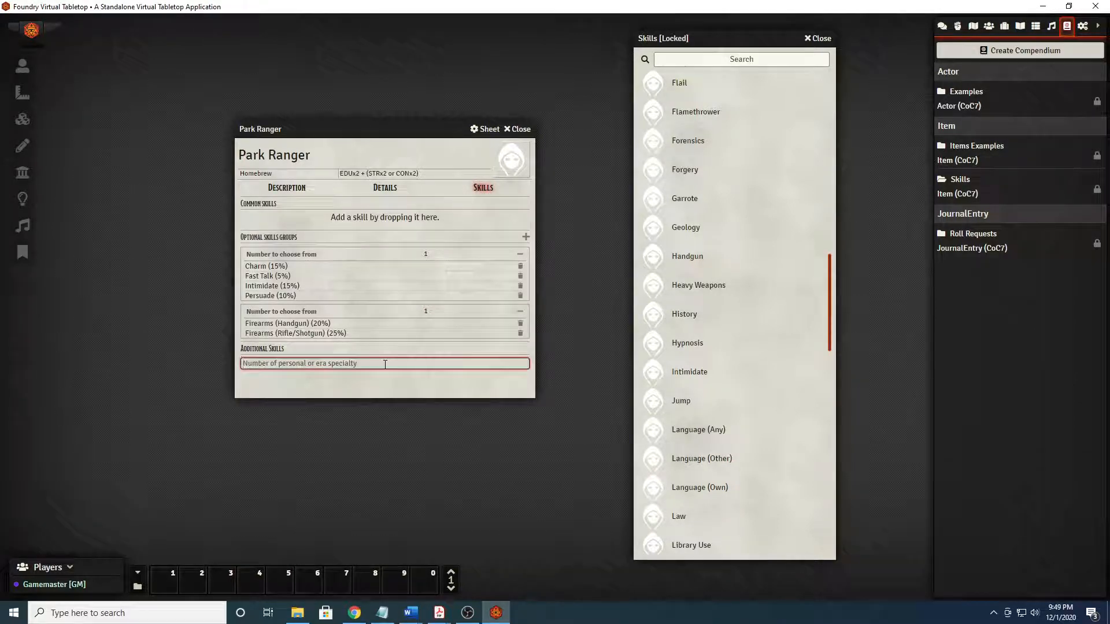
text(1)
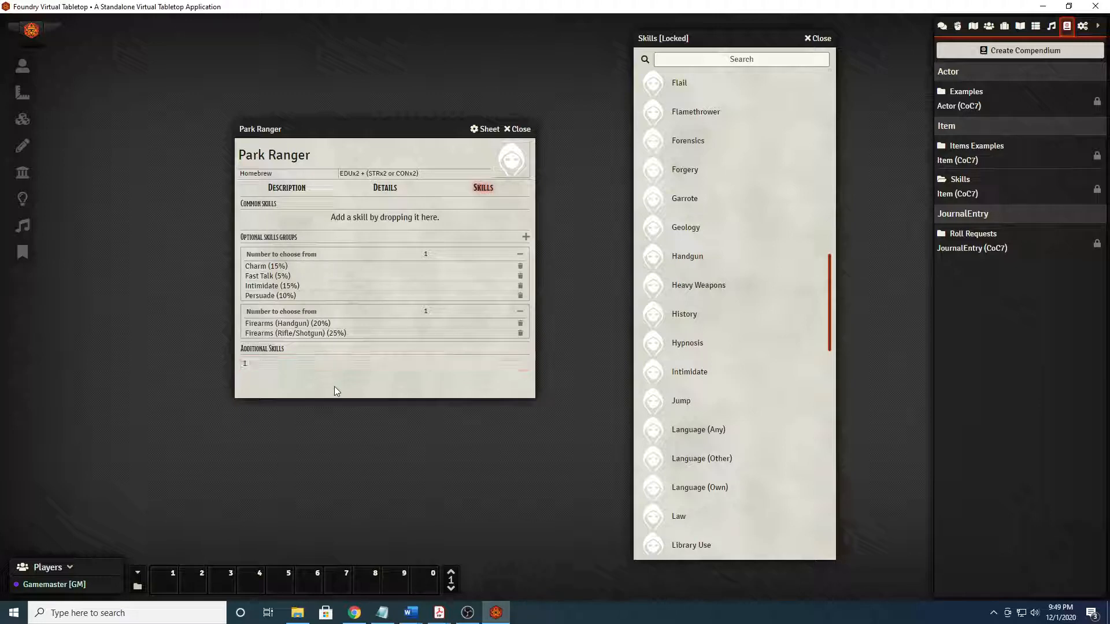
mouse_move(438, 376)
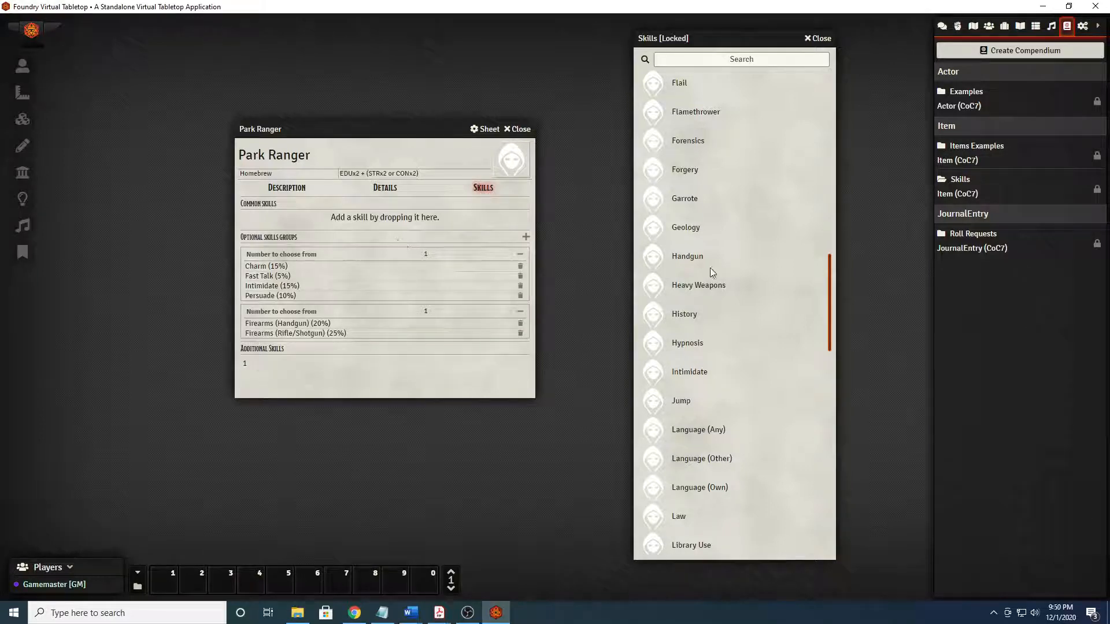
mouse_move(763, 355)
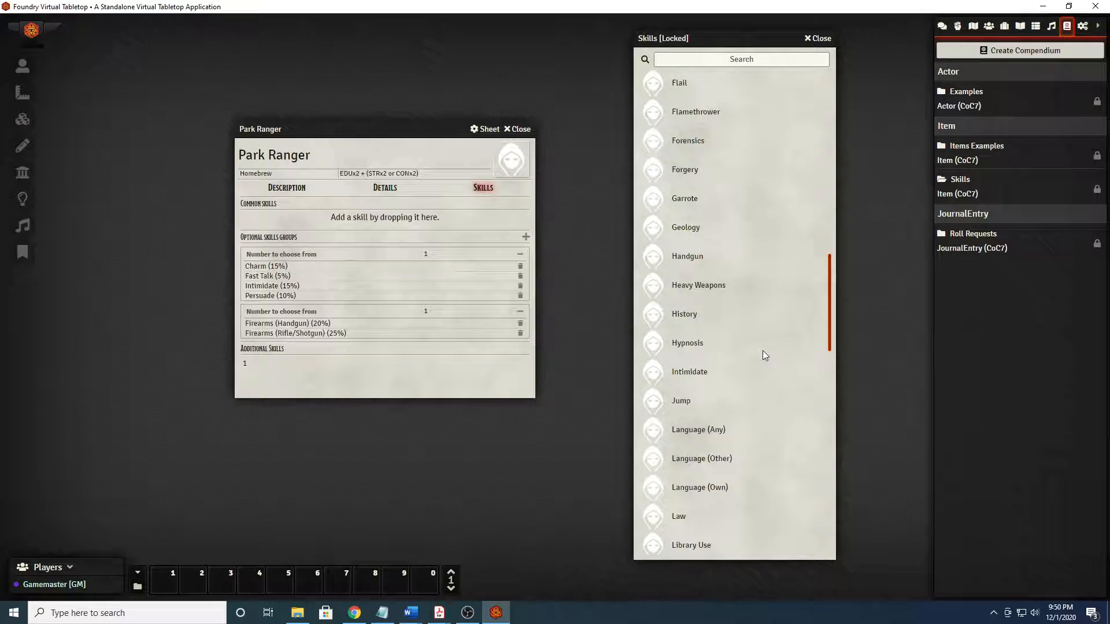
Drag Track, Survival (Any), Spot Hidden, Navigate and Natural World onto Common skills.
scroll(down, 3)
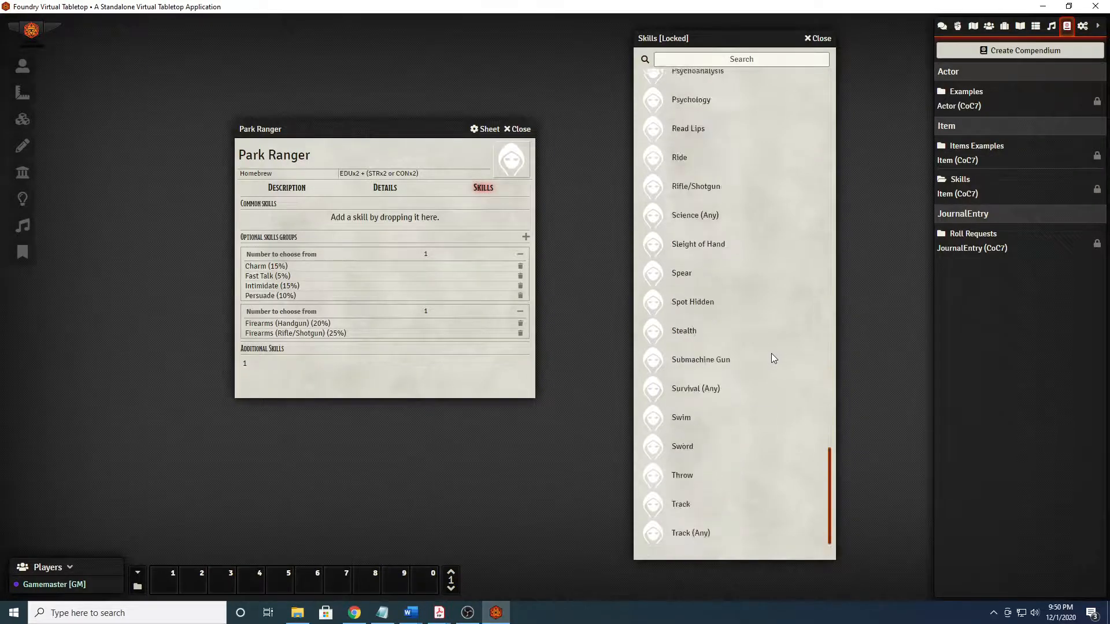
scroll(down, 3)
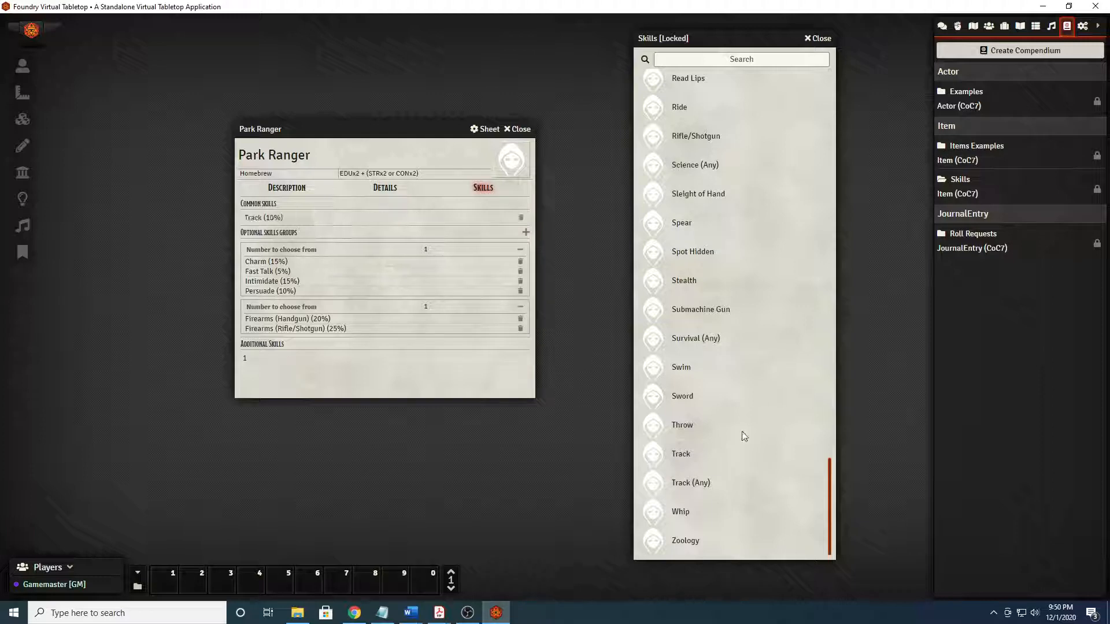
scroll(up, 3)
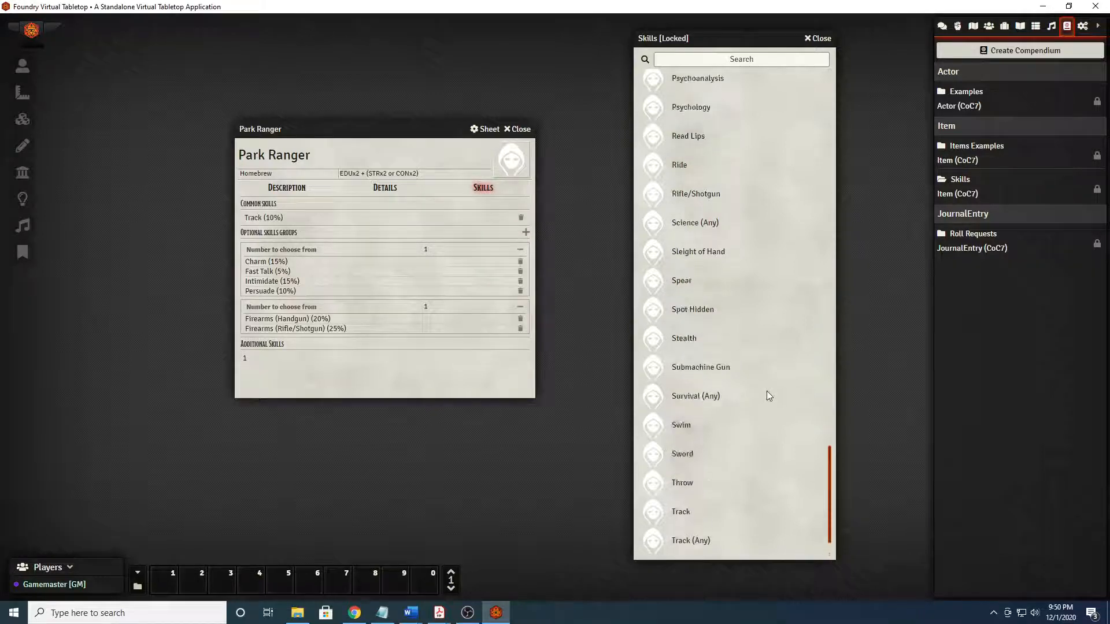
mouse_move(695, 396)
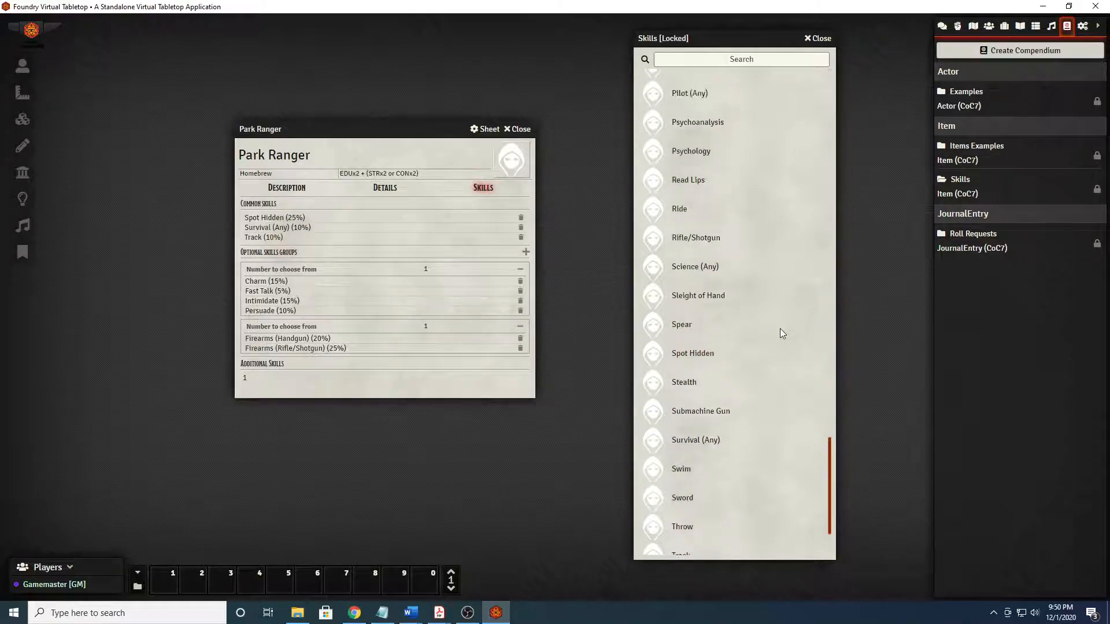
scroll(up, 3)
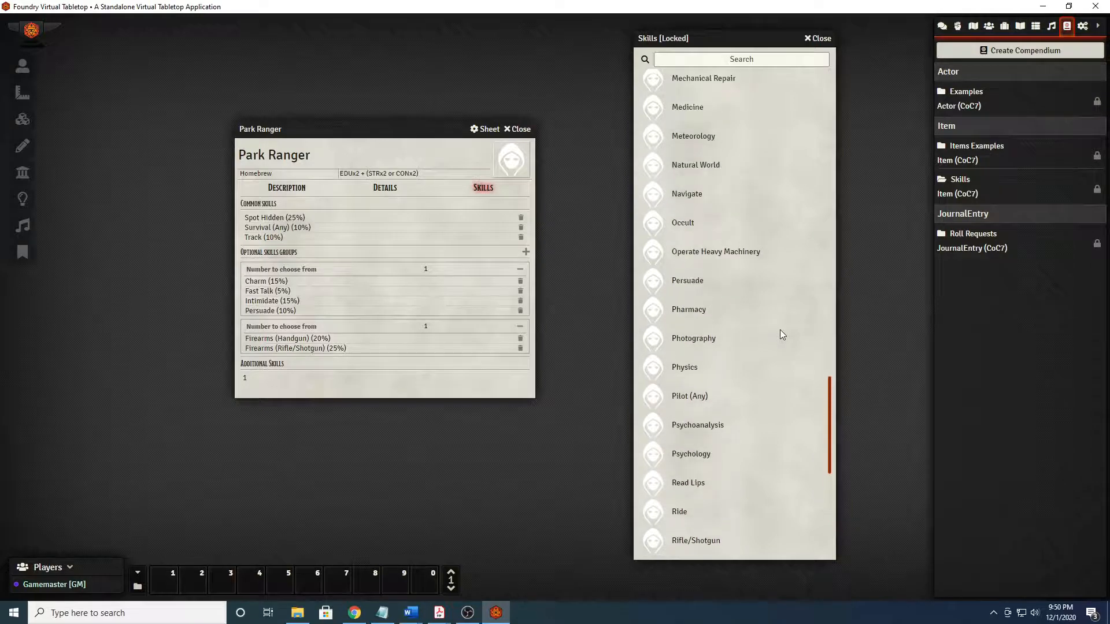
scroll(up, 3)
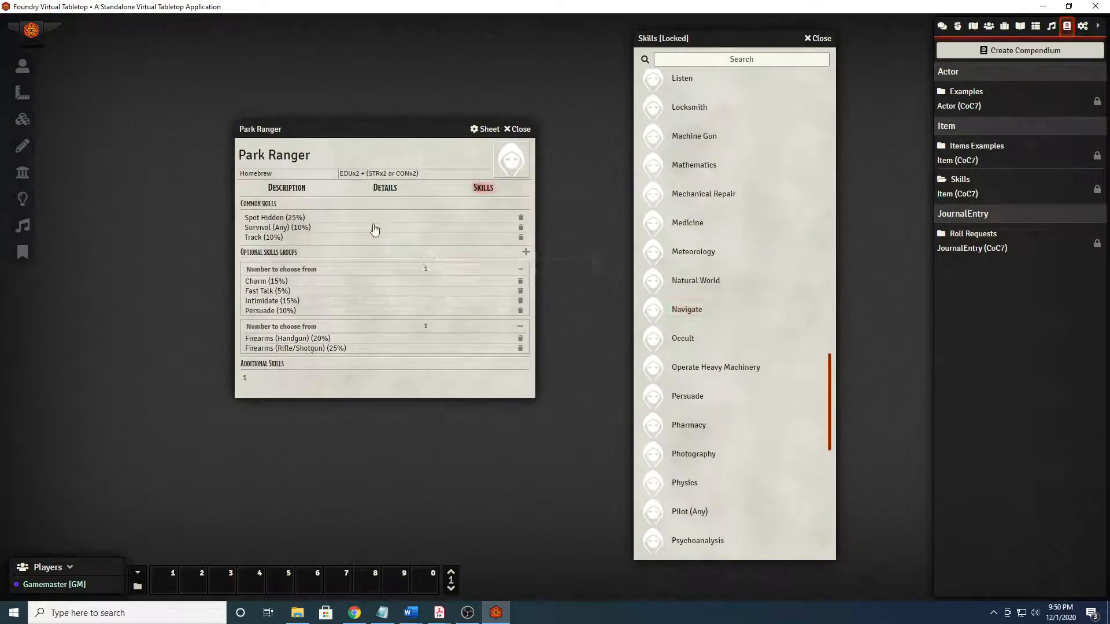
scroll(up, 3)
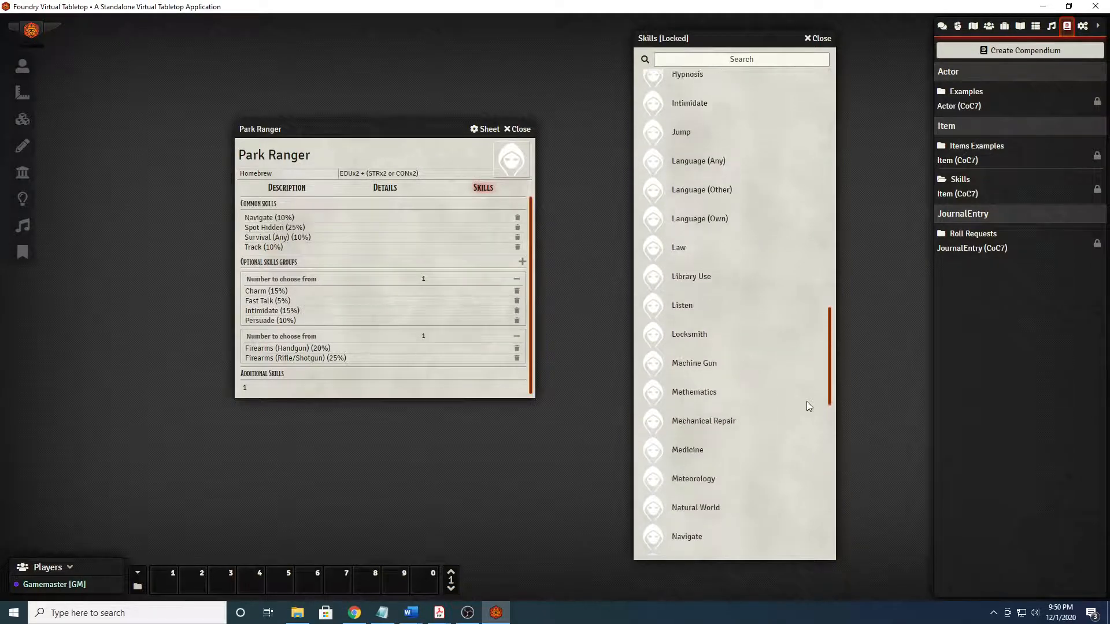
scroll(up, 3)
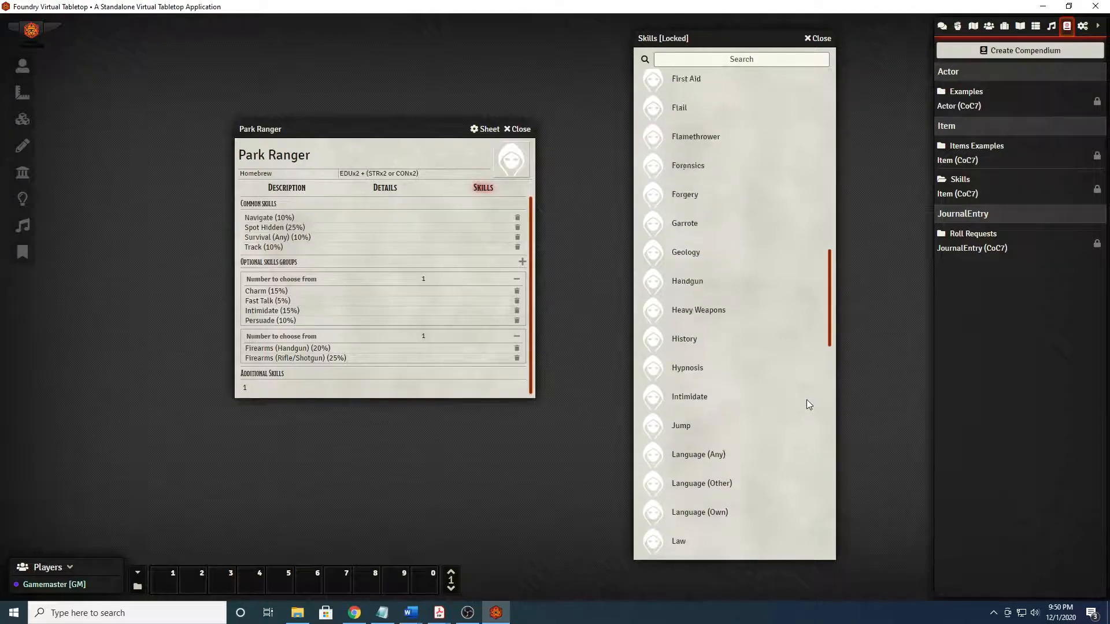
scroll(down, 3)
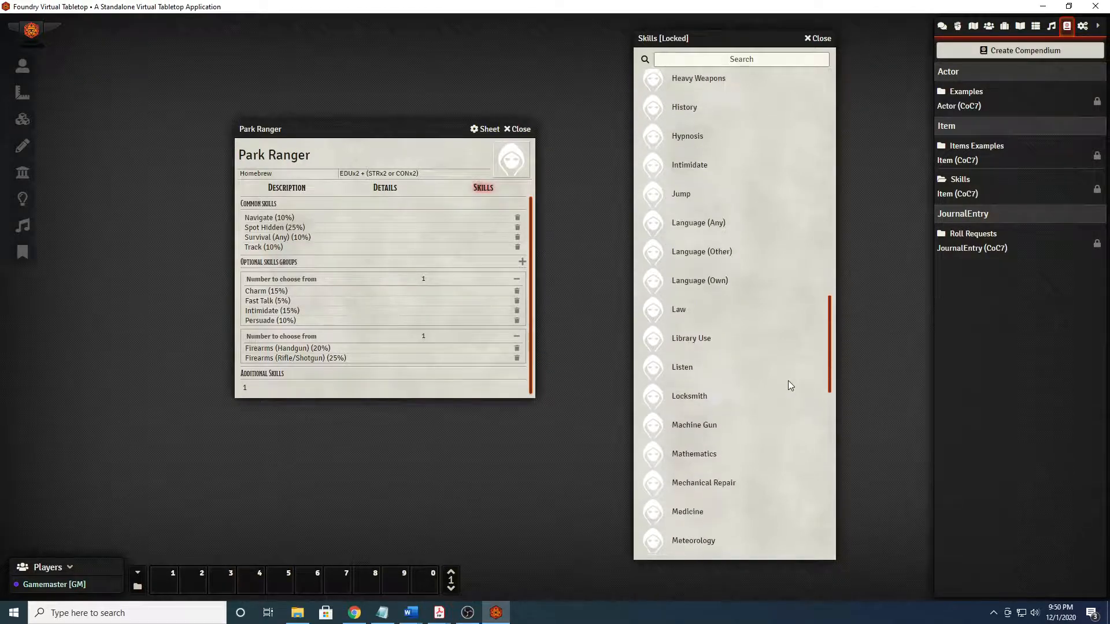
scroll(down, 3)
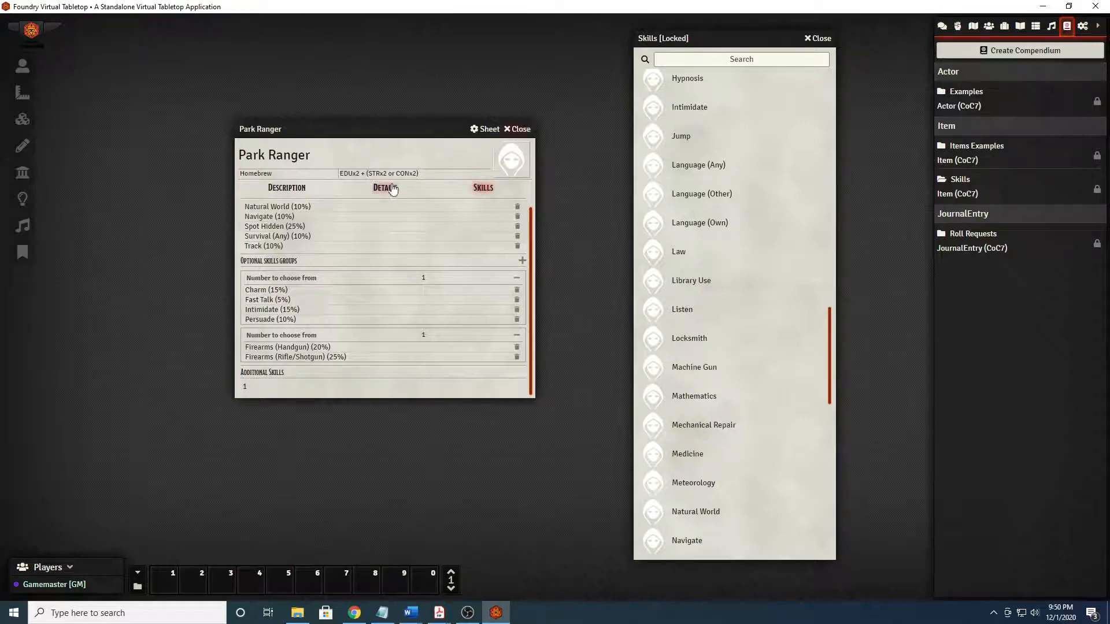
Close the Park Ranger sheet and Skills compendium and switch to the Actors directory.
click(517, 128)
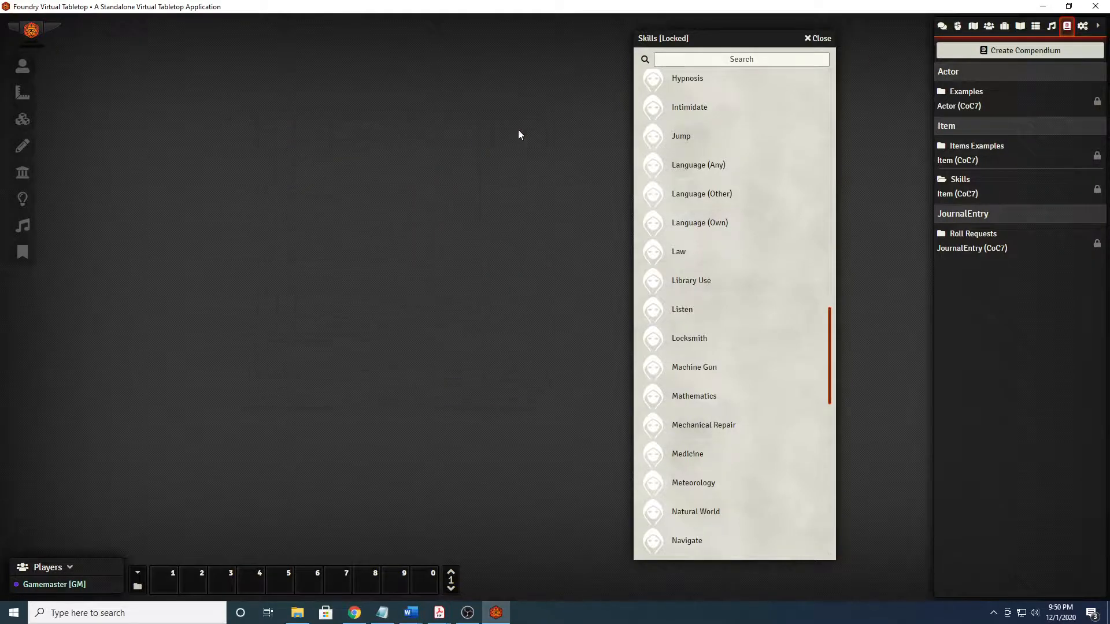
click(816, 38)
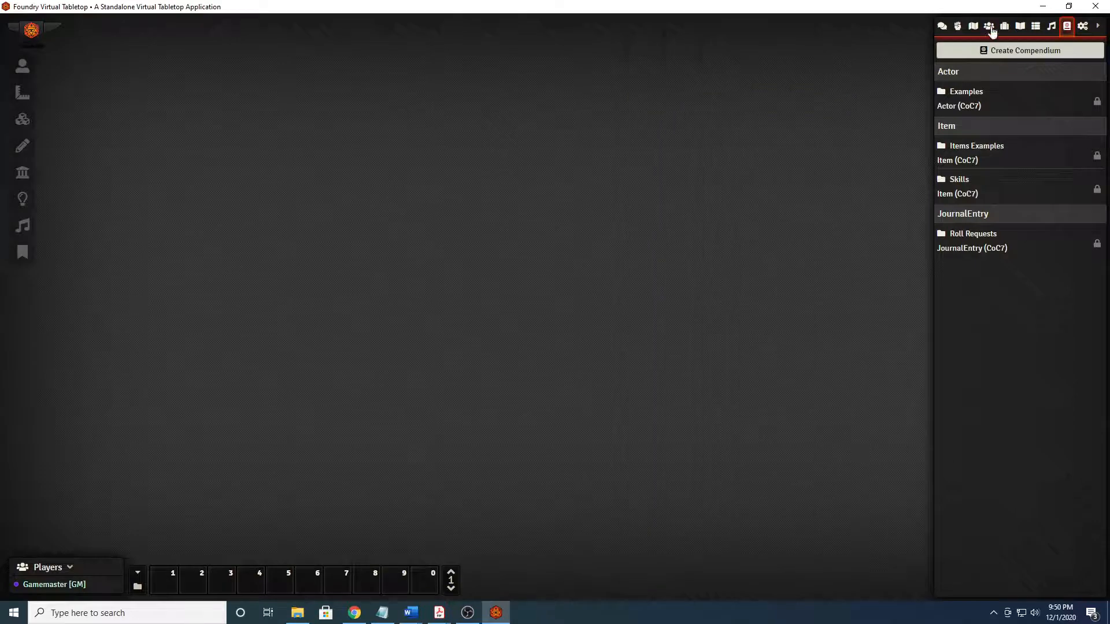
click(988, 27)
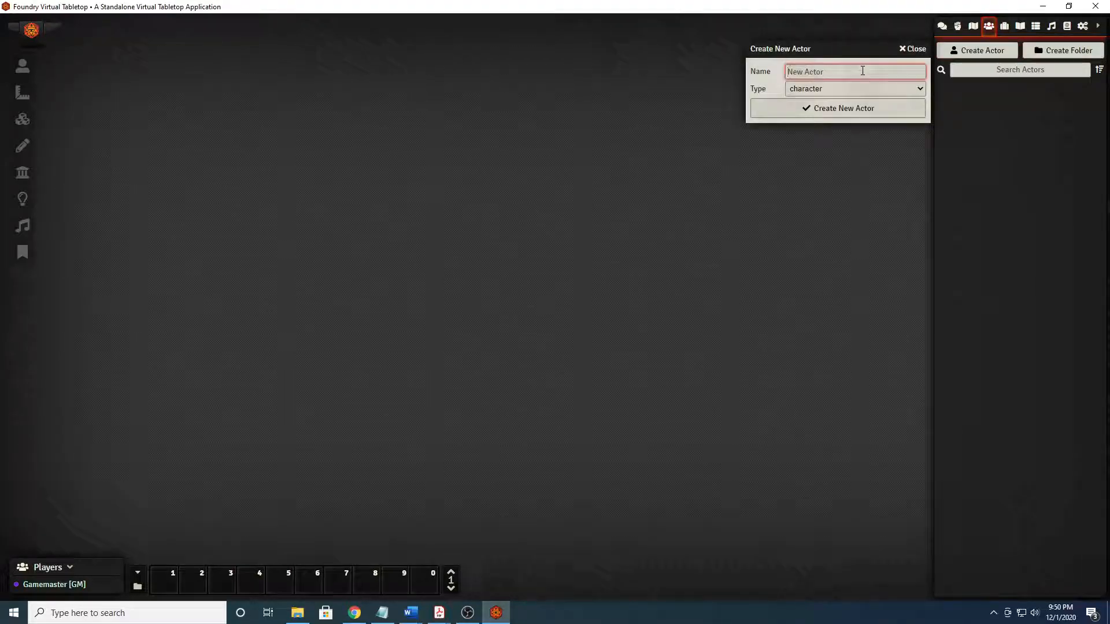
Create a new character actor named David Amundson.
text(Da)
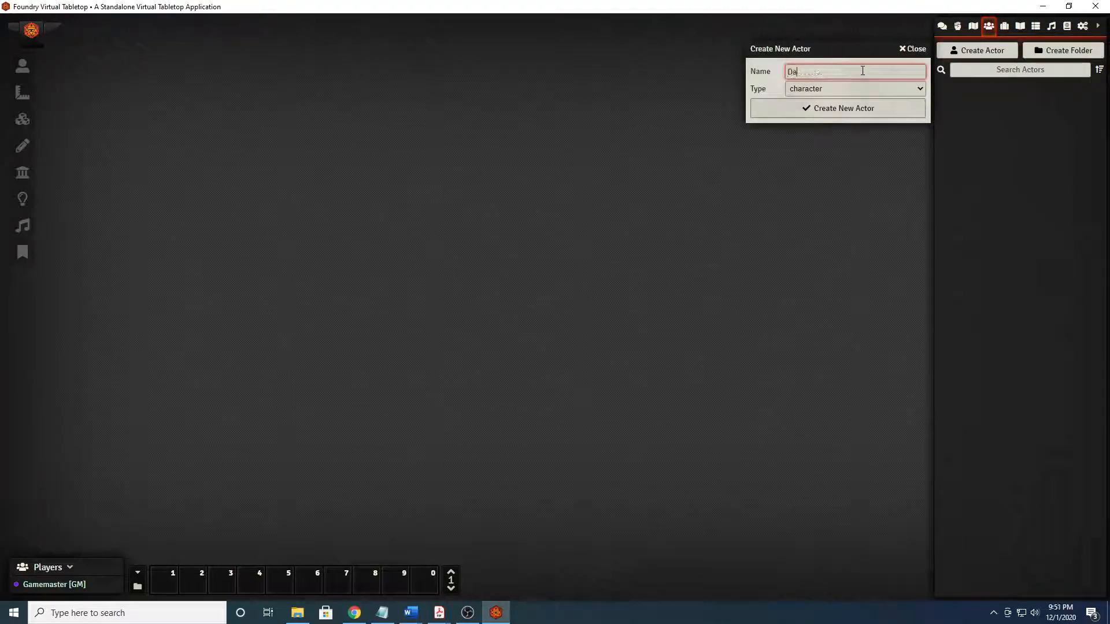
text(vid)
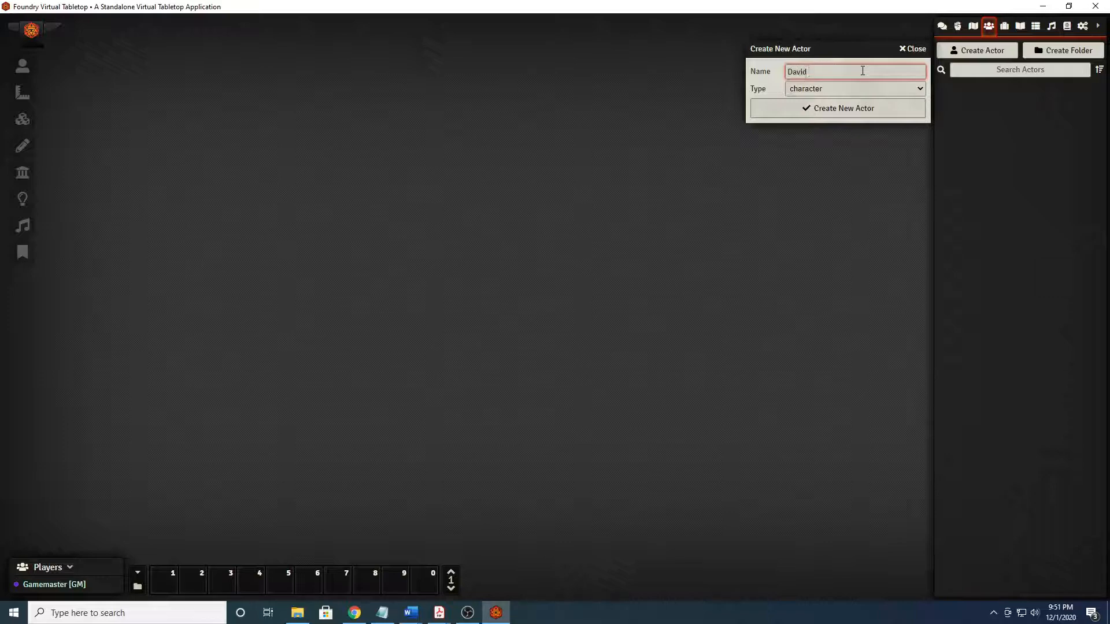
text(Am)
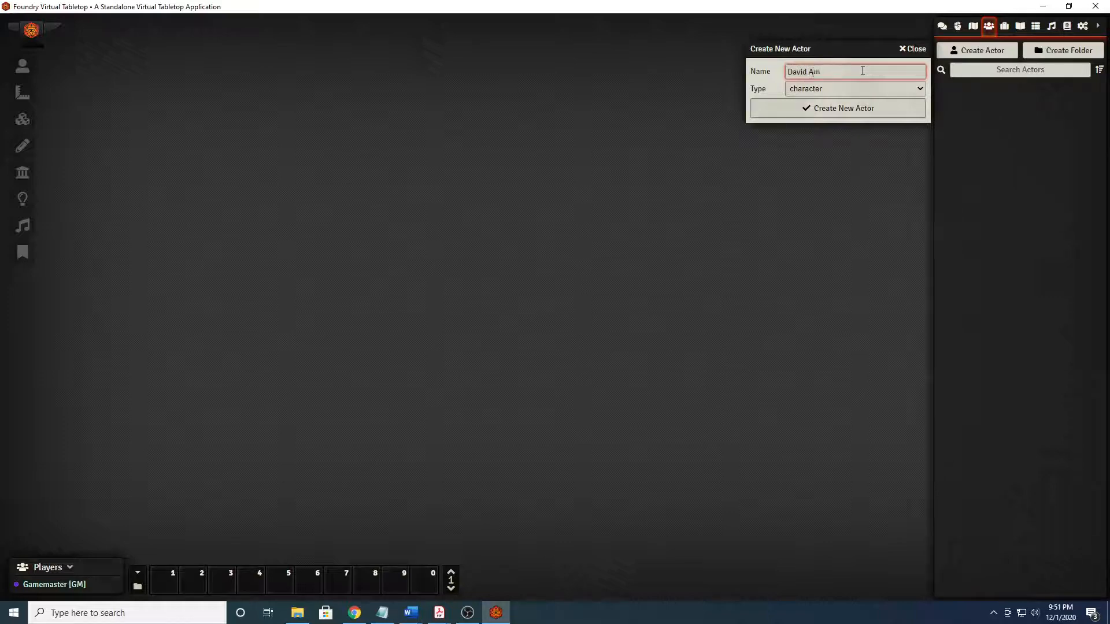
text(undson)
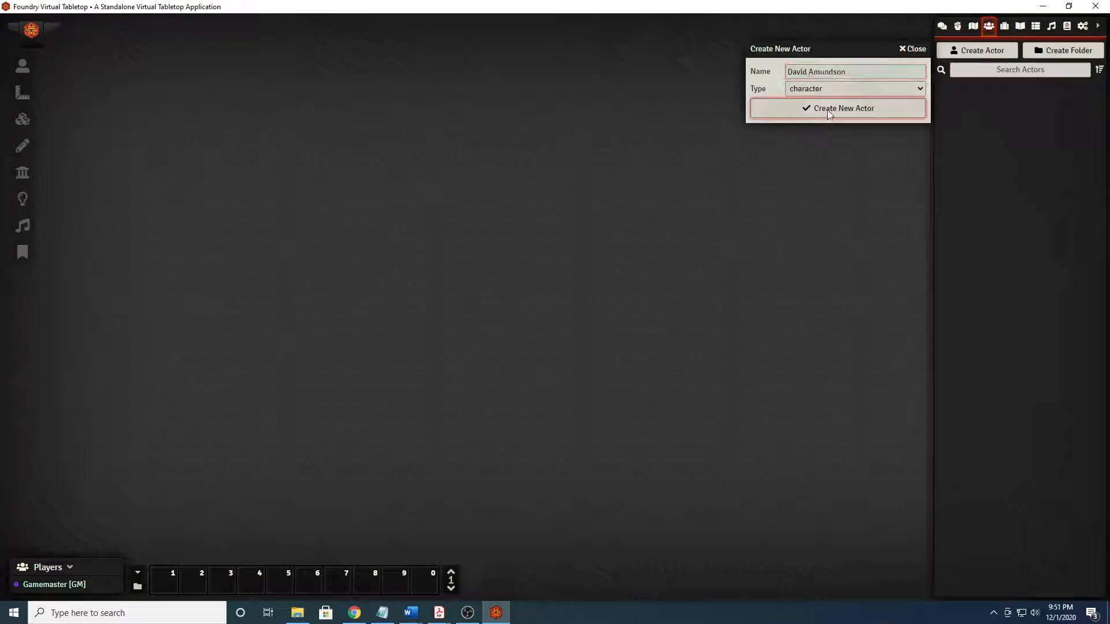
click(837, 108)
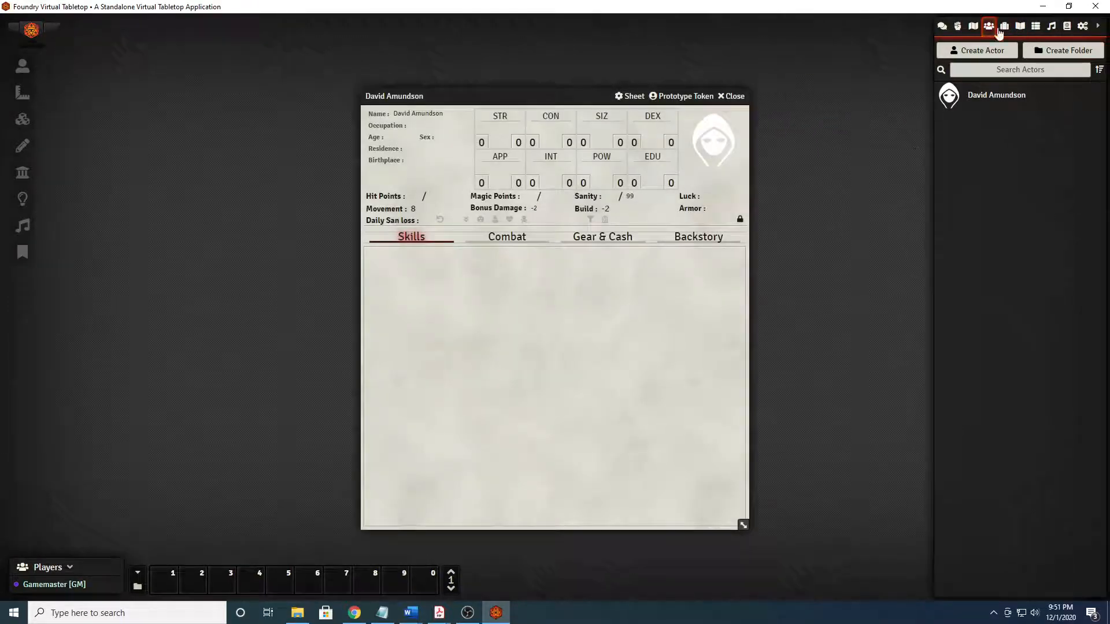
Roll and validate all characteristics, landing STR 90, POW 85, EDU 70 and Luck 45.
click(1066, 26)
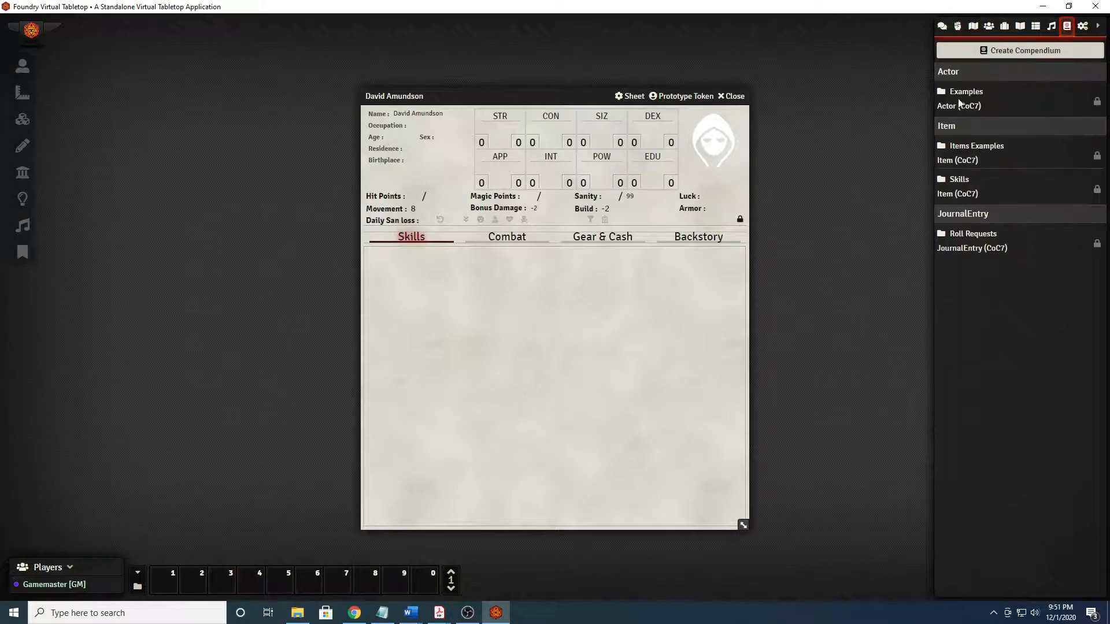
click(976, 146)
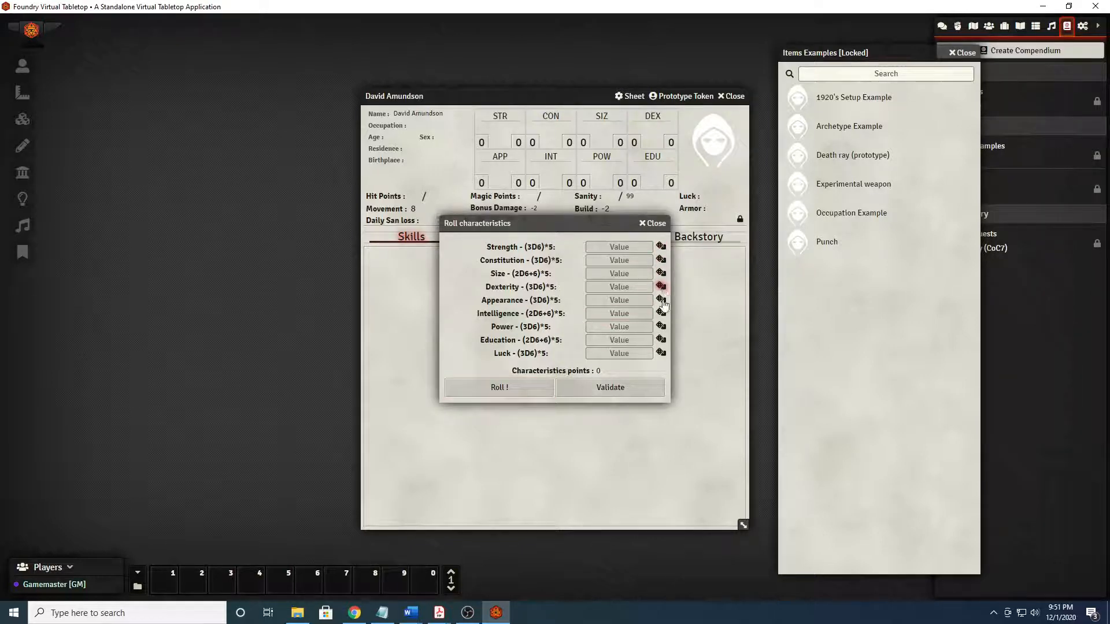
click(499, 387)
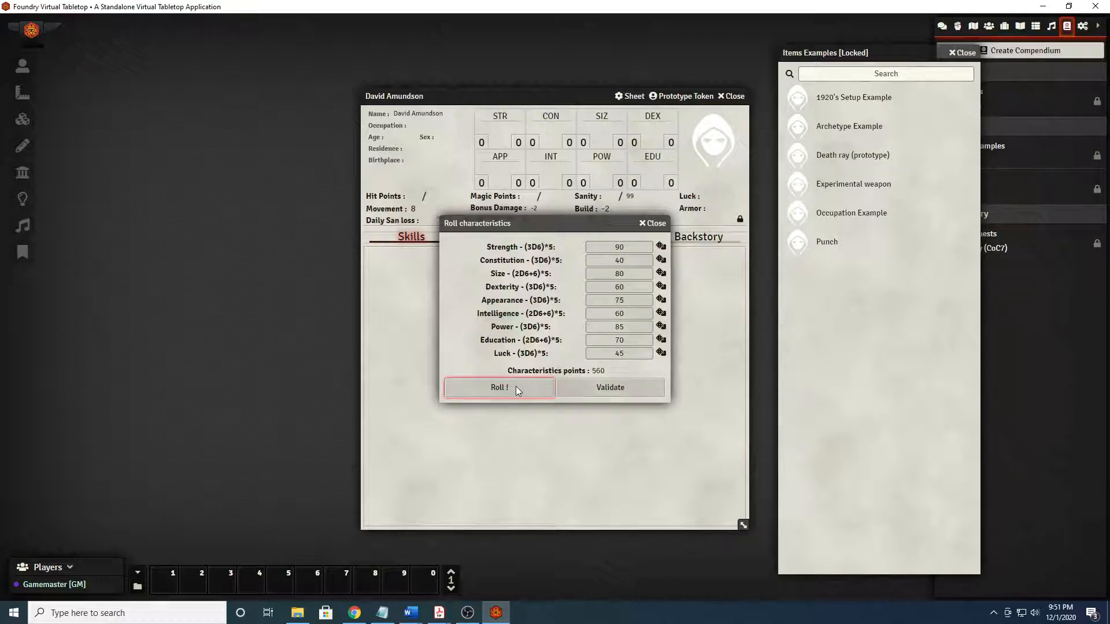
click(618, 273)
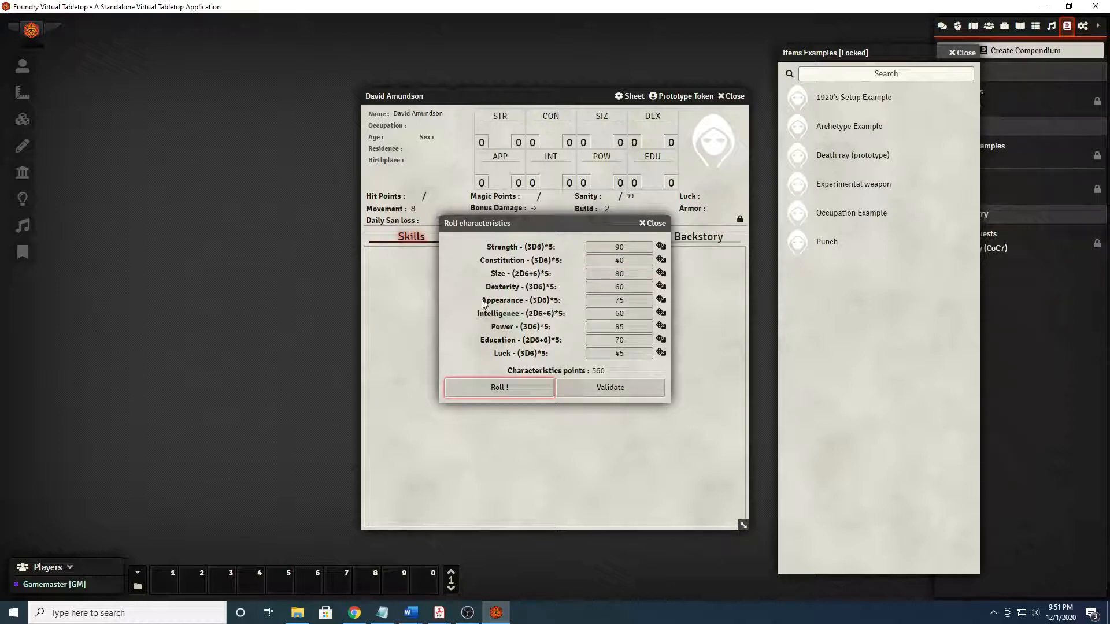
click(609, 387)
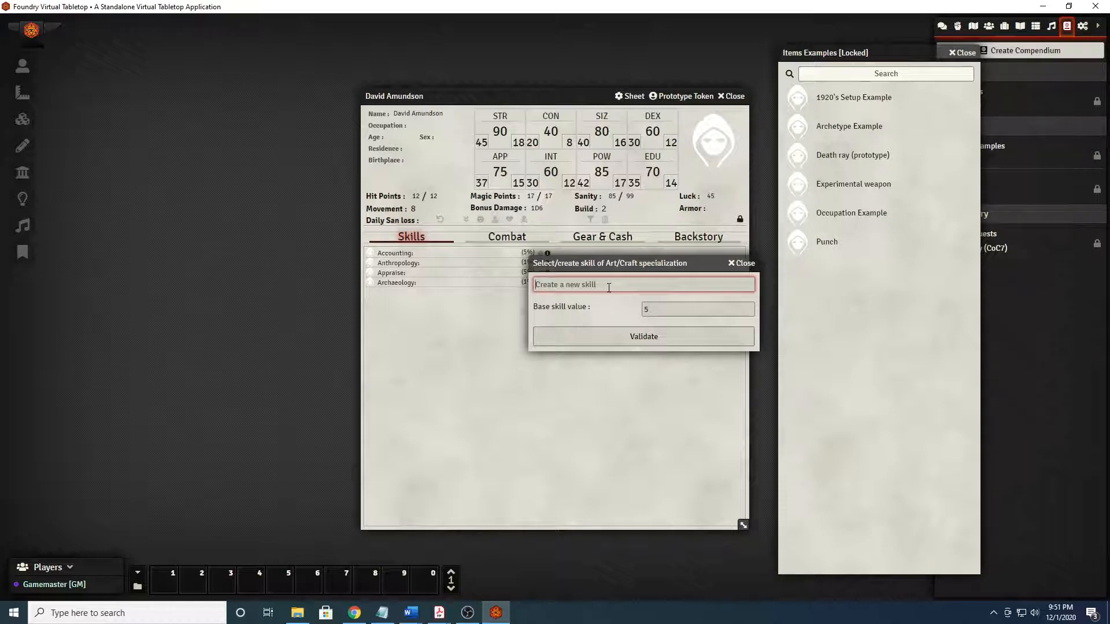
Set Photography as the Art/Craft specialization and accept the Pilot specialization as is.
text(Phot)
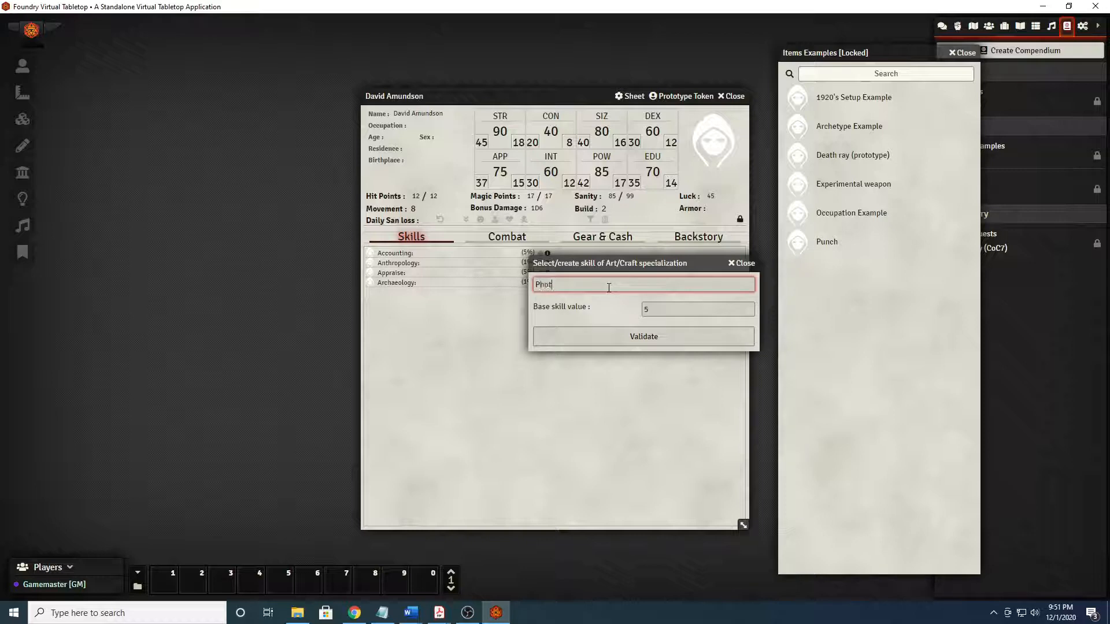
text(ograph)
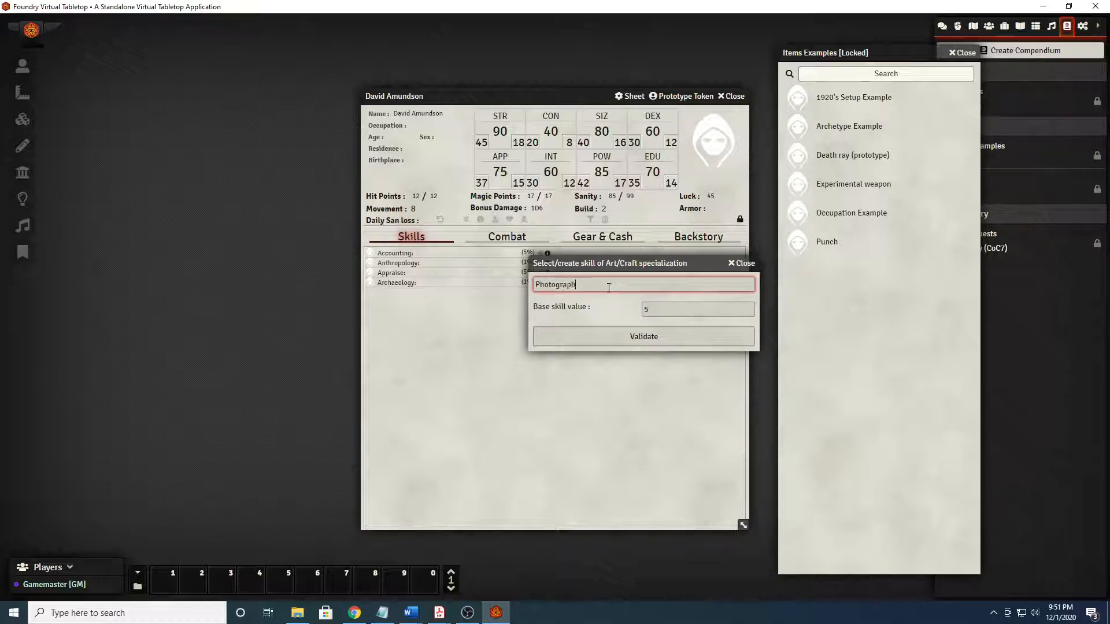
text(y)
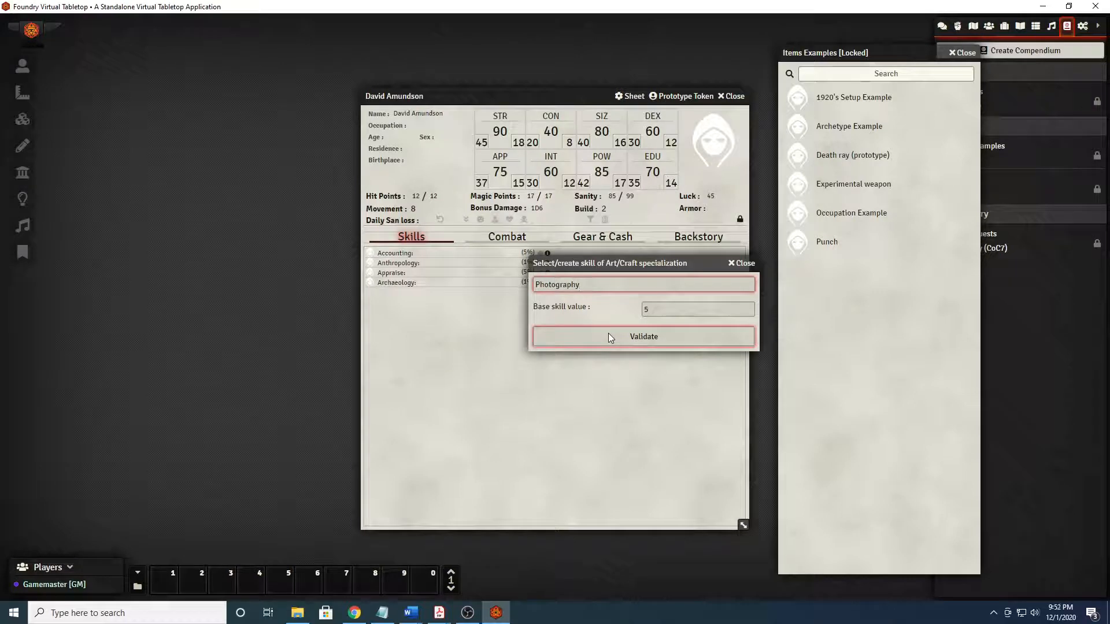
click(642, 336)
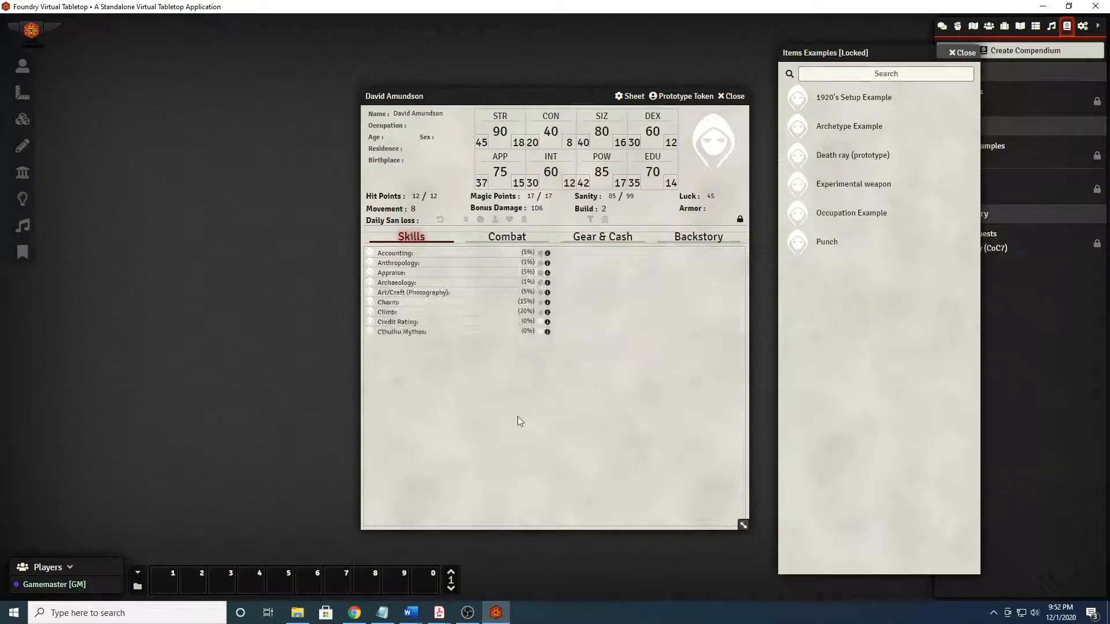
scroll(down, 3)
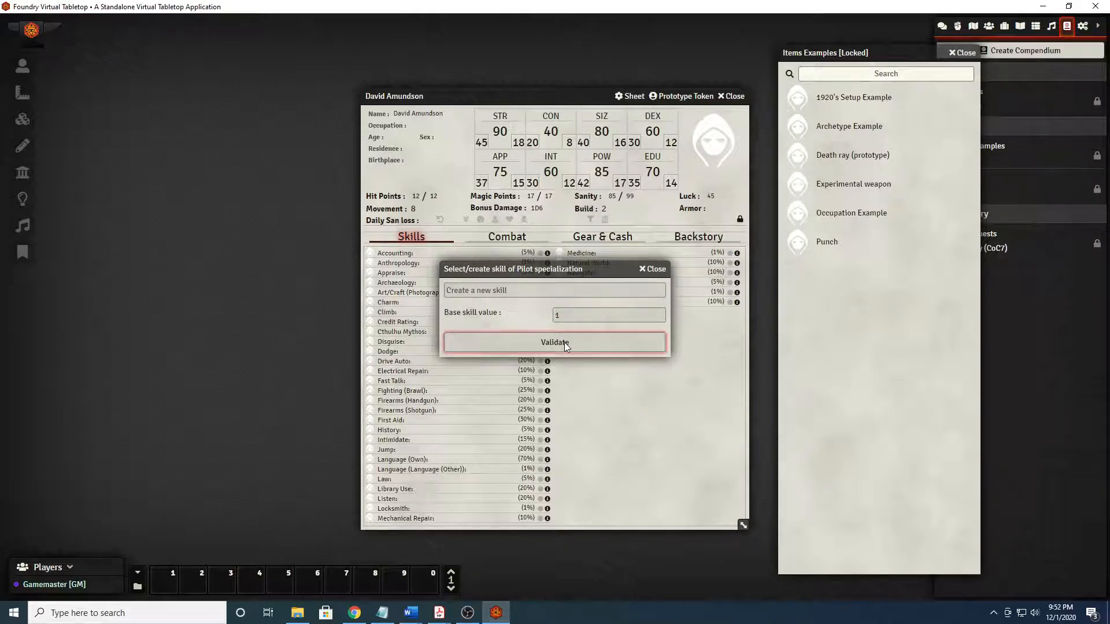
click(554, 342)
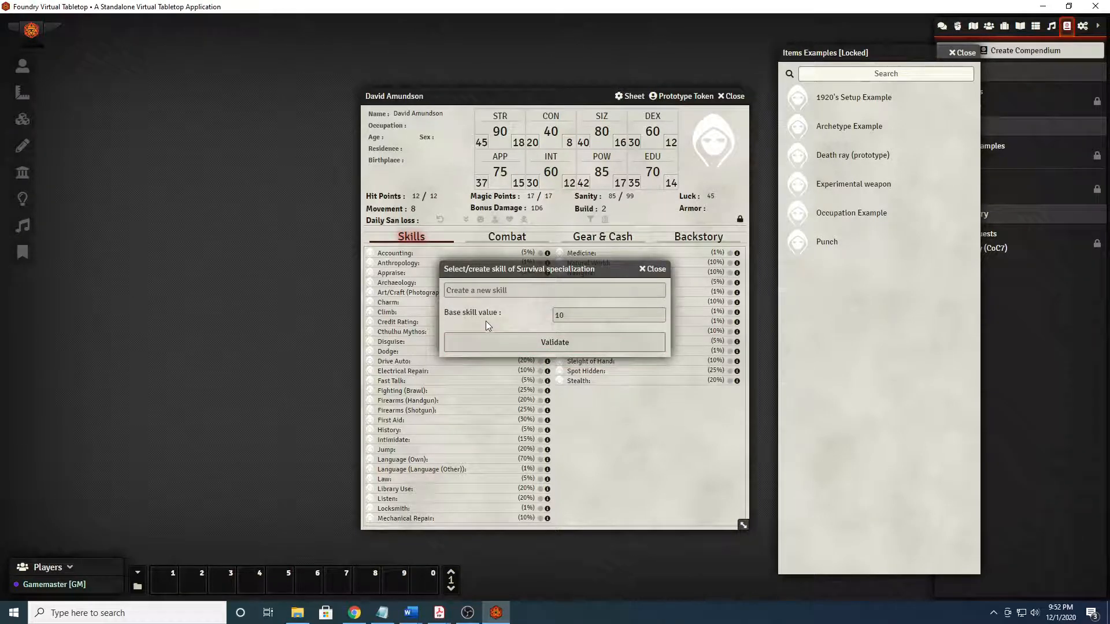
Set Winter as the Survival specialization.
click(554, 290)
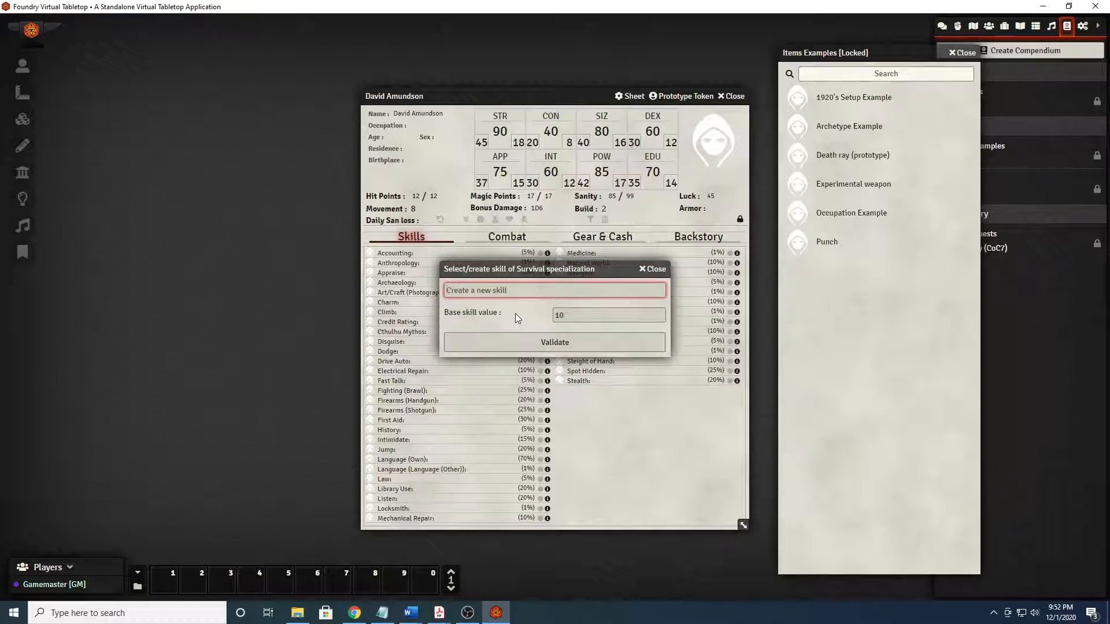
text(Winter)
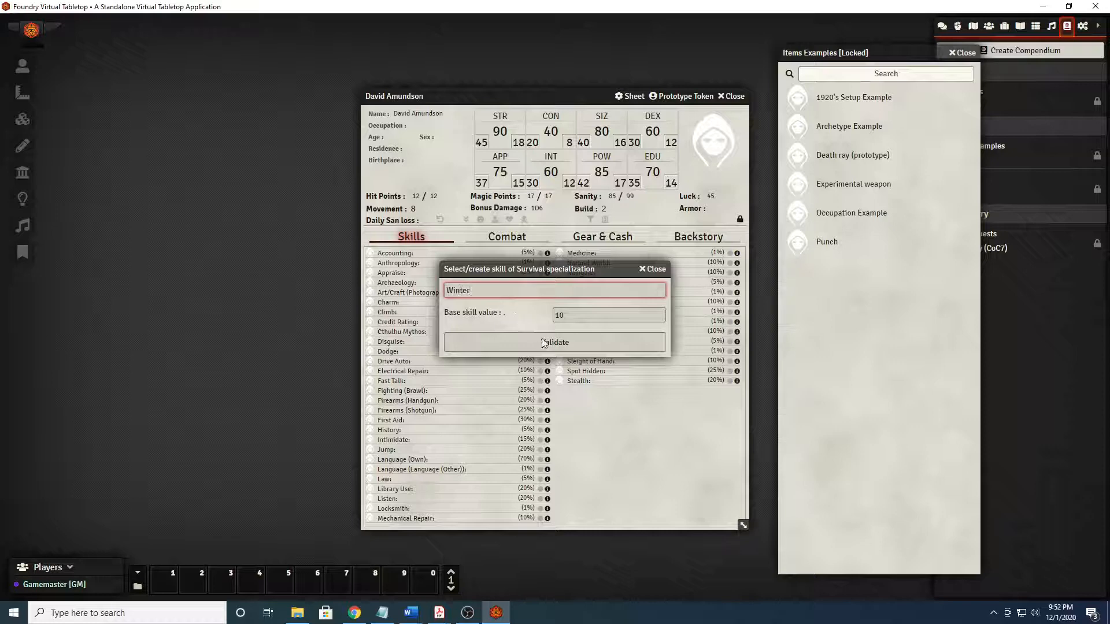
click(553, 342)
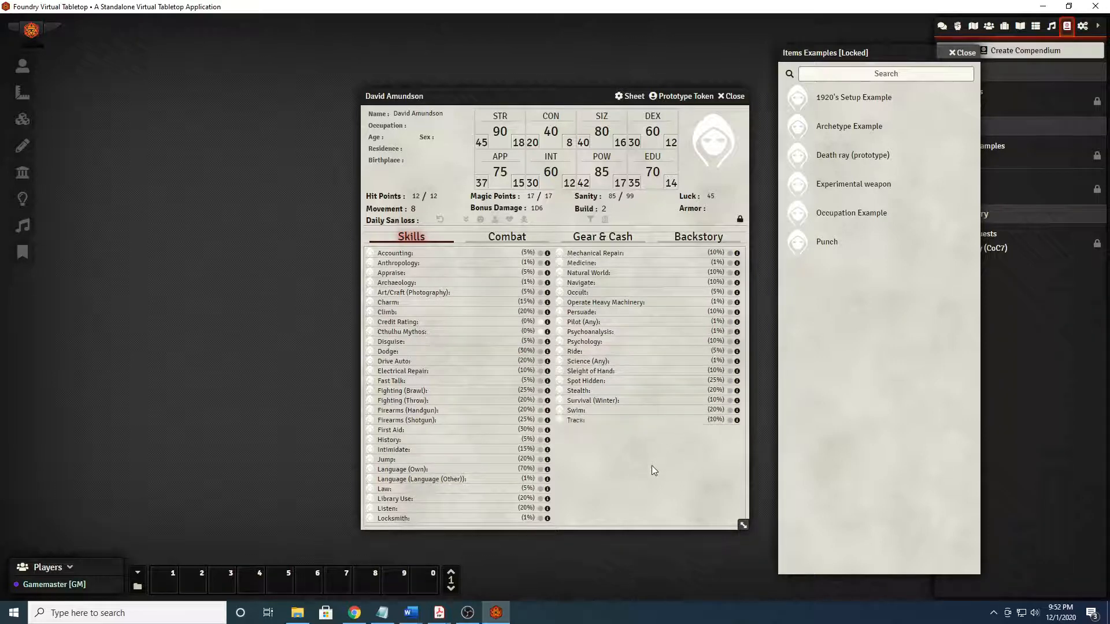
mouse_move(525, 83)
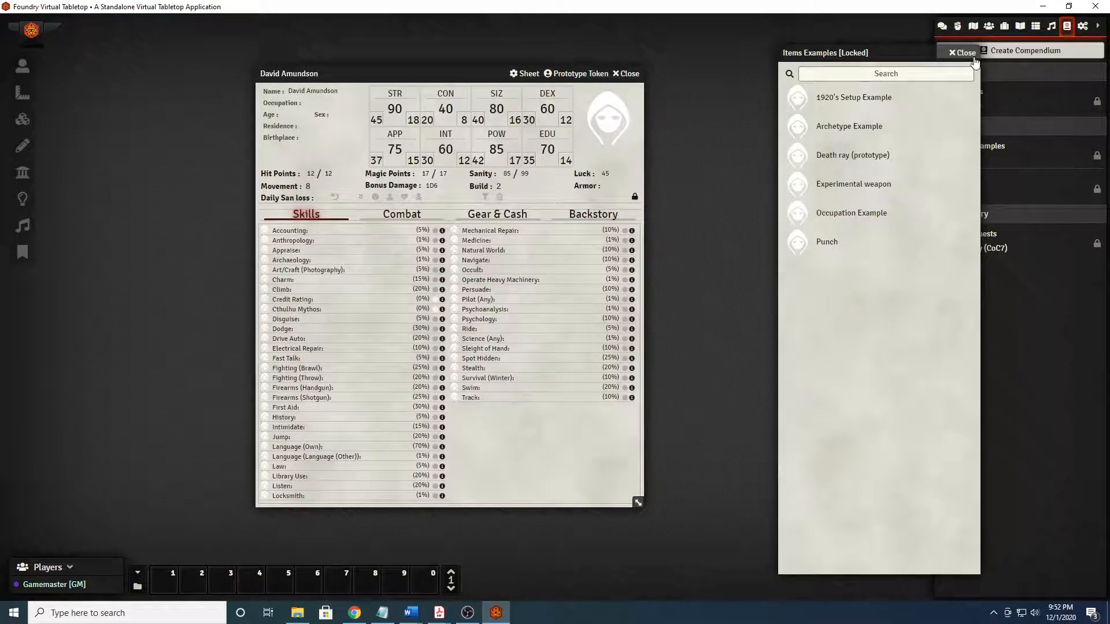
Add the Park Ranger occupation from the Items Directory, basing its 320 points on Education and Strength.
click(961, 52)
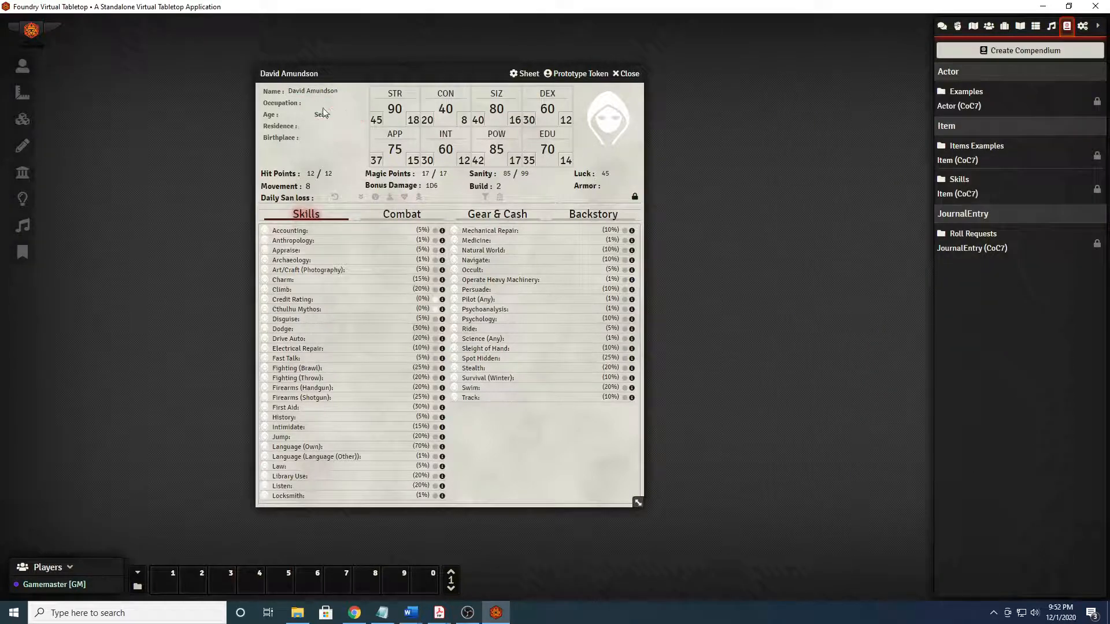
click(333, 103)
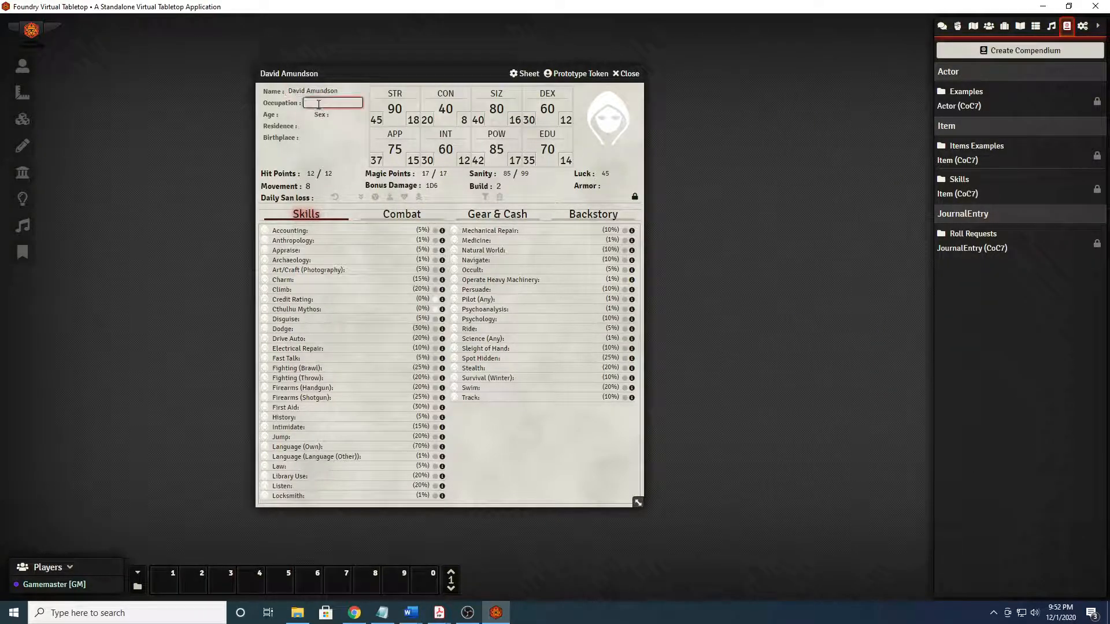
mouse_move(1005, 26)
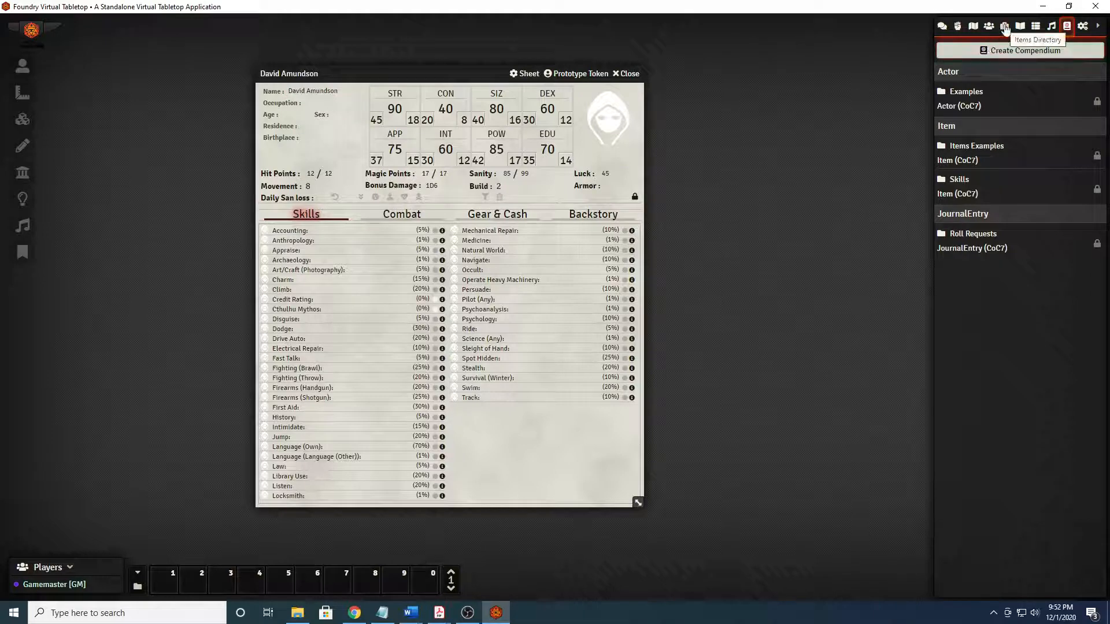
click(1003, 27)
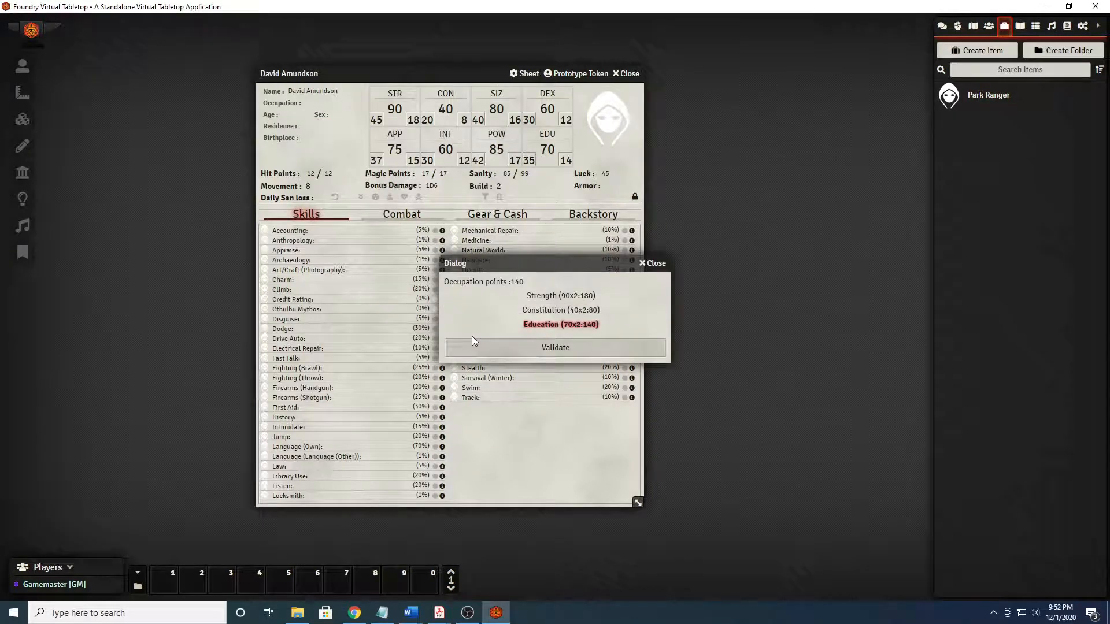
mouse_move(550, 326)
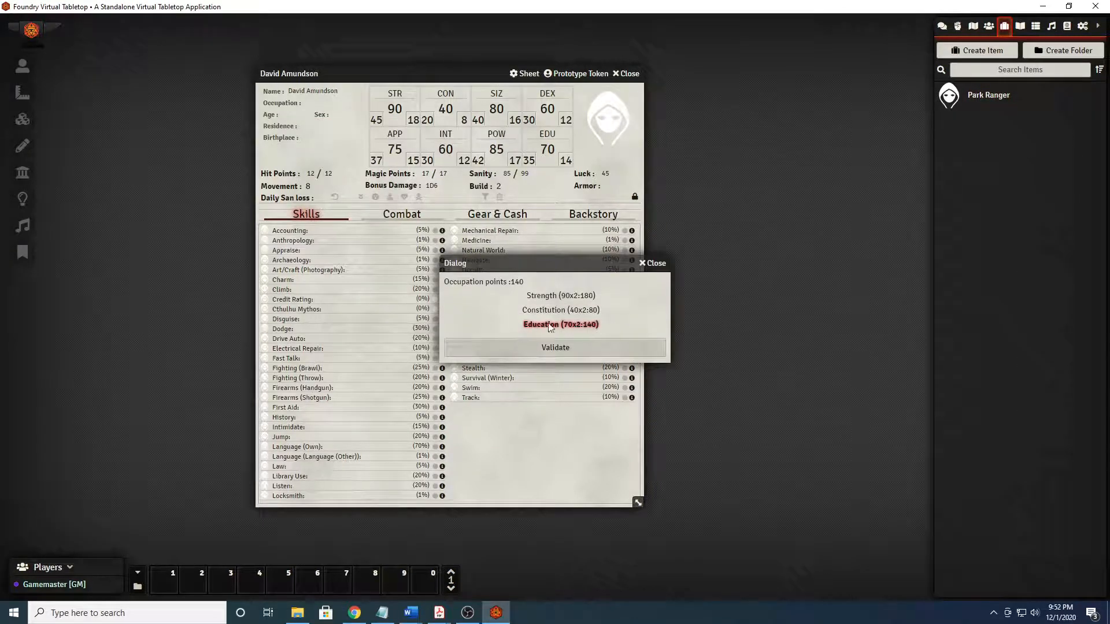
mouse_move(632, 332)
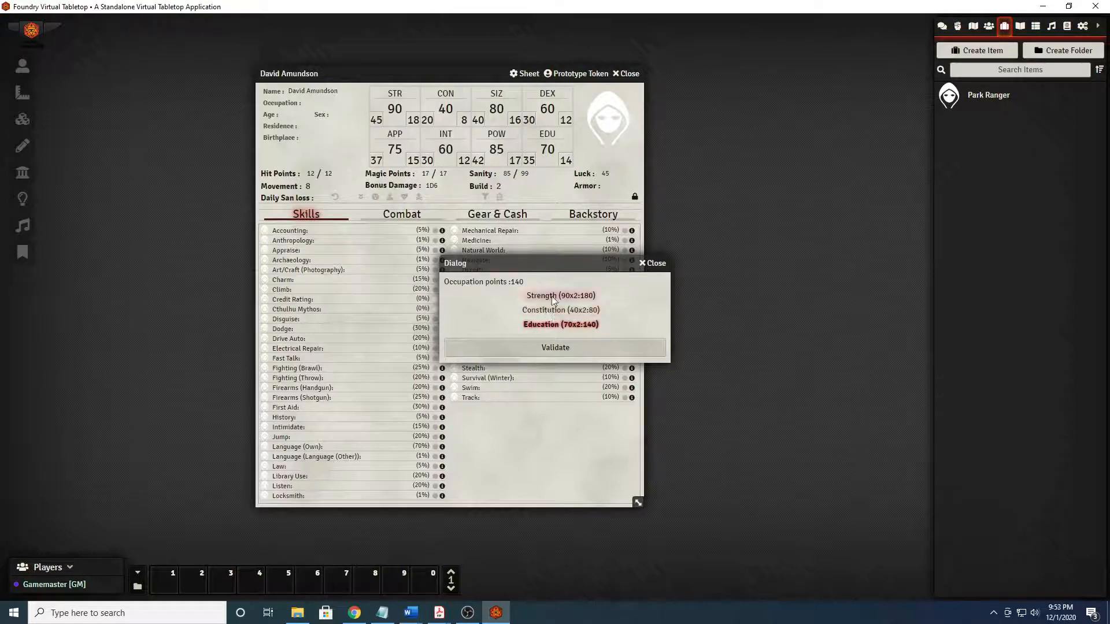
click(561, 295)
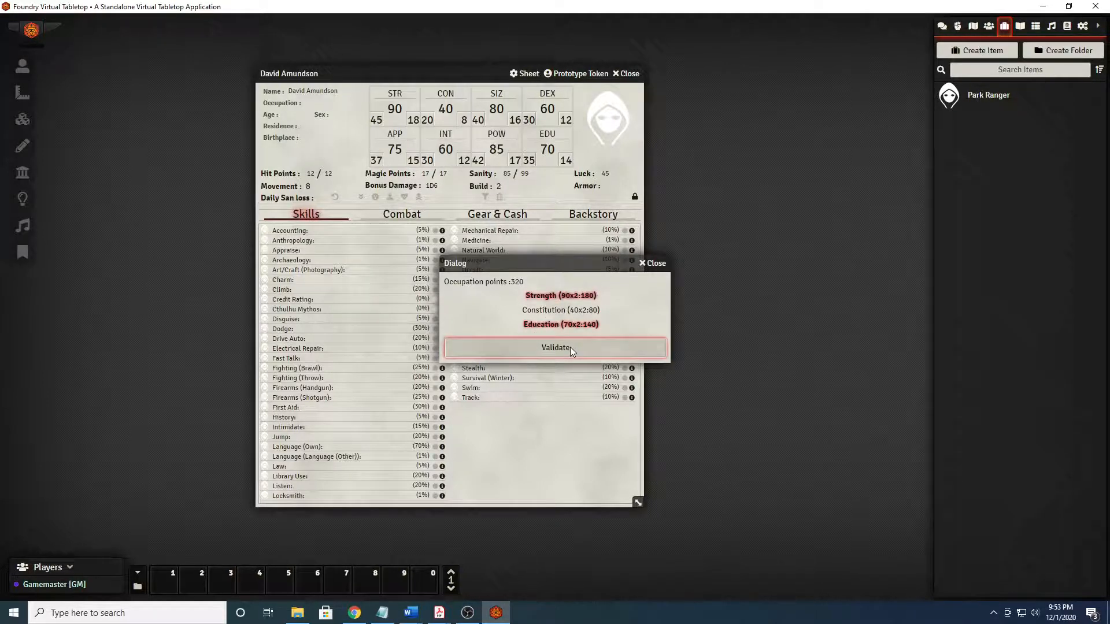
Confirm the 320 occupation points, choose Firearms (Rifle/Shotgun) as the optional skill, and confirm the Survival specialization.
click(555, 348)
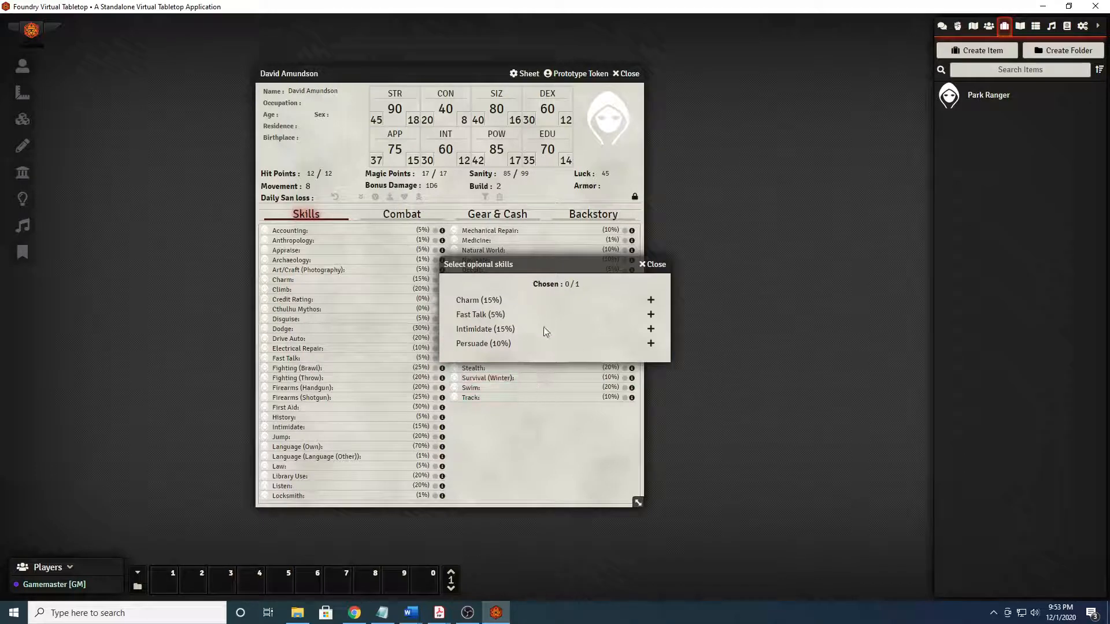
mouse_move(649, 329)
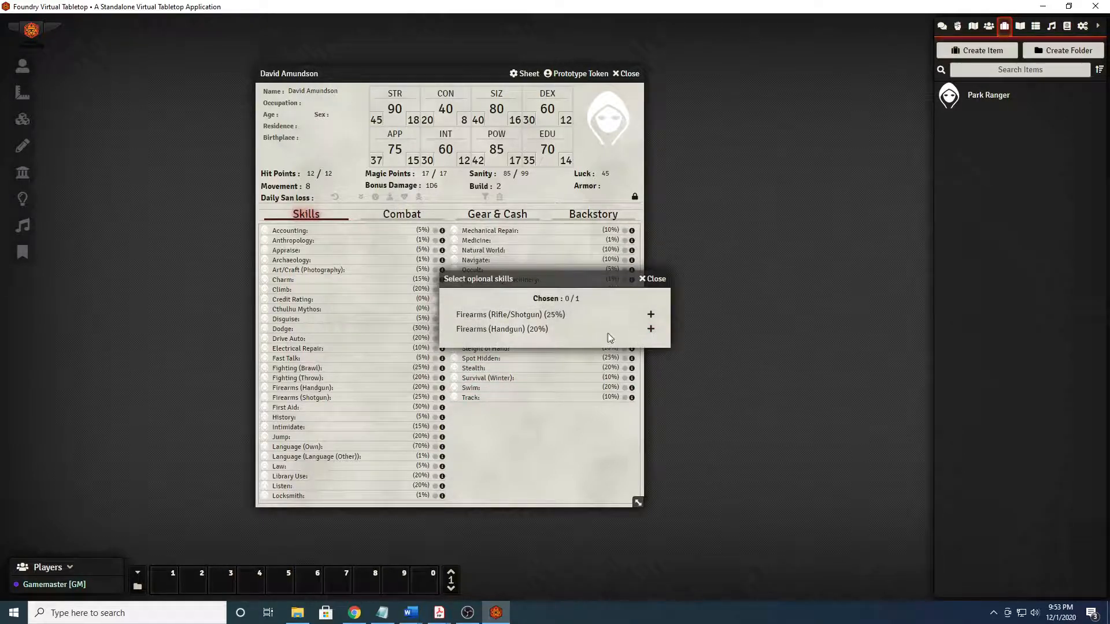
mouse_move(629, 340)
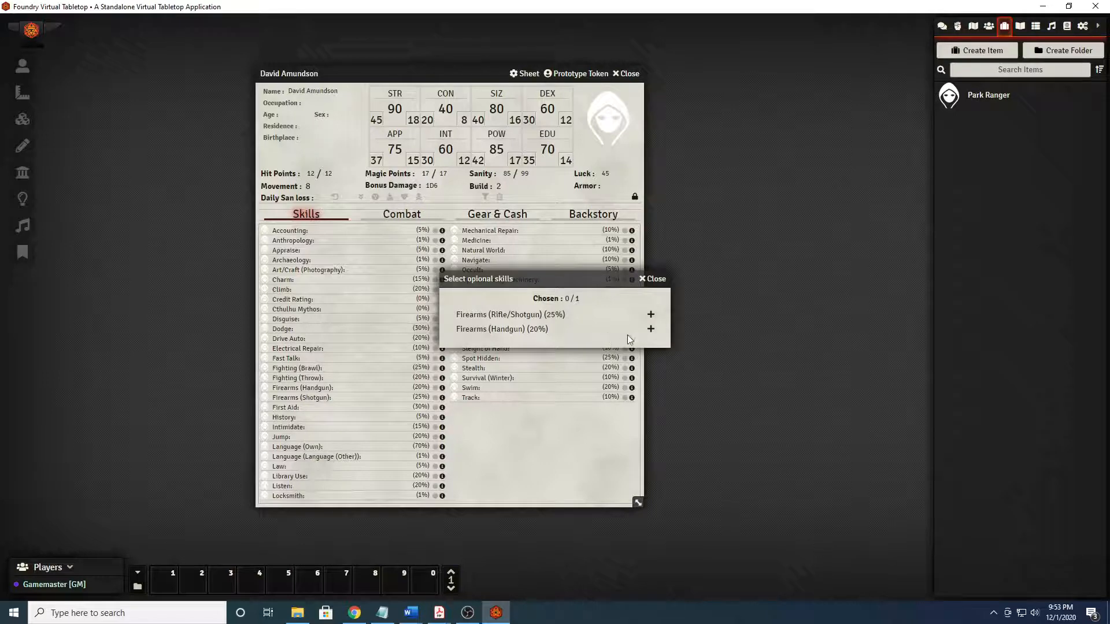
mouse_move(649, 329)
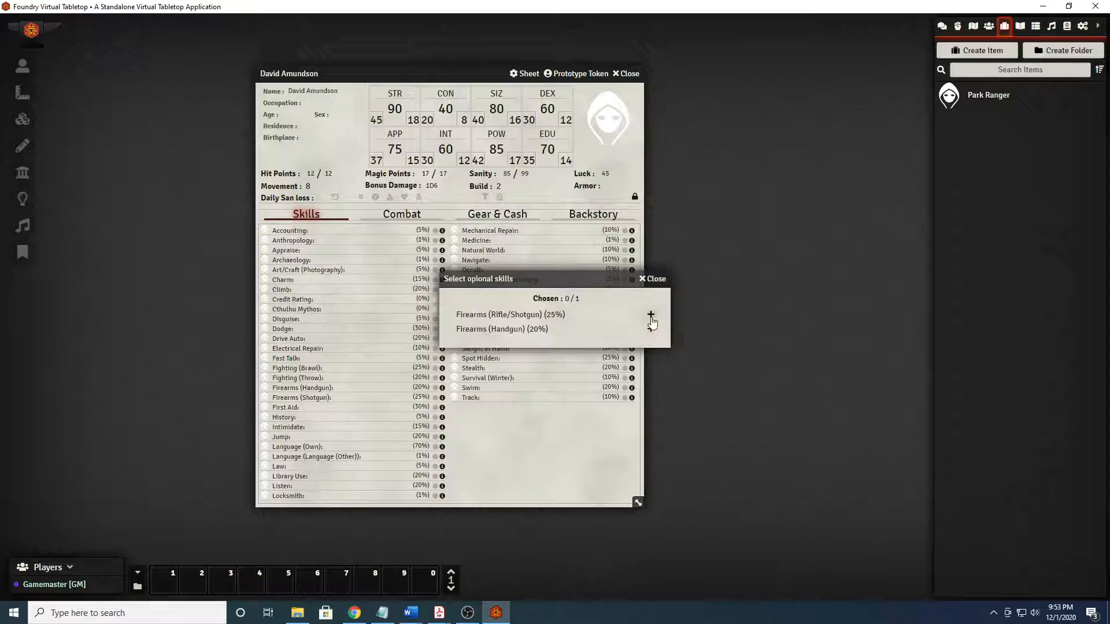
click(650, 315)
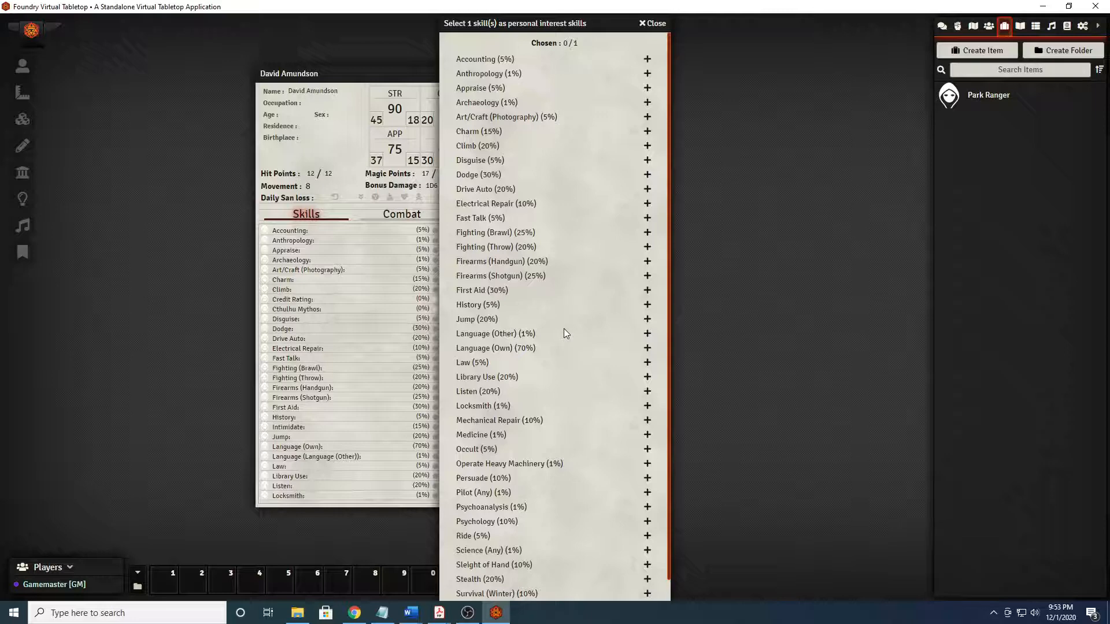
mouse_move(585, 130)
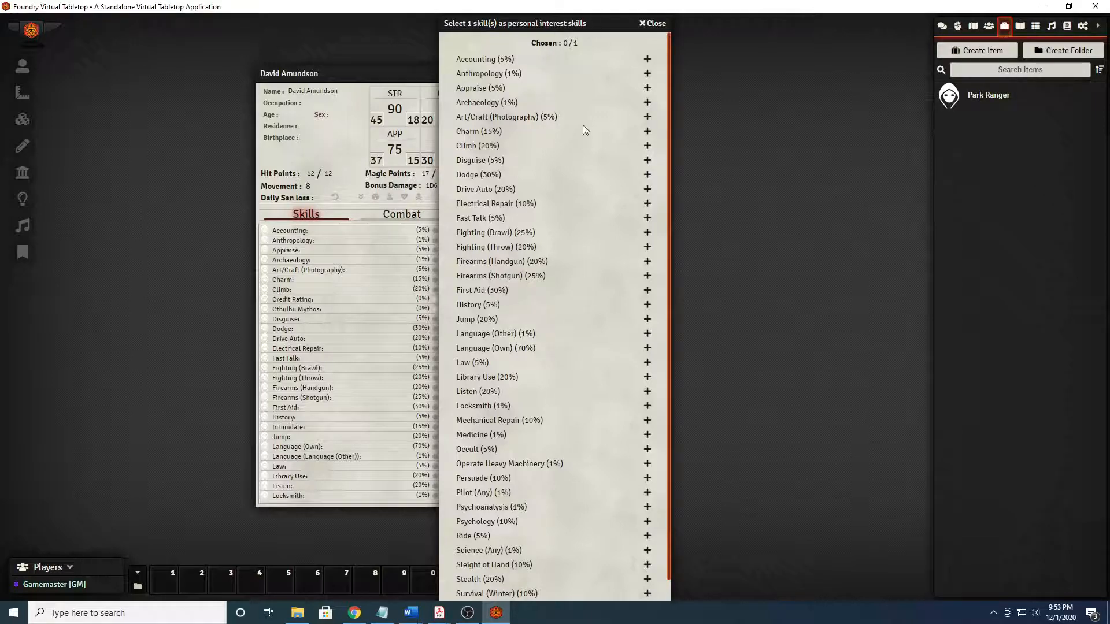
scroll(down, 3)
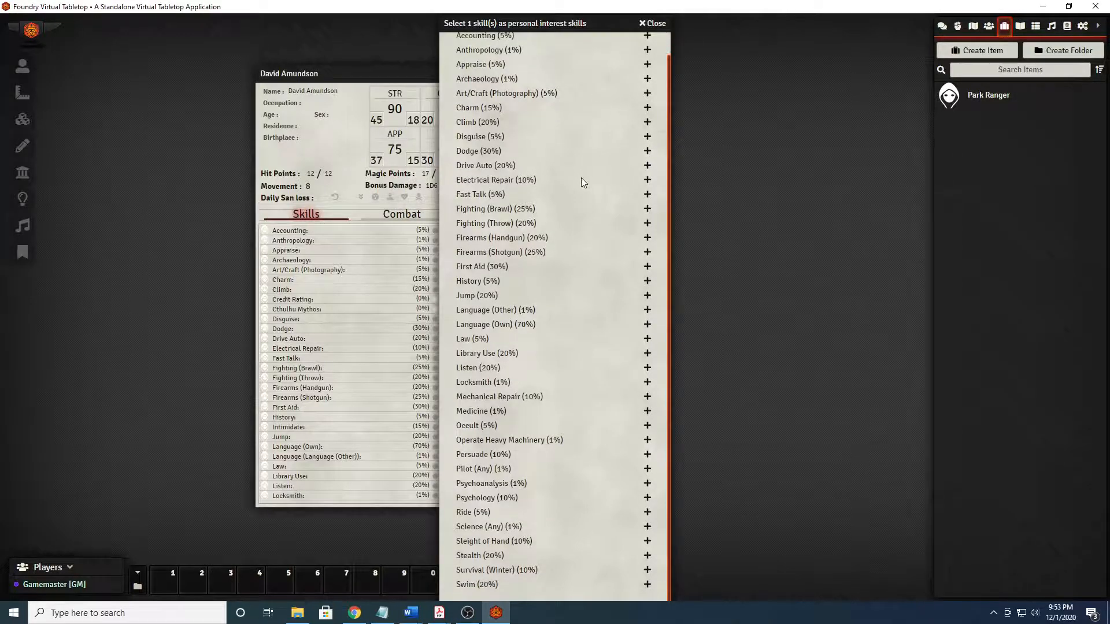
scroll(up, 3)
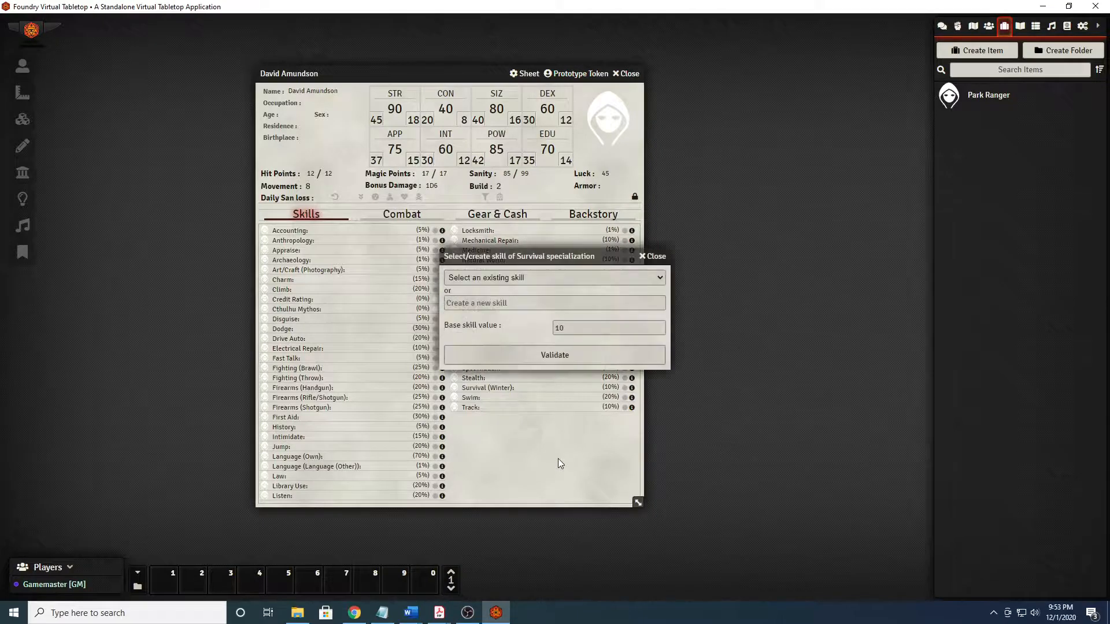
mouse_move(452, 397)
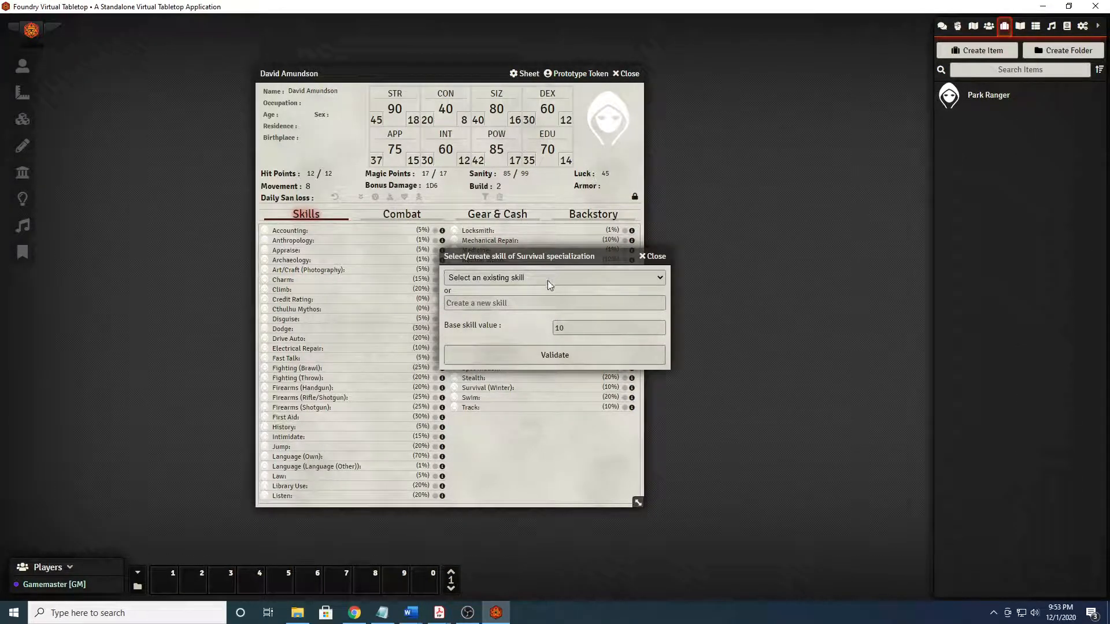
click(553, 276)
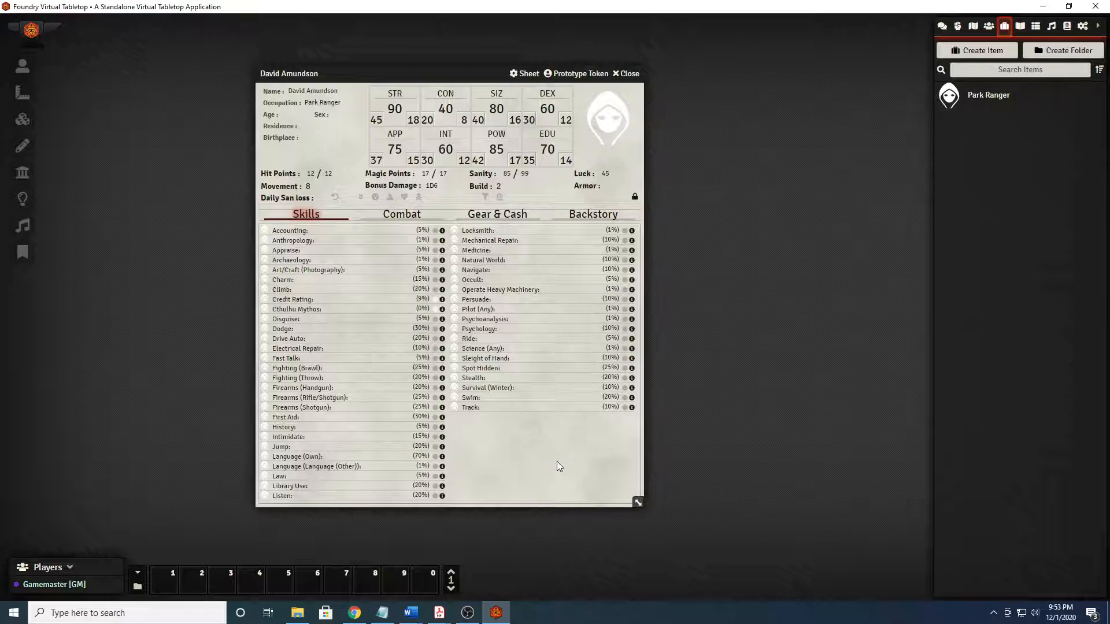
mouse_move(502, 343)
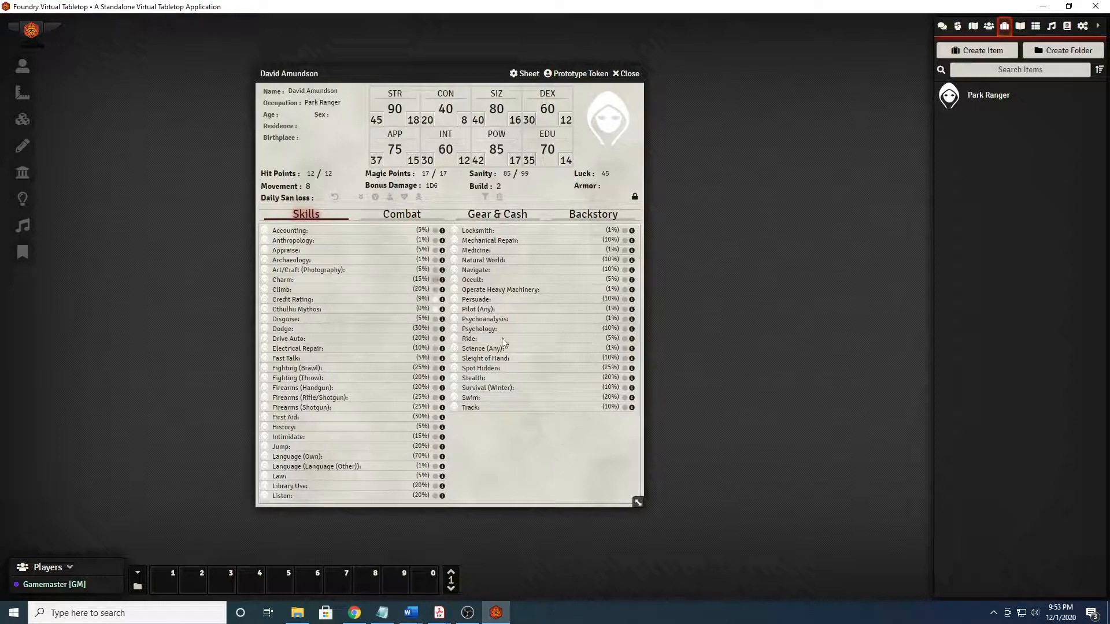
mouse_move(544, 416)
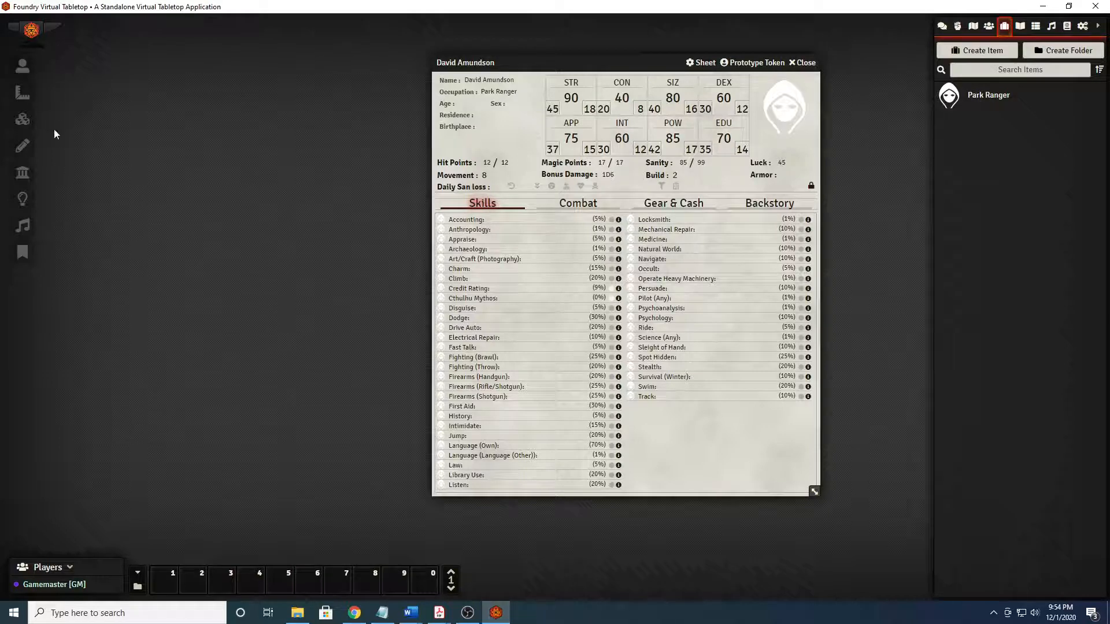
mouse_move(187, 319)
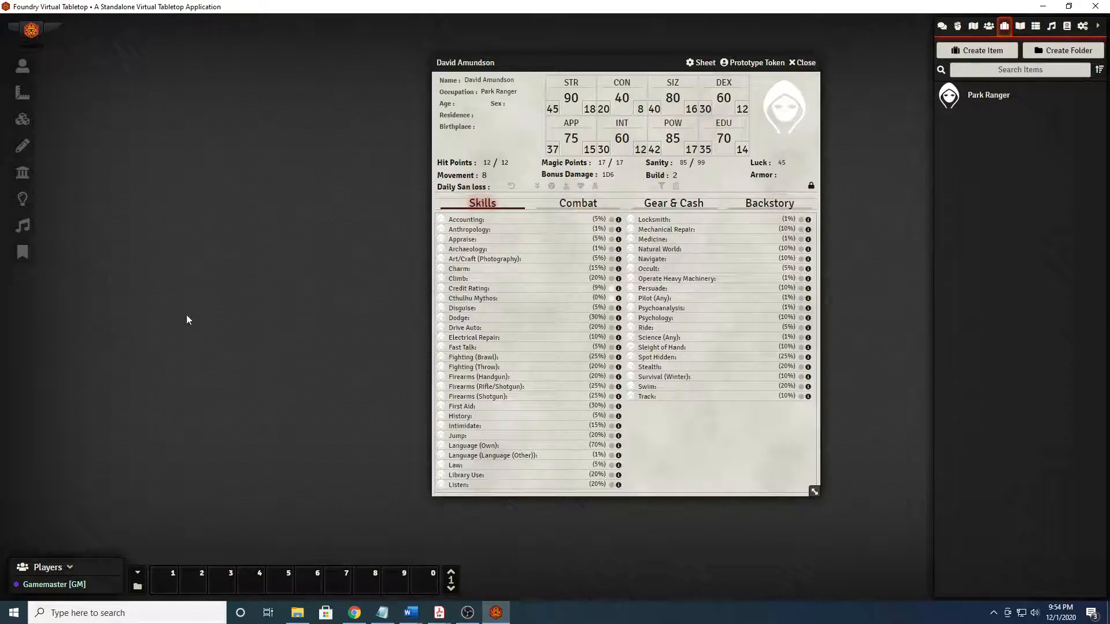
mouse_move(189, 314)
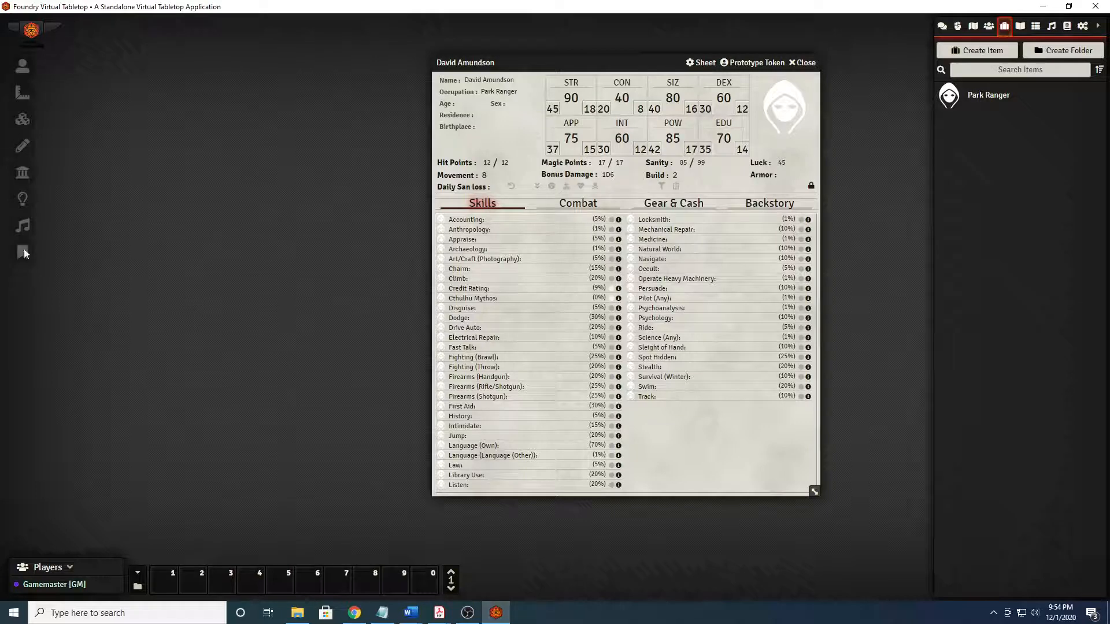
Show the empty Scenes directory in the right sidebar.
click(973, 26)
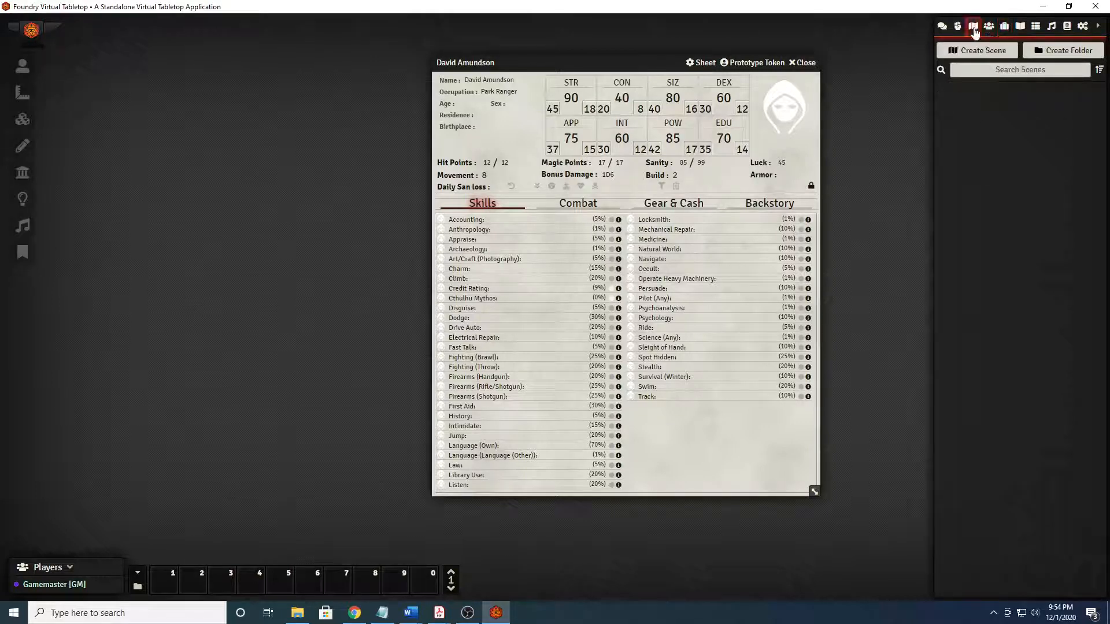
click(972, 27)
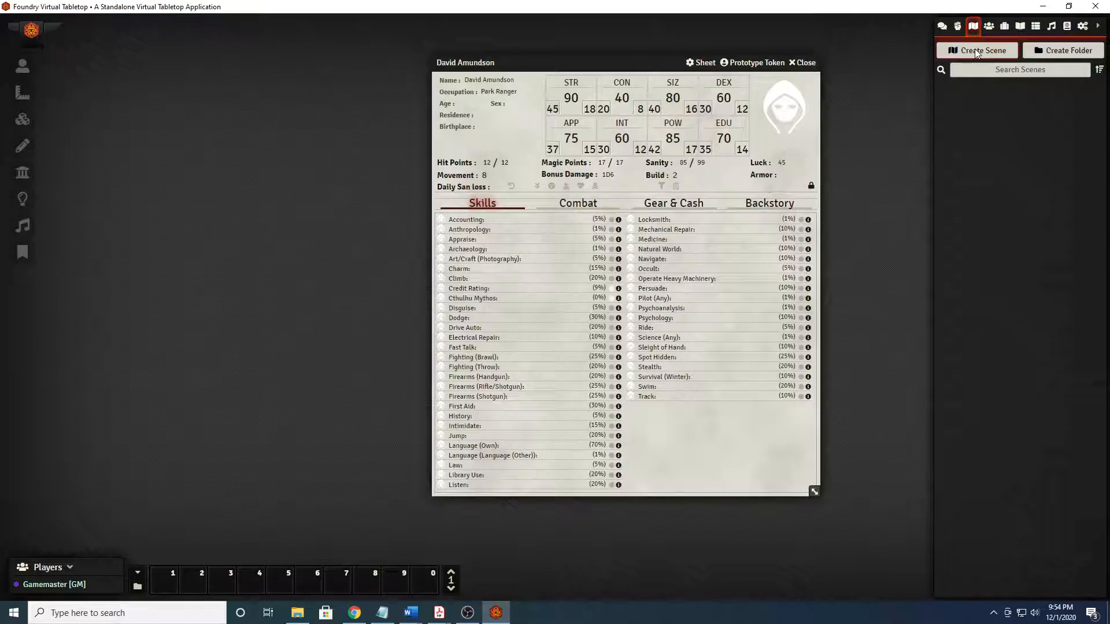
Create a new scene named test, landing on its Configure Scene window.
click(977, 50)
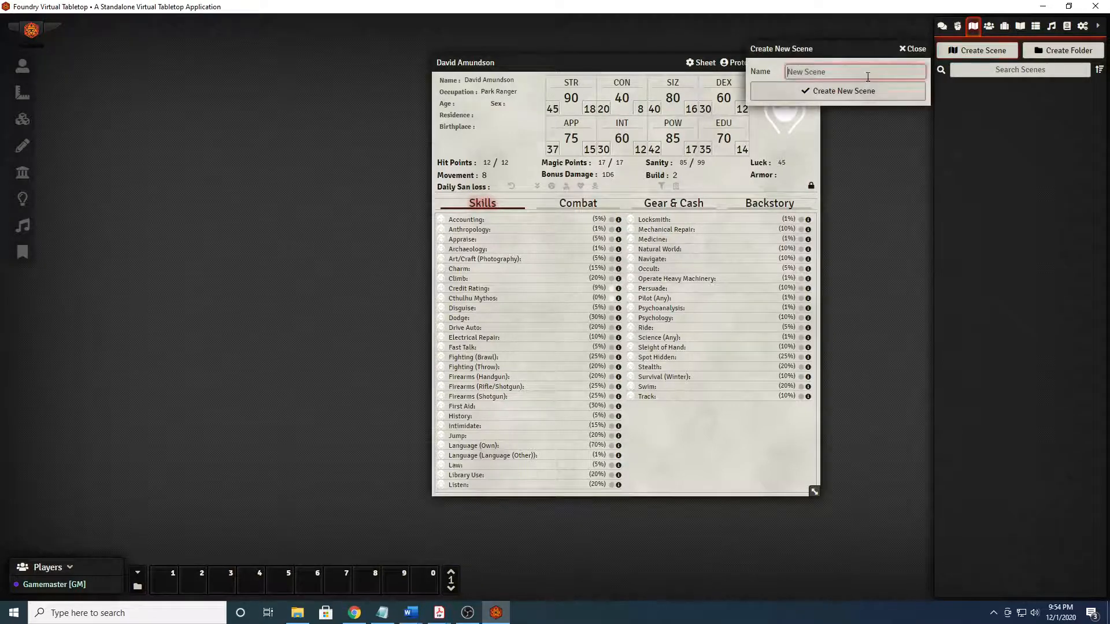
text(test)
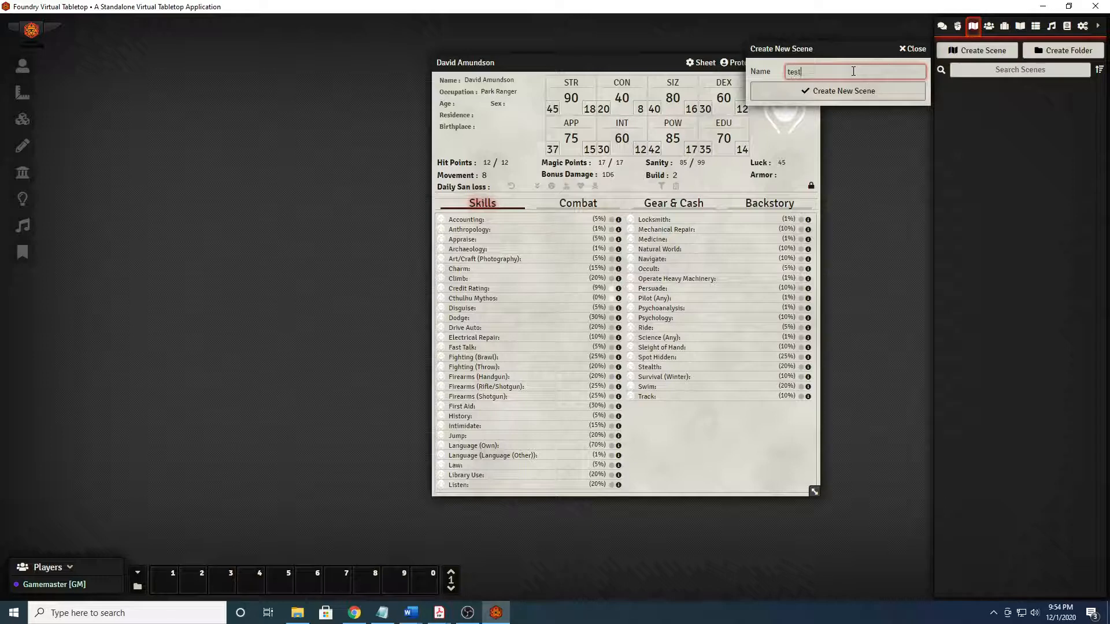
click(841, 90)
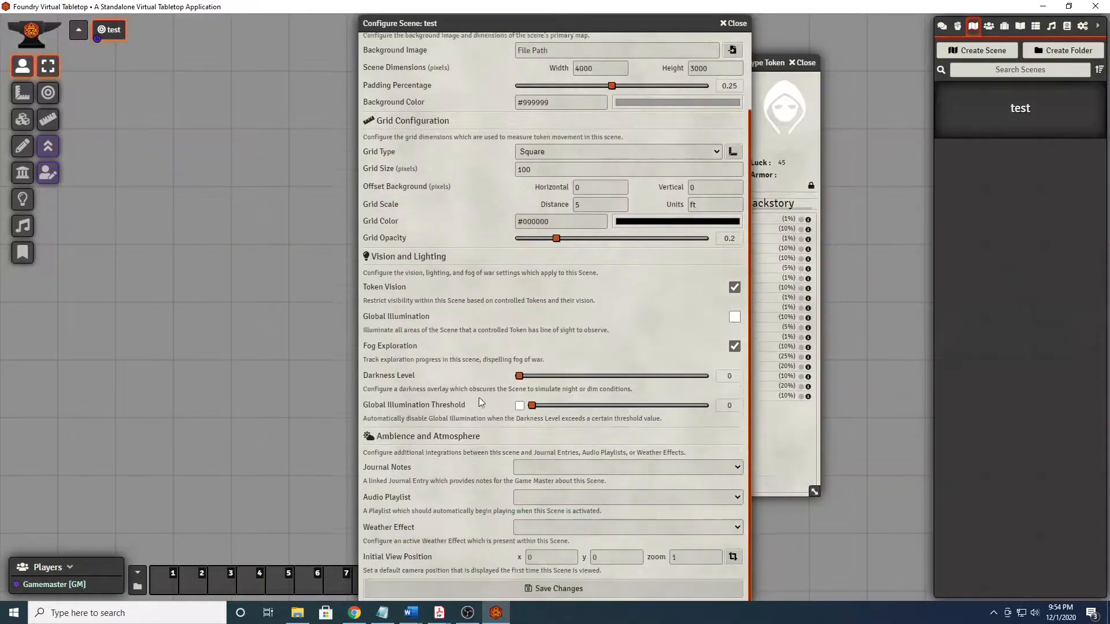
Close Configure Scene and switch on Development phase and Character creation mode in the token tools.
click(730, 23)
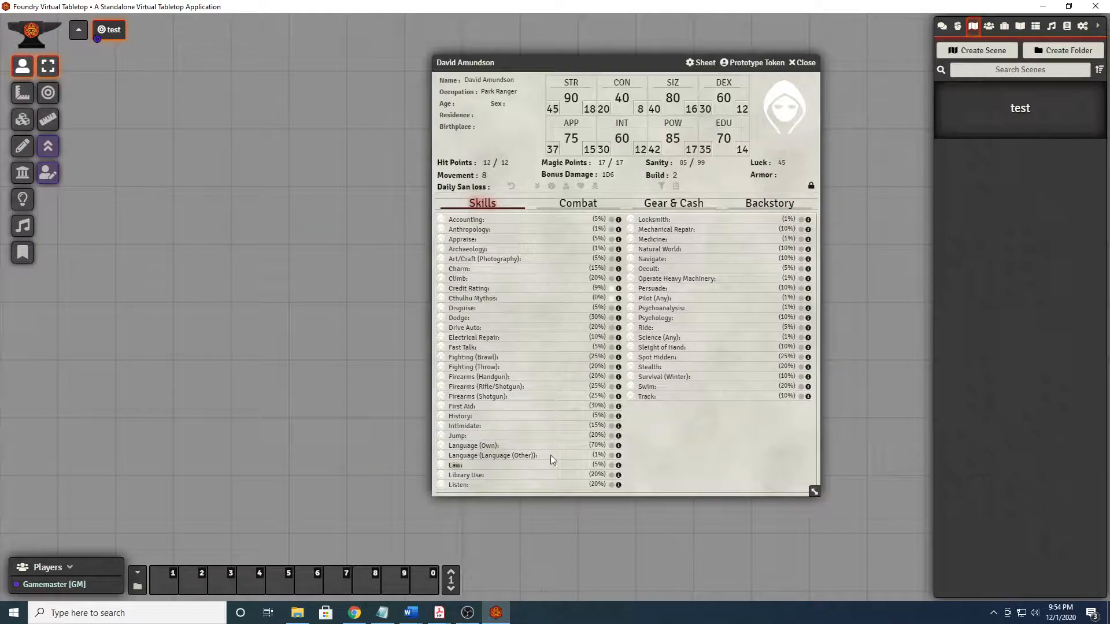
mouse_move(22, 200)
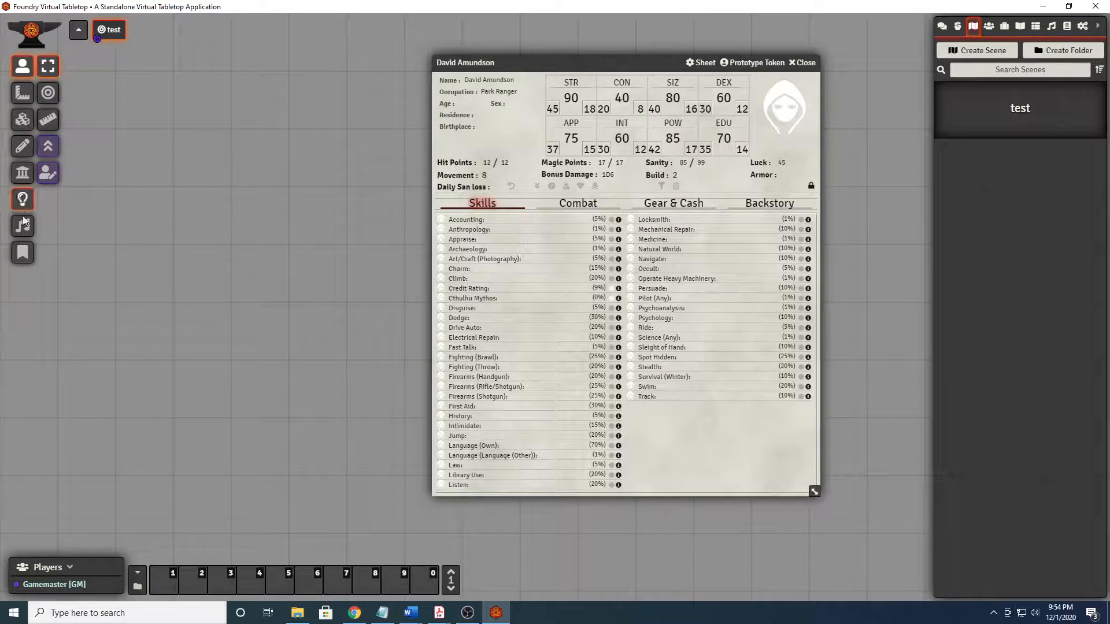
click(47, 146)
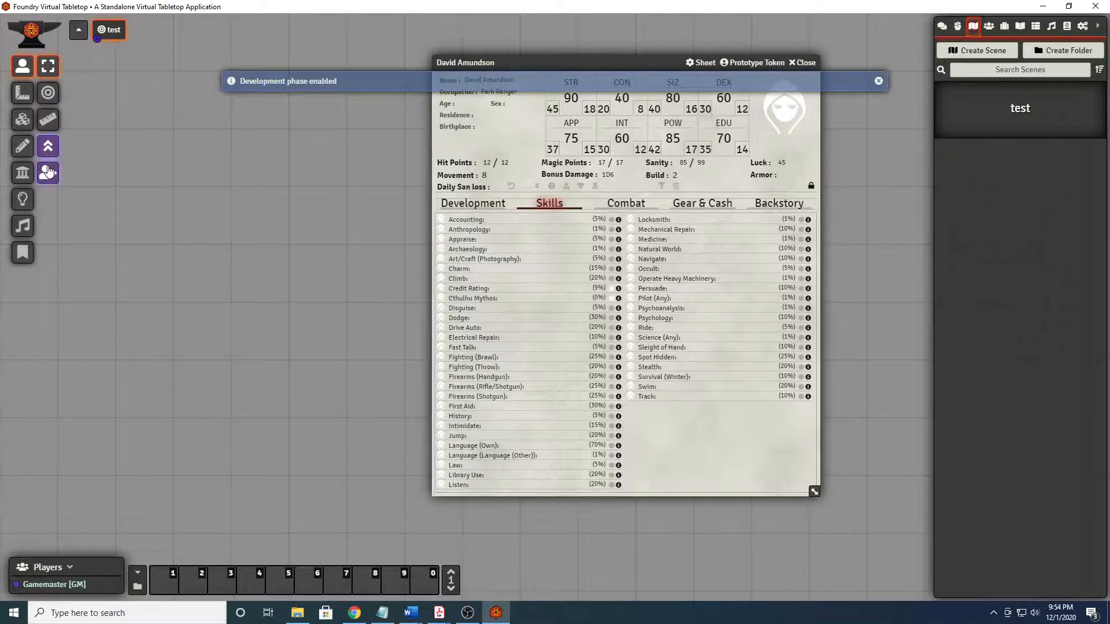
click(48, 172)
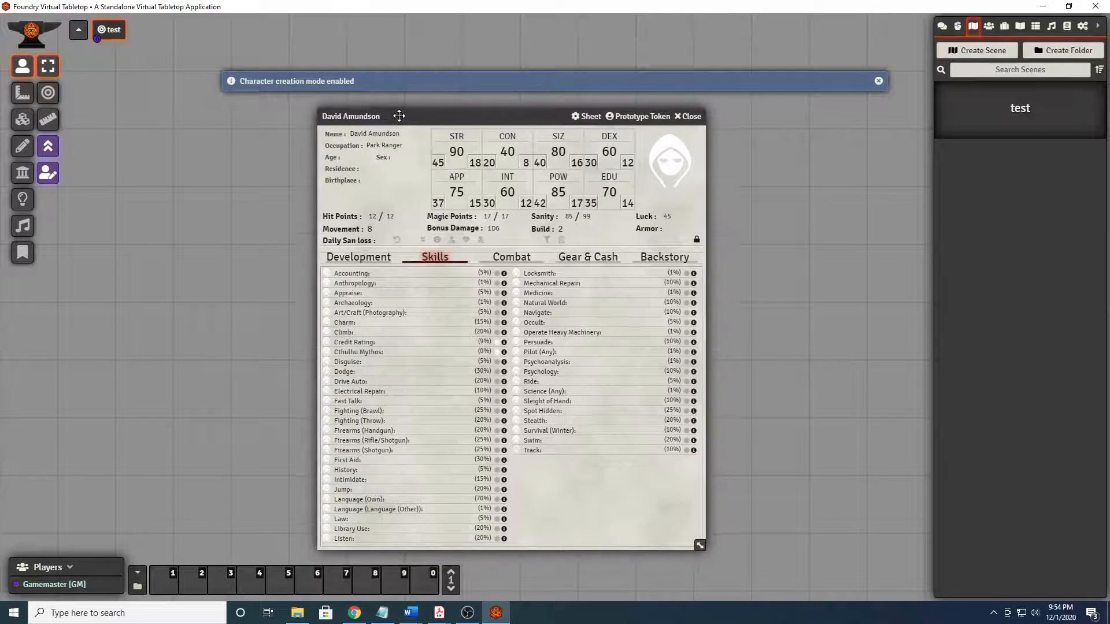
click(877, 81)
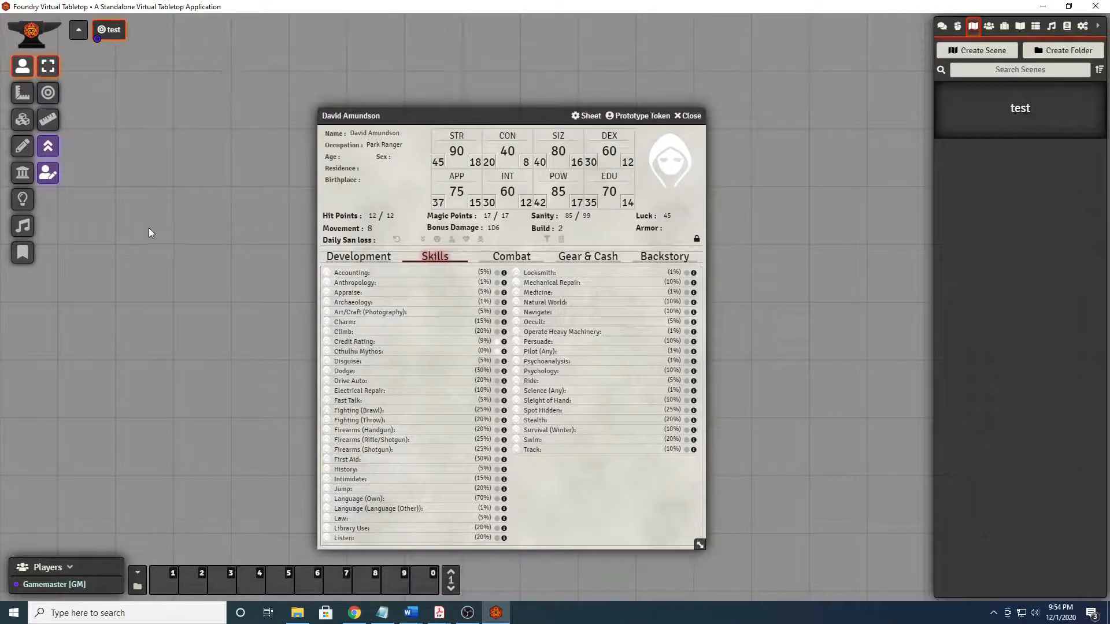
mouse_move(178, 246)
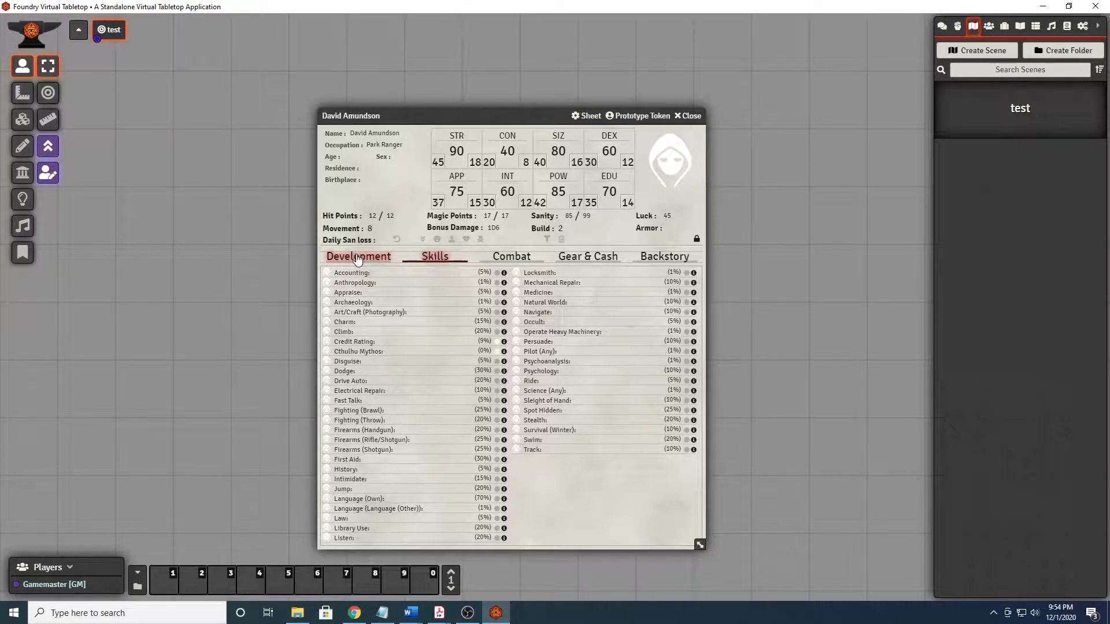
click(358, 257)
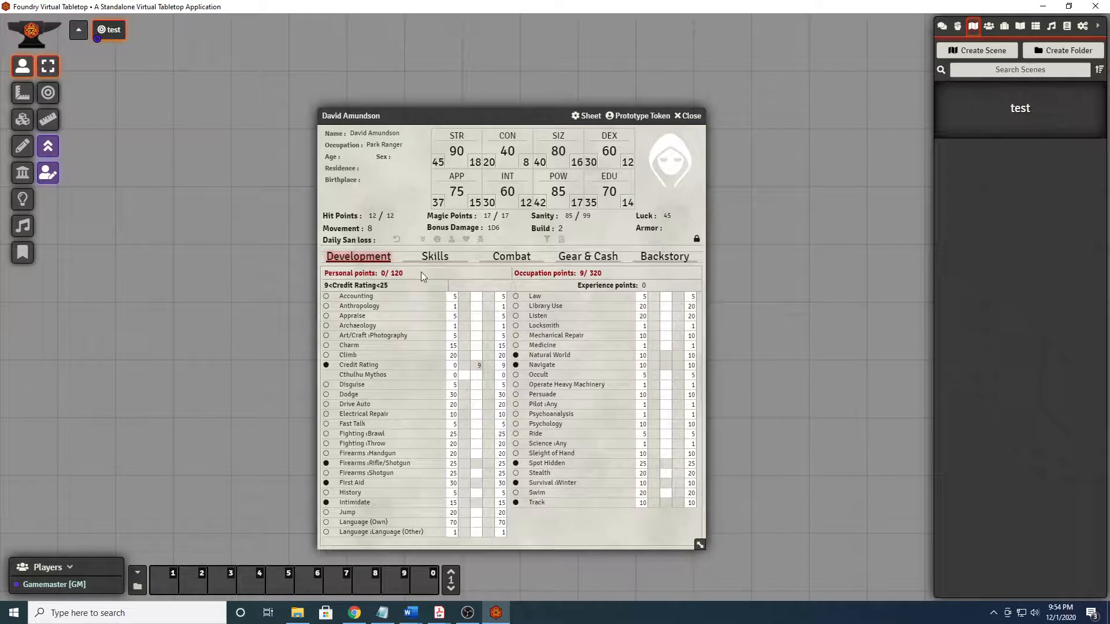
mouse_move(465, 316)
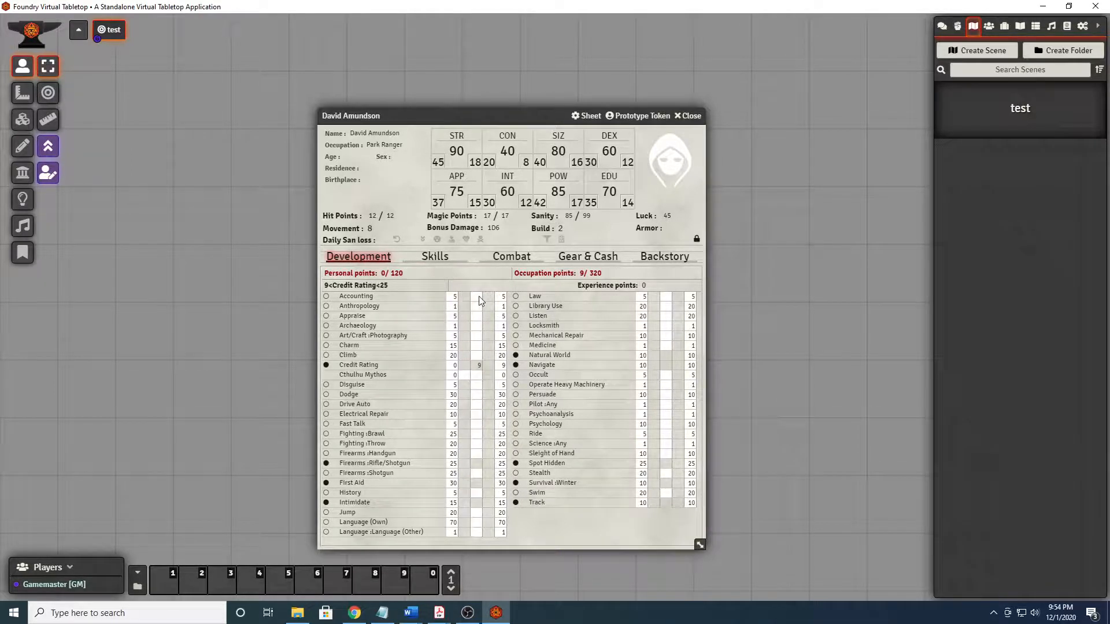
mouse_move(476, 427)
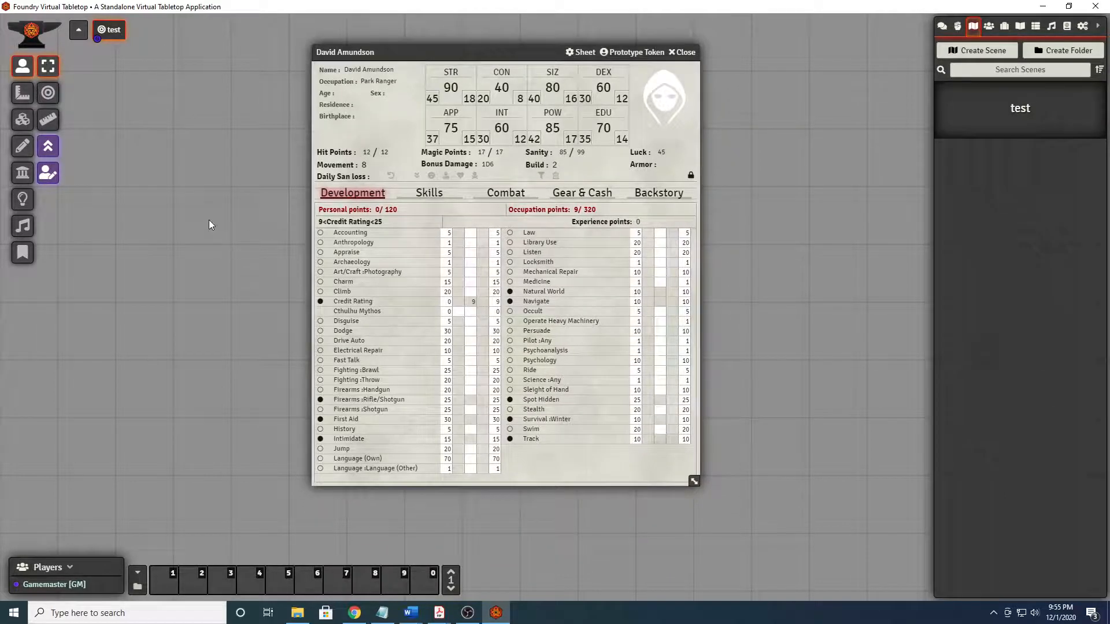
mouse_move(276, 318)
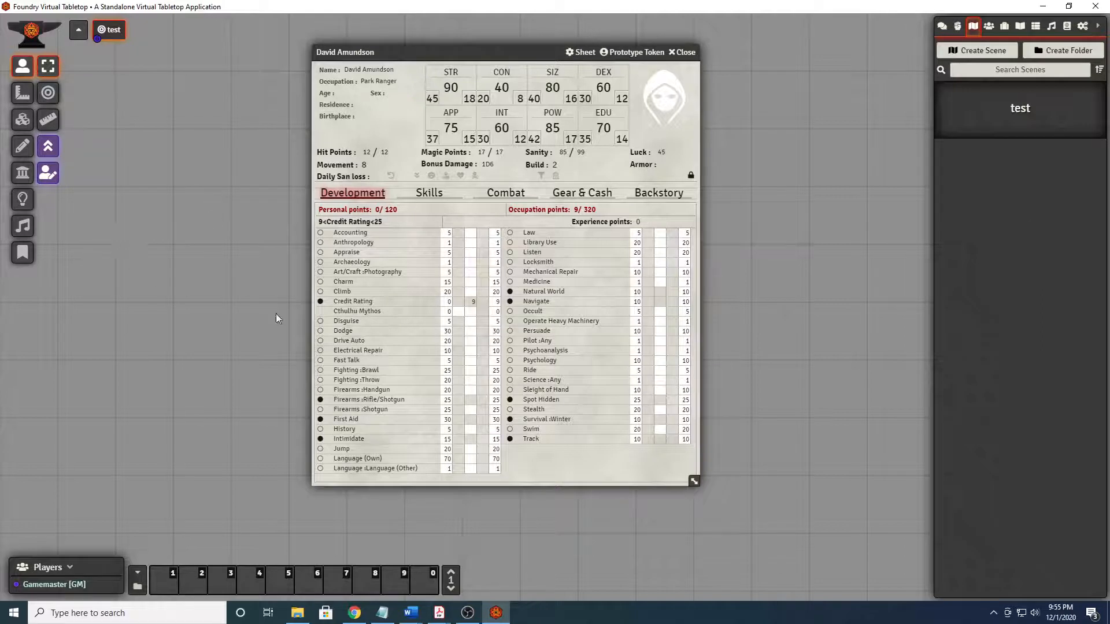
click(472, 301)
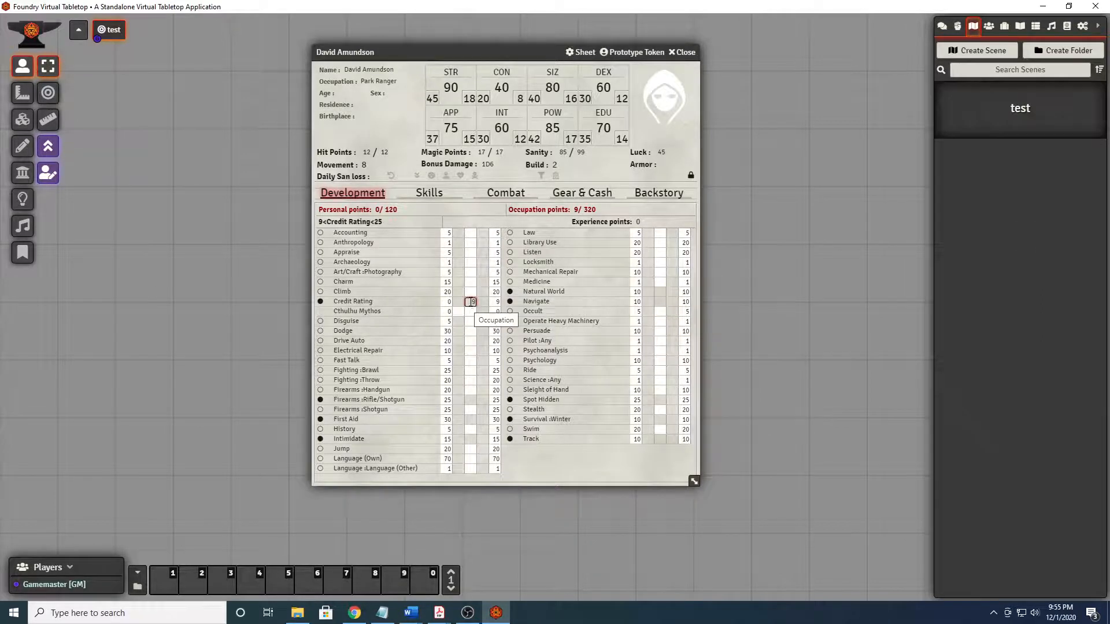
mouse_move(396, 225)
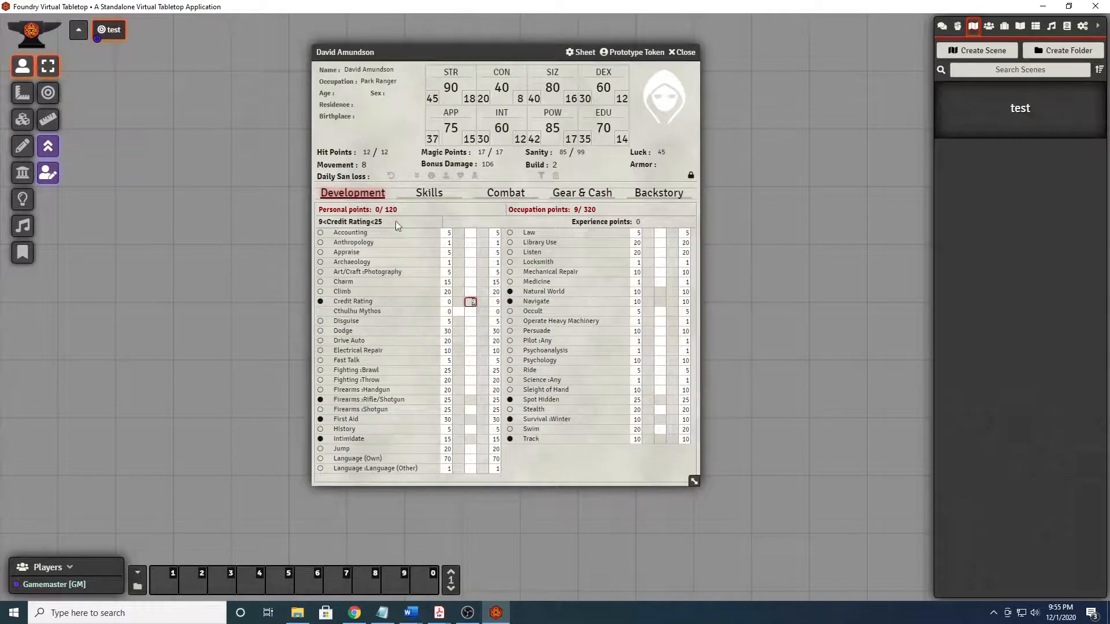
mouse_move(396, 285)
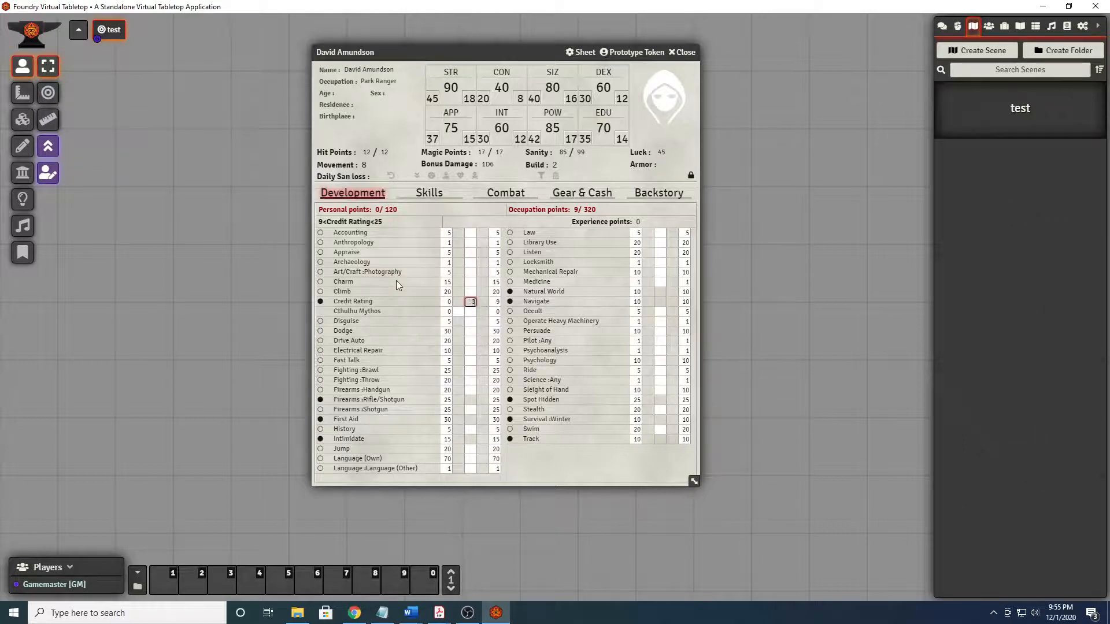
text(30)
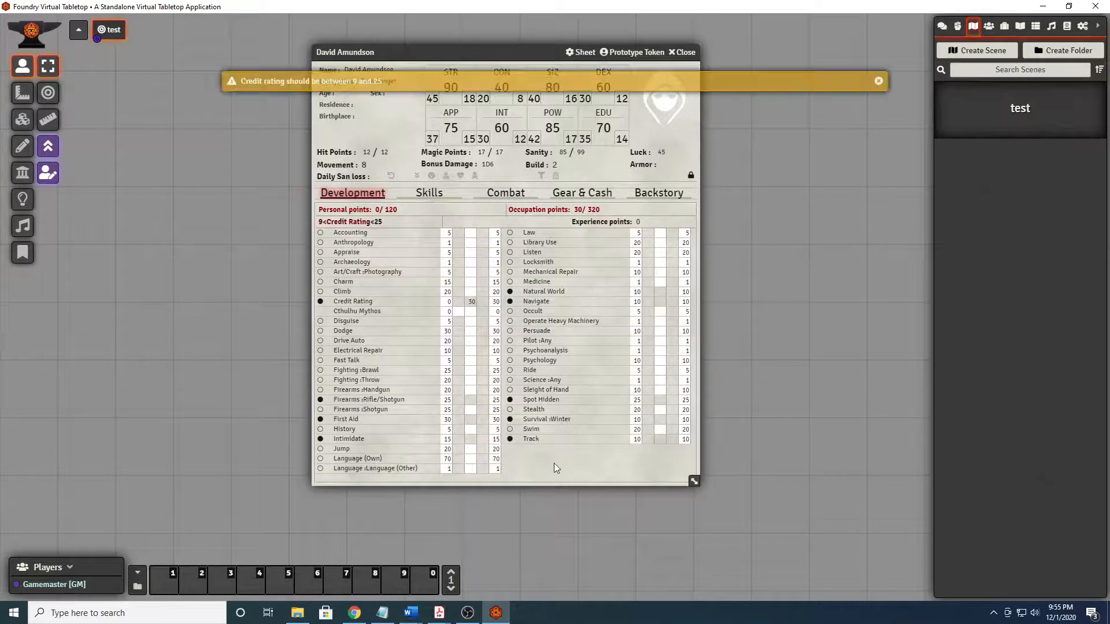
mouse_move(523, 465)
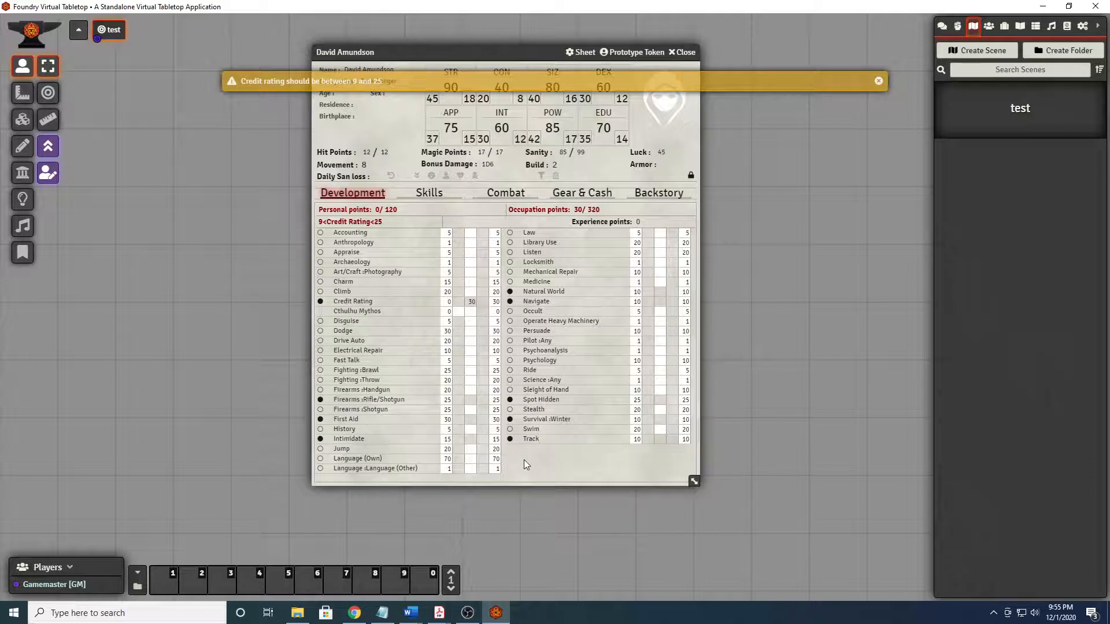
click(877, 81)
text(35)
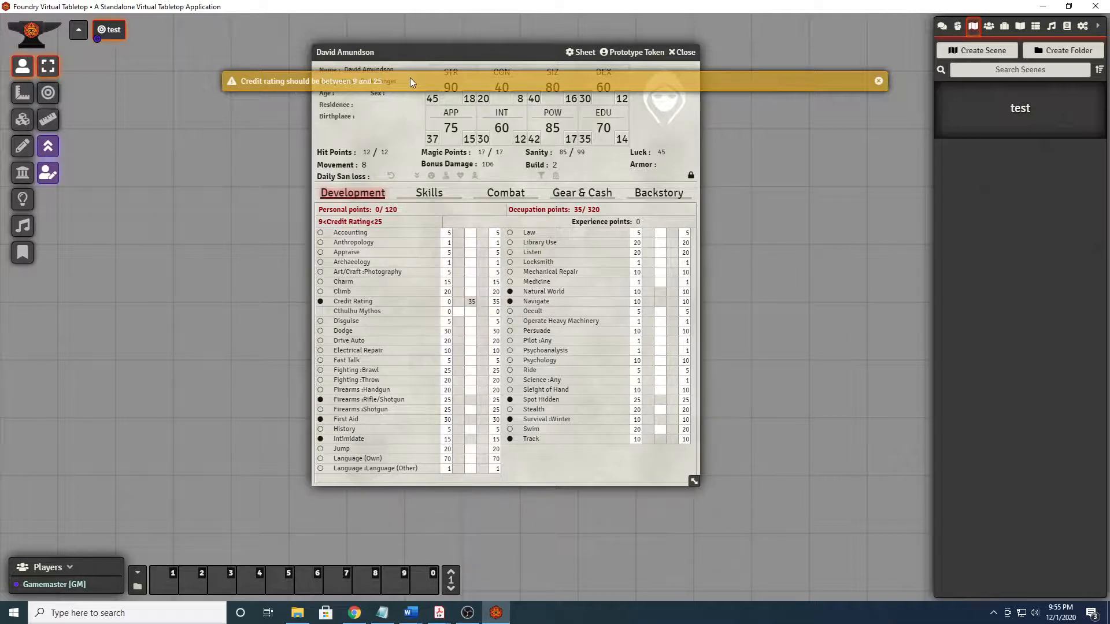
click(878, 81)
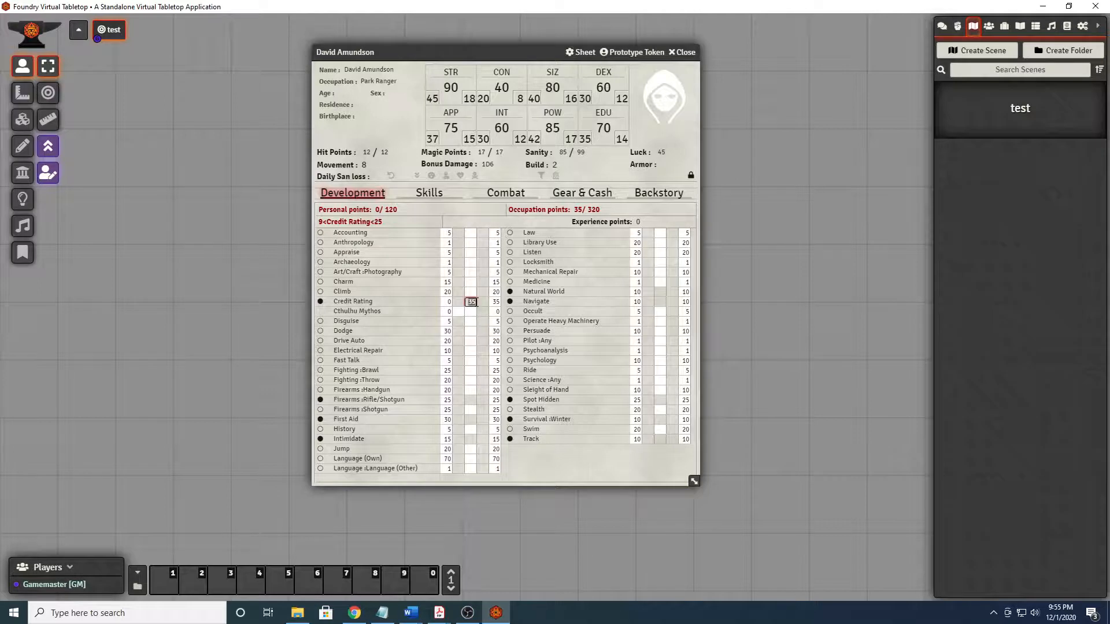
click(483, 341)
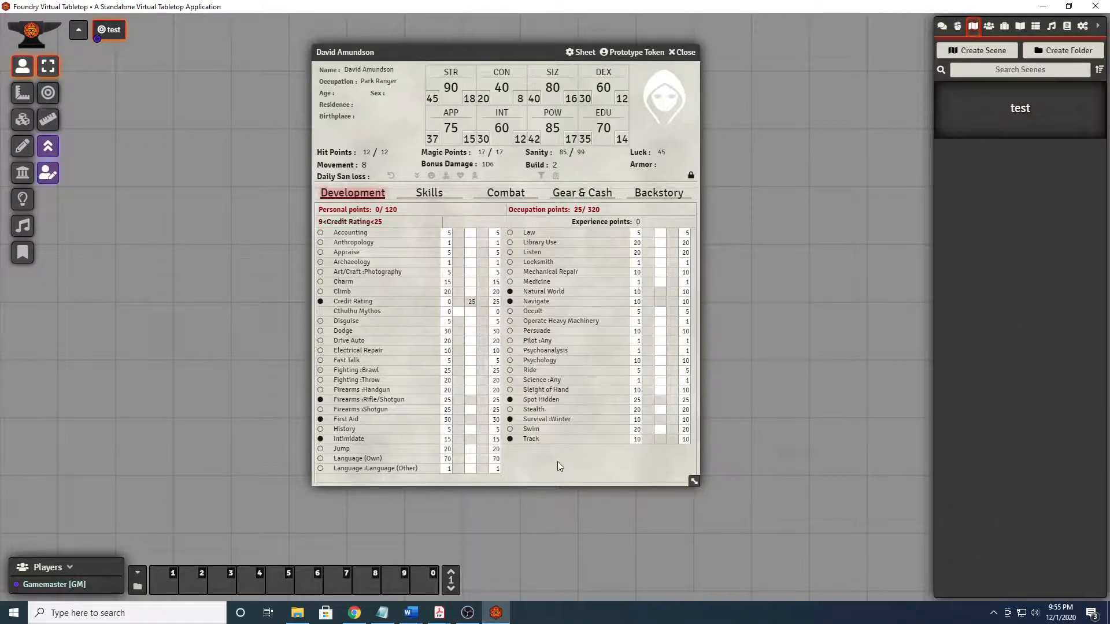
mouse_move(581, 222)
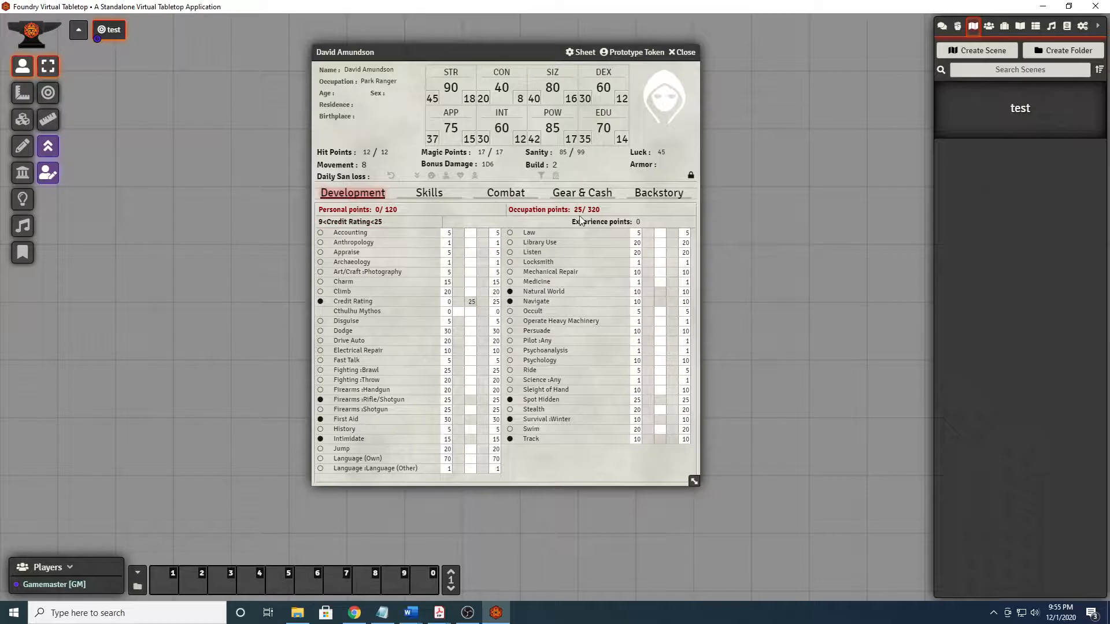
mouse_move(407, 245)
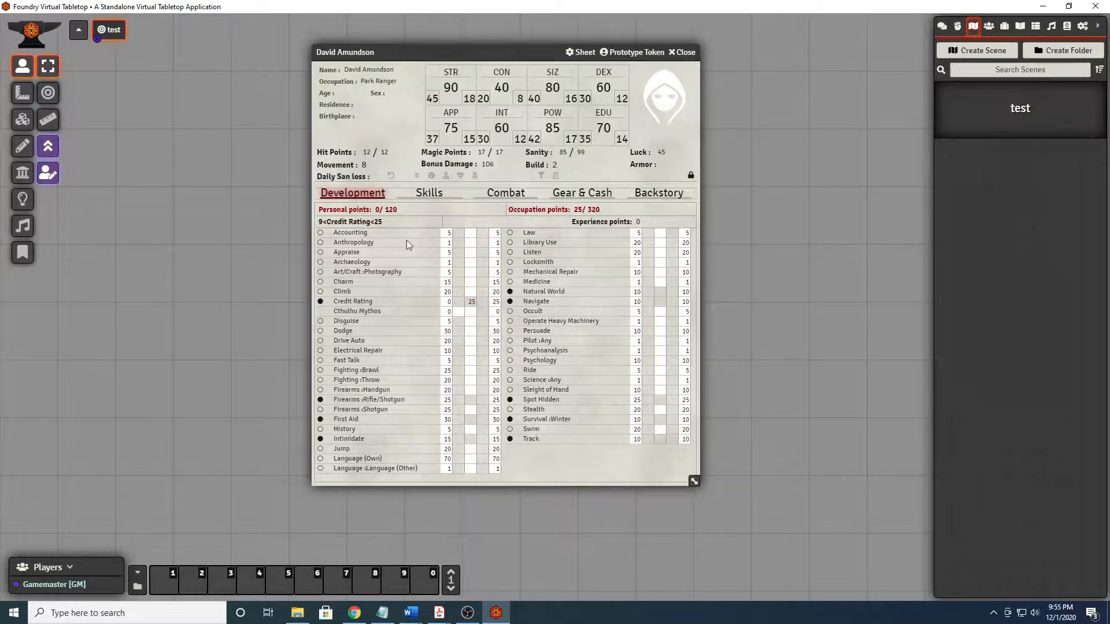
mouse_move(588, 524)
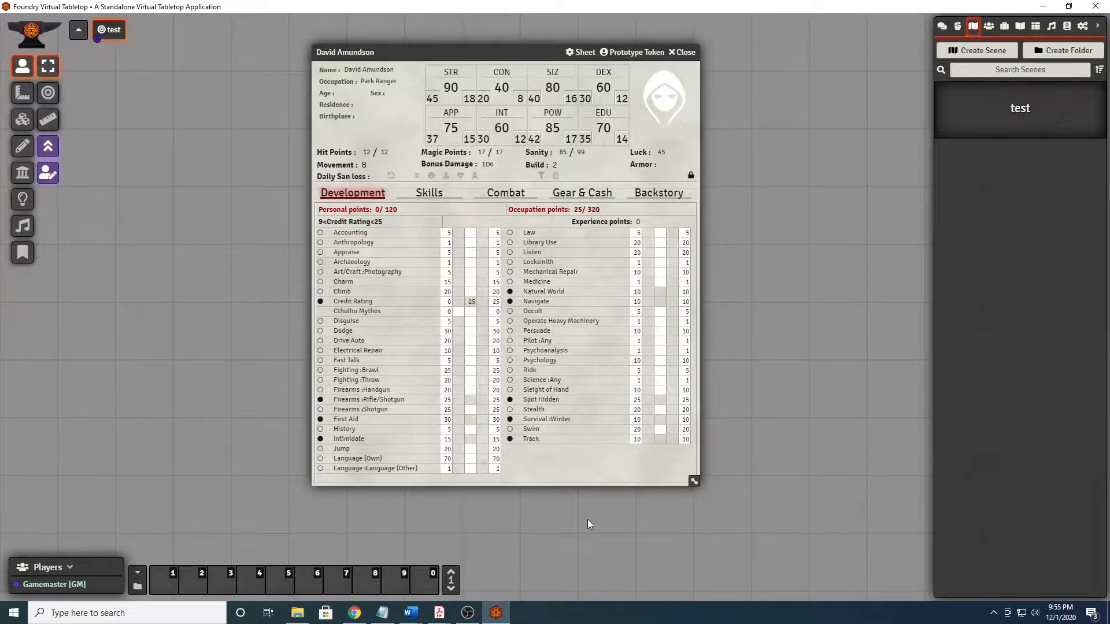
mouse_move(576, 471)
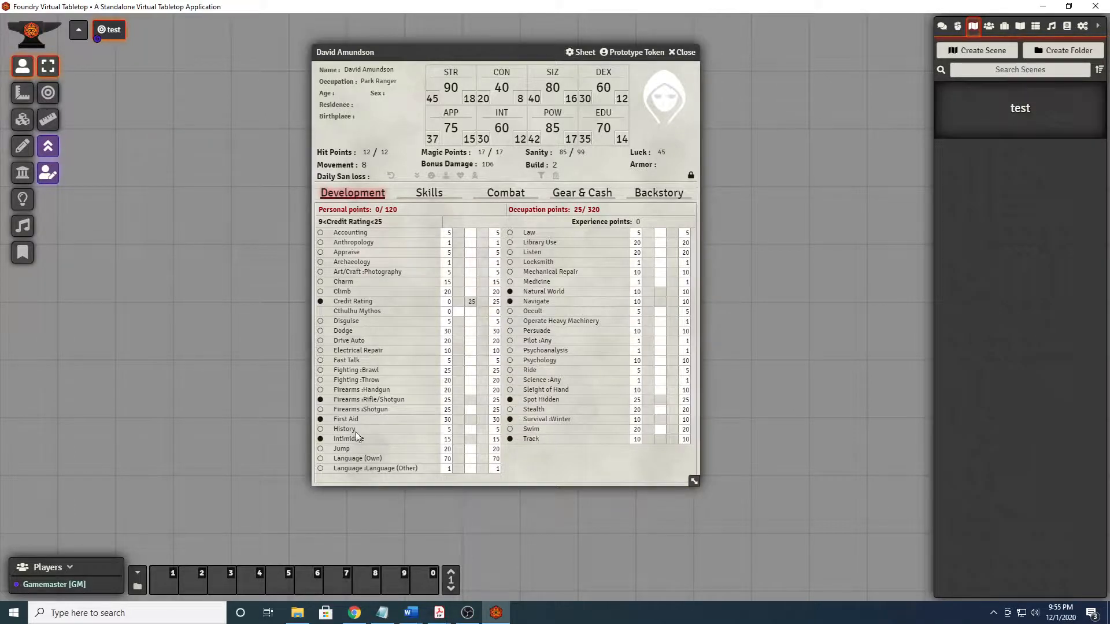
mouse_move(421, 475)
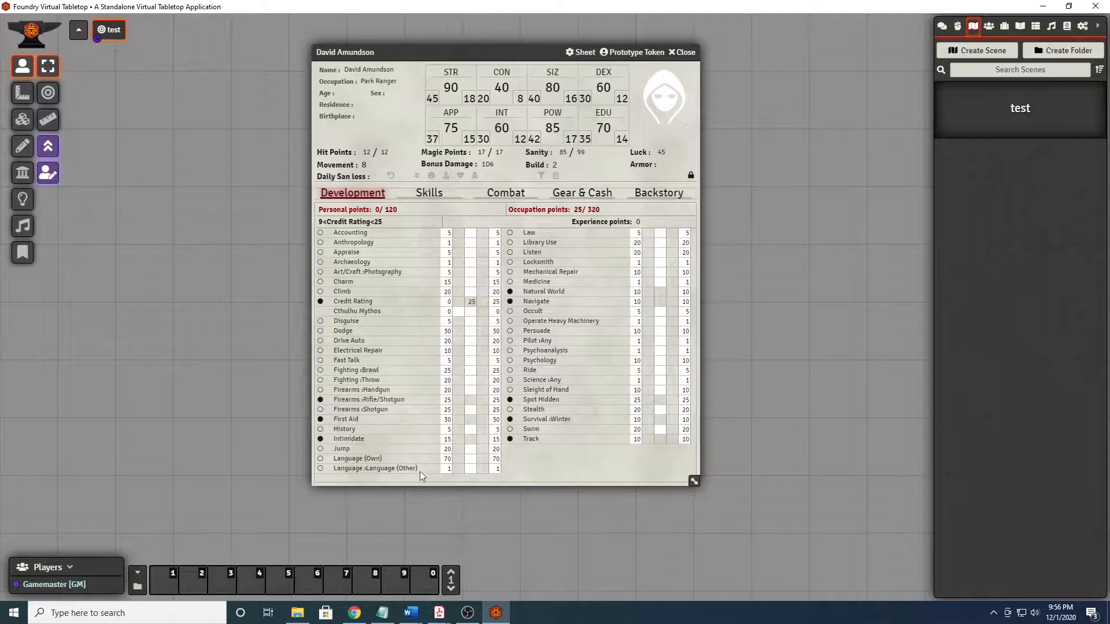
Allocate the 320 occupation points across First Aid, Firearms, Natural World, Navigate, Track and Spot Hidden.
click(471, 400)
text(50)
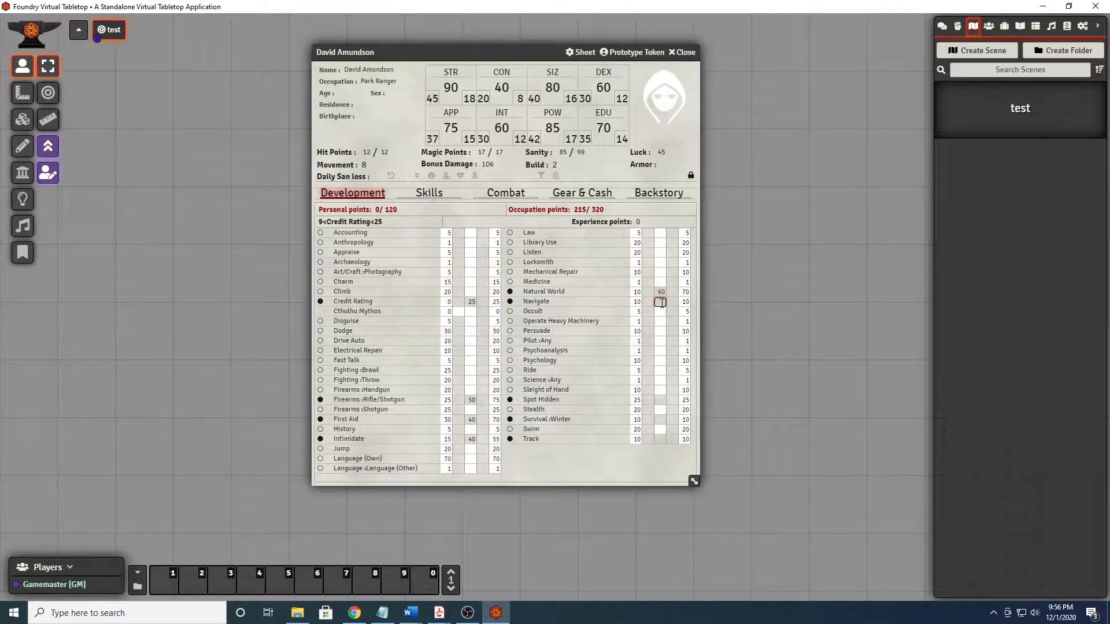
mouse_move(639, 462)
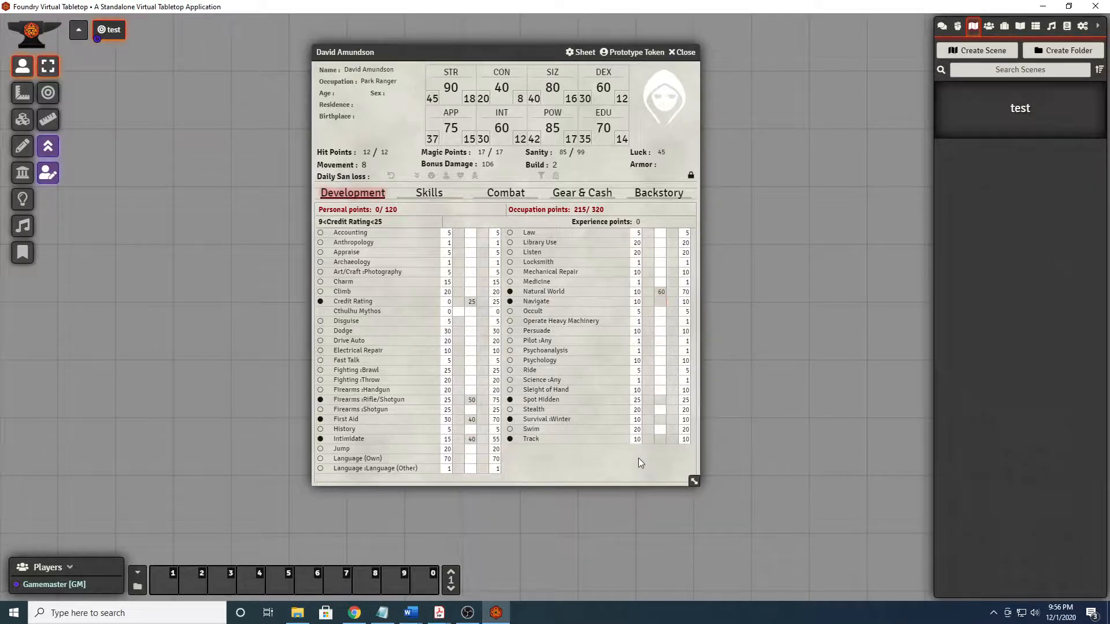
mouse_move(678, 314)
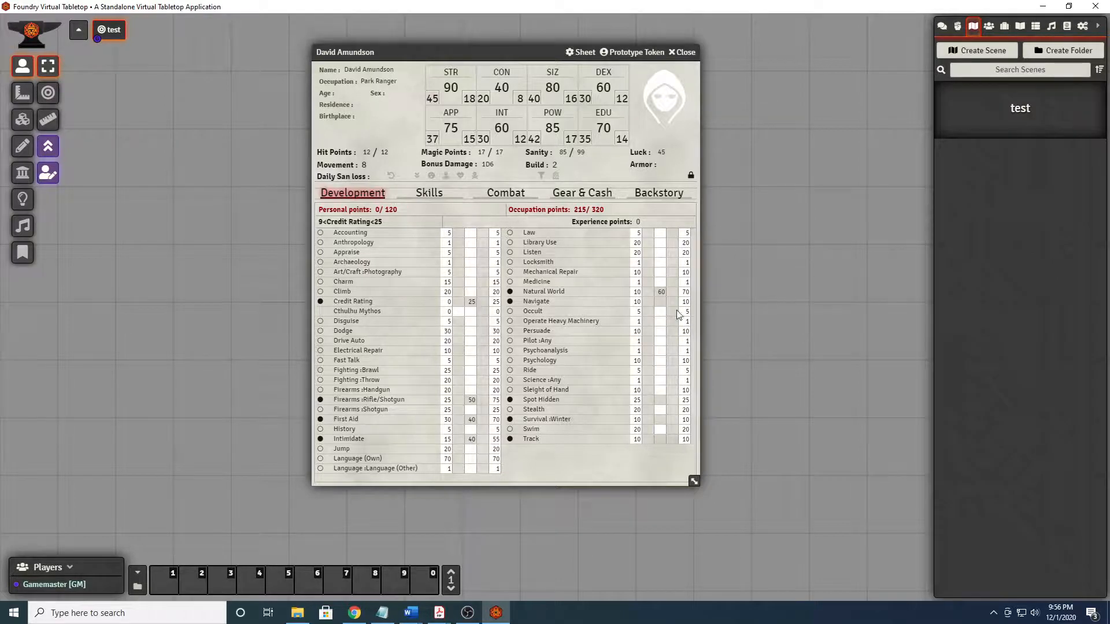
click(660, 302)
text(50)
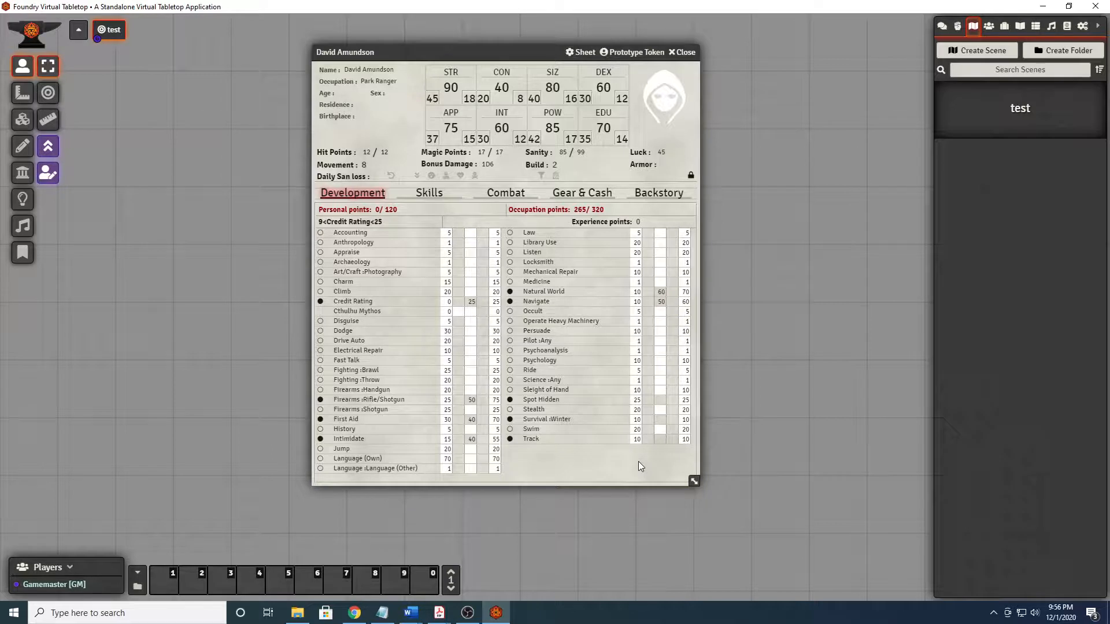
mouse_move(661, 440)
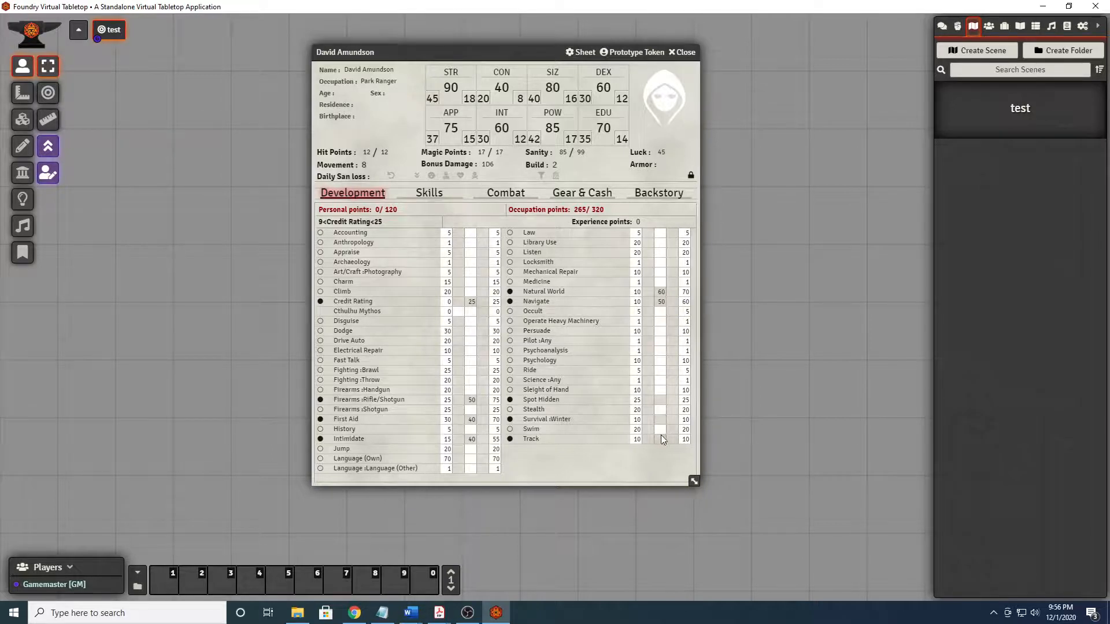
click(660, 439)
text(25)
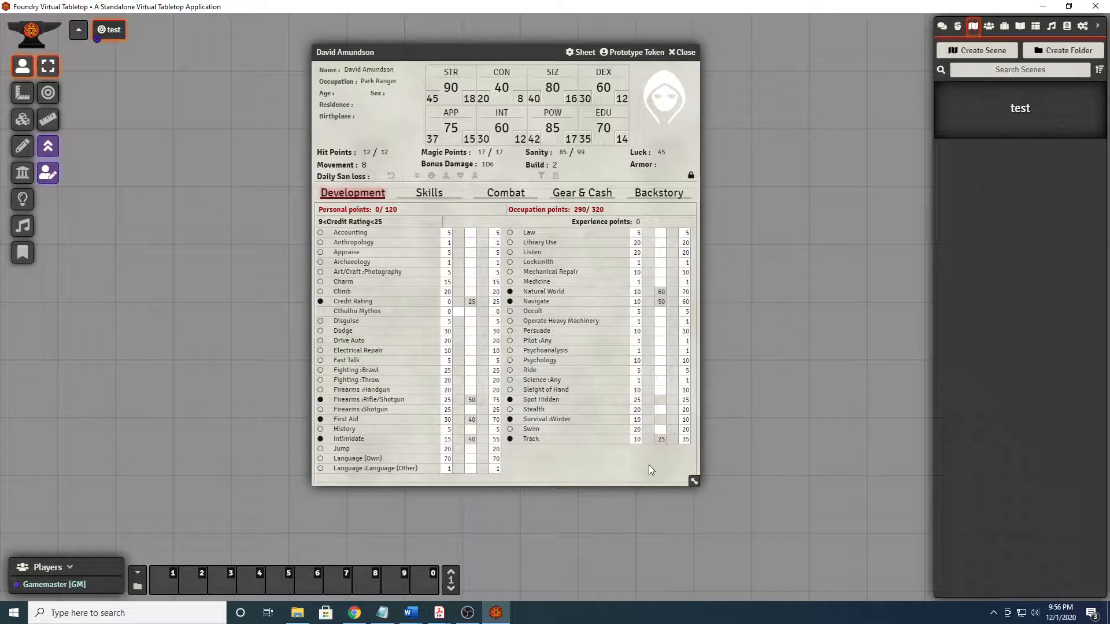
click(660, 419)
text(10)
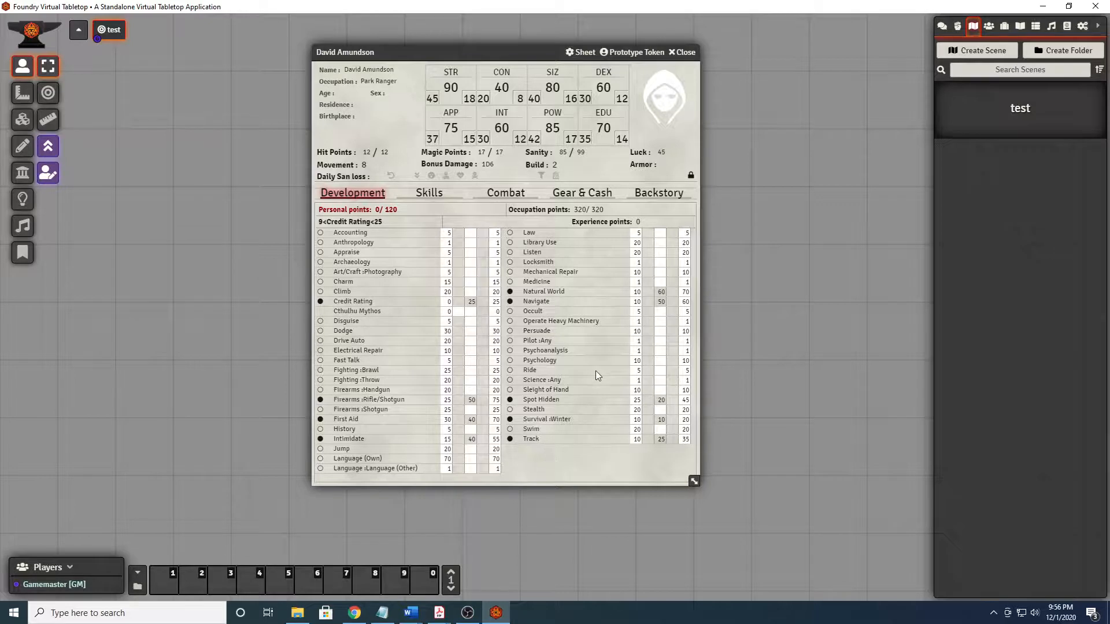
mouse_move(568, 335)
text(20)
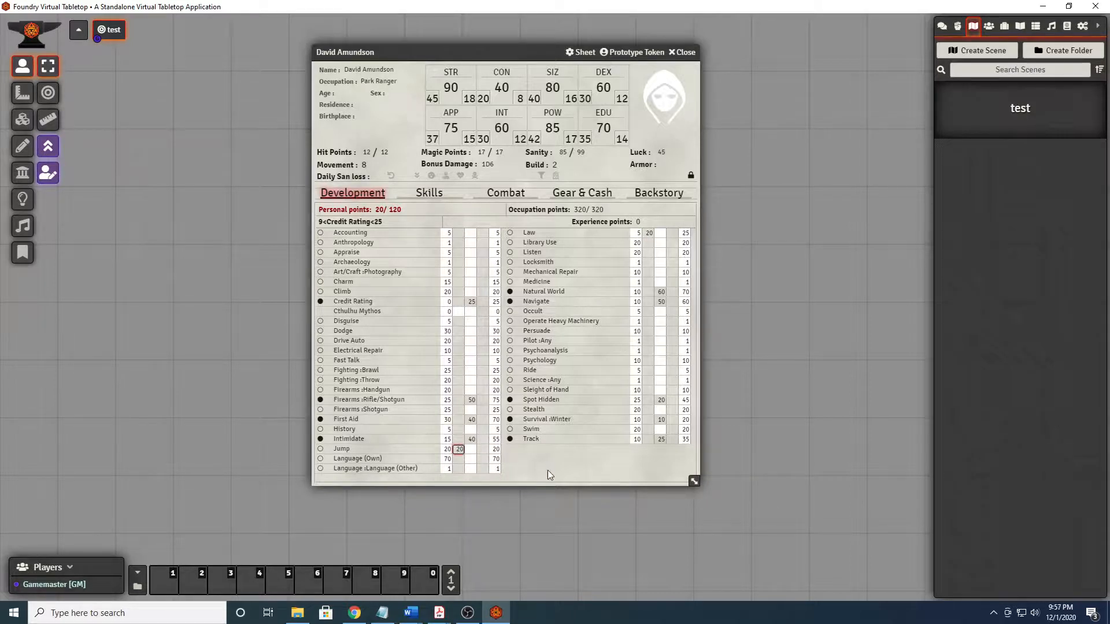
Spend the 120 personal points on Jump, Law, Brawl, Dodge, Photography and Spot Hidden.
click(458, 449)
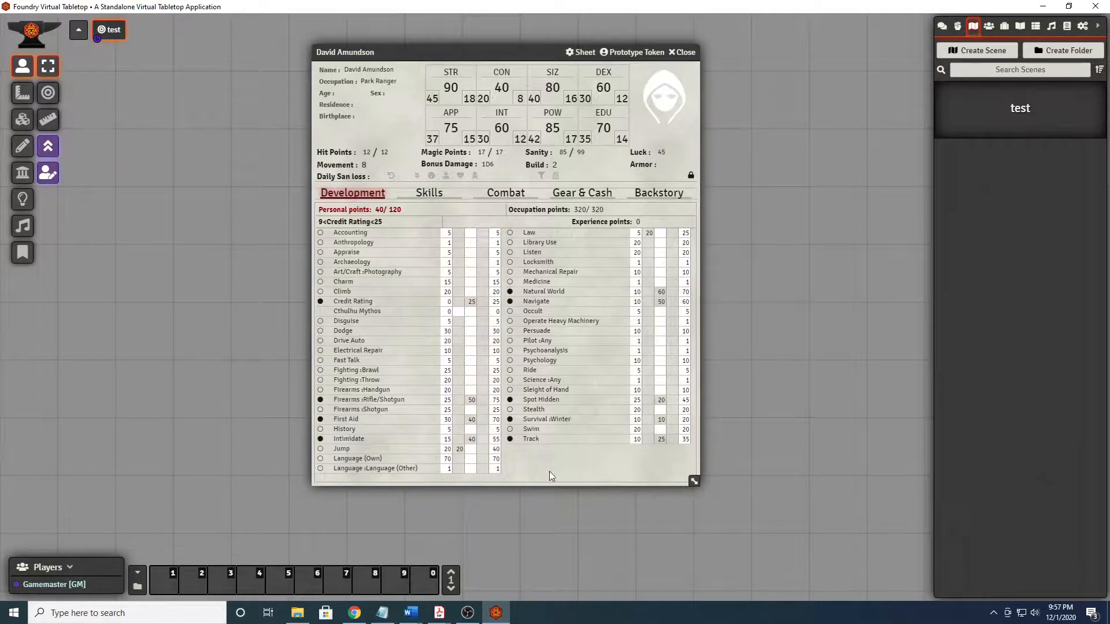
click(459, 370)
text(25)
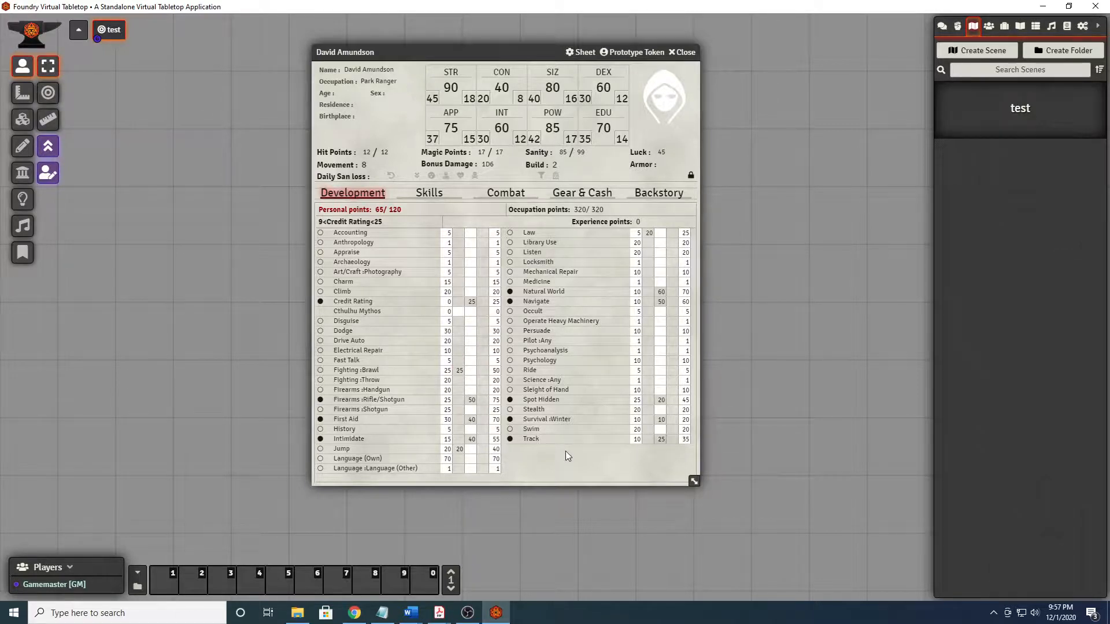
mouse_move(468, 342)
text(20)
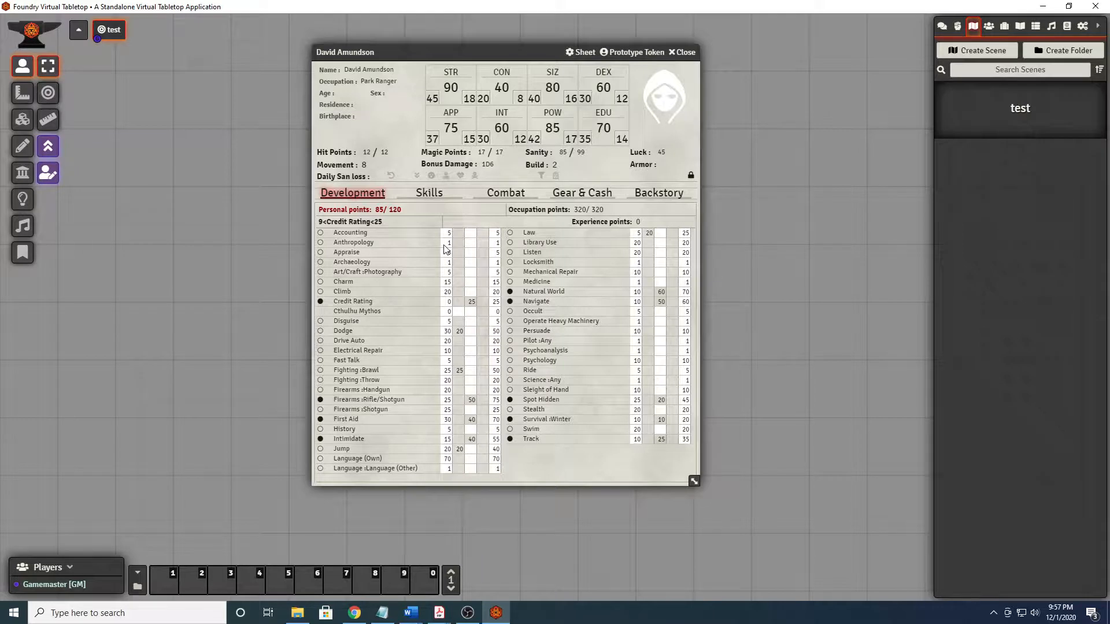
click(458, 271)
text(25)
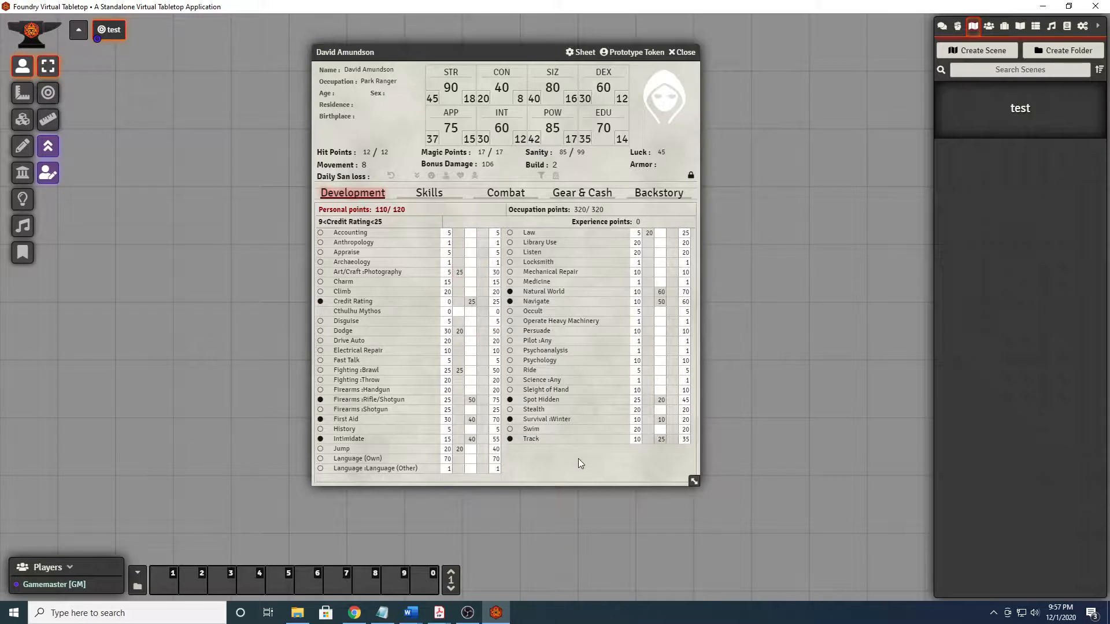
mouse_move(649, 393)
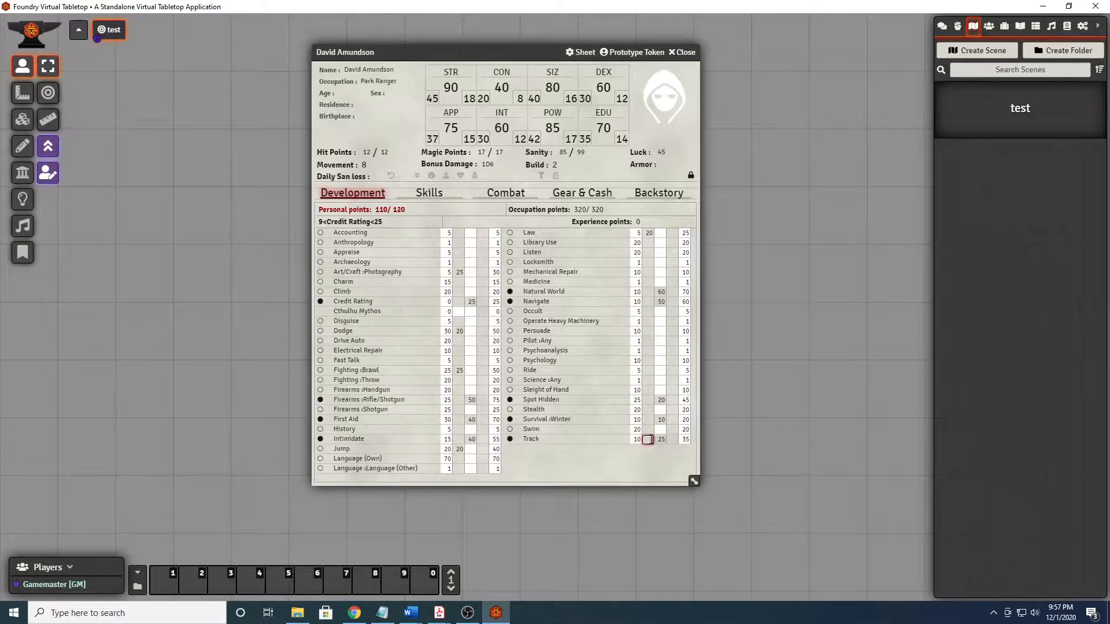
click(646, 399)
text(10)
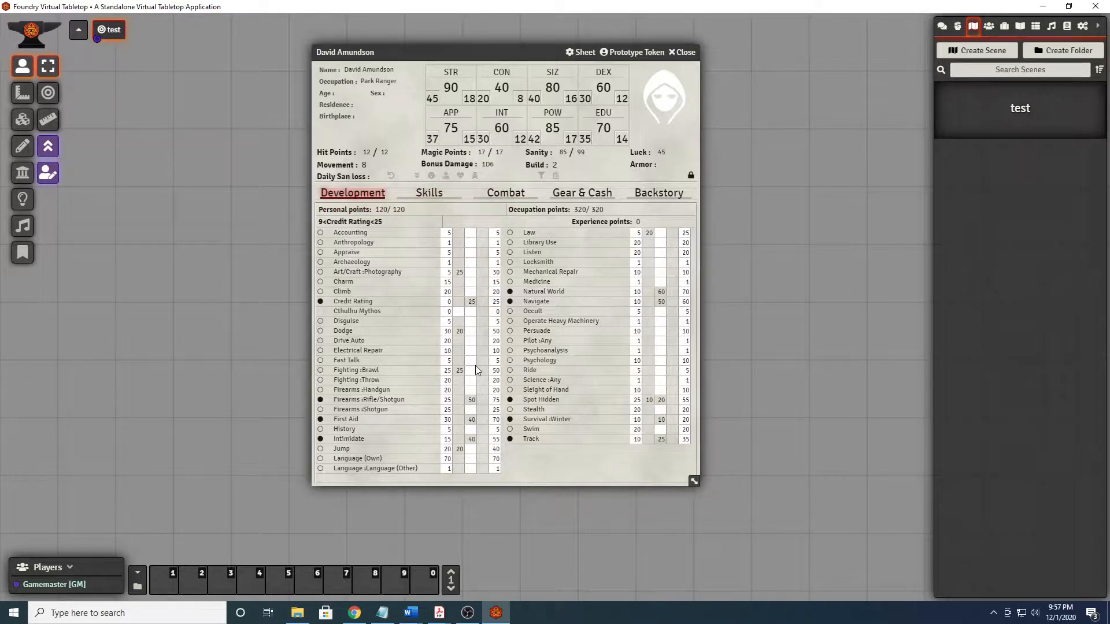
mouse_move(49, 146)
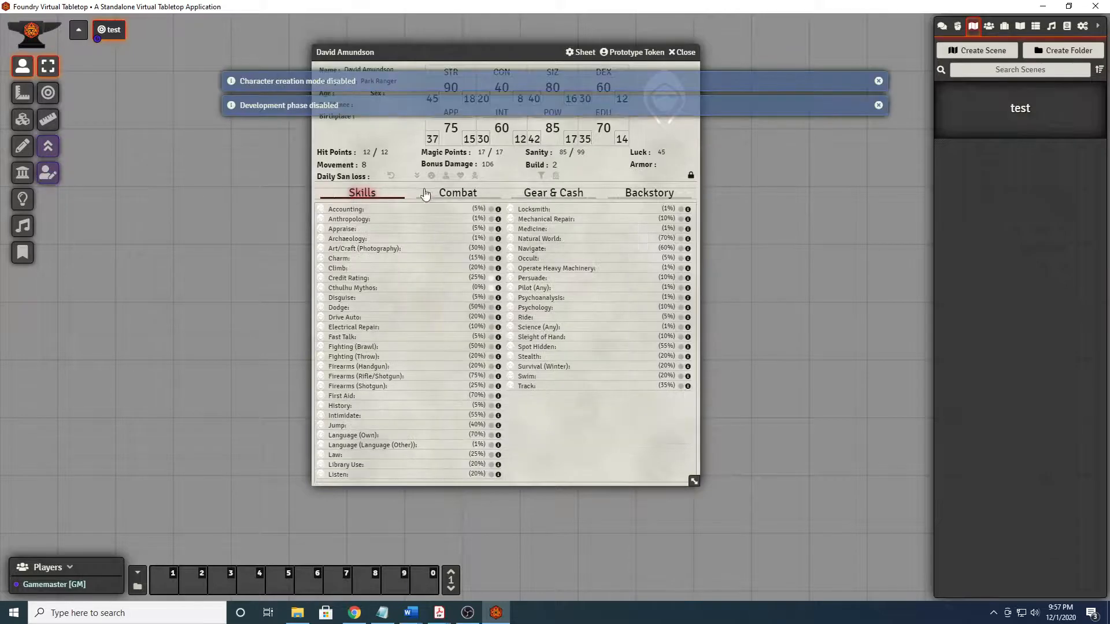
mouse_move(563, 437)
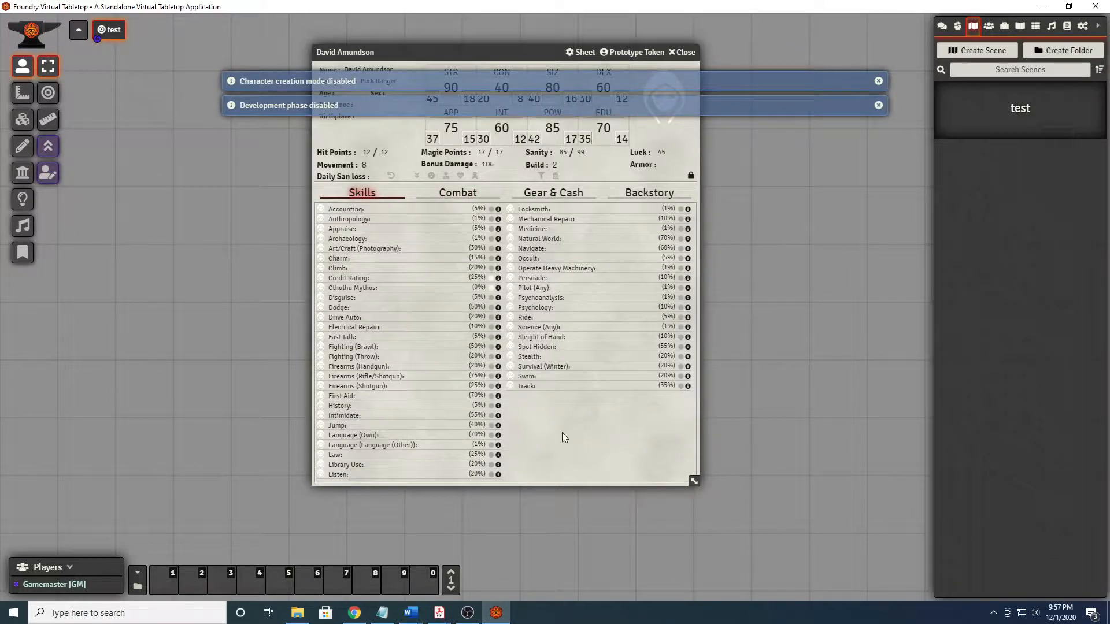
Roll Natural World (67), Dodge (60) and First Aid (41) checks into the chat log.
click(878, 106)
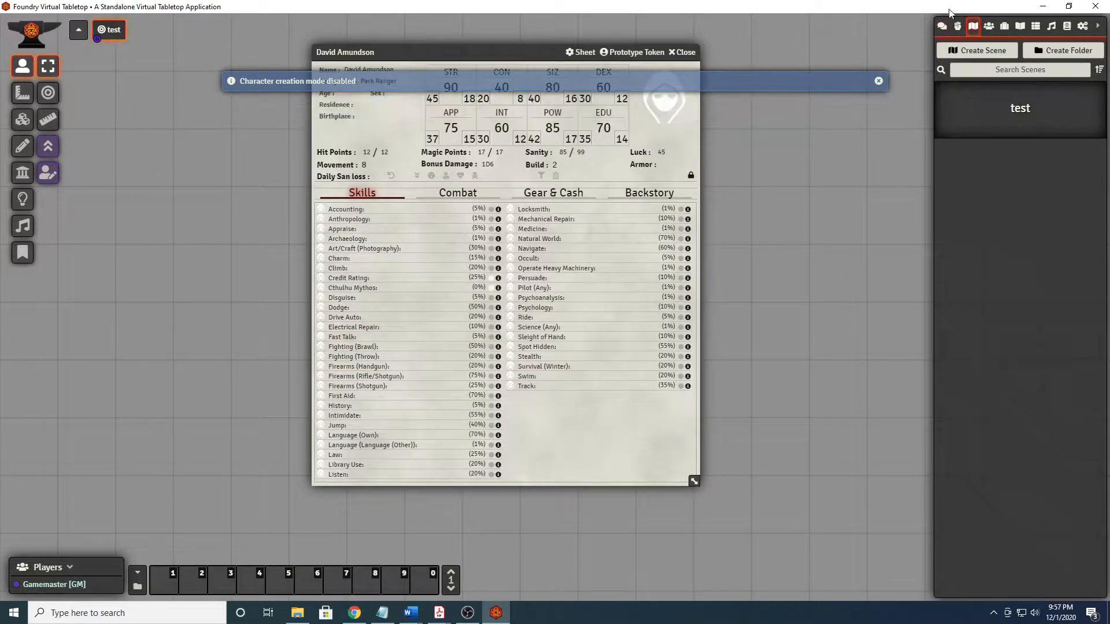
click(941, 27)
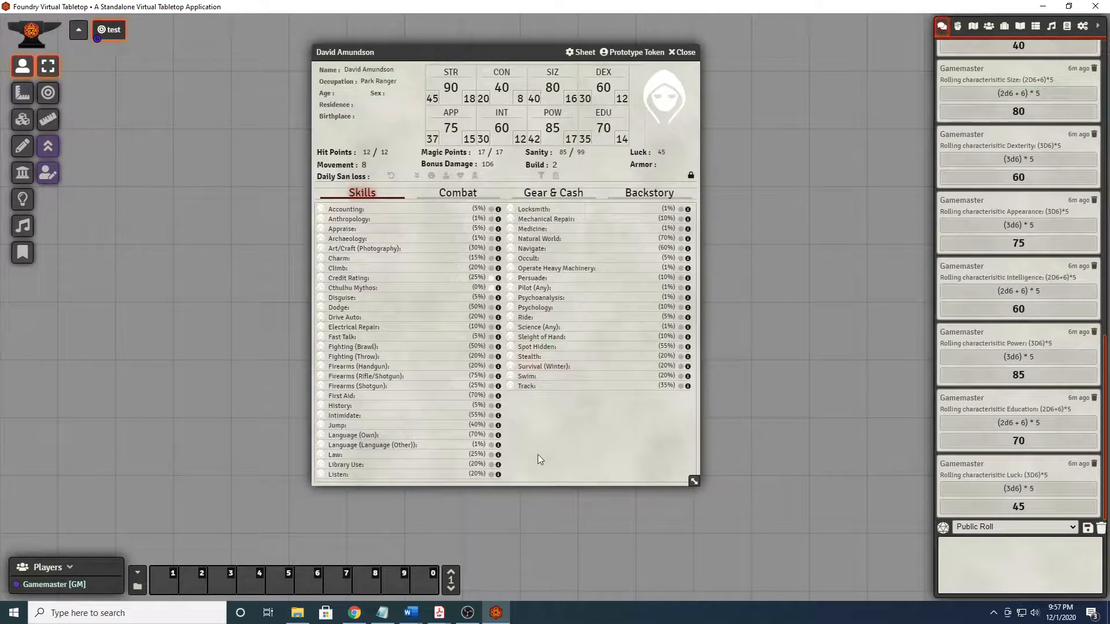
mouse_move(557, 440)
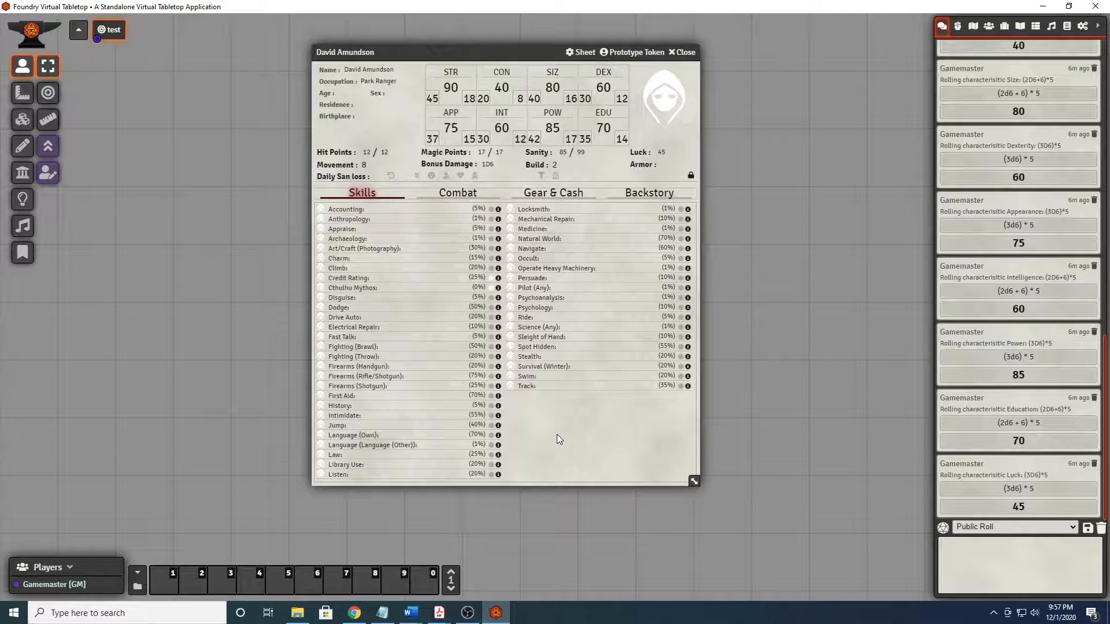
mouse_move(579, 446)
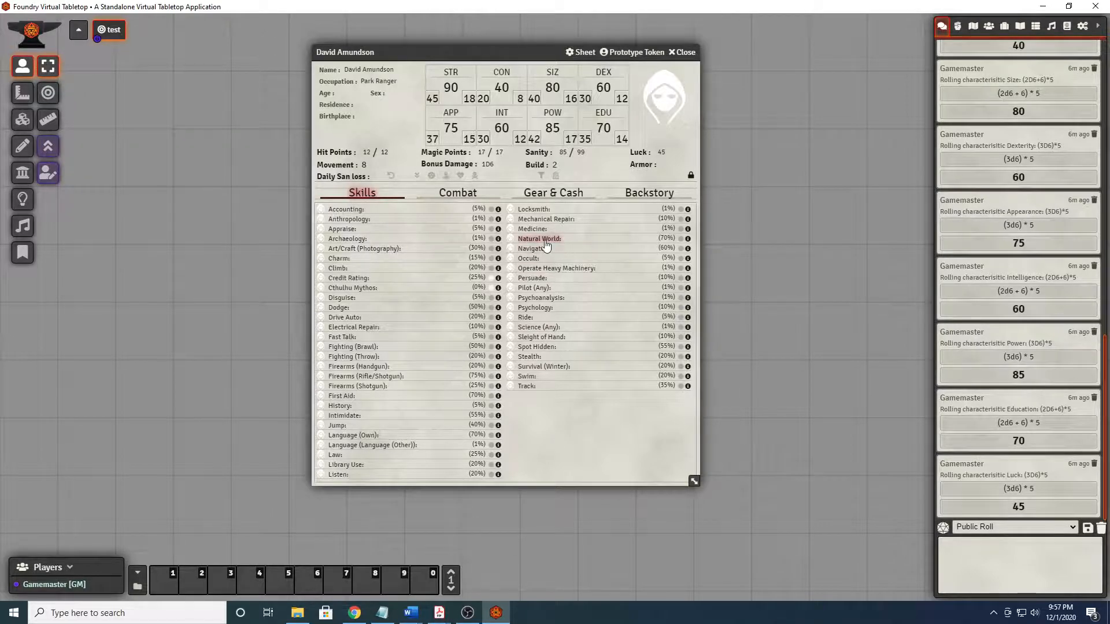
click(540, 238)
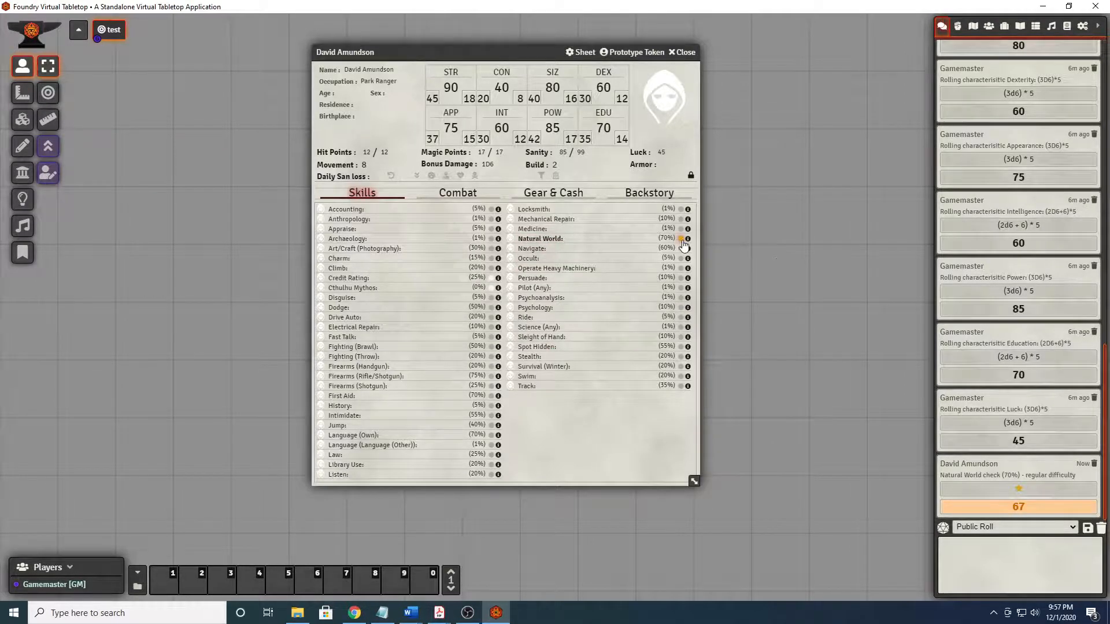
mouse_move(656, 347)
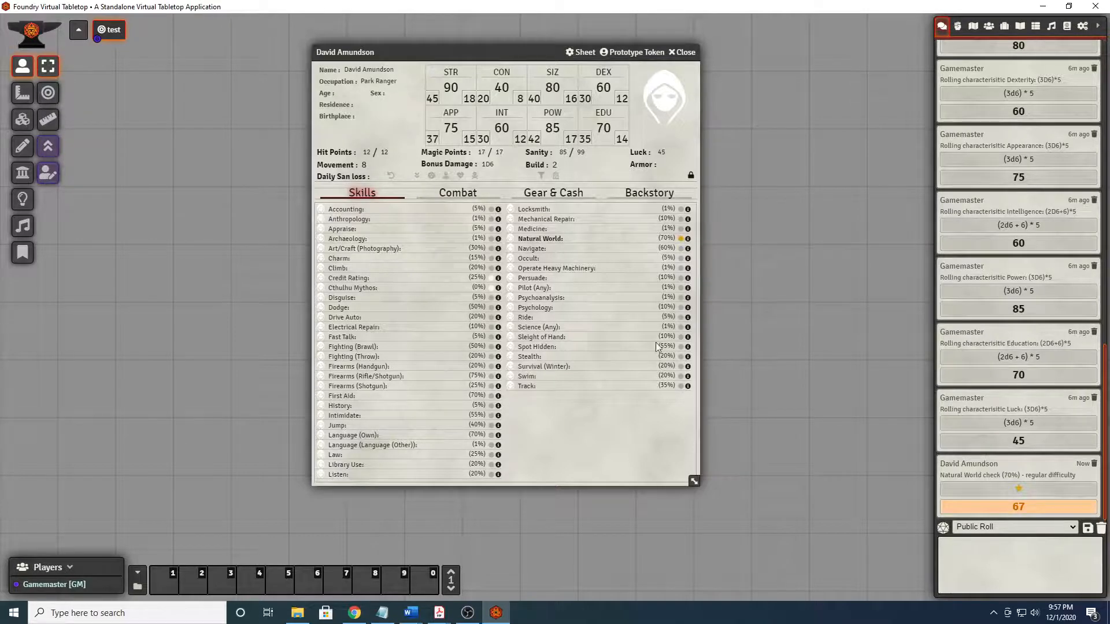
mouse_move(613, 415)
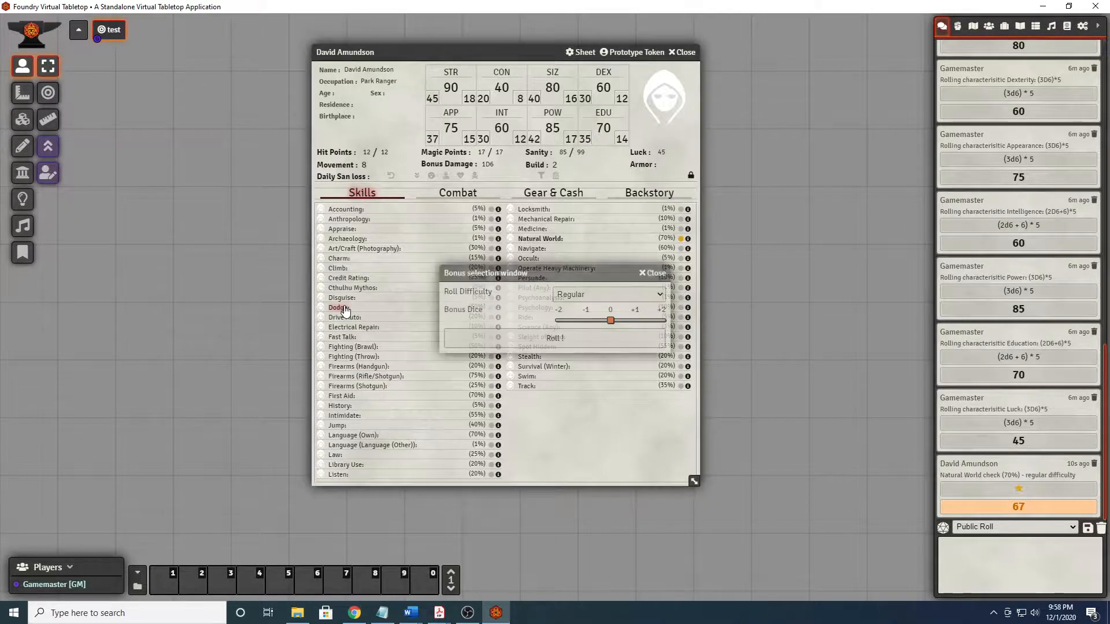
click(554, 337)
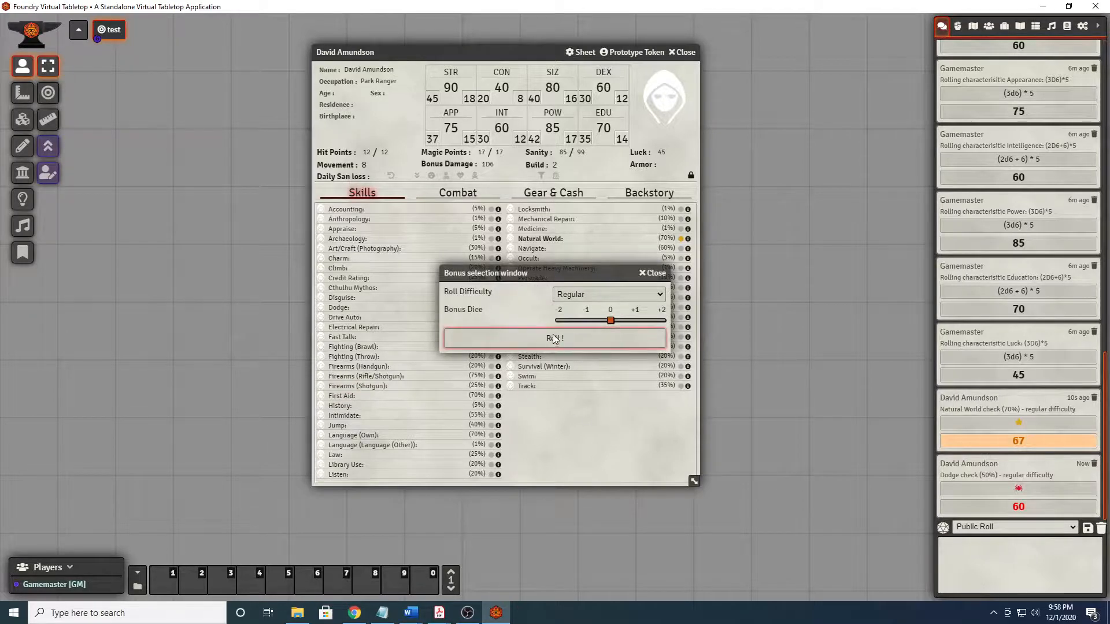
click(554, 338)
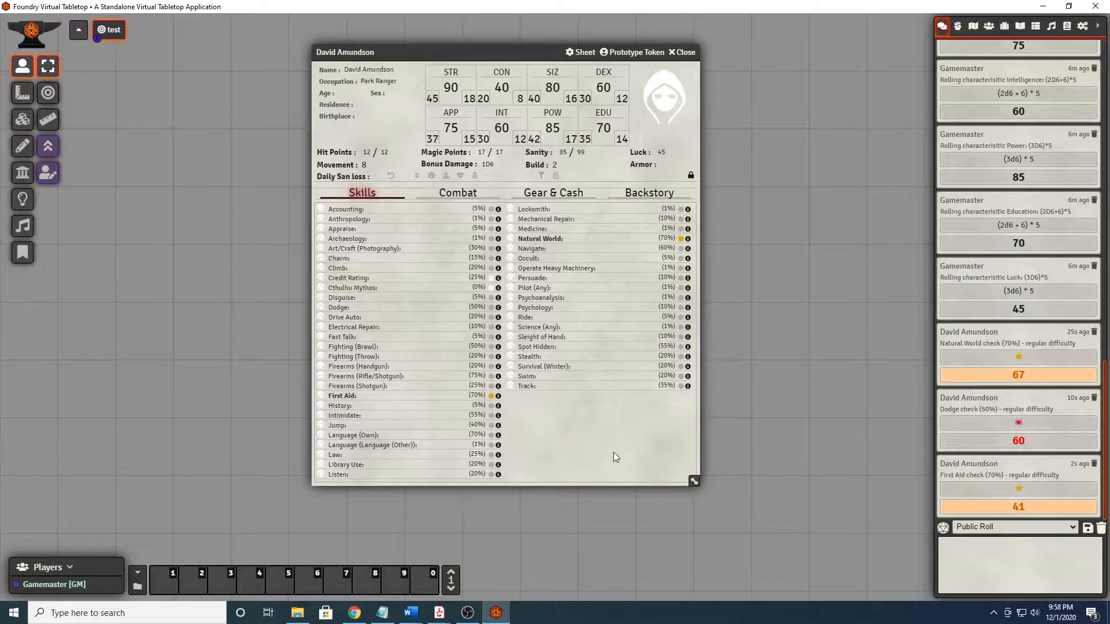
mouse_move(156, 269)
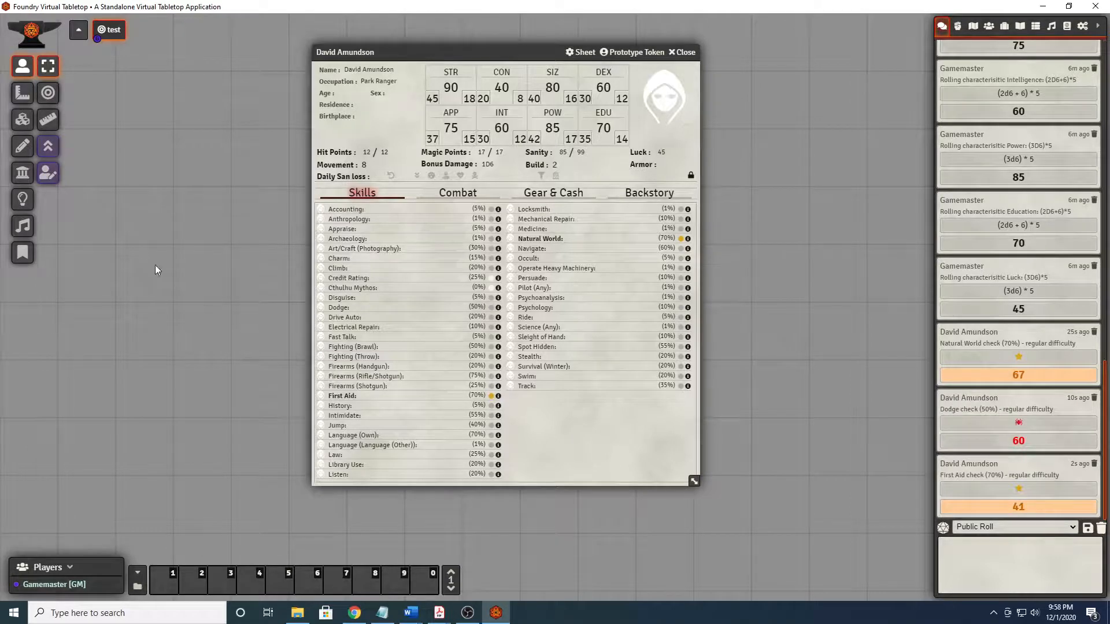
mouse_move(49, 147)
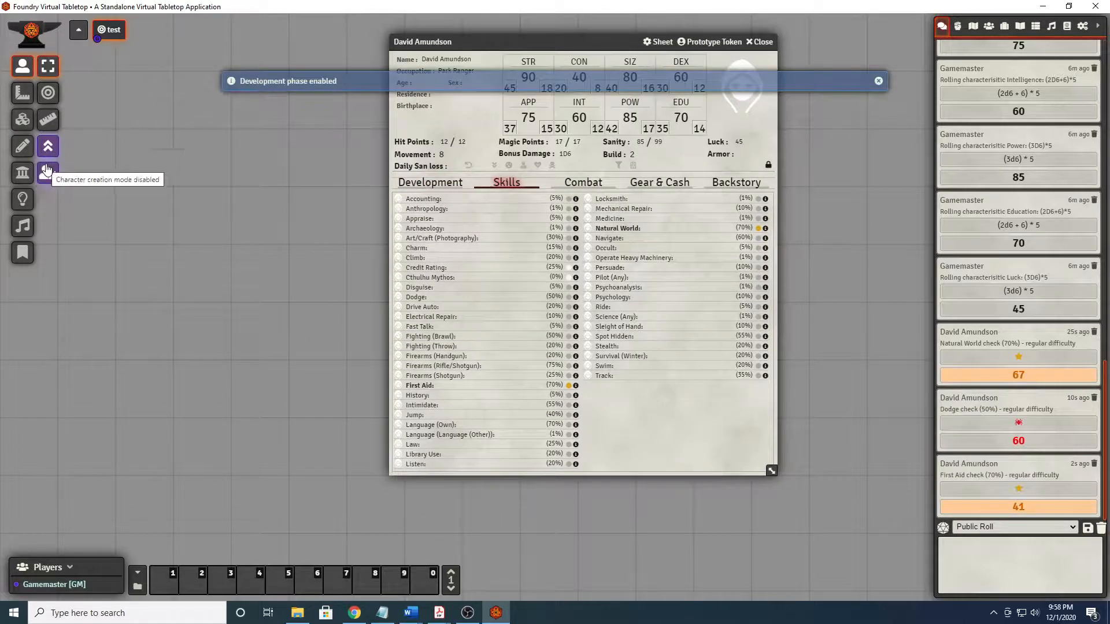
click(47, 172)
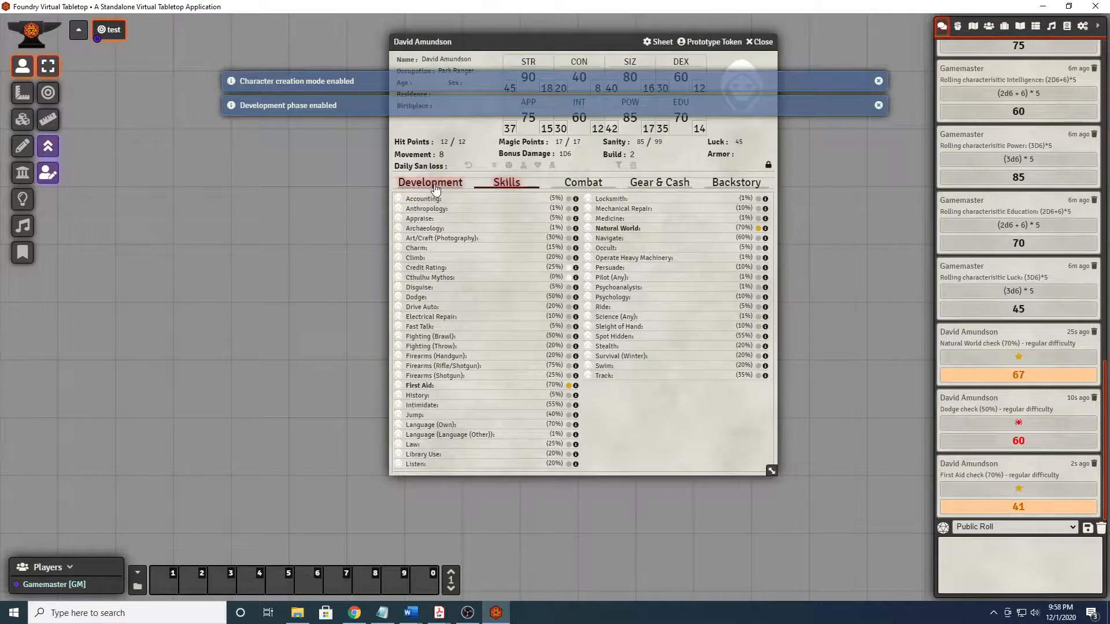
click(428, 183)
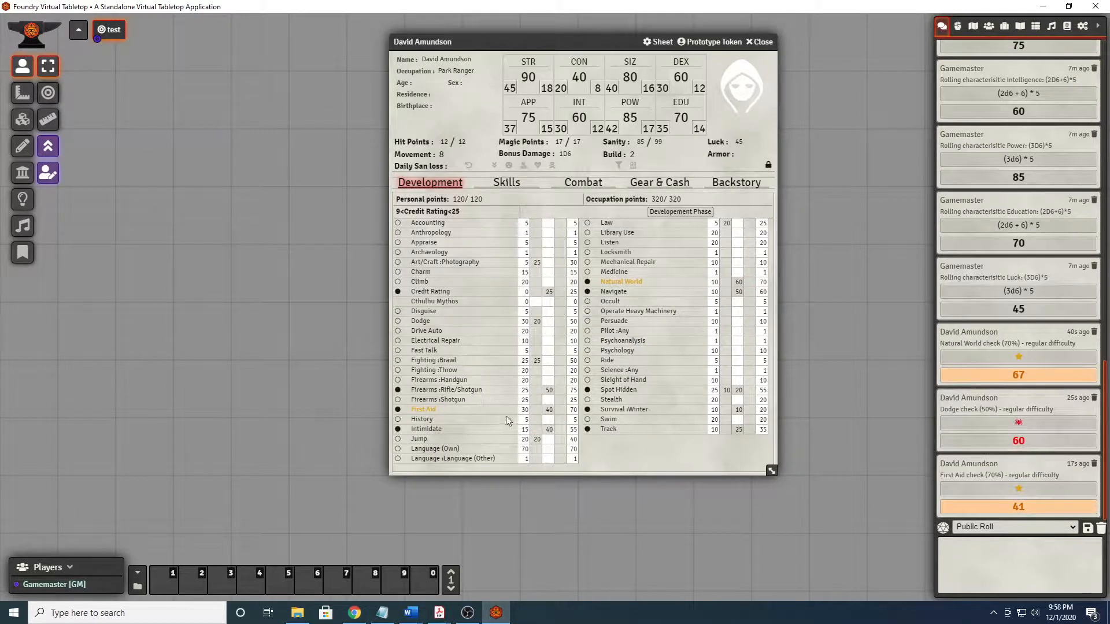
mouse_move(651, 469)
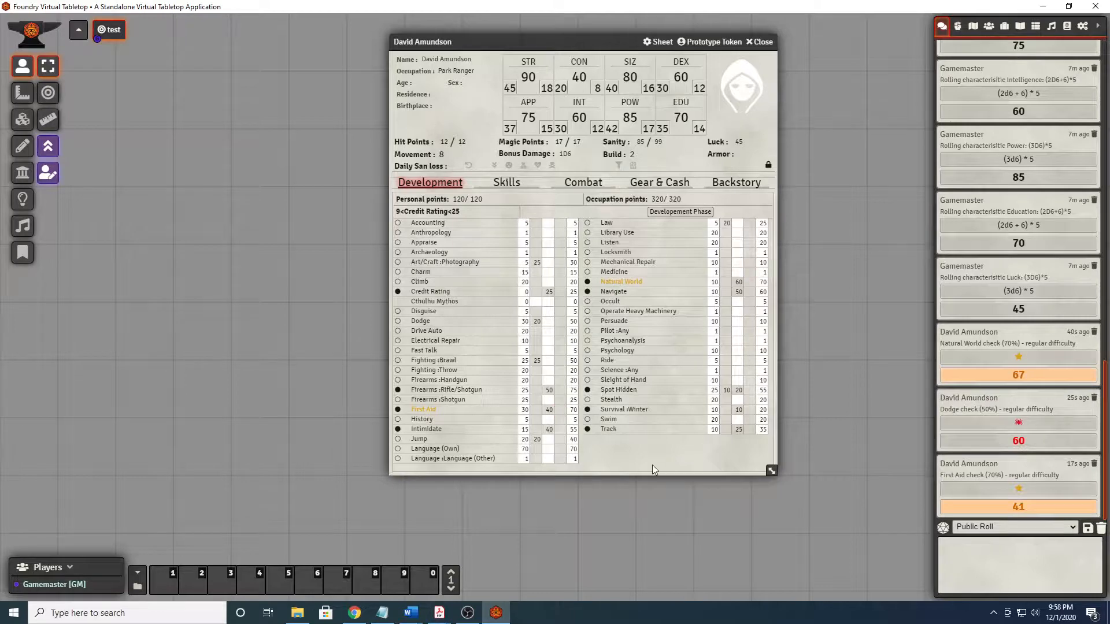
mouse_move(679, 212)
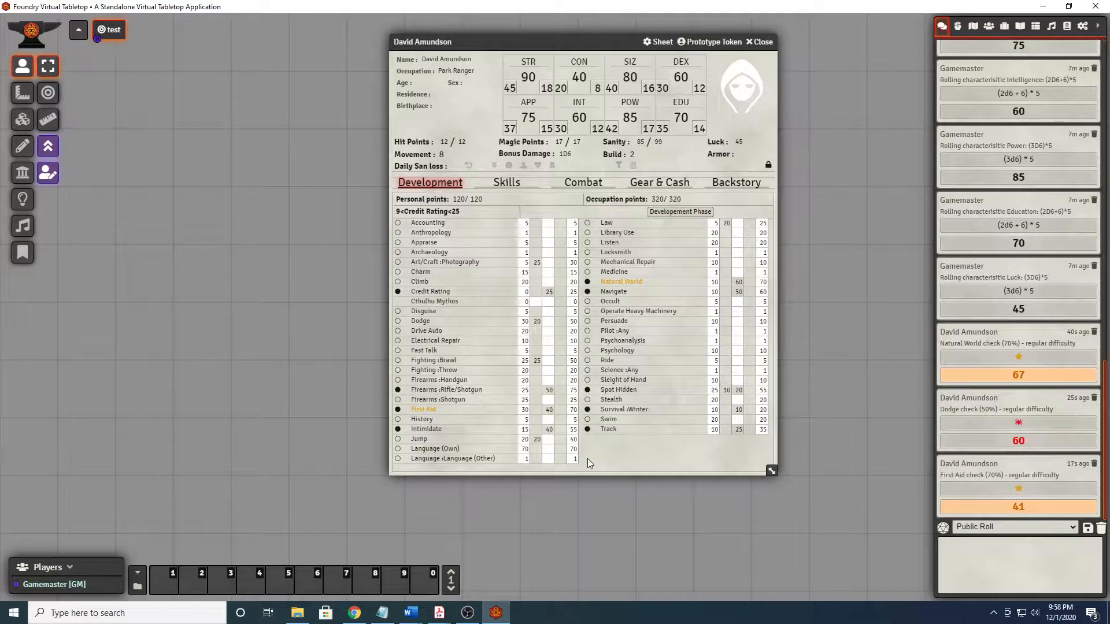
mouse_move(657, 387)
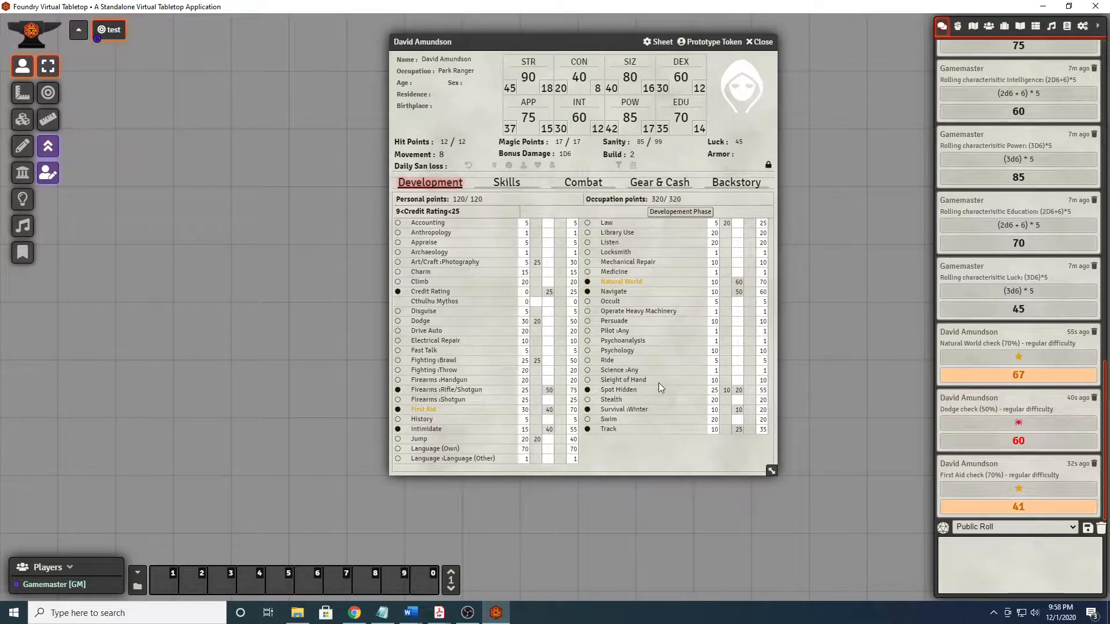
mouse_move(680, 211)
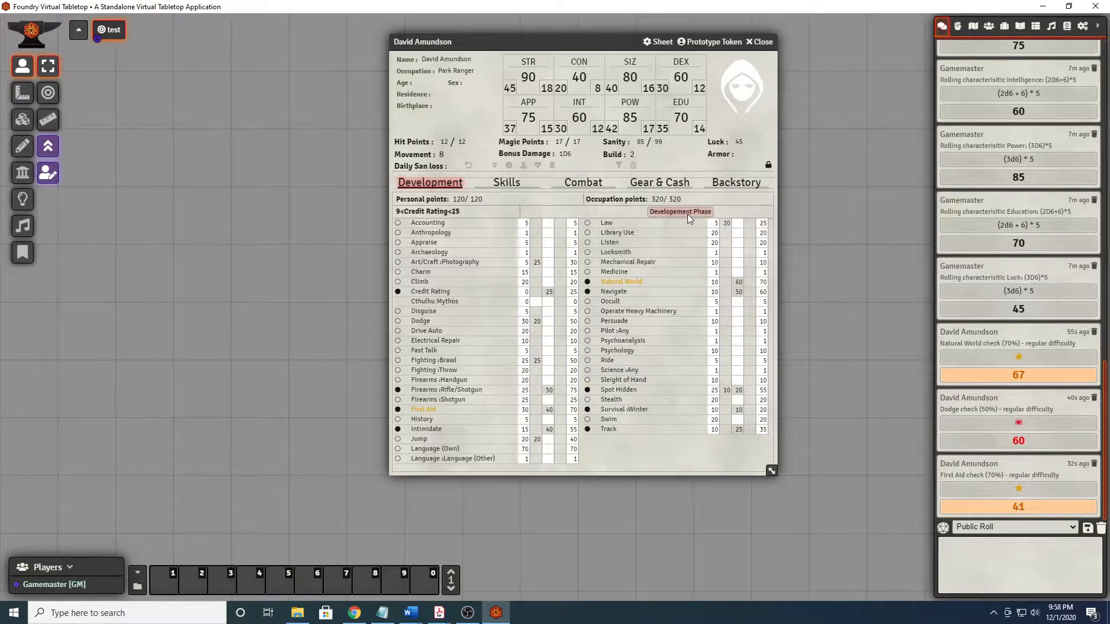
Roll the development phase for First Aid and Natural World; neither upgrades, experience drops to 0.
click(678, 211)
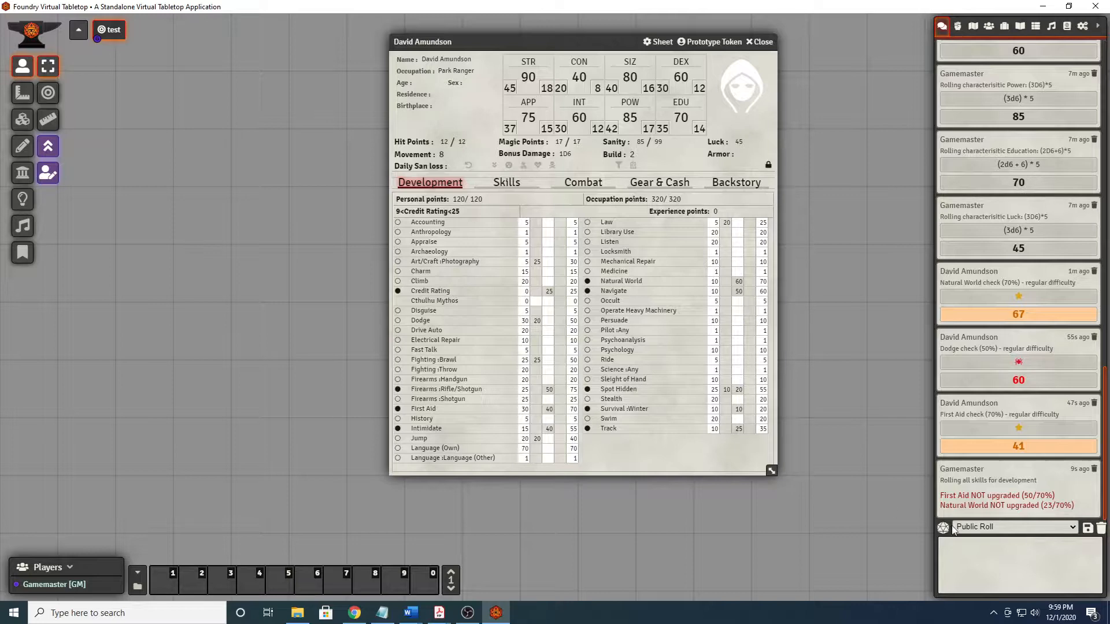
mouse_move(723, 453)
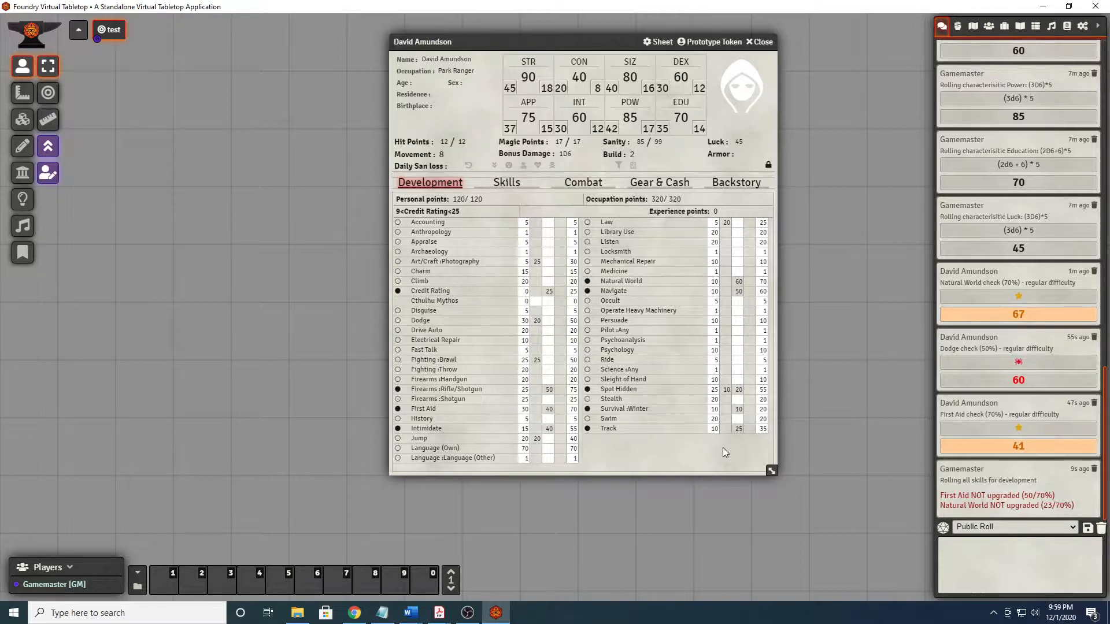
mouse_move(705, 449)
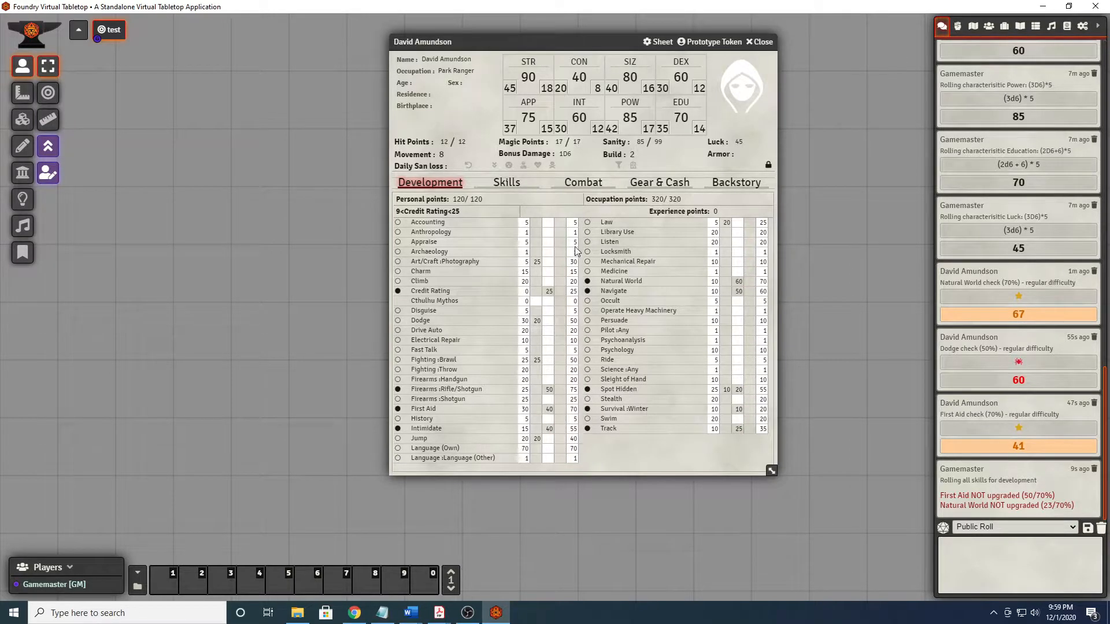
click(750, 350)
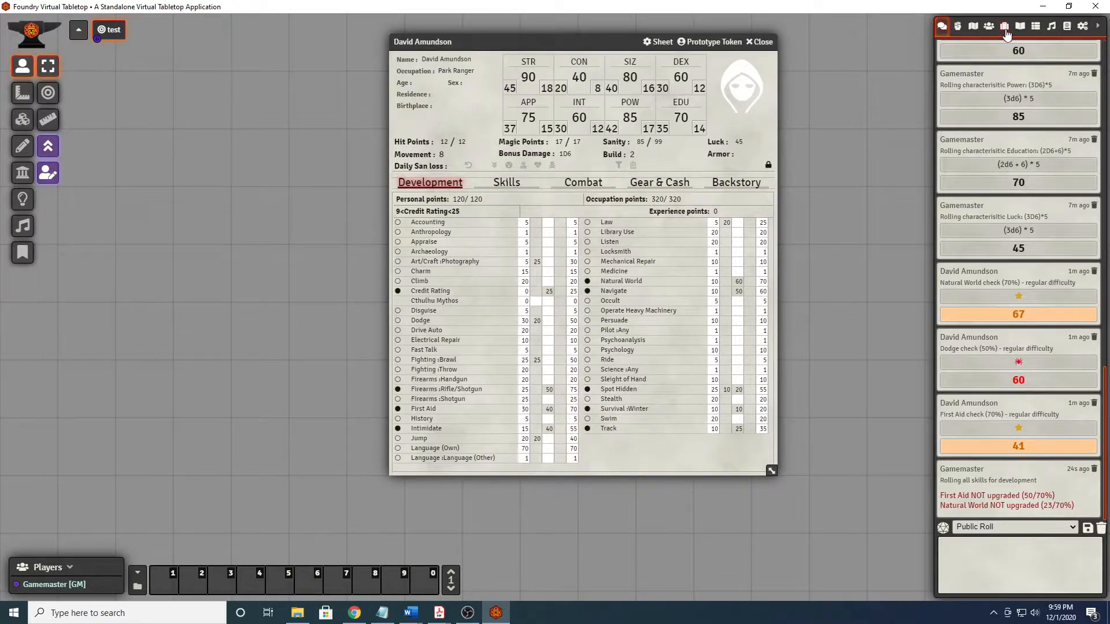
Show the items directory, glance at the Park Ranger occupation sheet and close it.
click(1003, 26)
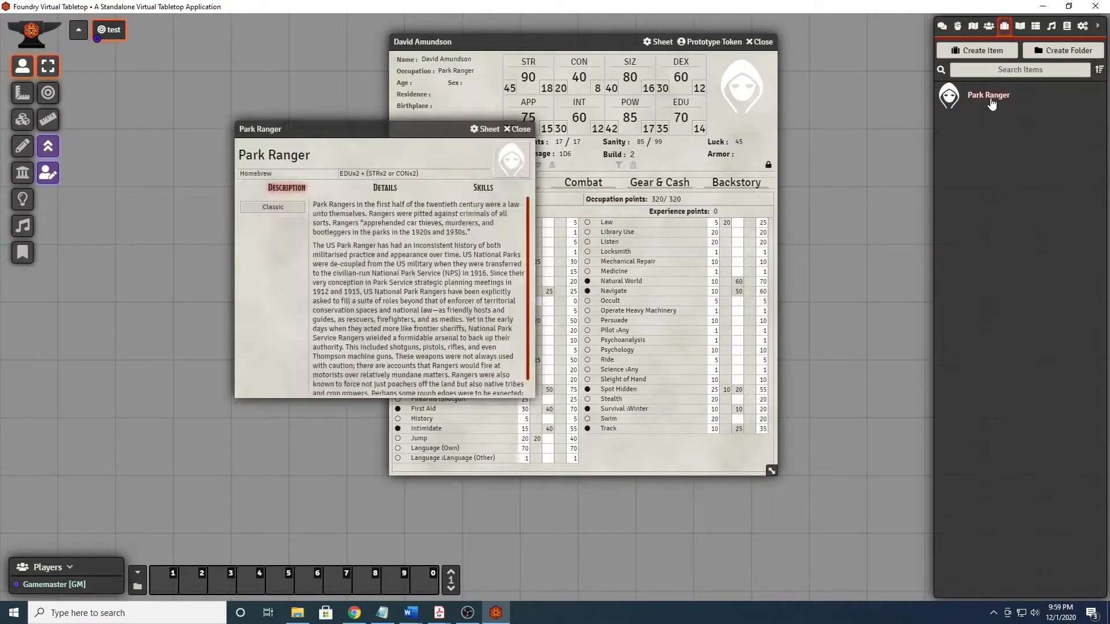
drag(260, 129, 127, 118)
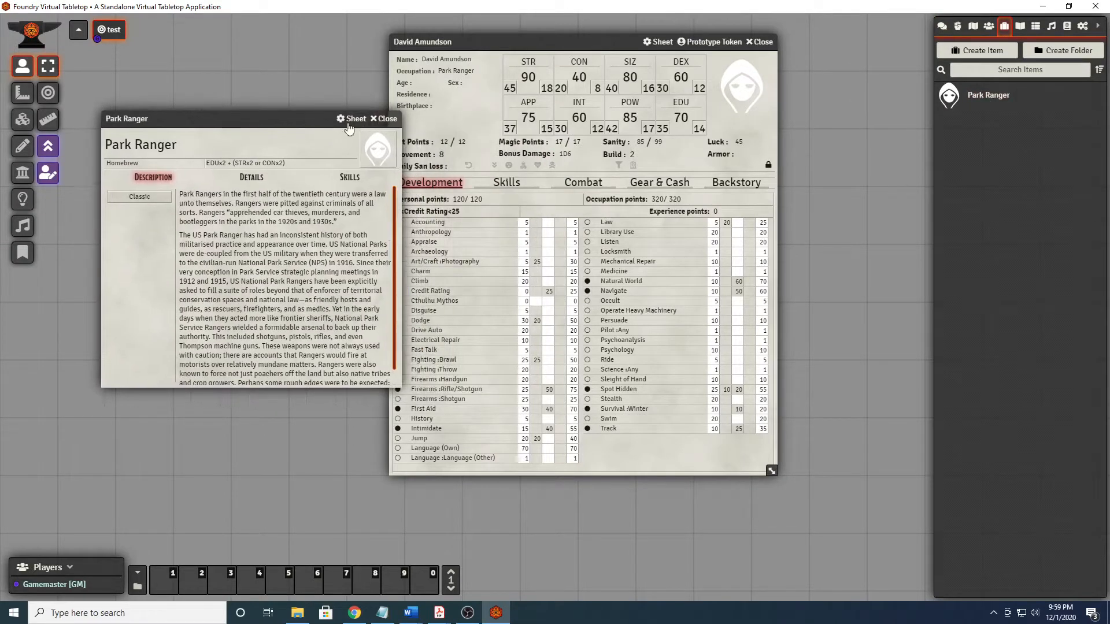
click(382, 118)
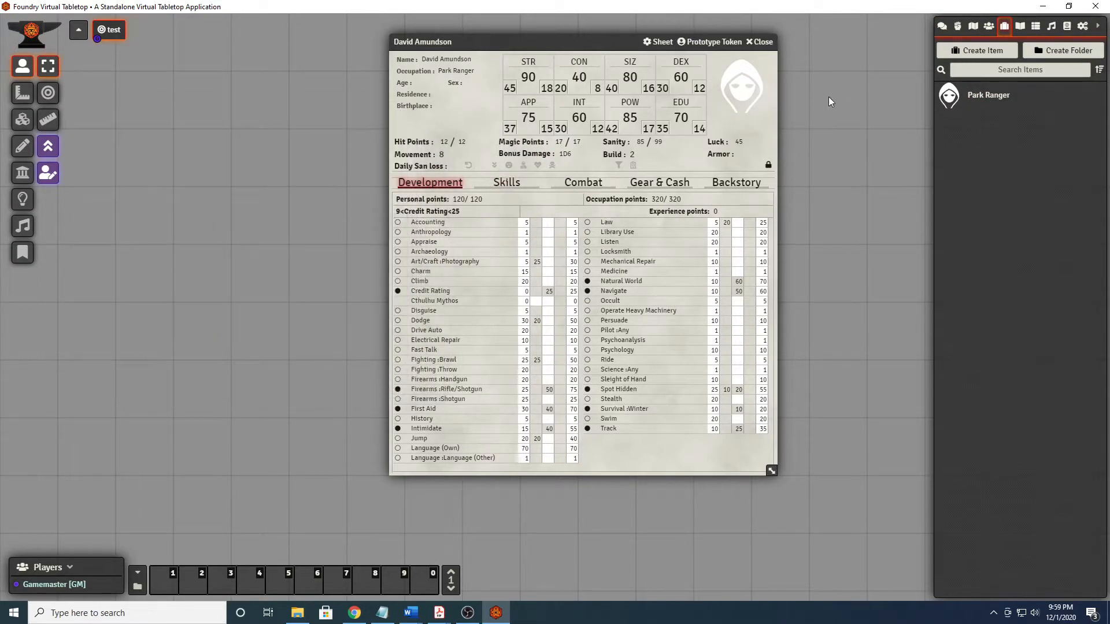
mouse_move(807, 98)
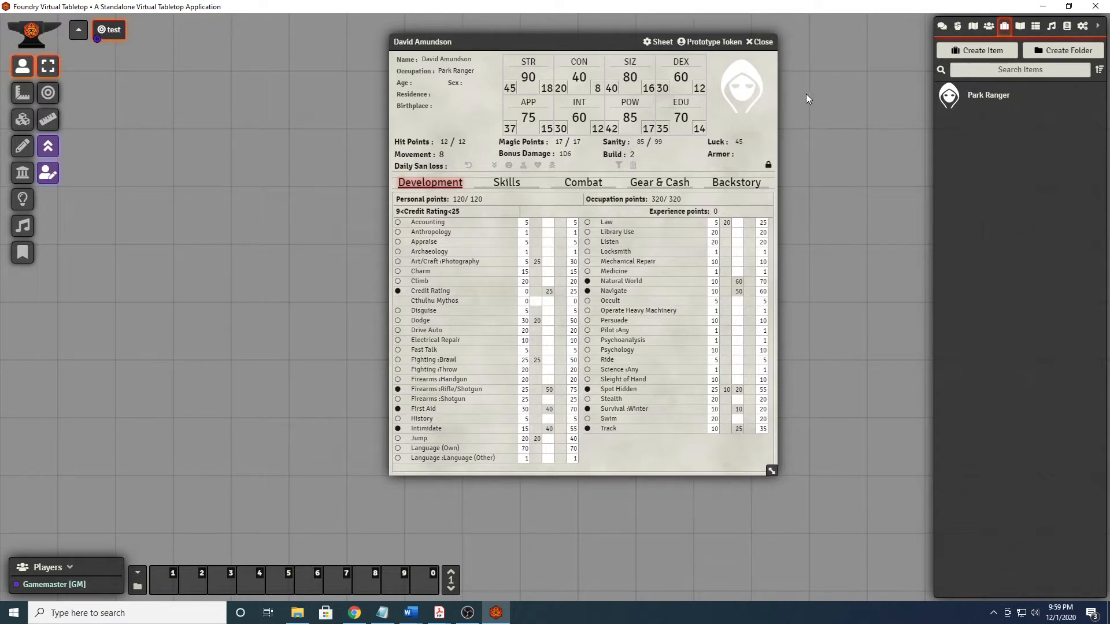
mouse_move(805, 106)
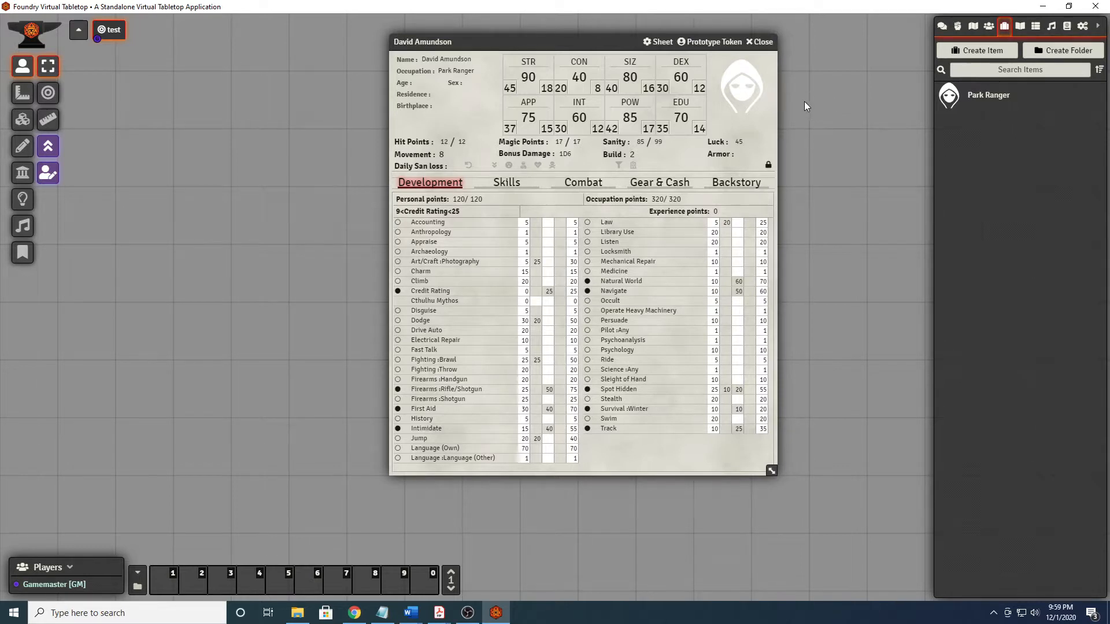
mouse_move(804, 100)
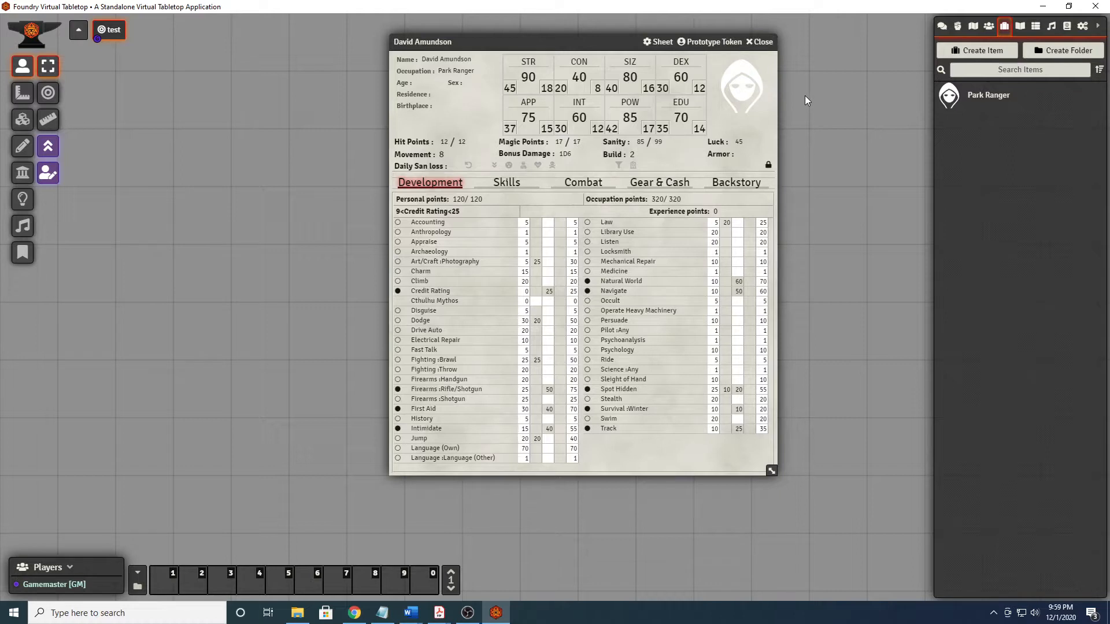
mouse_move(820, 127)
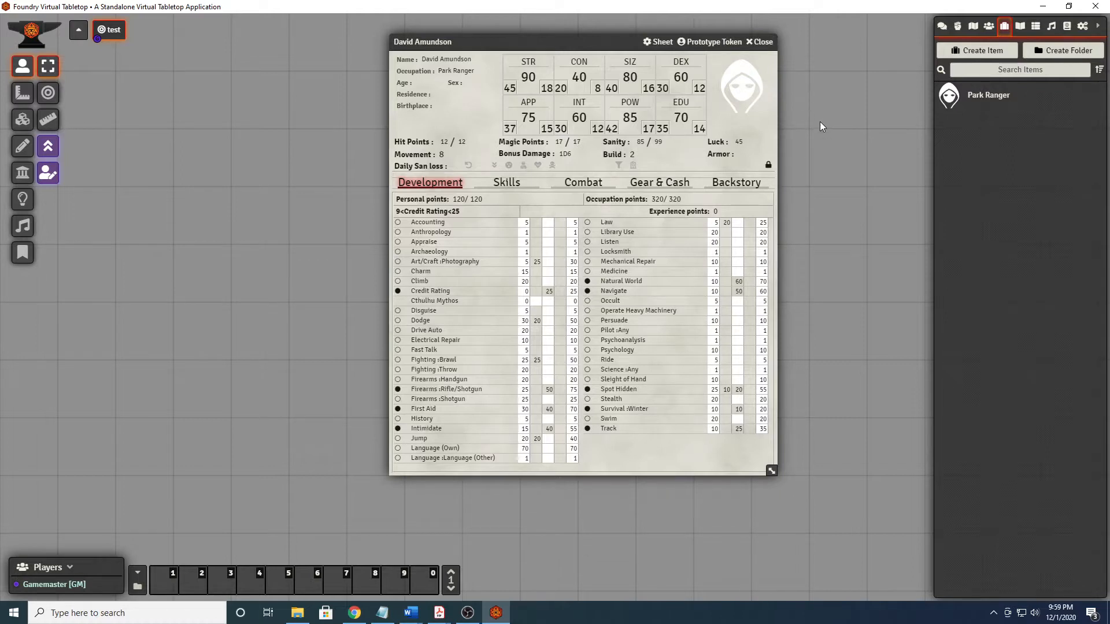
mouse_move(821, 159)
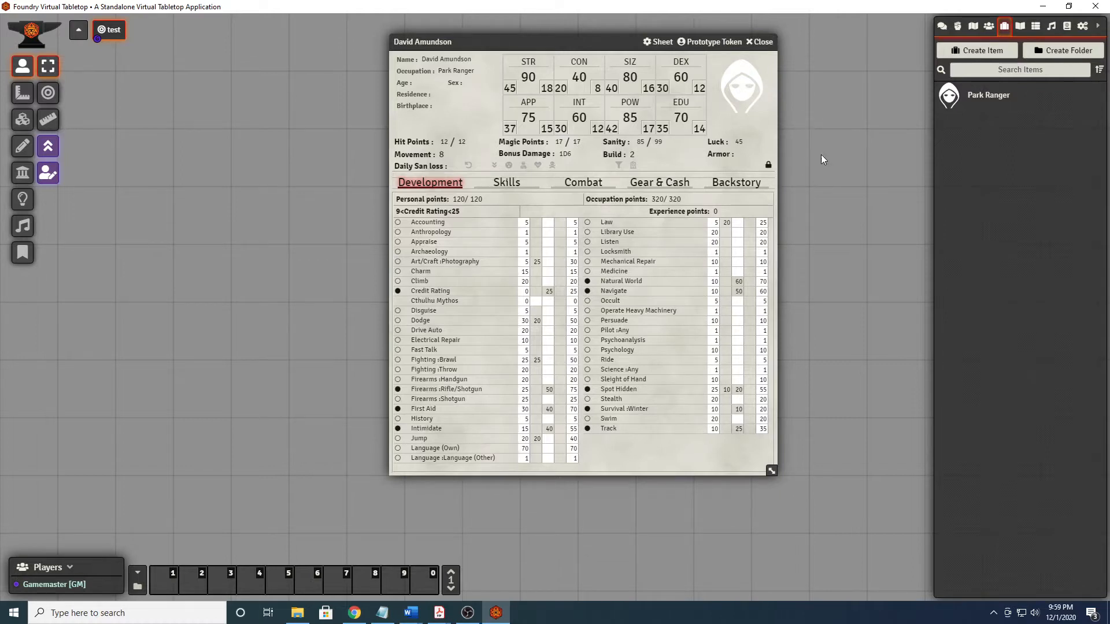
mouse_move(896, 118)
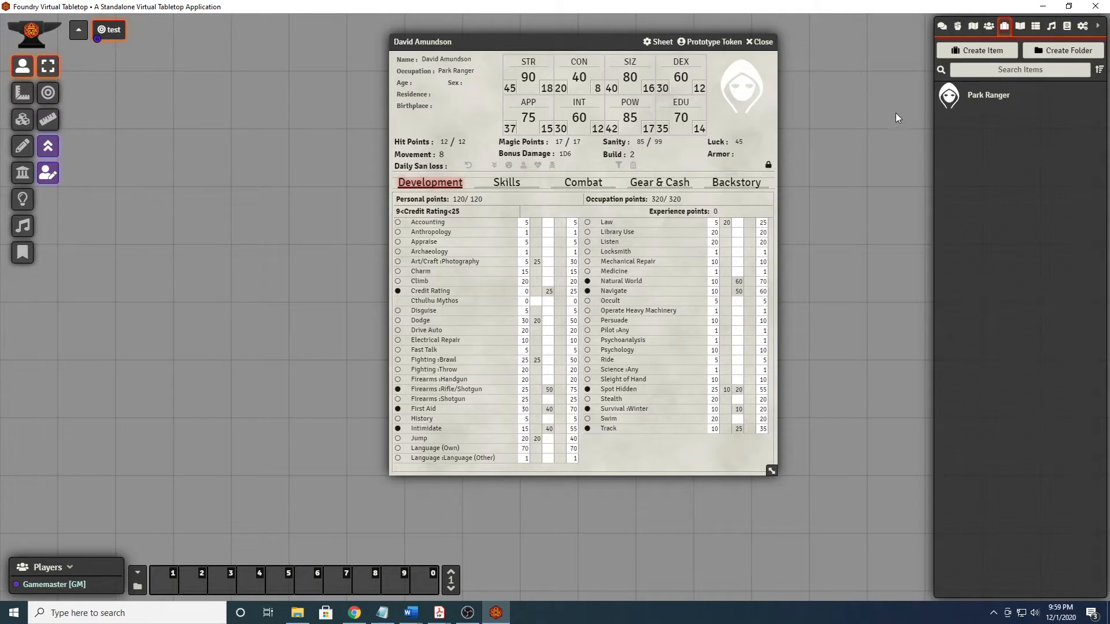
Review the Backstory, Gear & Cash, Combat and Development pages, then close David Amundson's sheet.
click(737, 183)
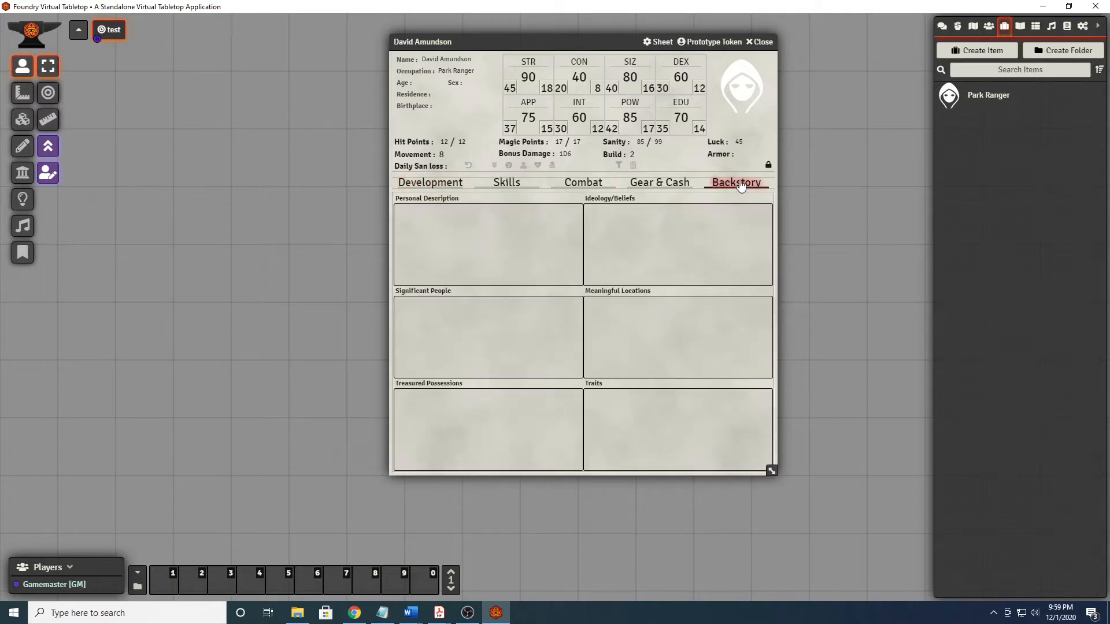
mouse_move(705, 227)
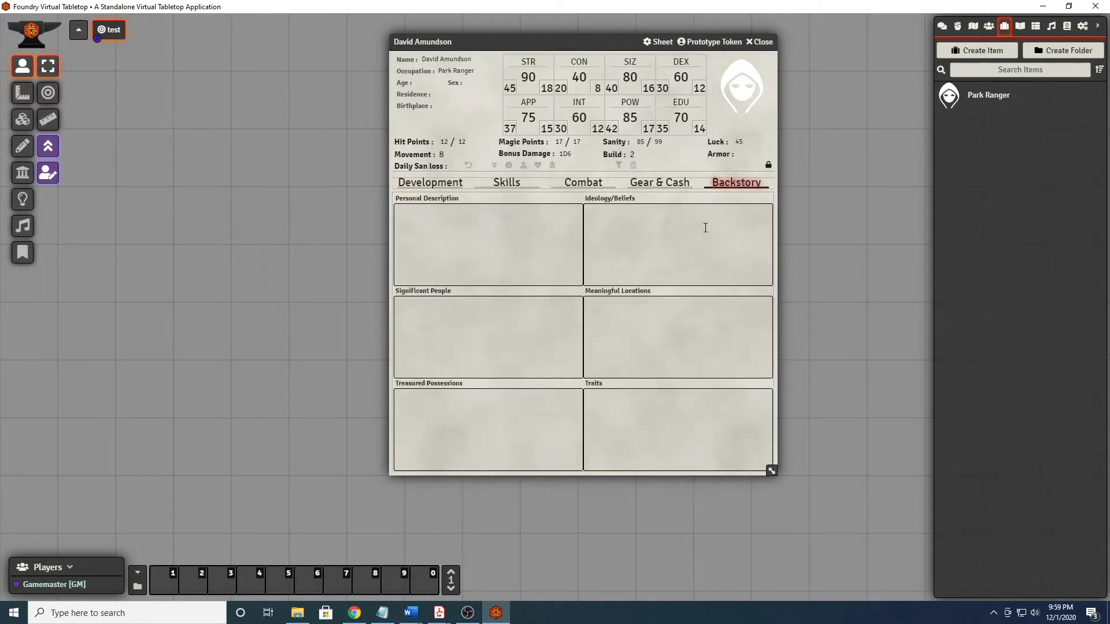
click(658, 183)
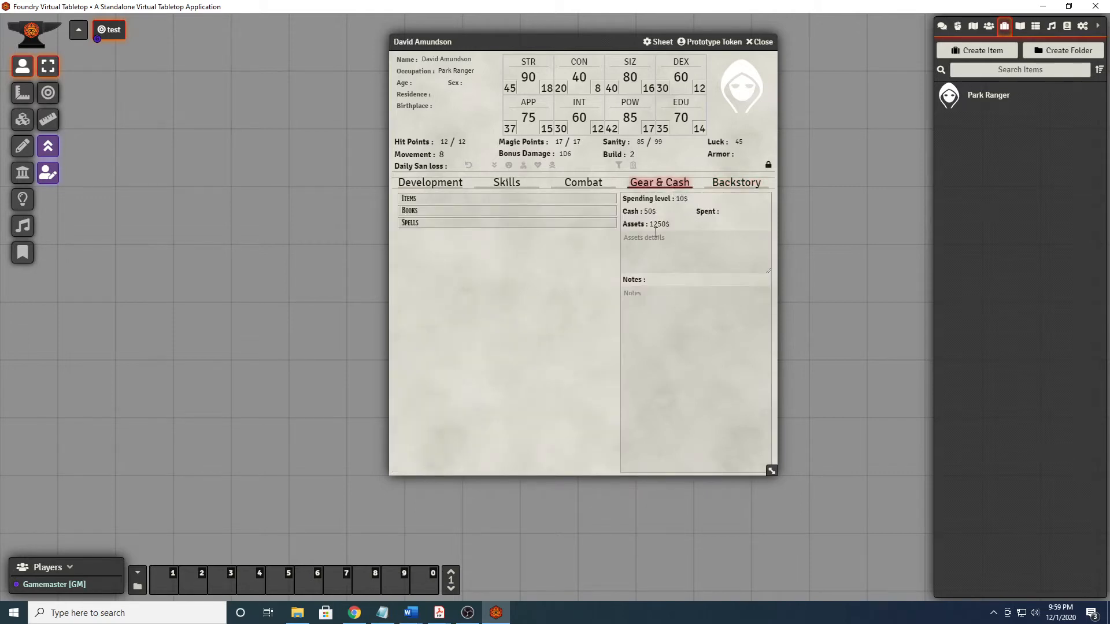
mouse_move(417, 282)
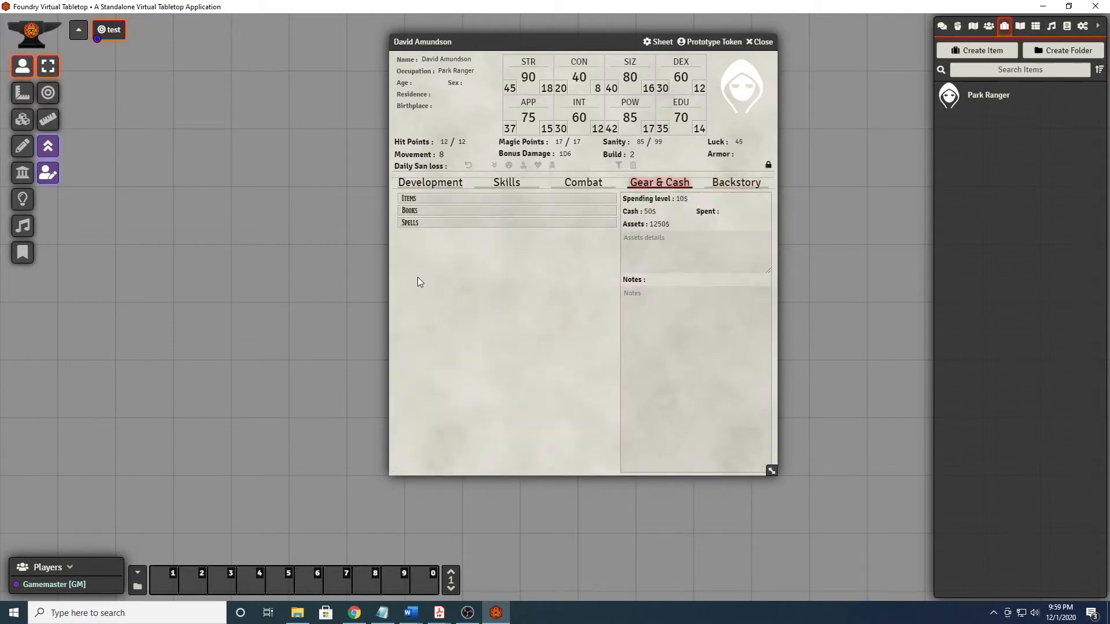
click(583, 182)
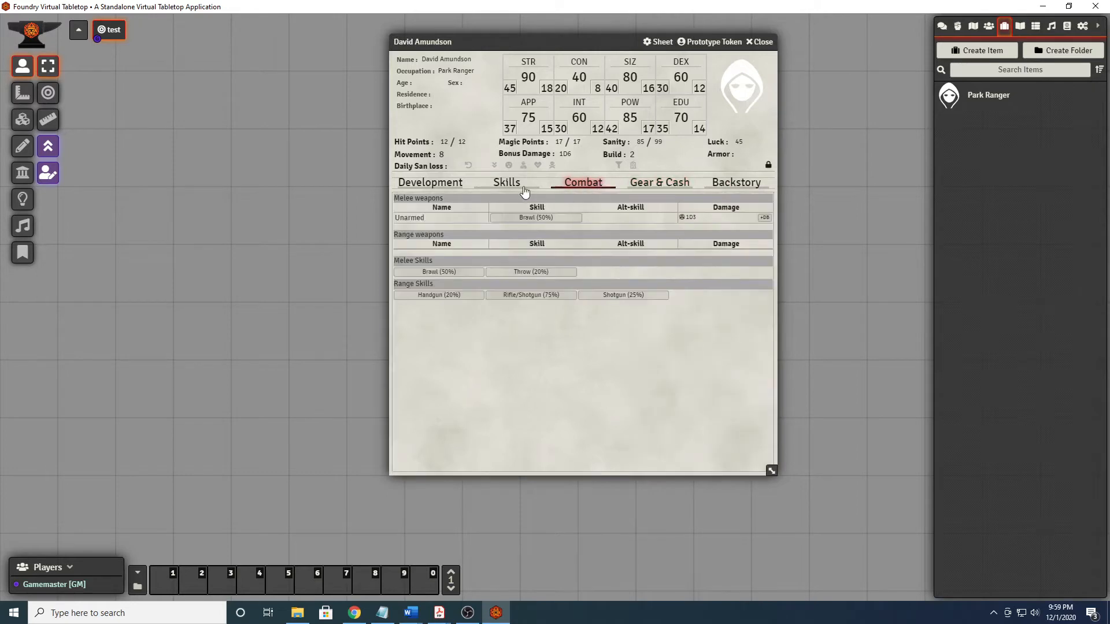
click(430, 182)
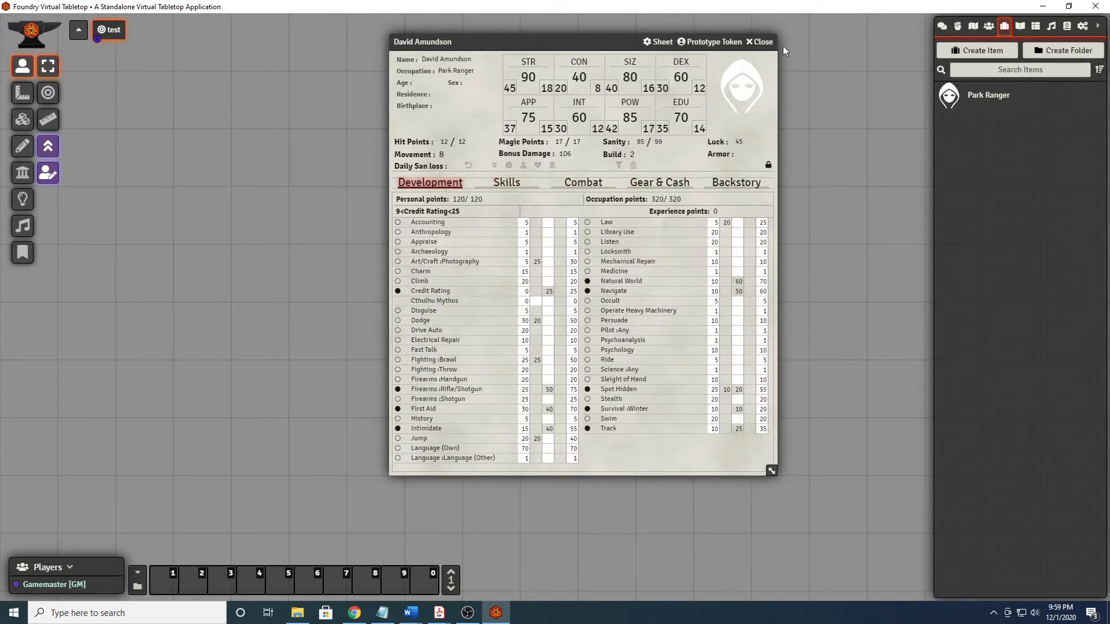
mouse_move(760, 42)
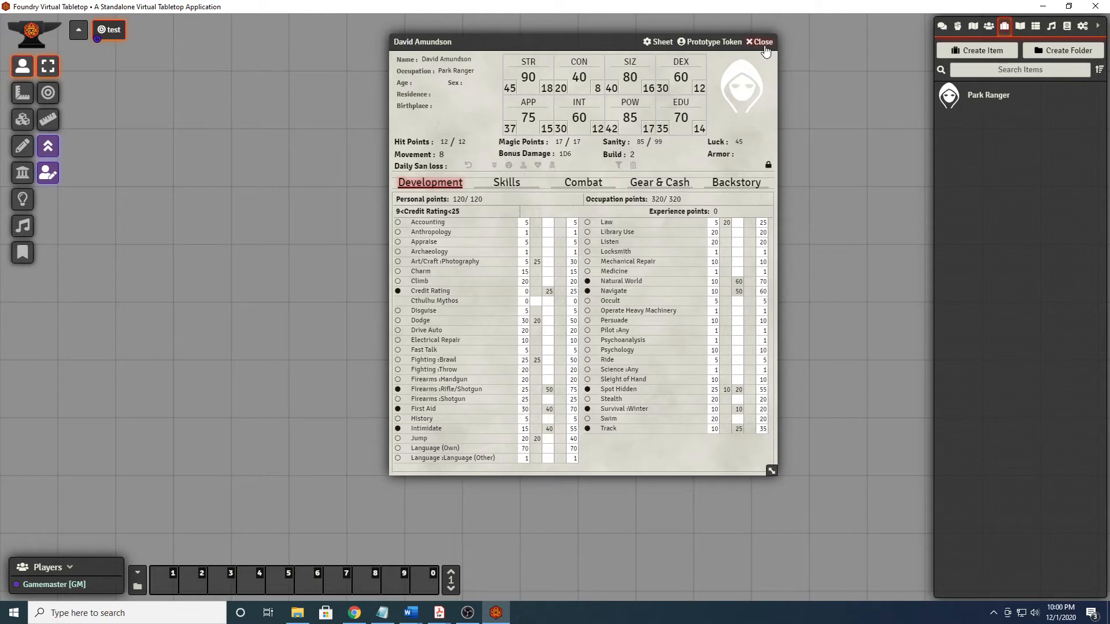
click(759, 42)
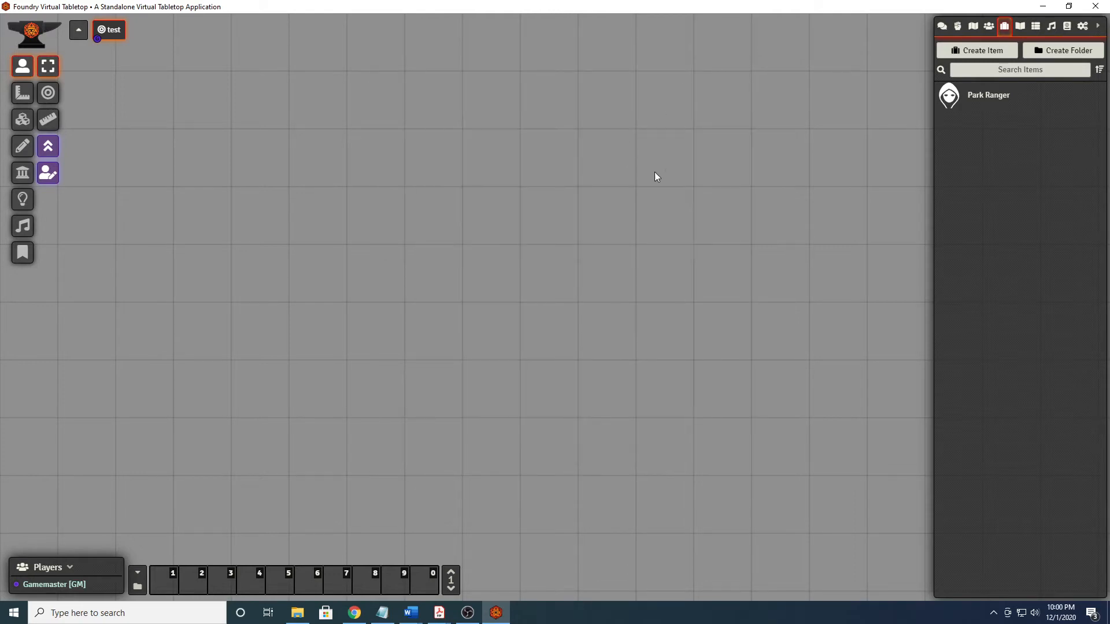
mouse_move(677, 180)
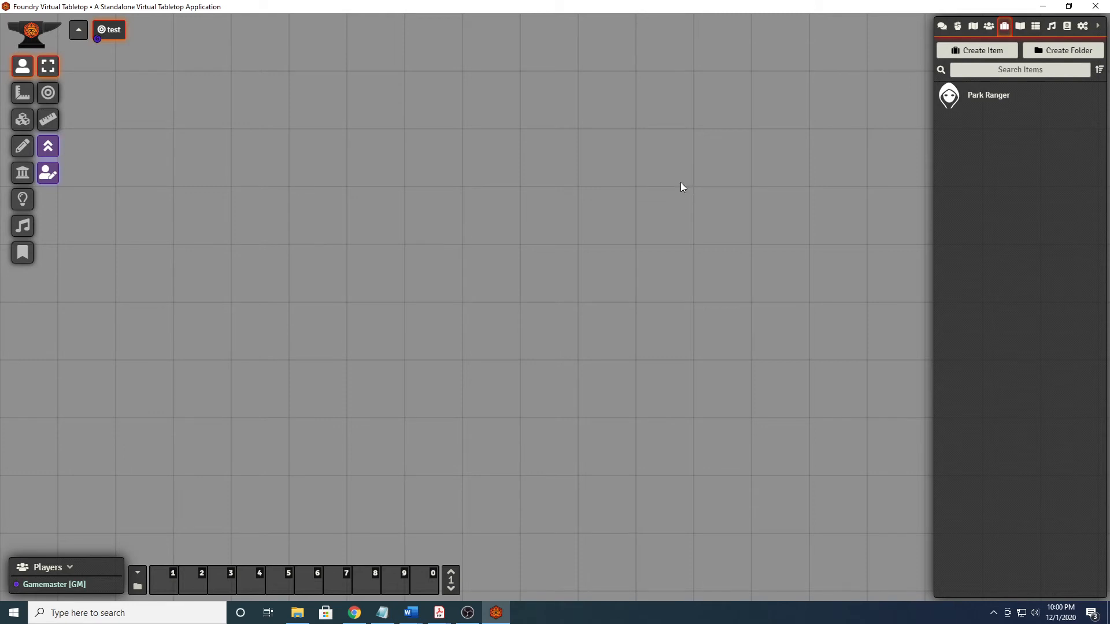
mouse_move(1099, 7)
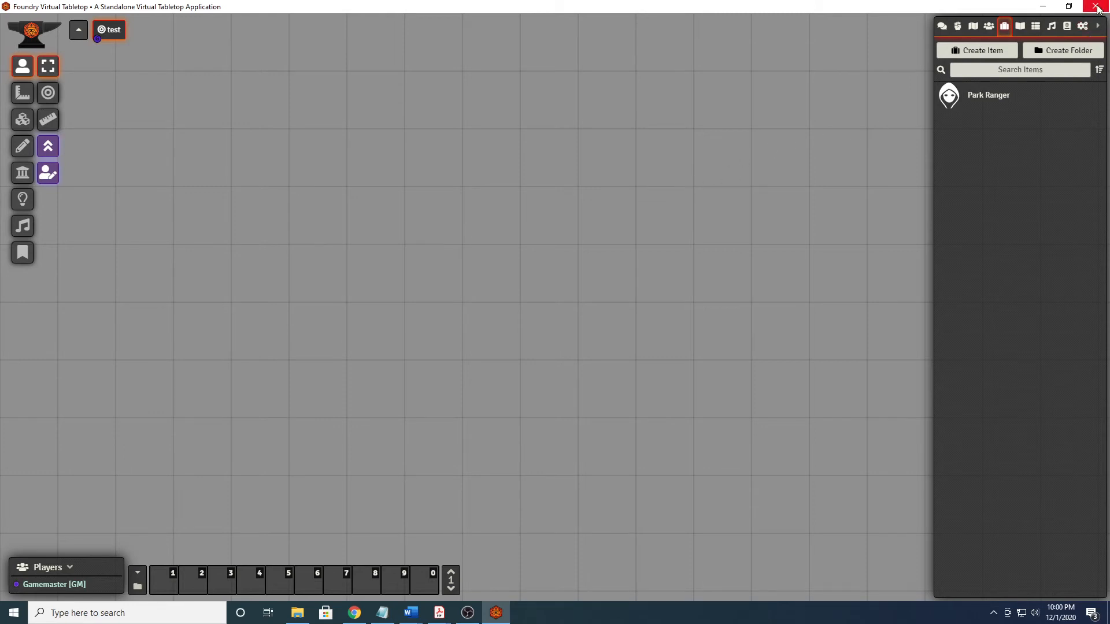